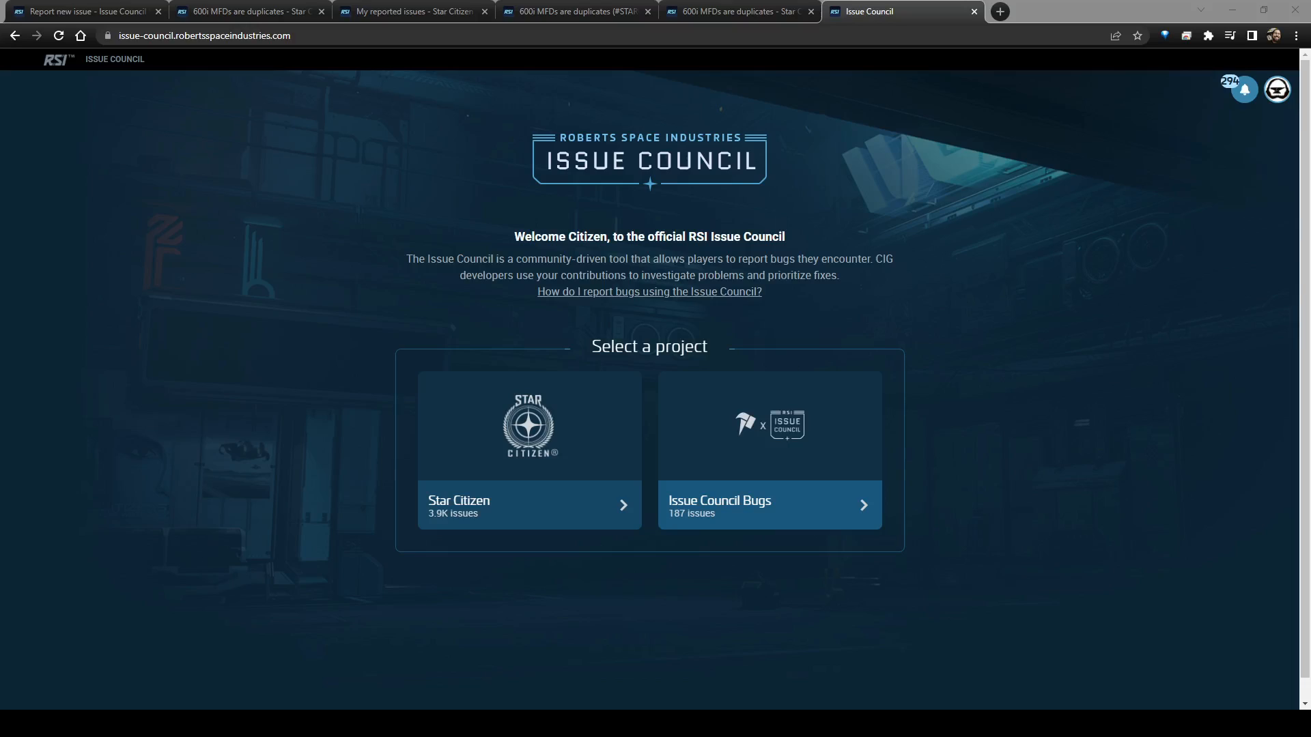
# - Open the Star Citizen project and scroll down to its Recently Opened Issues list
pyautogui.click(528, 504)
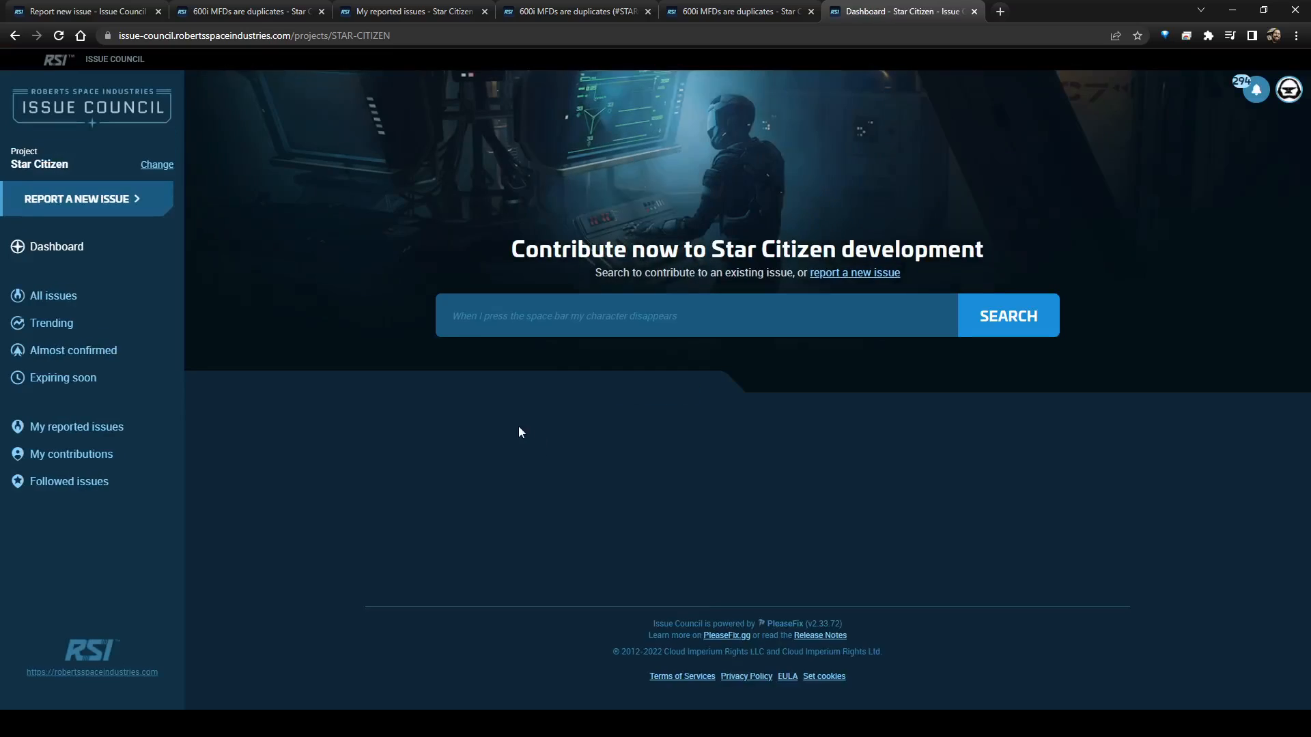
pyautogui.scroll(-3)
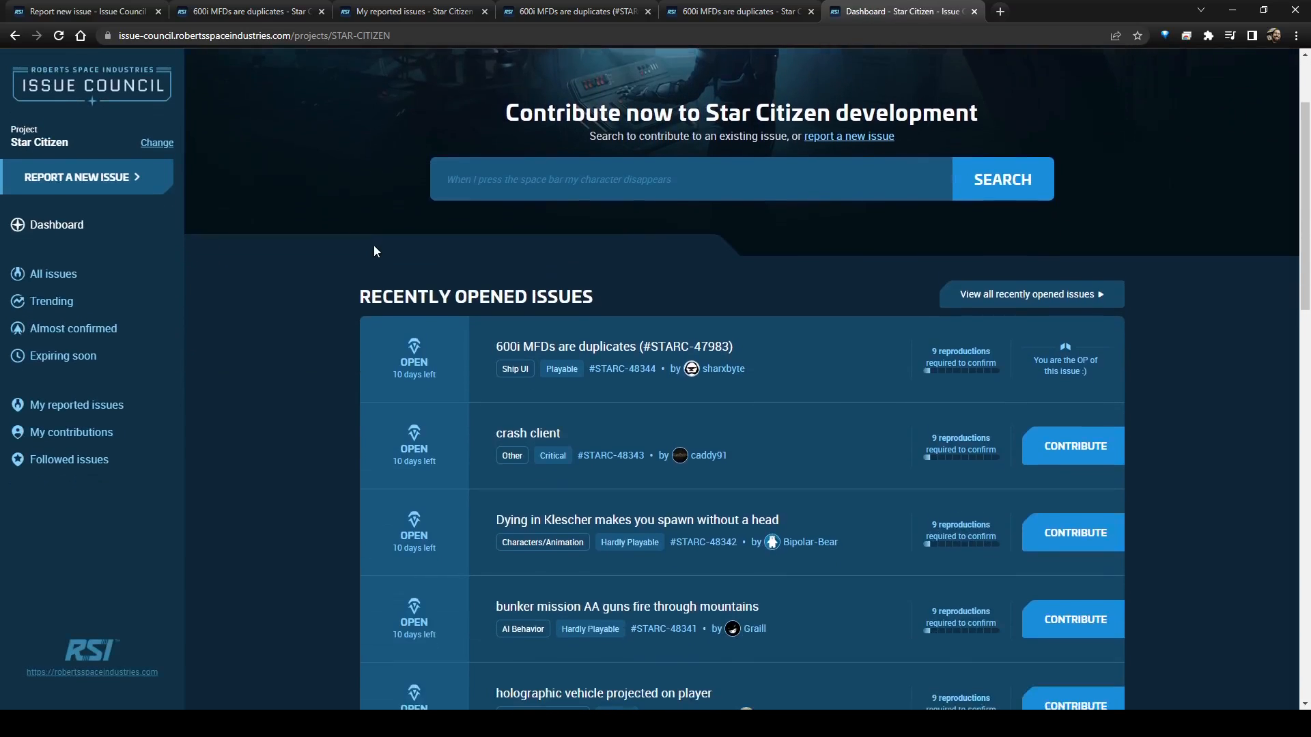
pyautogui.scroll(-3)
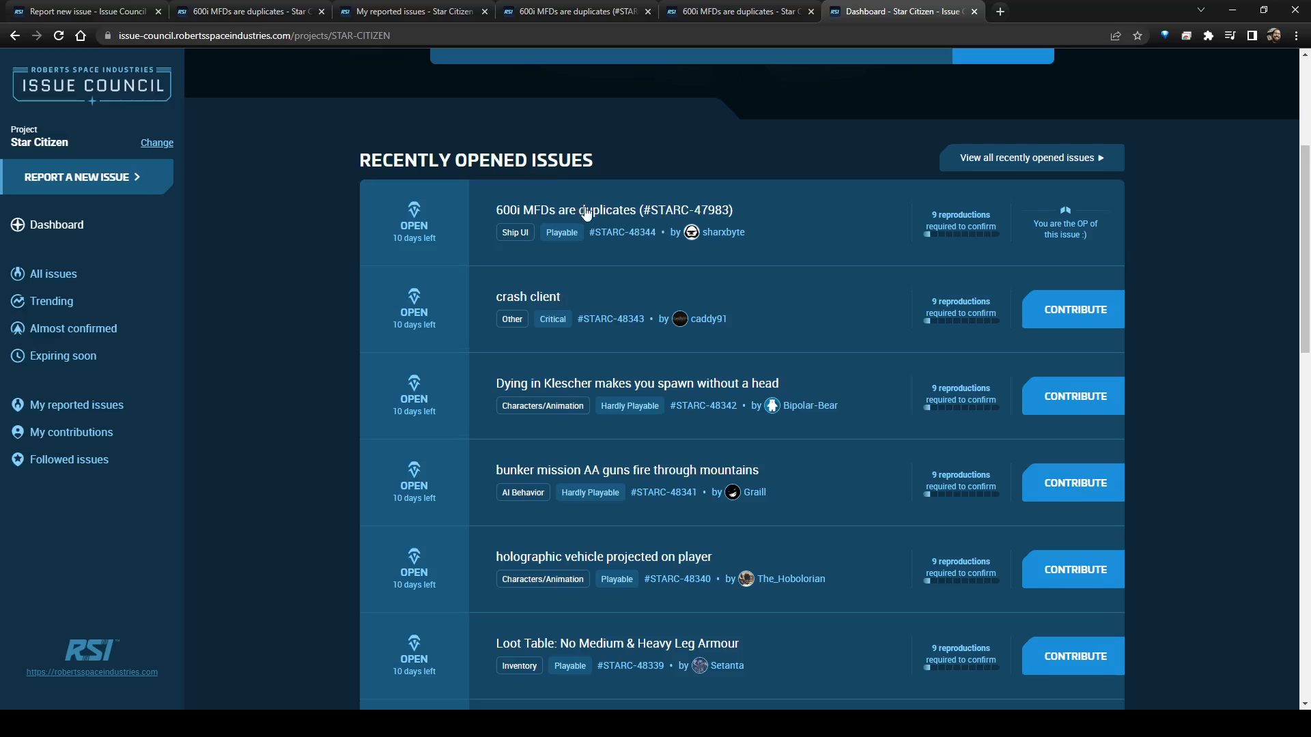
pyautogui.scroll(-3)
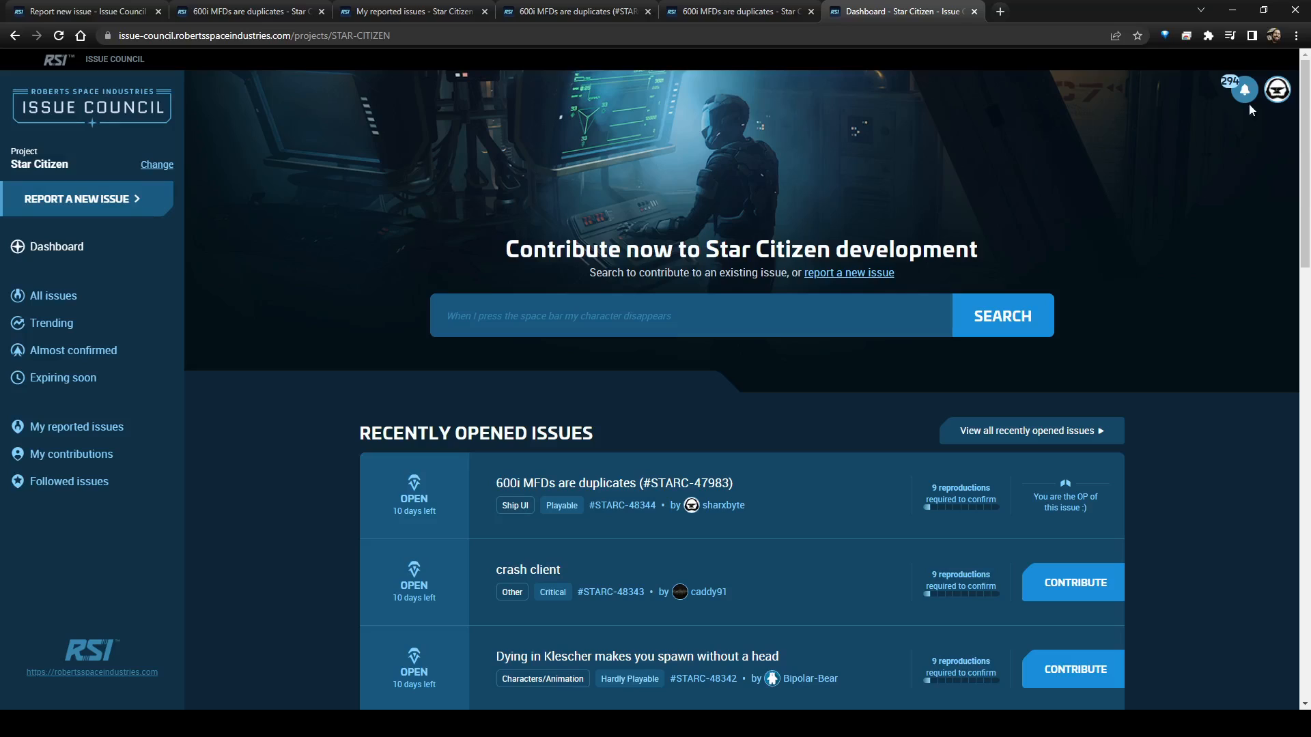
pyautogui.moveTo(1254, 90)
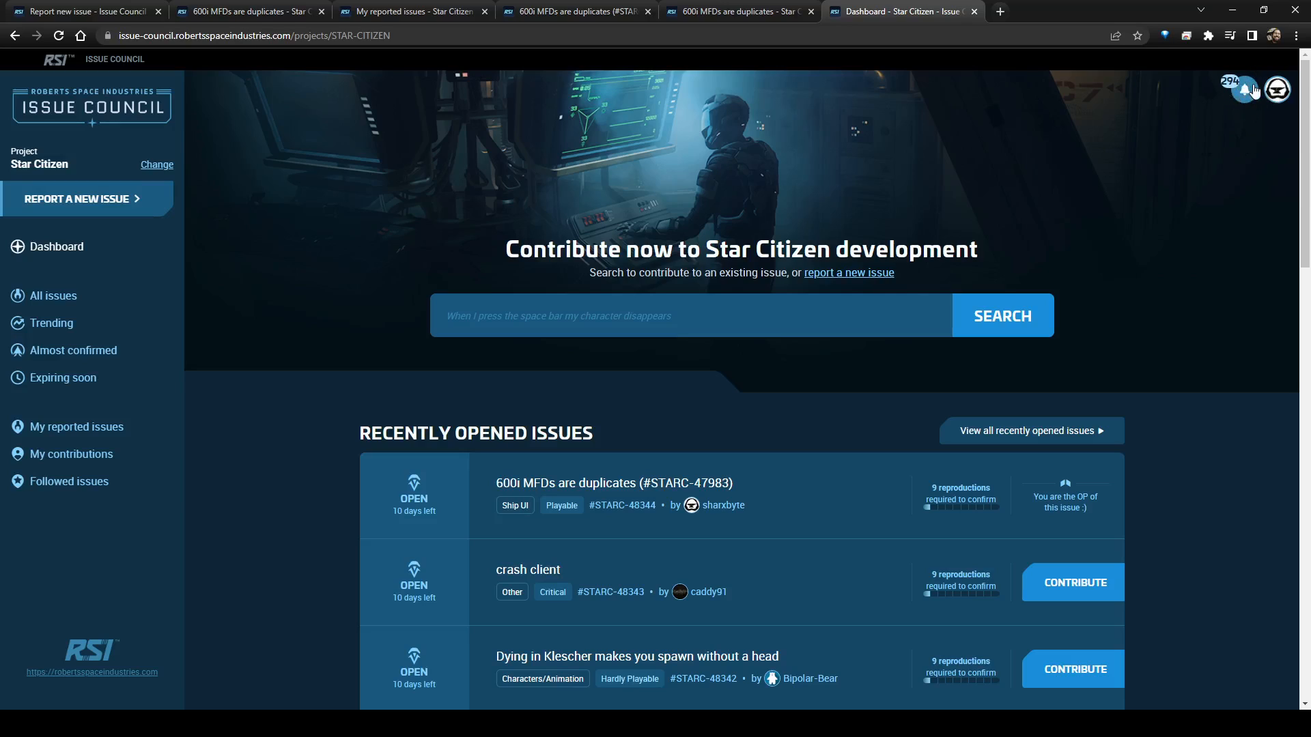
pyautogui.scroll(-3)
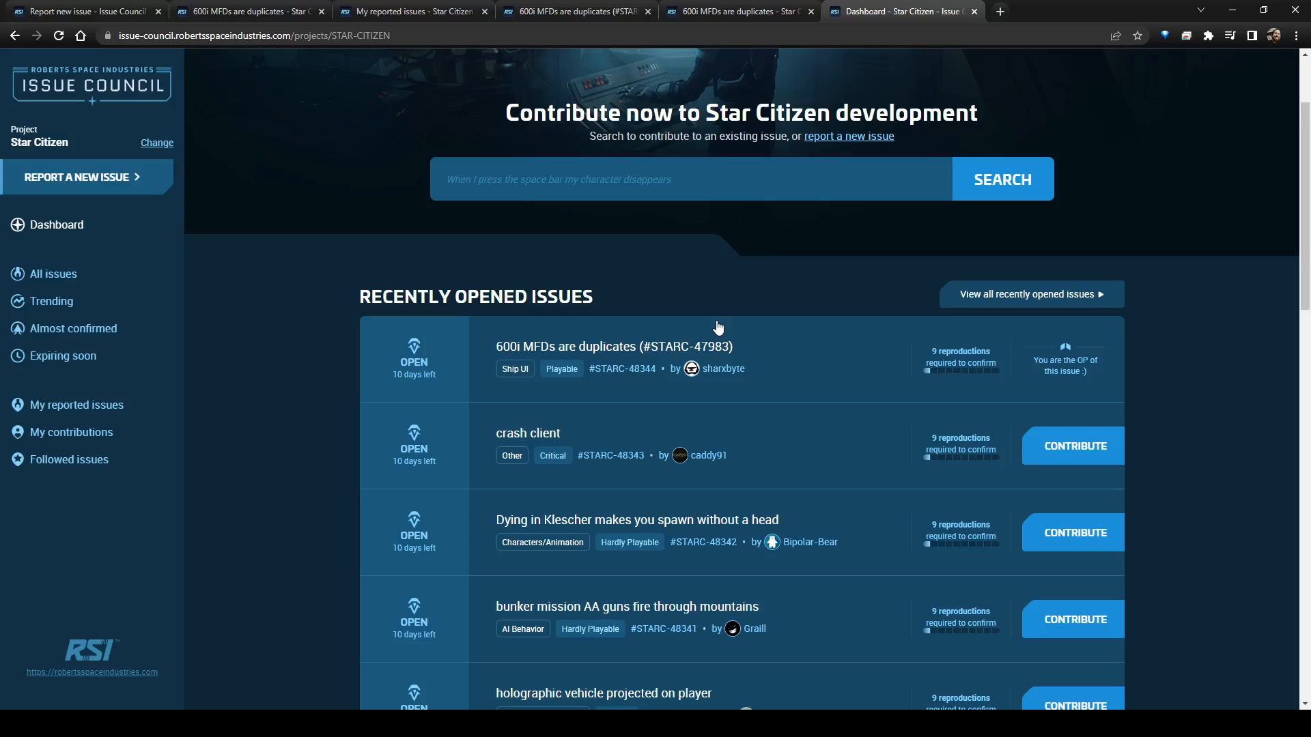
pyautogui.moveTo(439, 332)
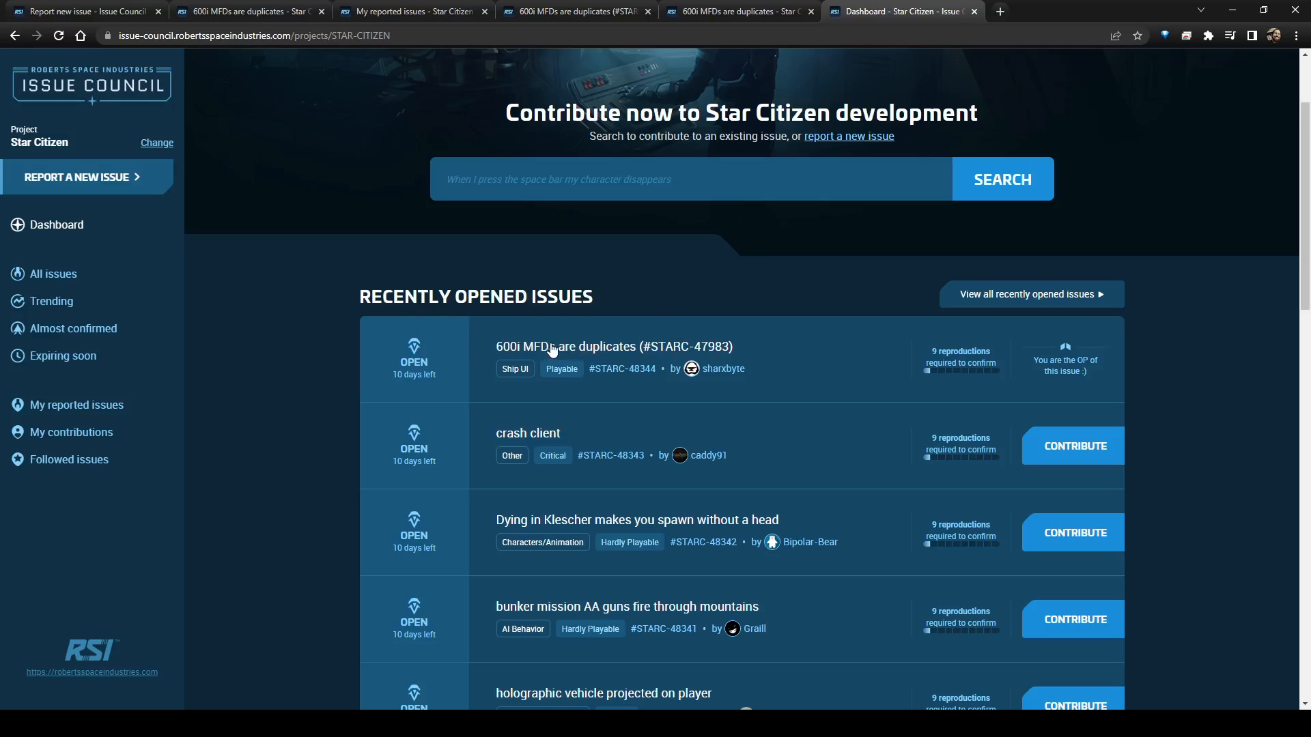
pyautogui.moveTo(1073, 388)
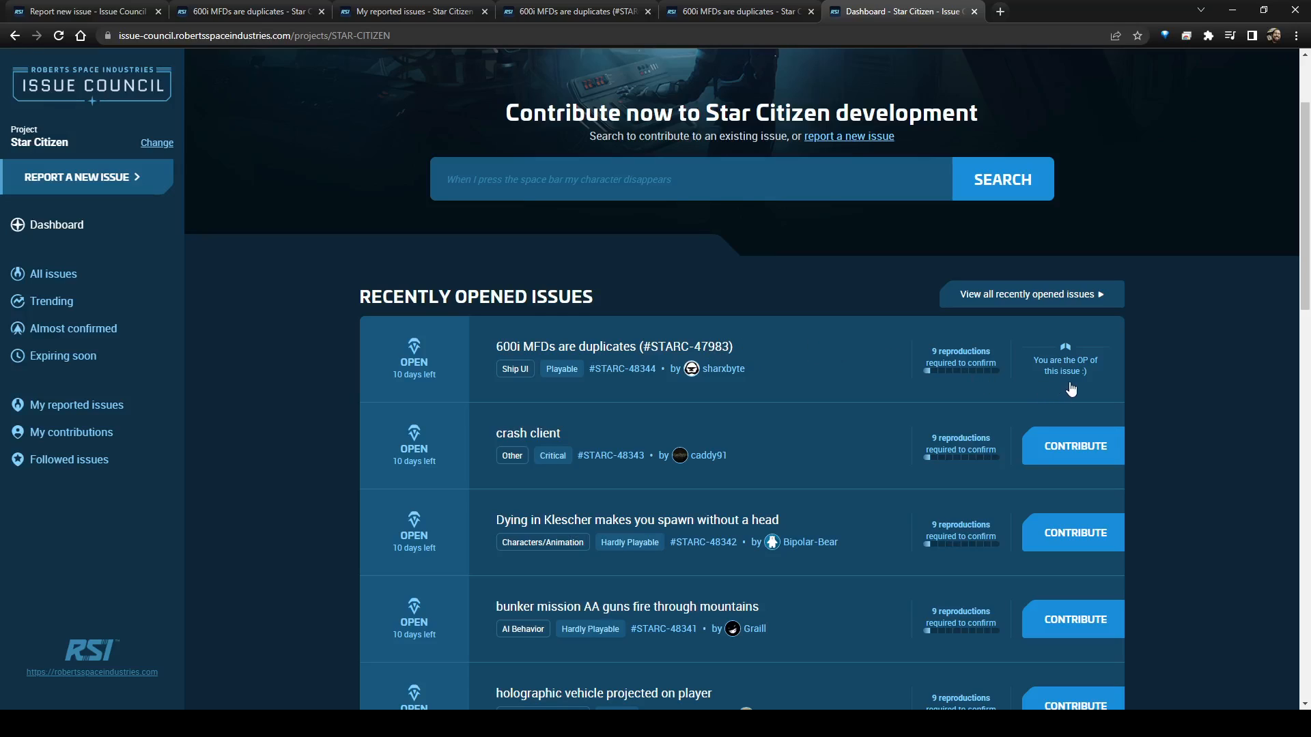
pyautogui.moveTo(957, 357)
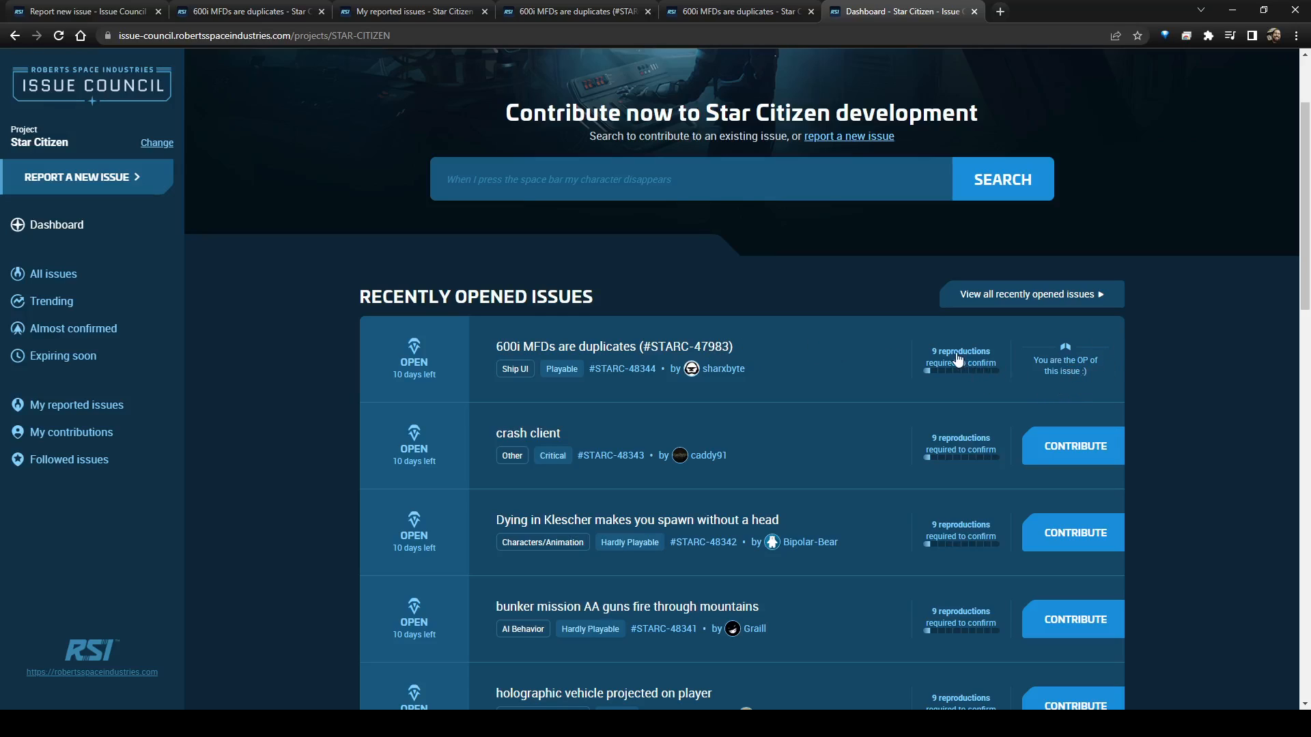
pyautogui.moveTo(993, 383)
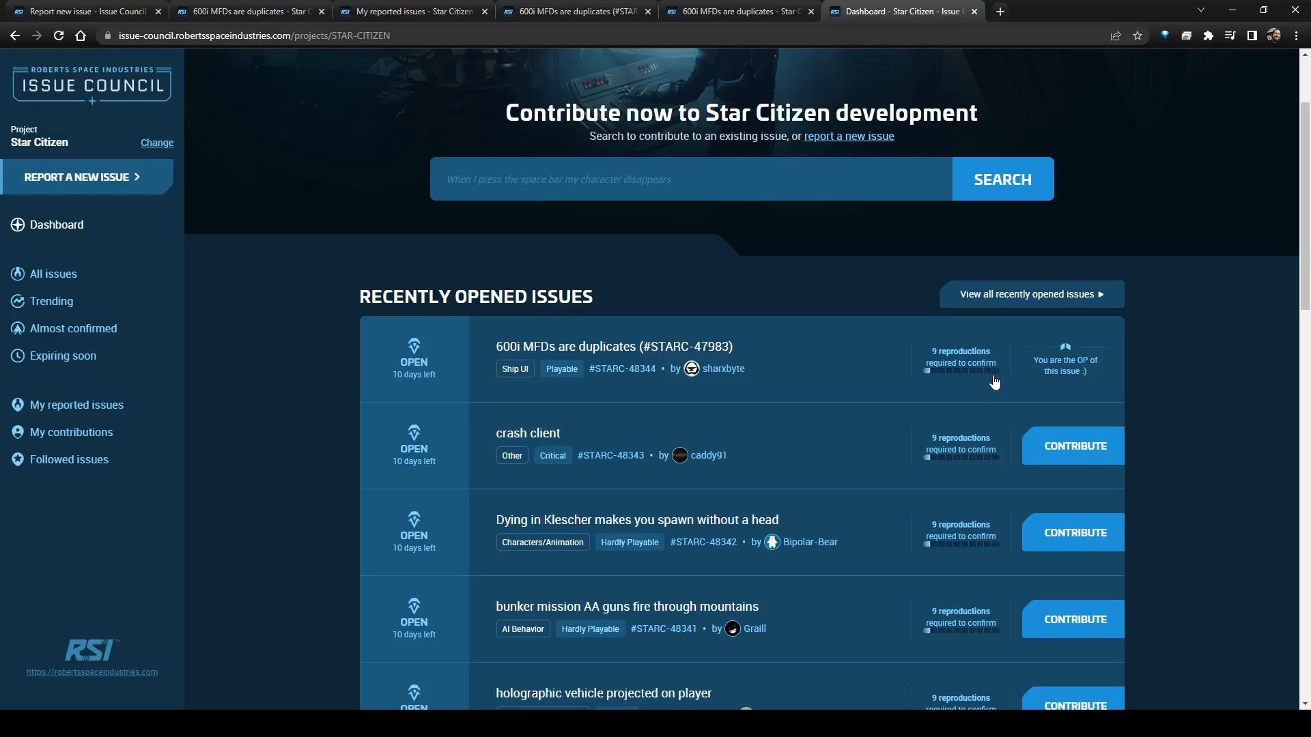
pyautogui.moveTo(1083, 410)
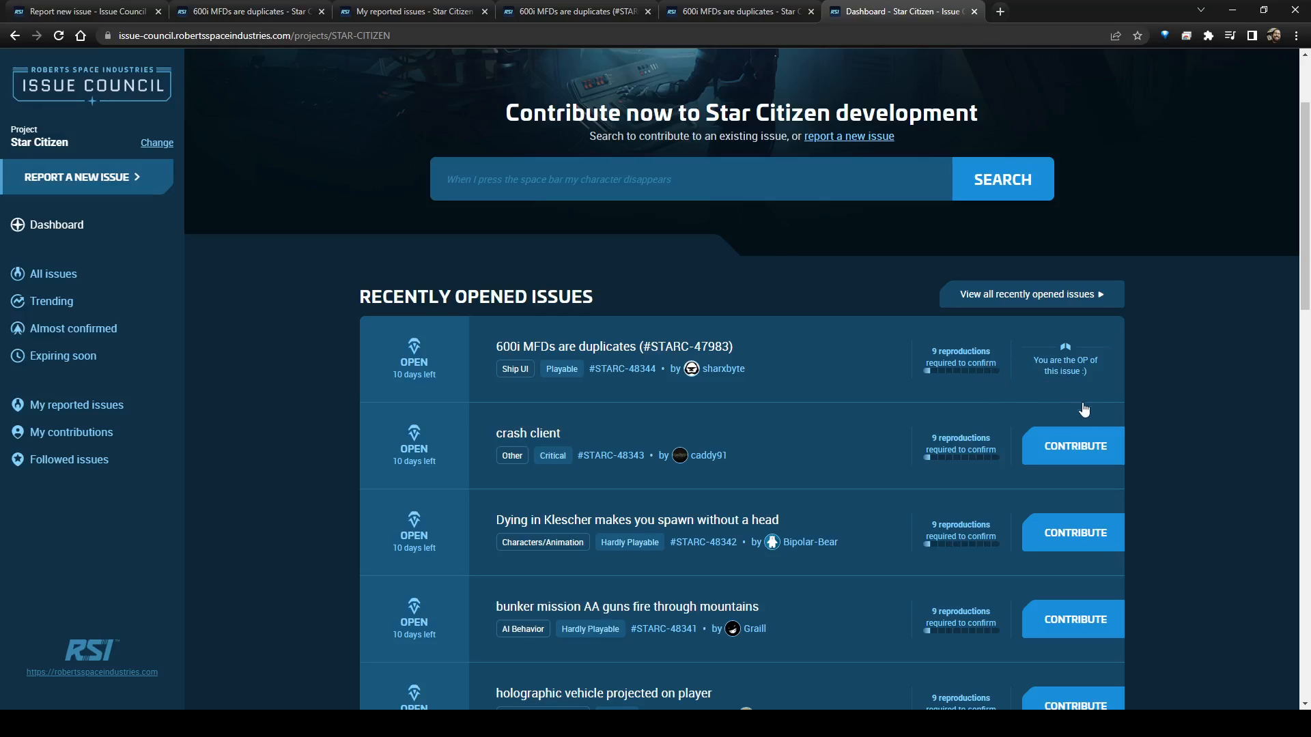
# - Open the 'crash client' issue STARC-48343 and read its steps, severity and activity
pyautogui.click(527, 432)
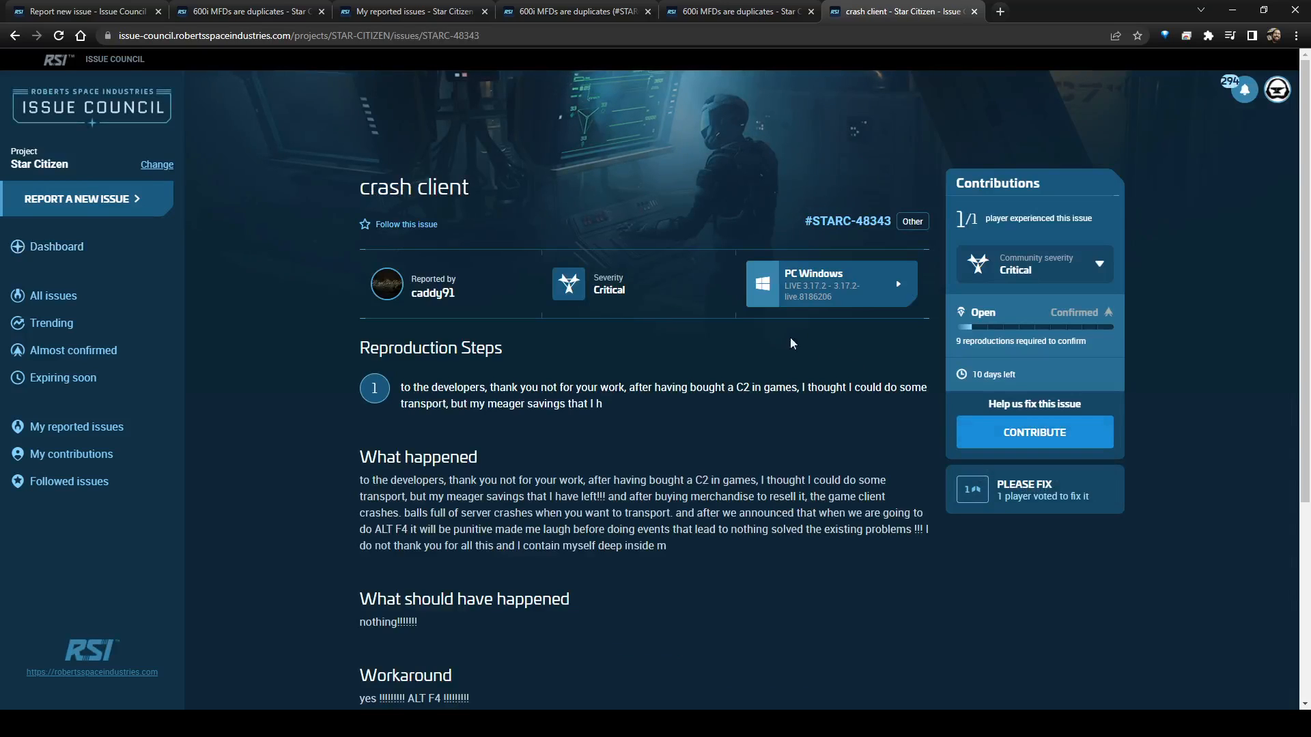
pyautogui.scroll(-3)
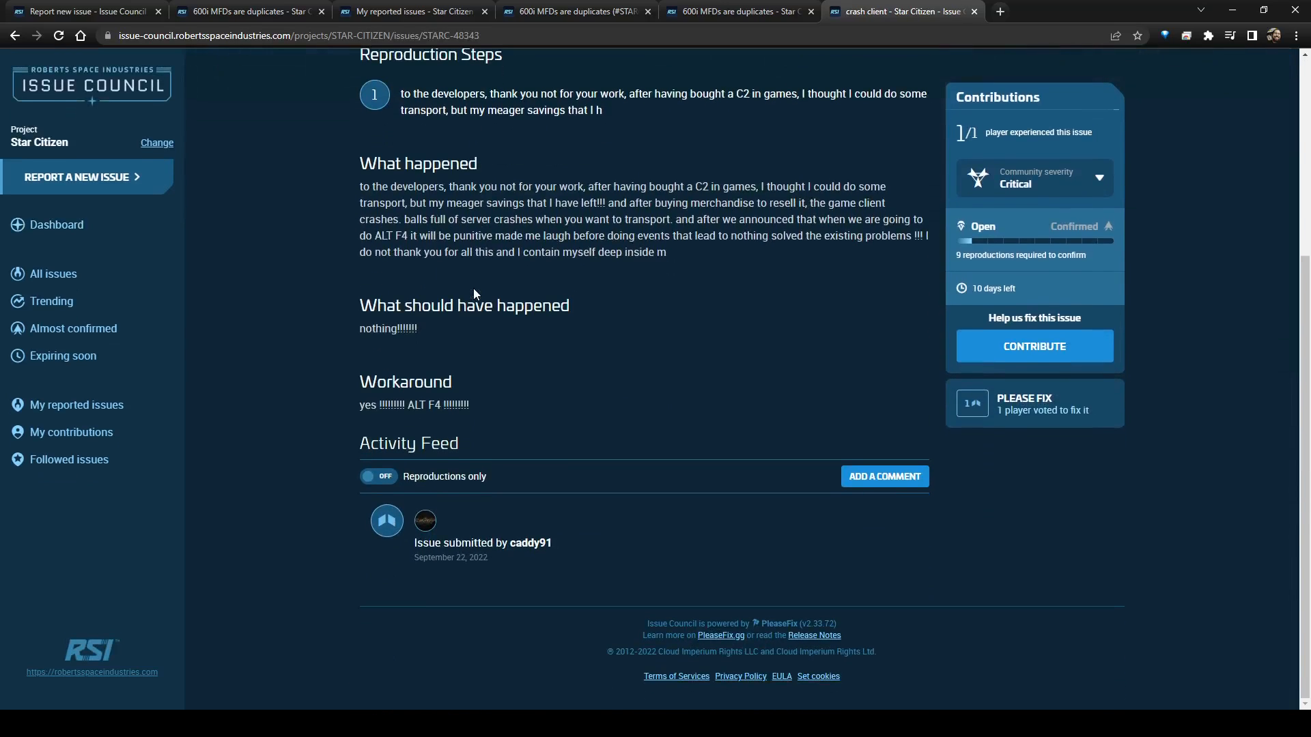
pyautogui.scroll(3)
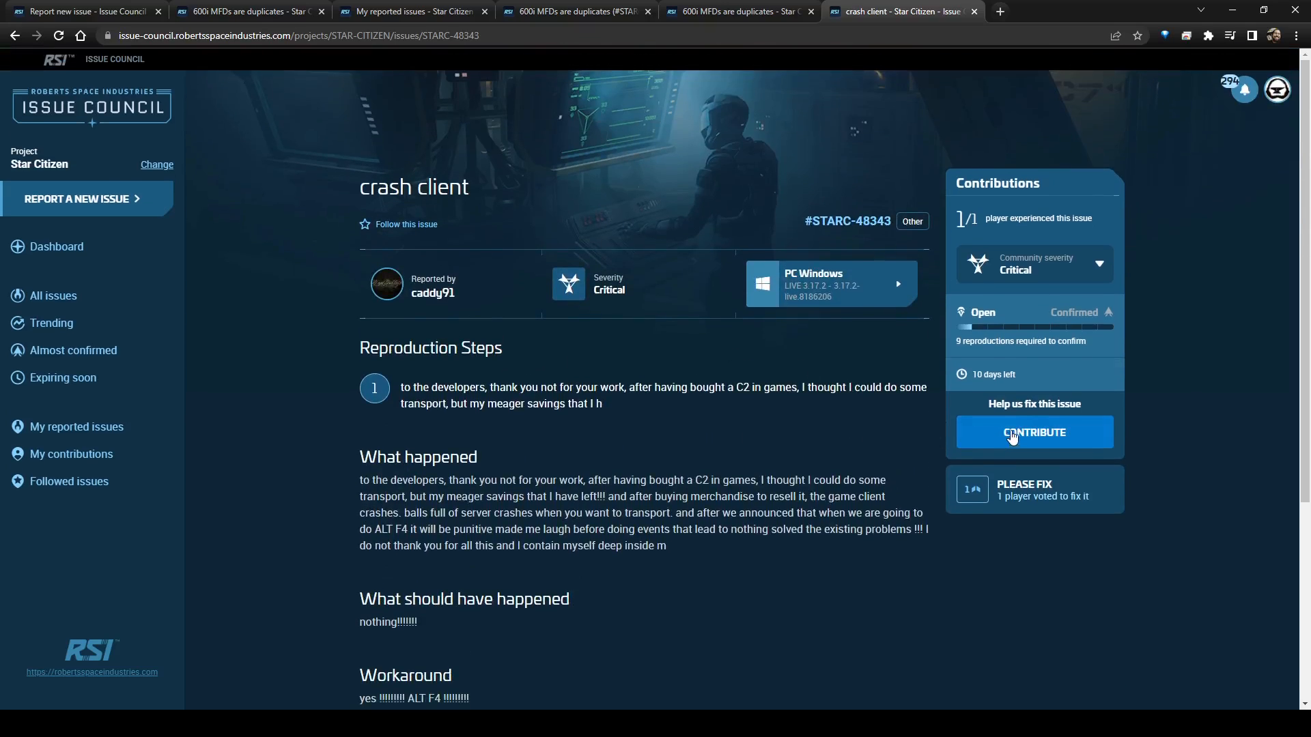
pyautogui.moveTo(571, 428)
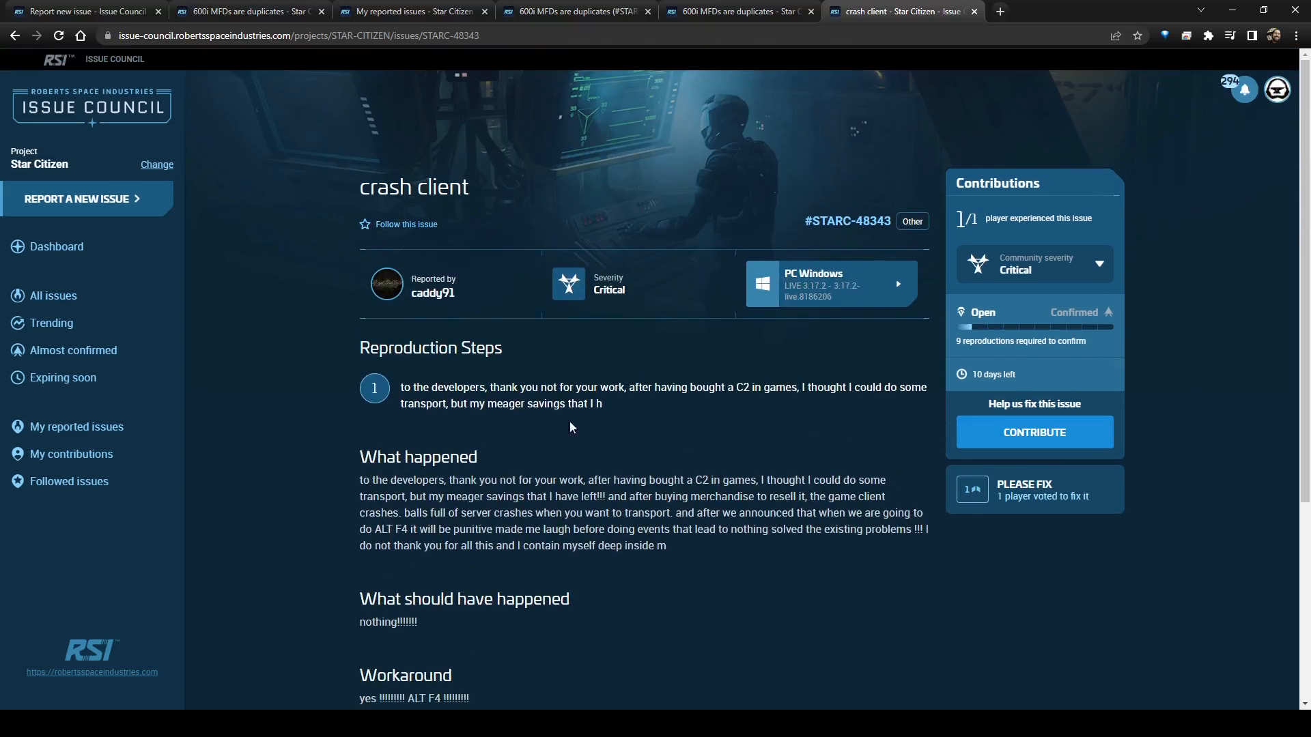
pyautogui.moveTo(603, 401)
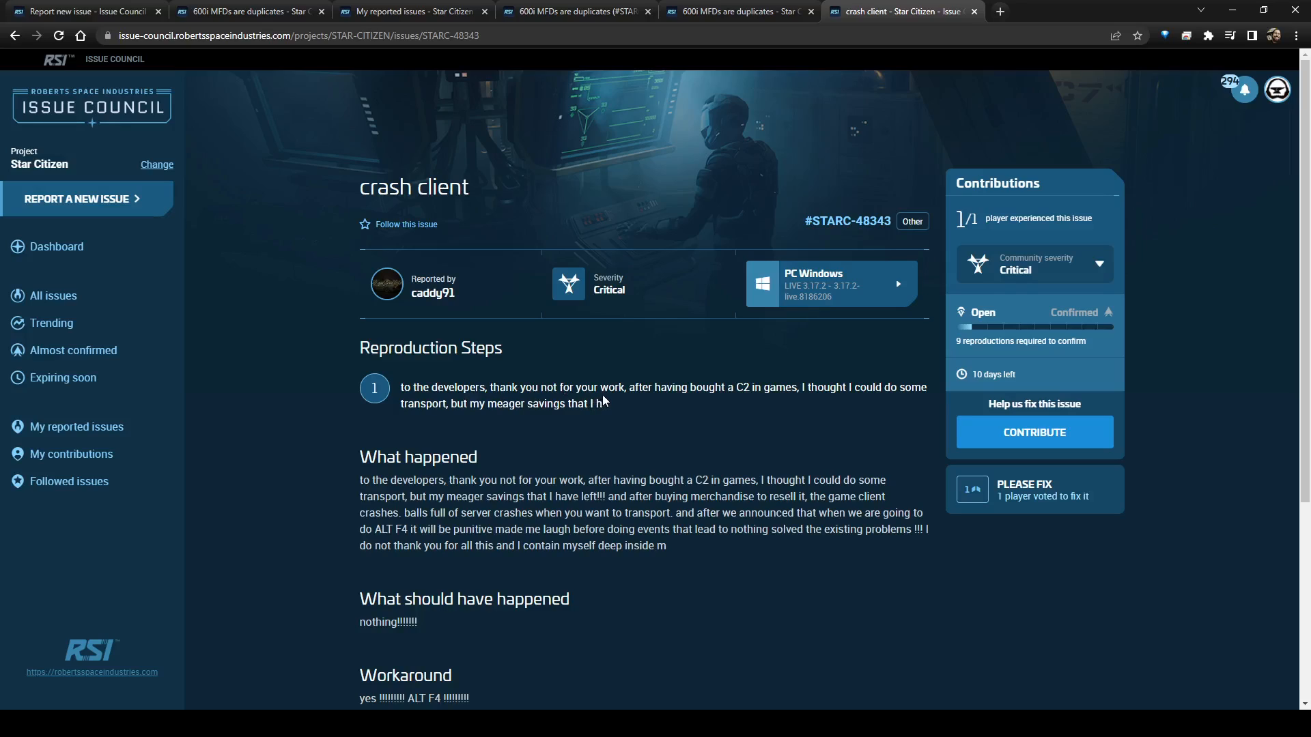
pyautogui.moveTo(800, 414)
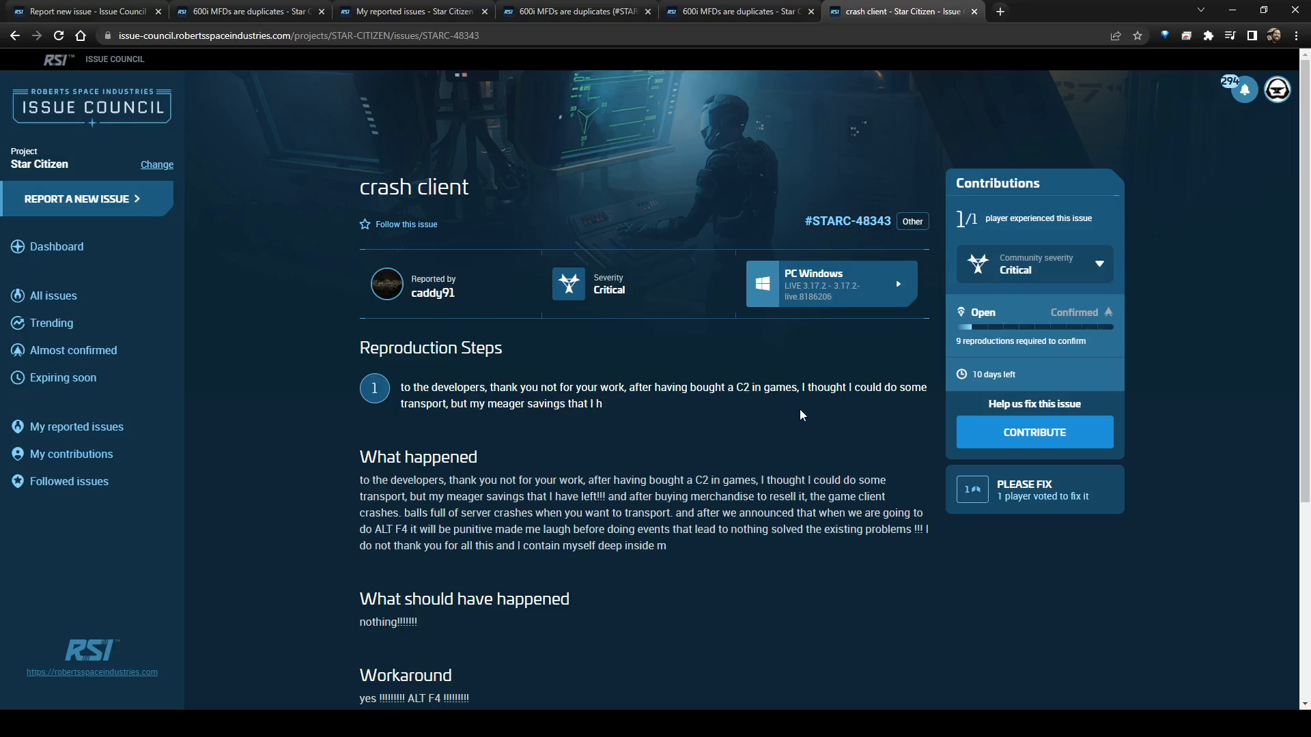
pyautogui.moveTo(829, 451)
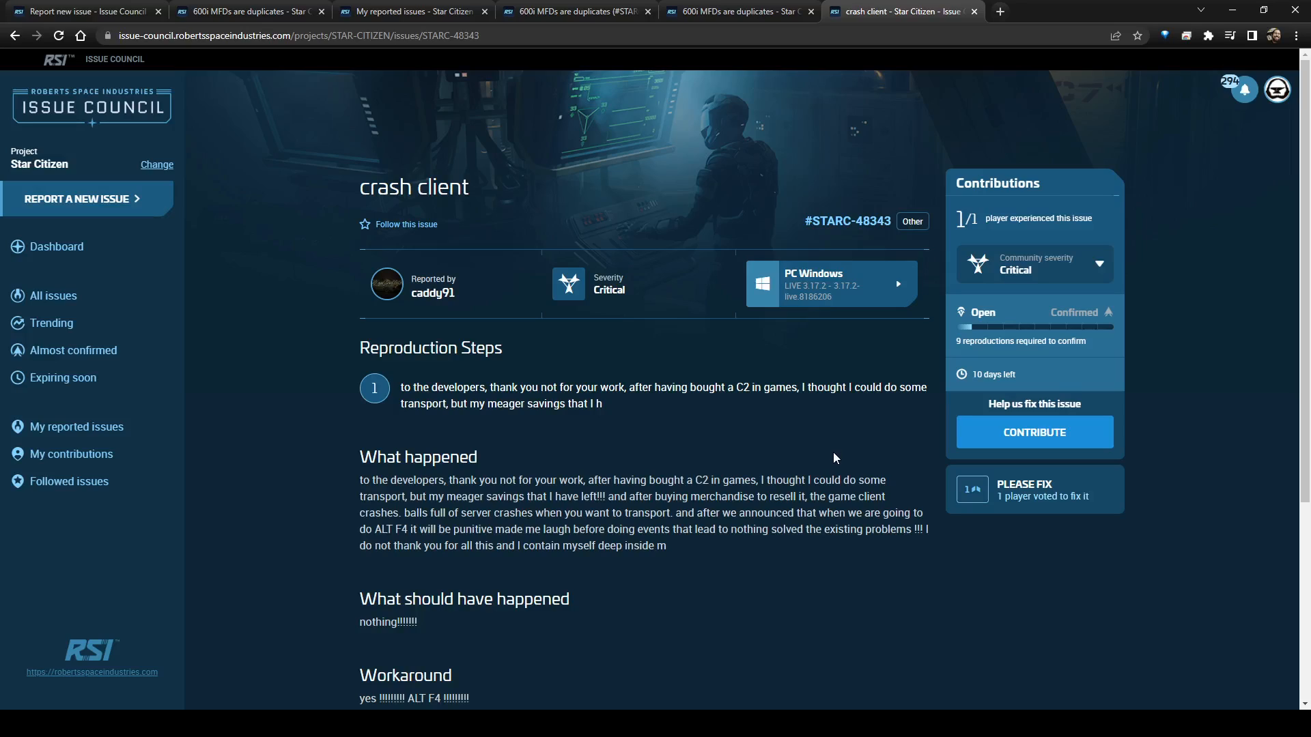
pyautogui.moveTo(841, 531)
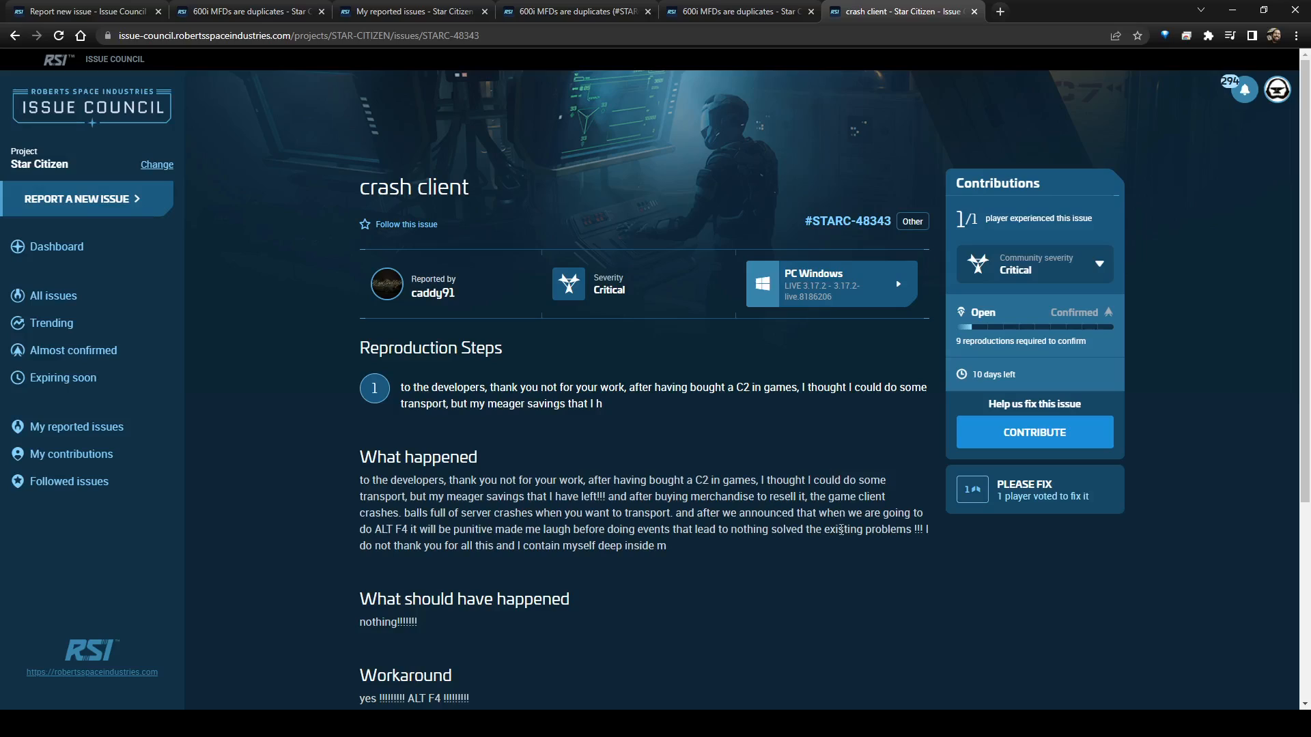
pyautogui.scroll(-3)
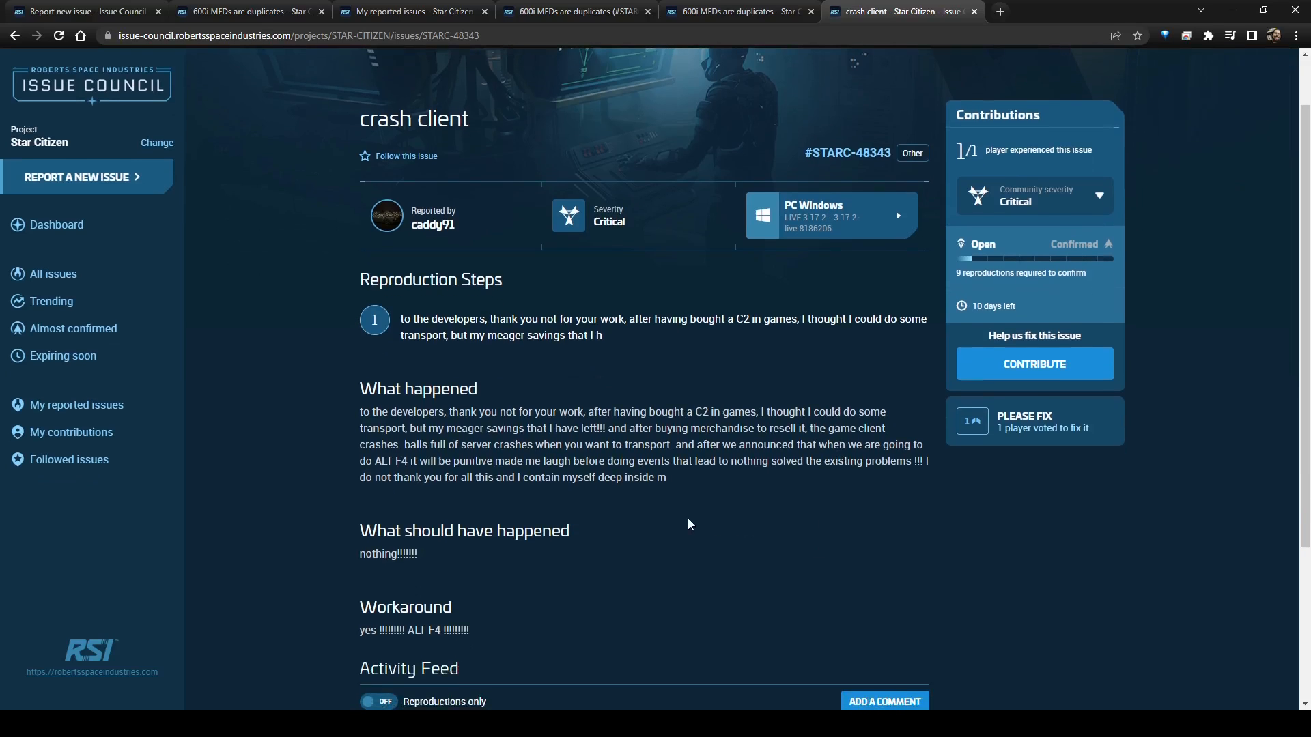
pyautogui.scroll(-3)
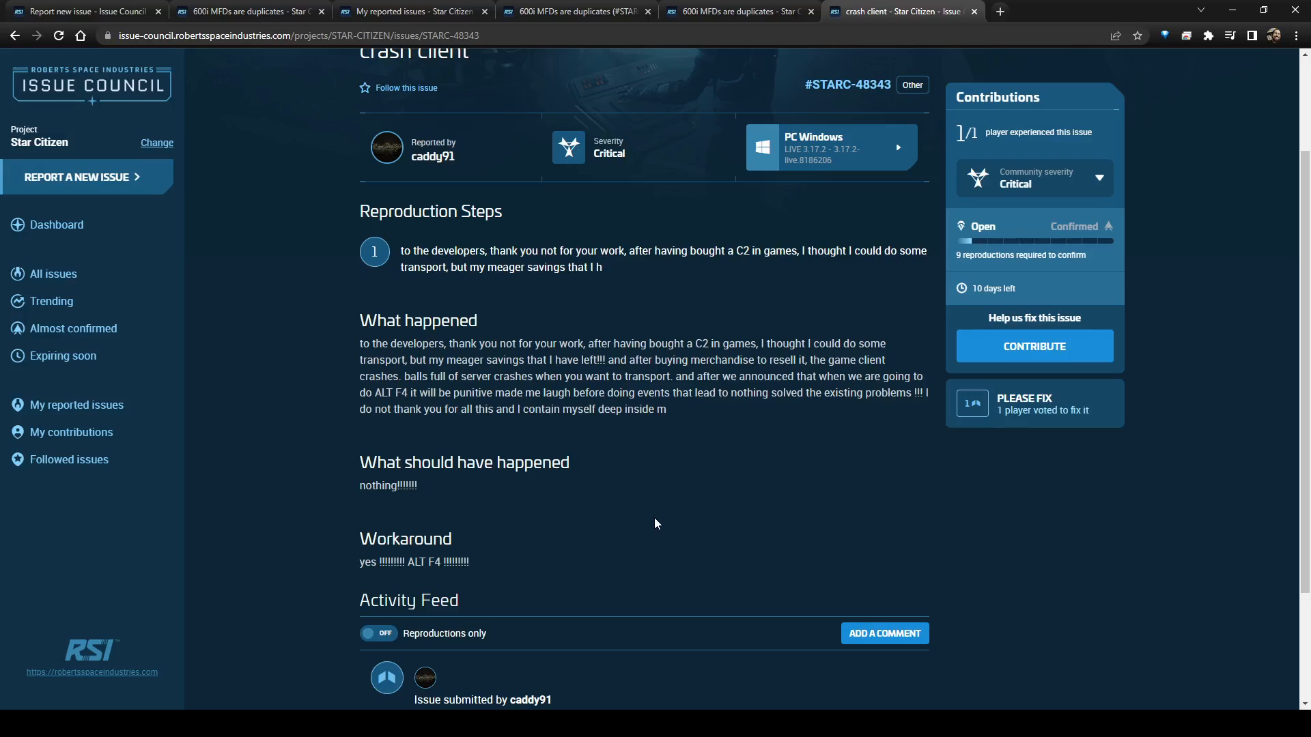
pyautogui.scroll(3)
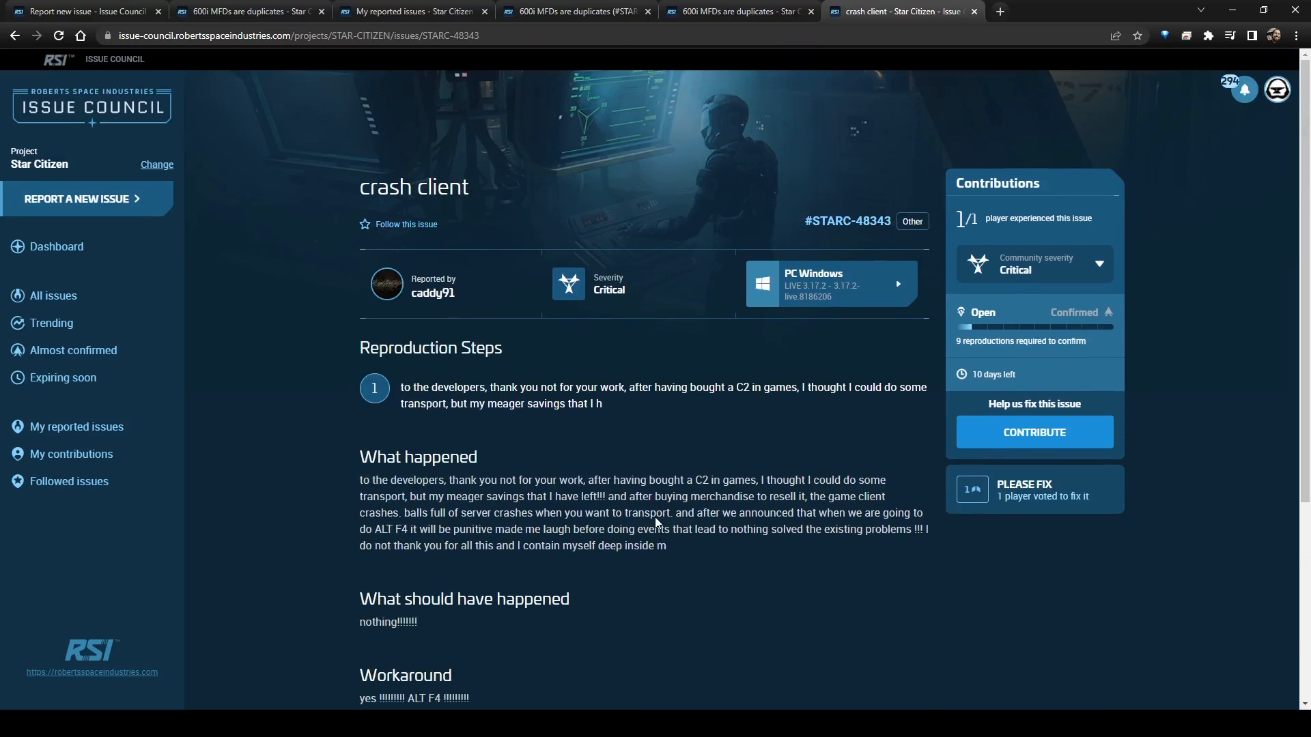
# - Go back to the dashboard and scroll to further issues such as 'Loot Table'
pyautogui.click(57, 246)
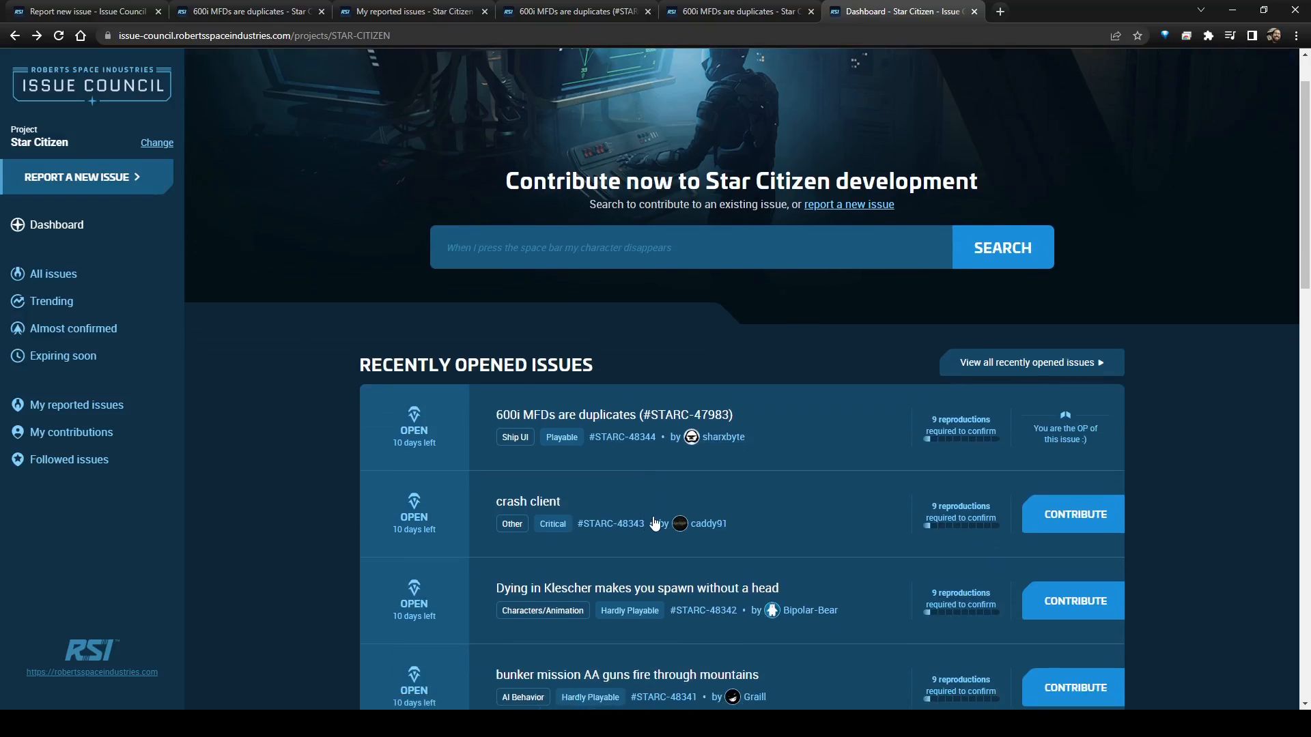
pyautogui.scroll(-3)
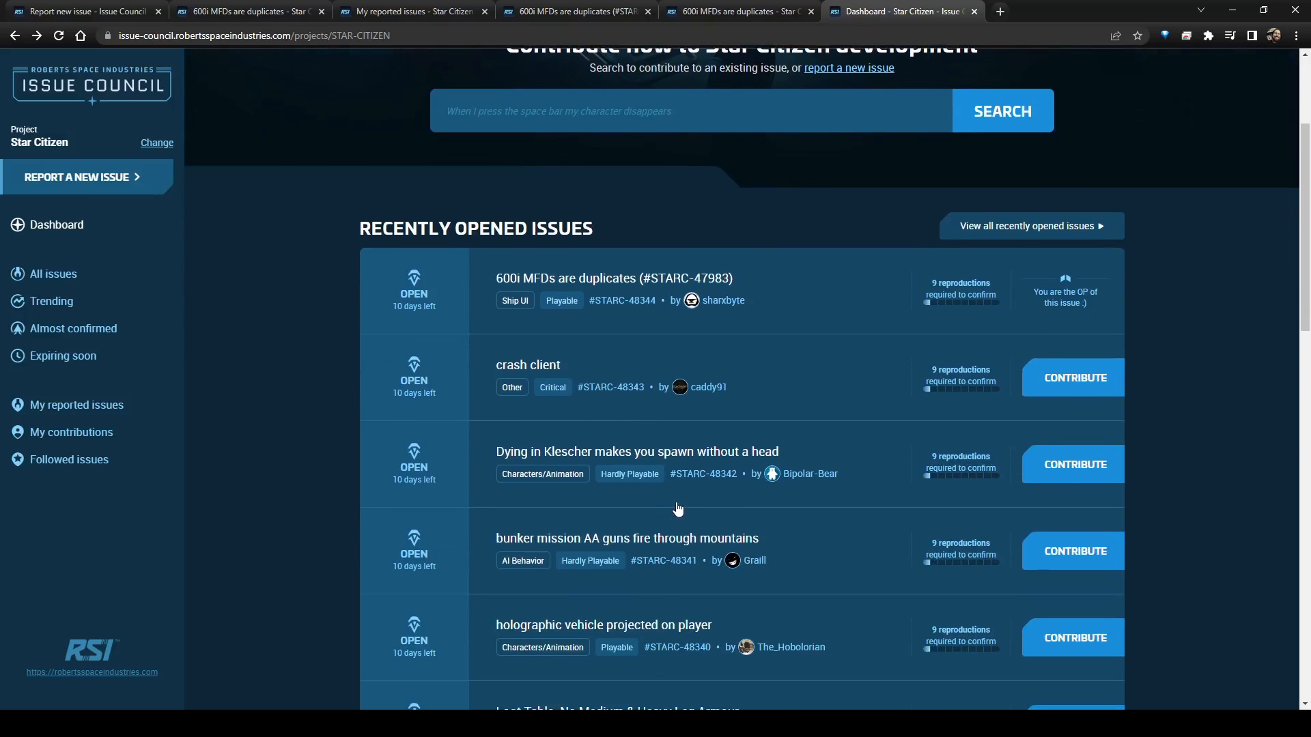
pyautogui.scroll(-3)
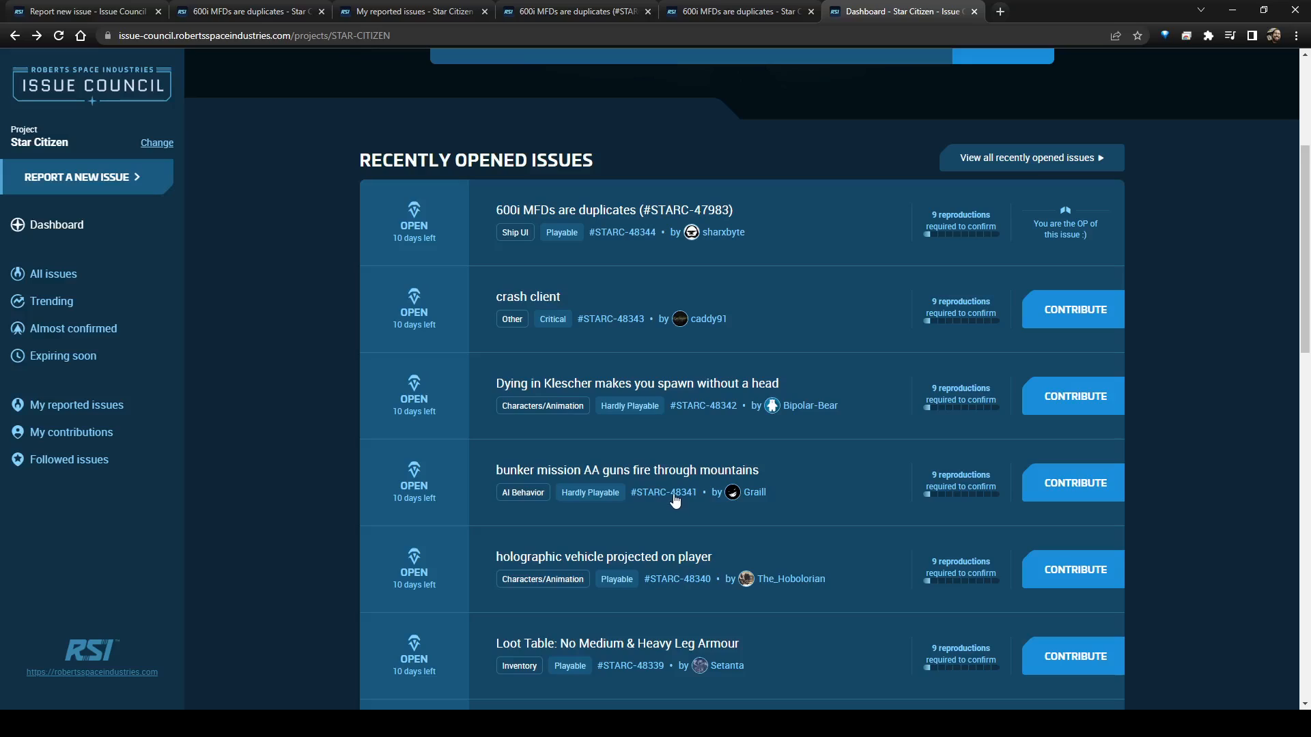
pyautogui.moveTo(660, 498)
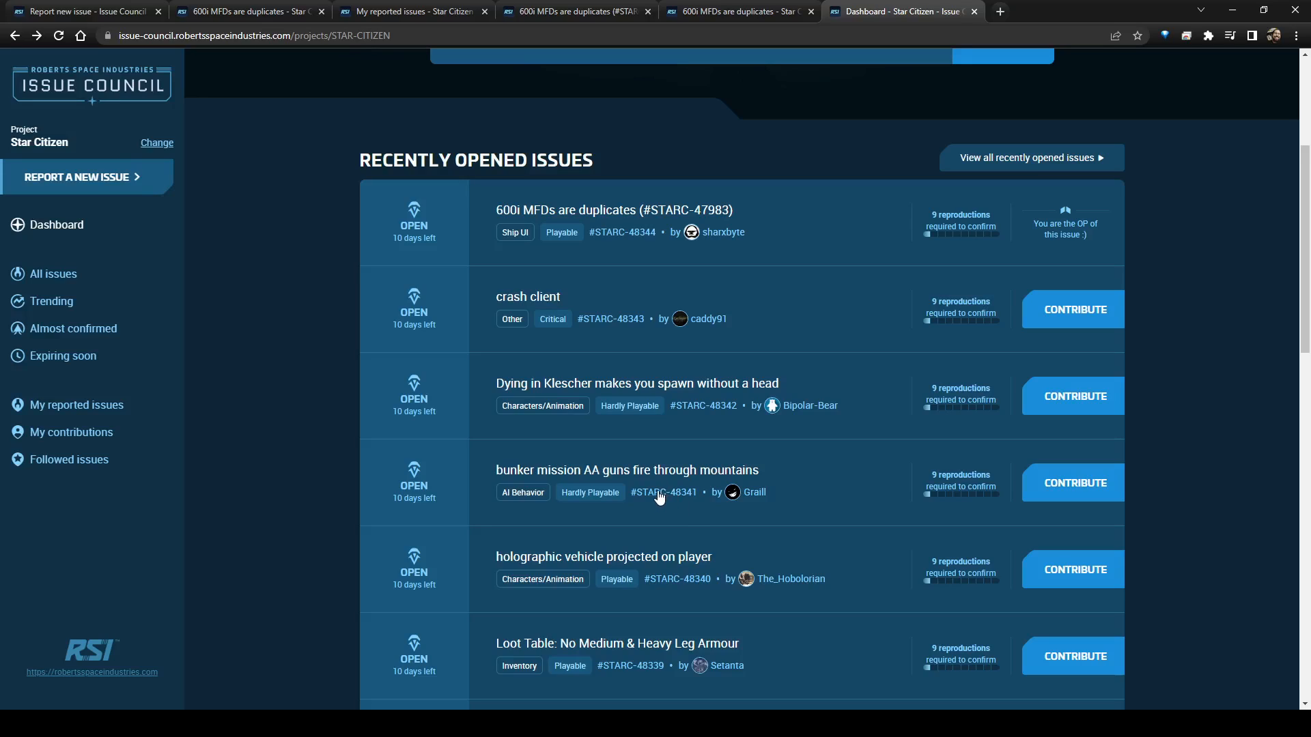
pyautogui.moveTo(832, 587)
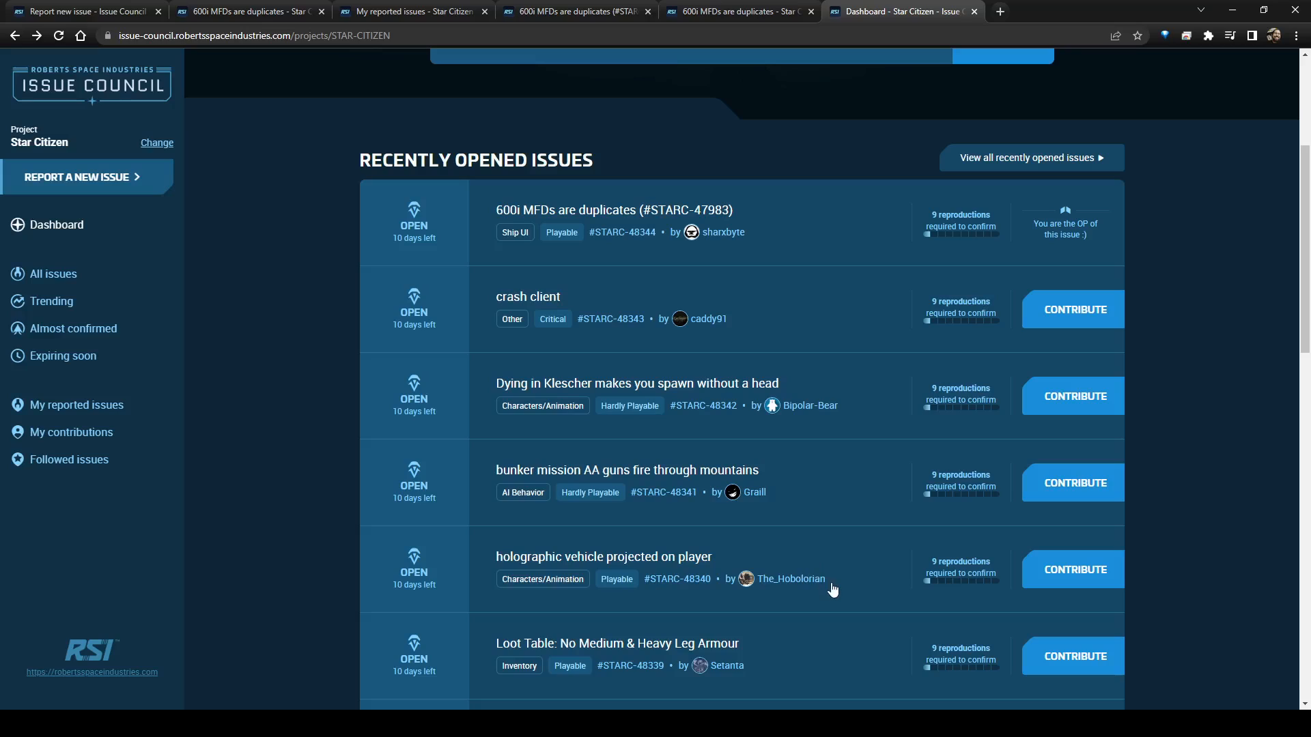
pyautogui.moveTo(965, 641)
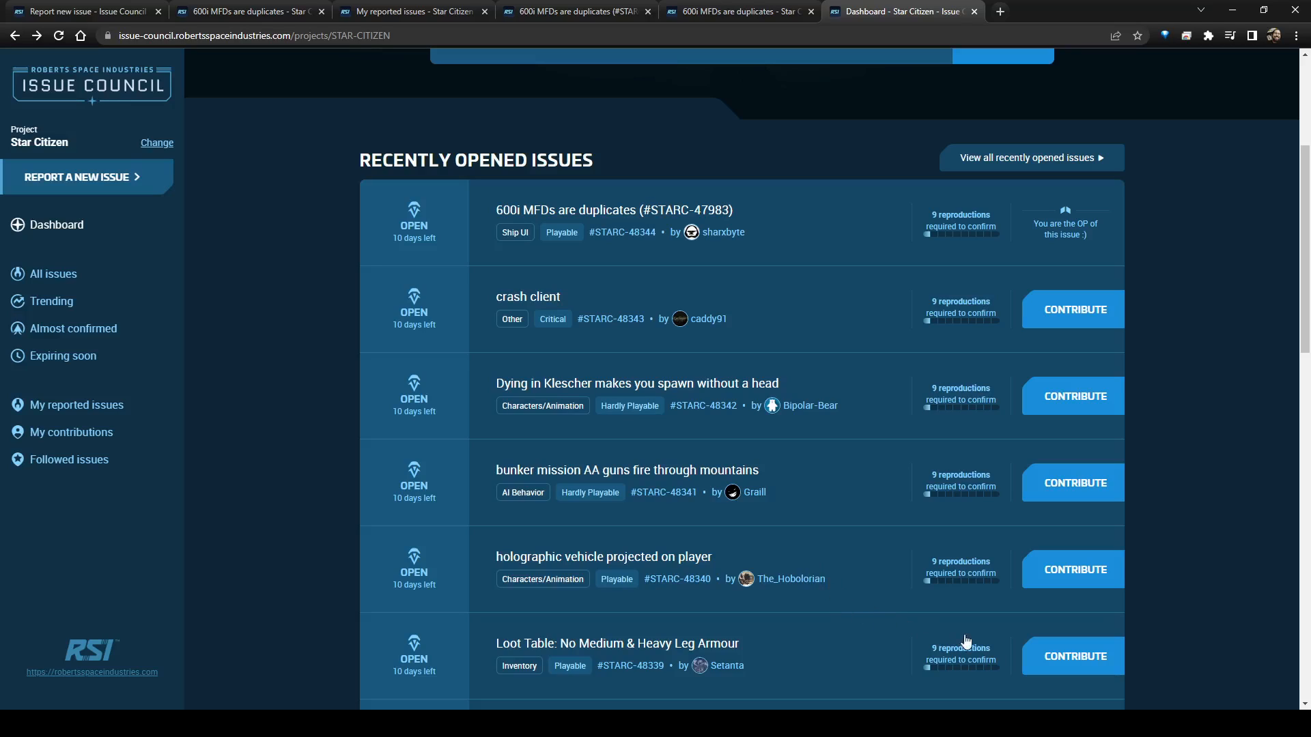
pyautogui.click(617, 643)
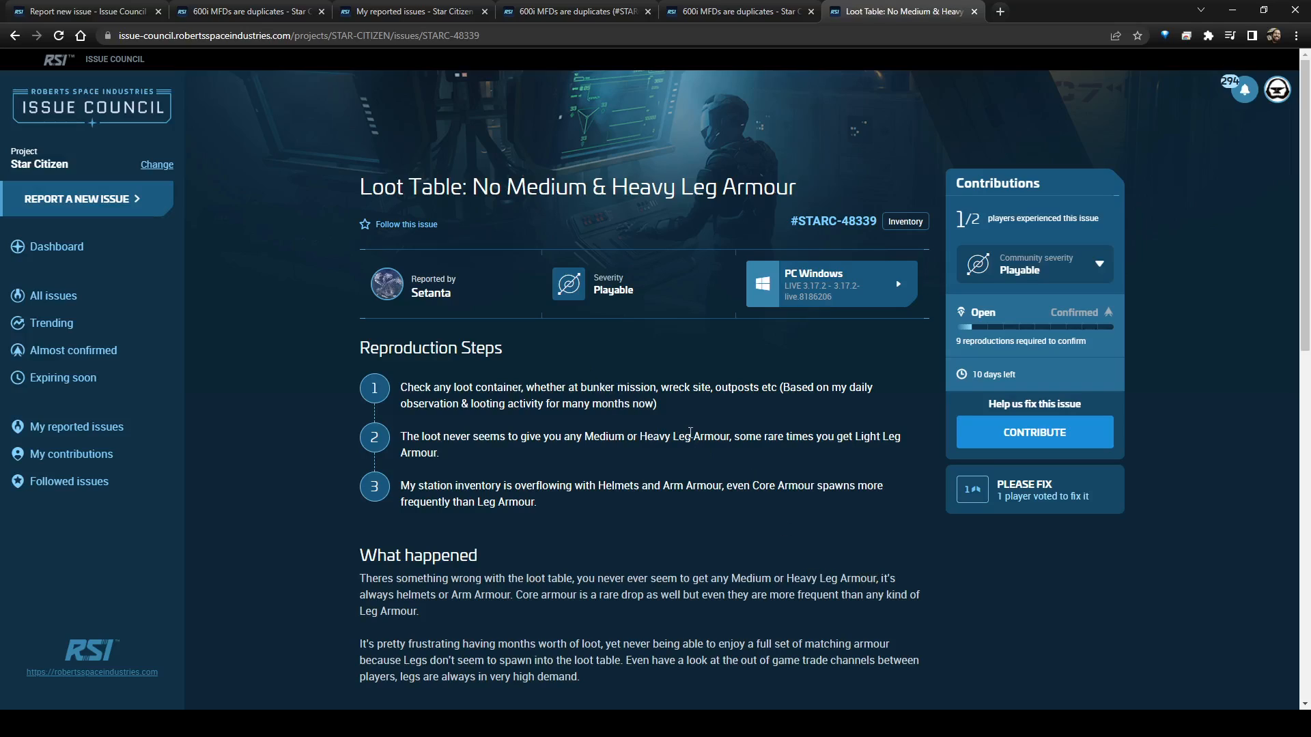
pyautogui.moveTo(717, 464)
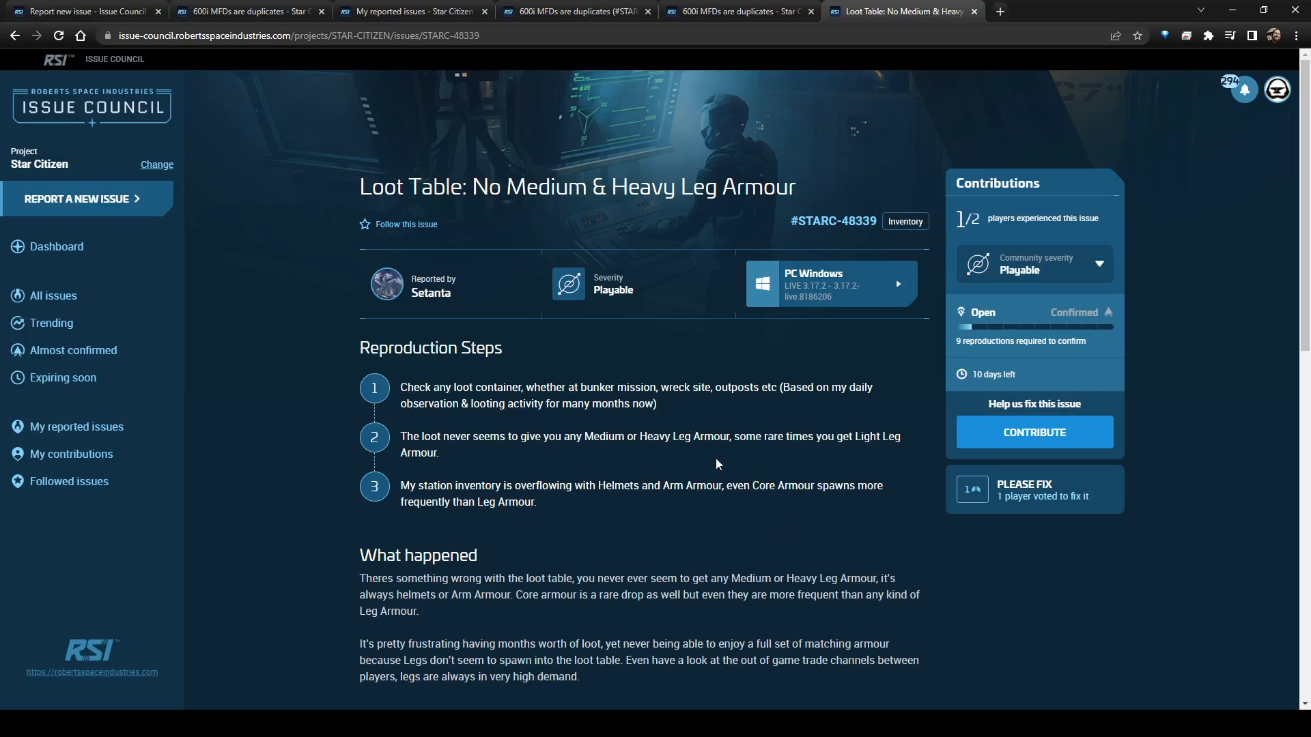
pyautogui.moveTo(1035, 402)
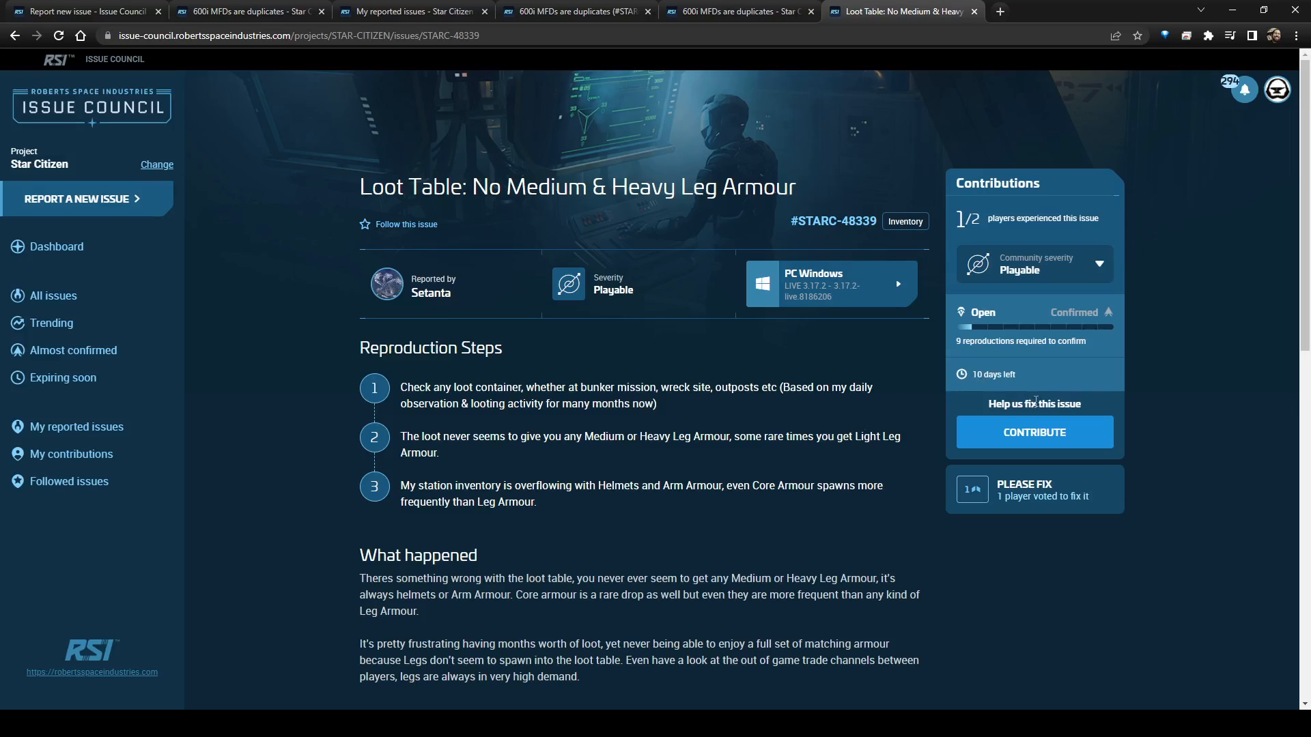
pyautogui.scroll(-3)
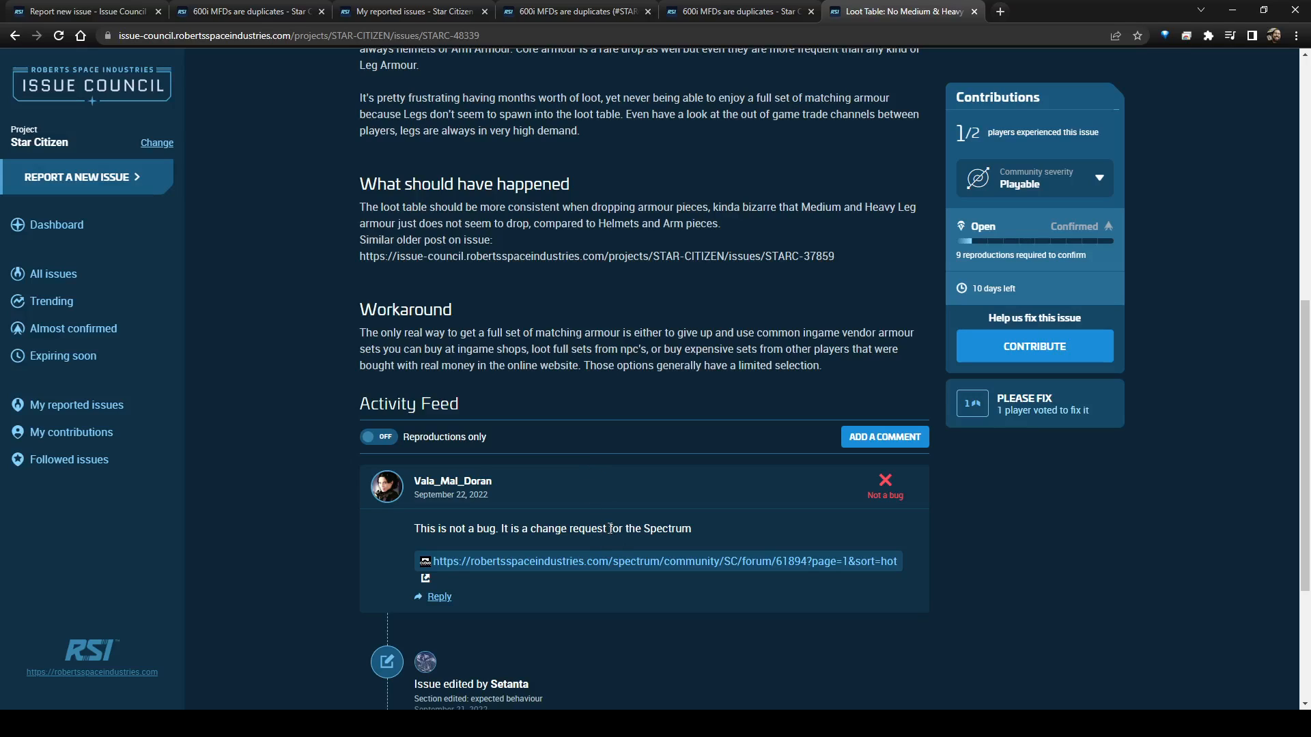
pyautogui.scroll(-3)
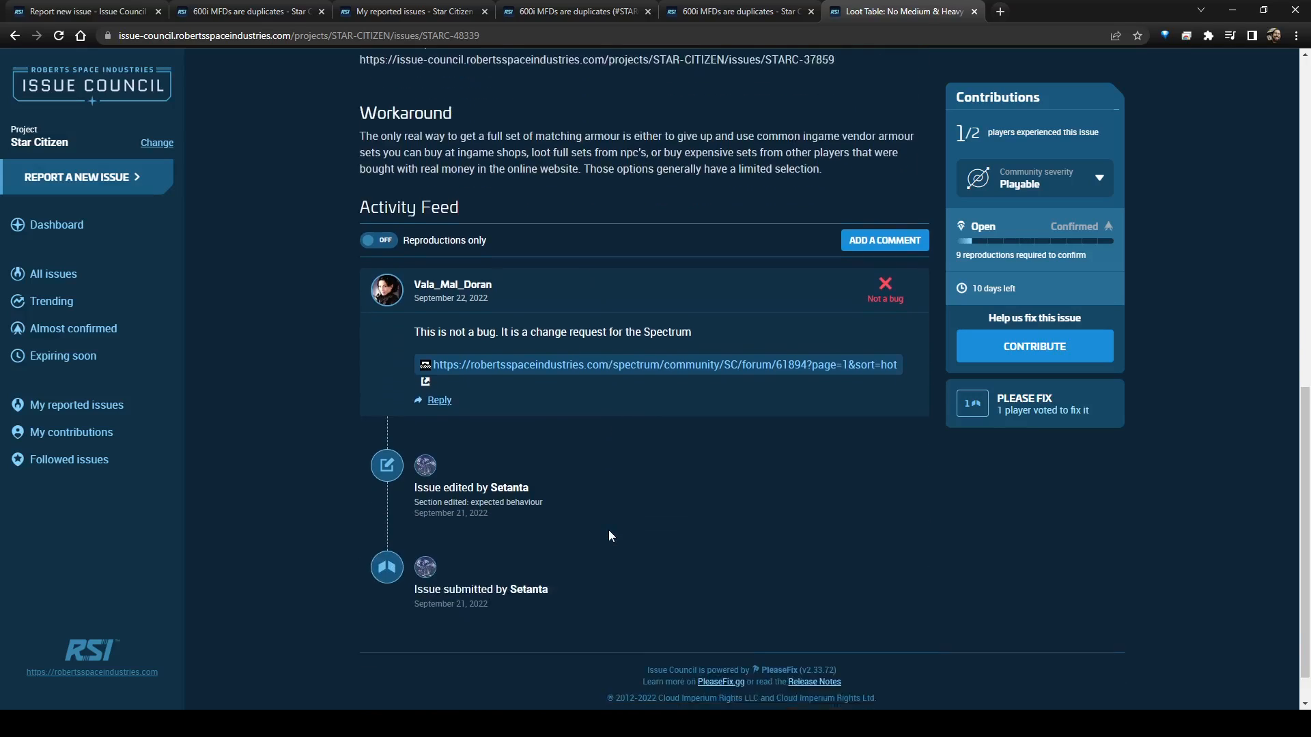
pyautogui.scroll(3)
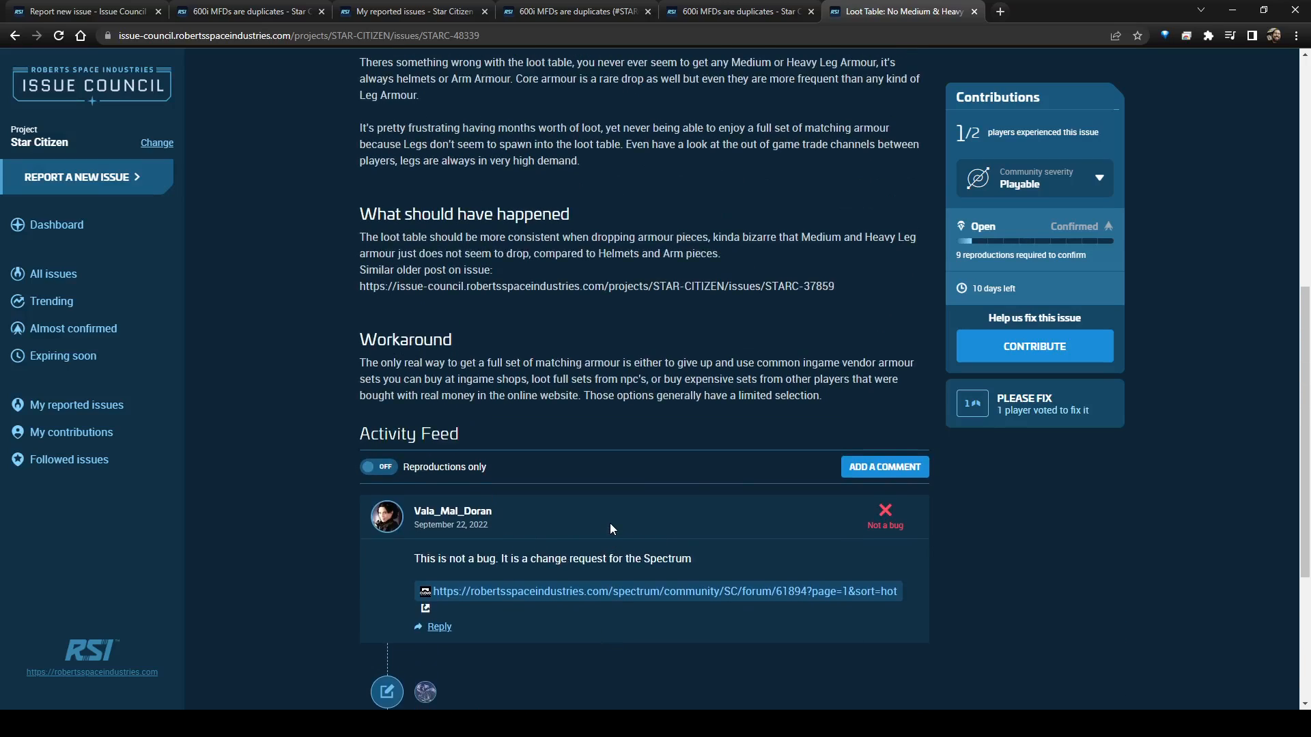
pyautogui.moveTo(611, 521)
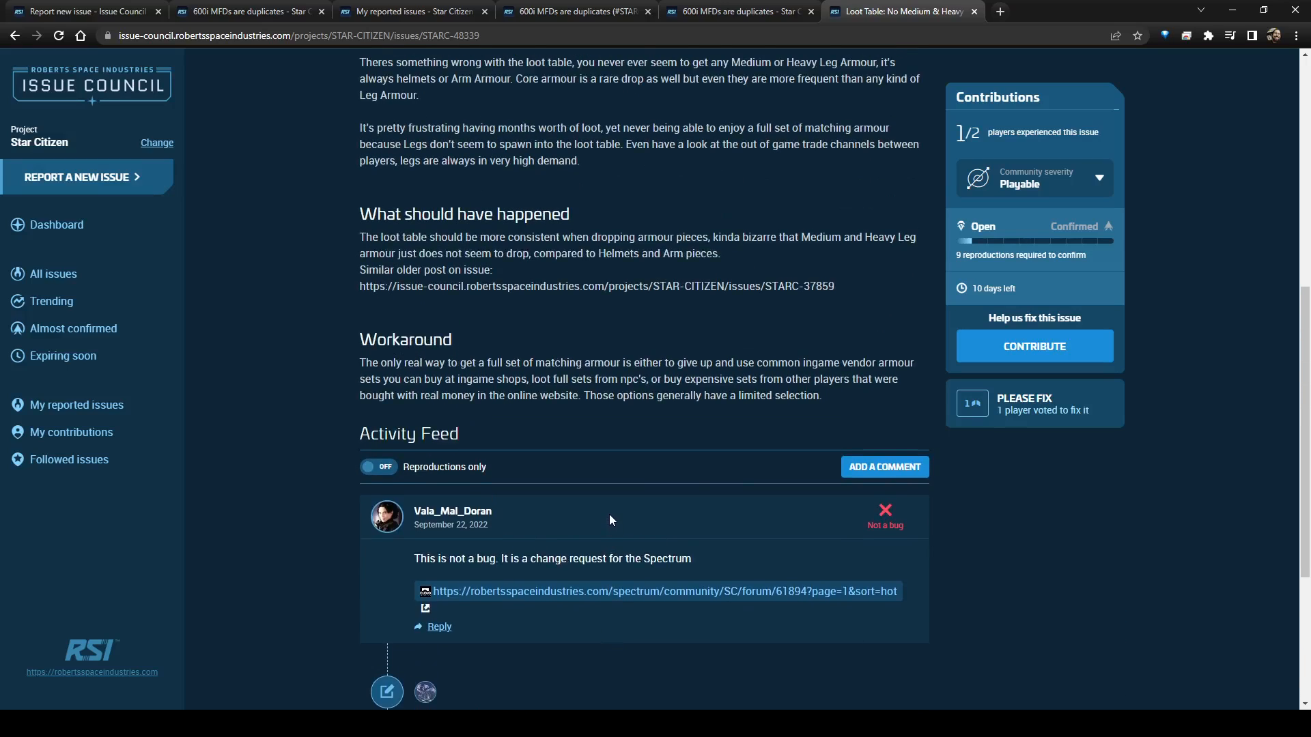
pyautogui.click(1033, 346)
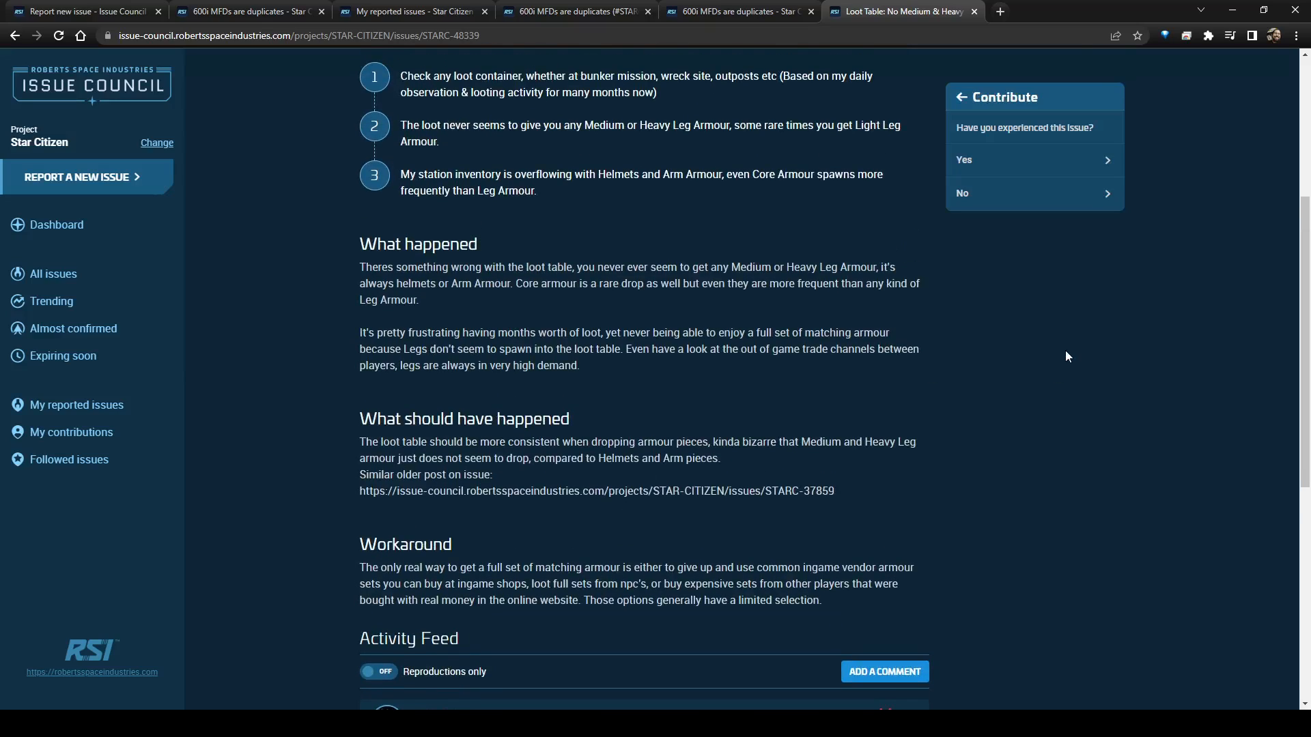
pyautogui.moveTo(1043, 160)
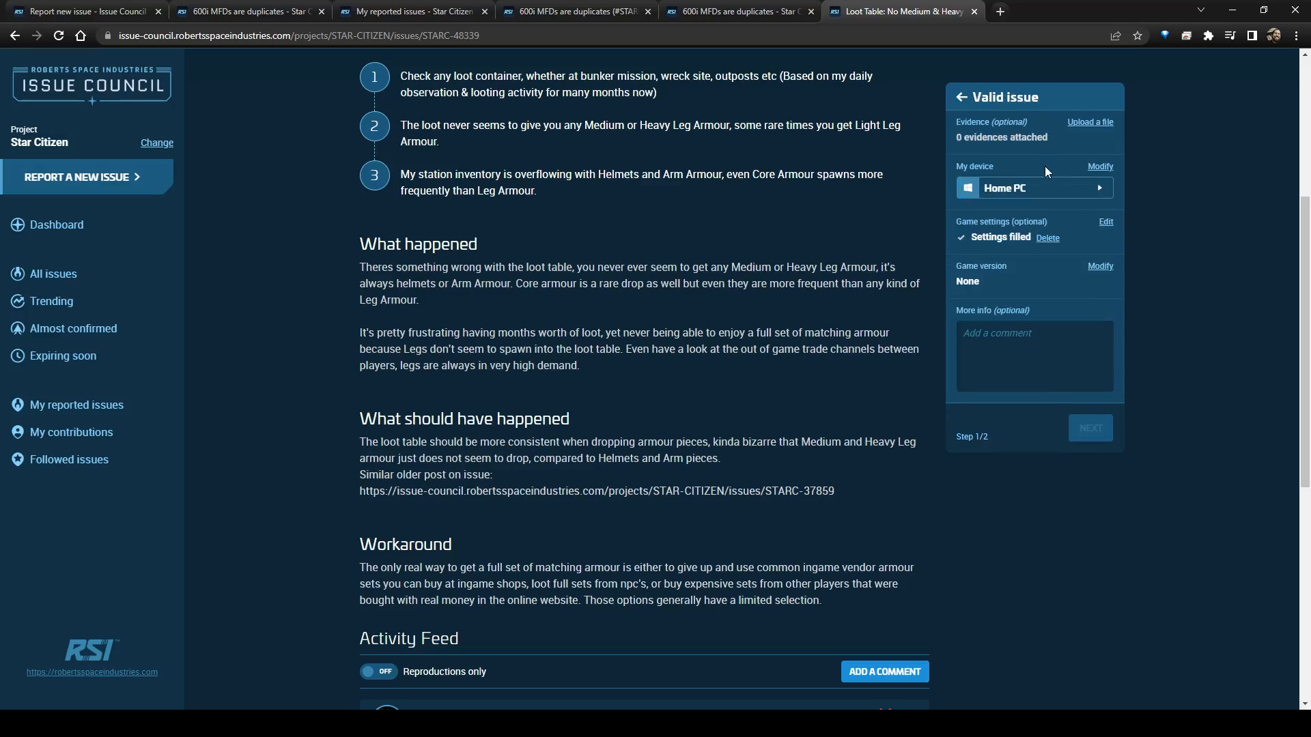
pyautogui.moveTo(1013, 194)
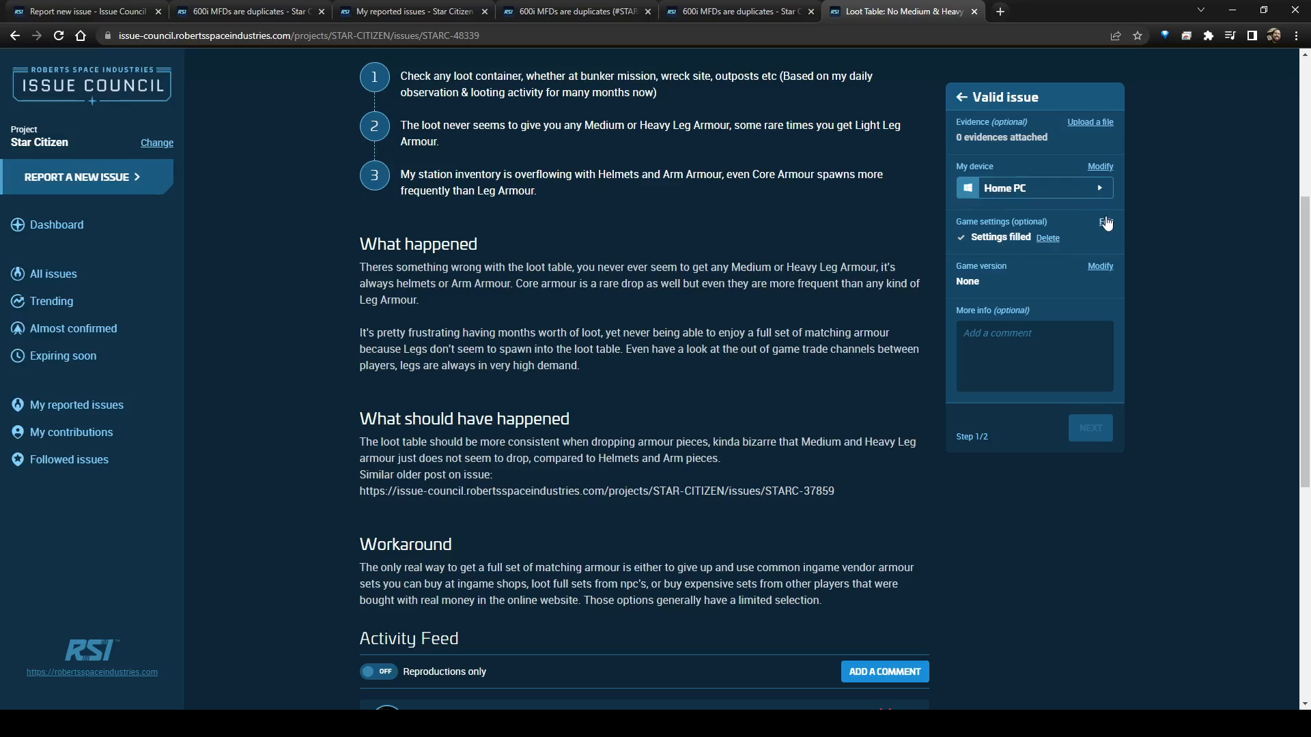
pyautogui.moveTo(1101, 238)
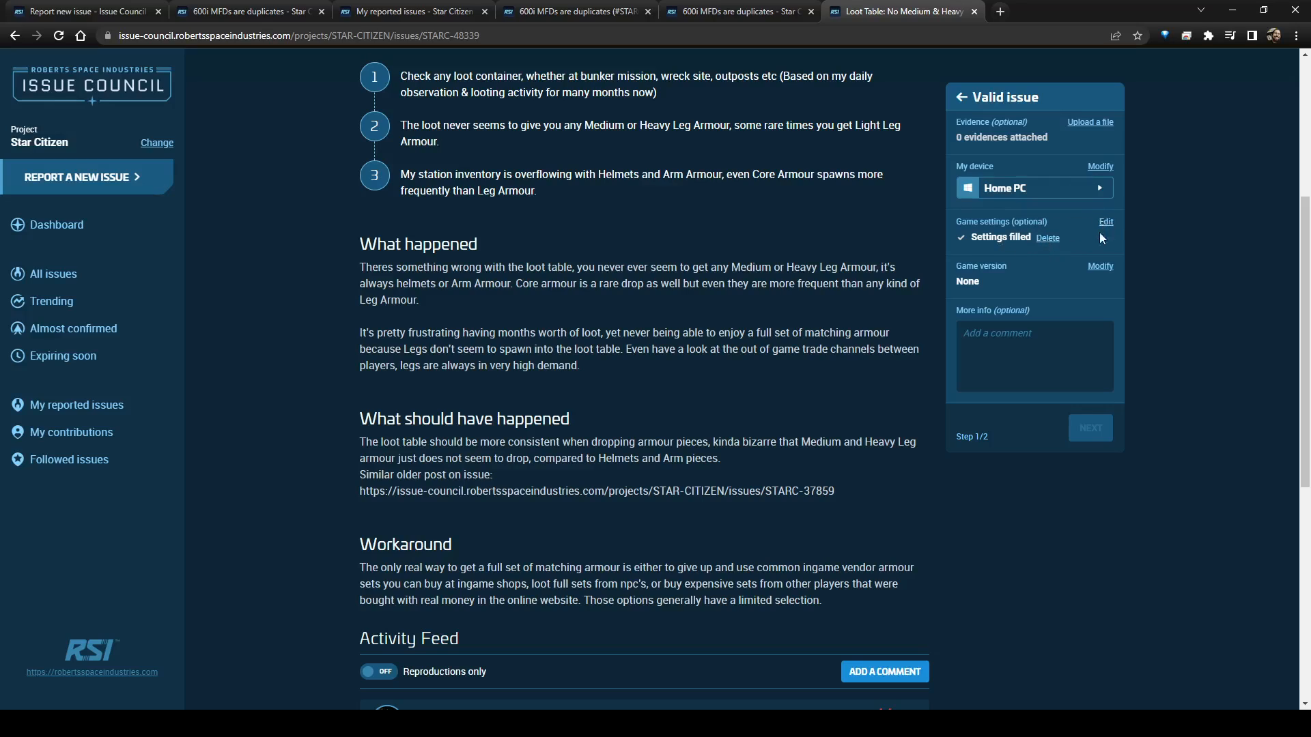
pyautogui.click(1099, 265)
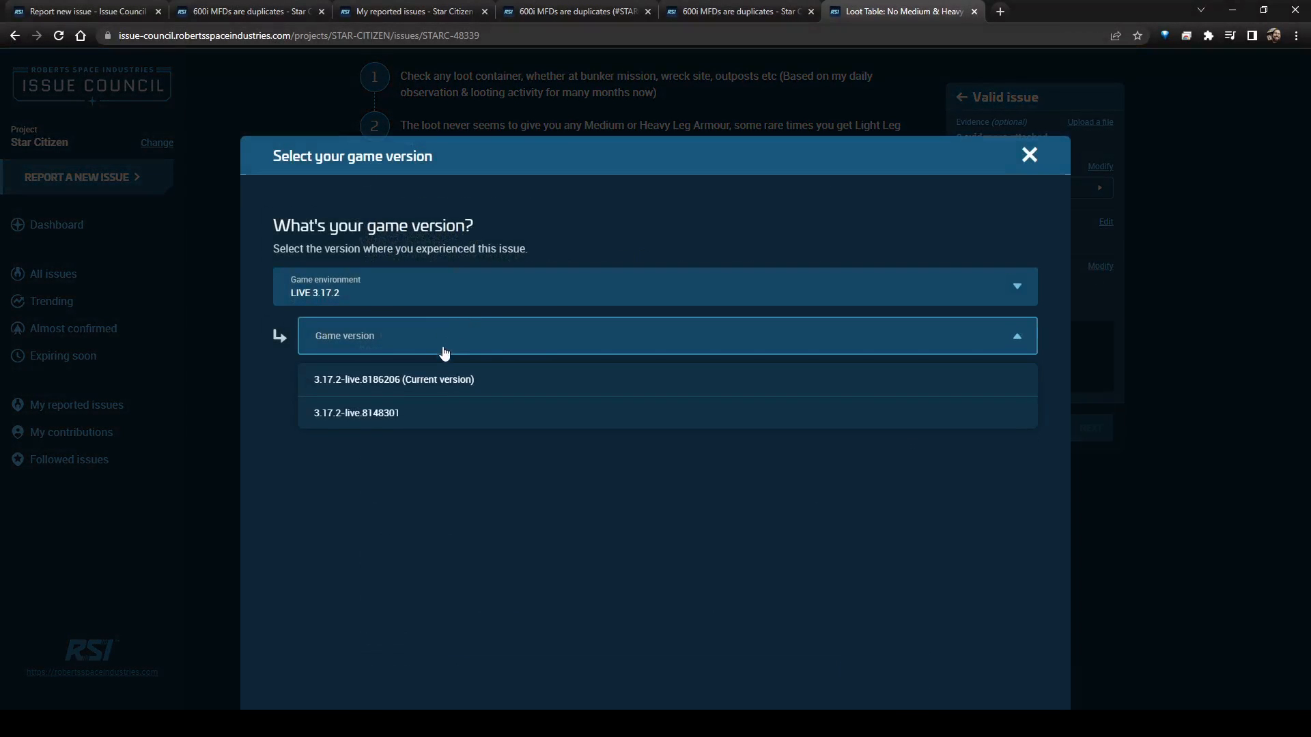
pyautogui.moveTo(1125, 175)
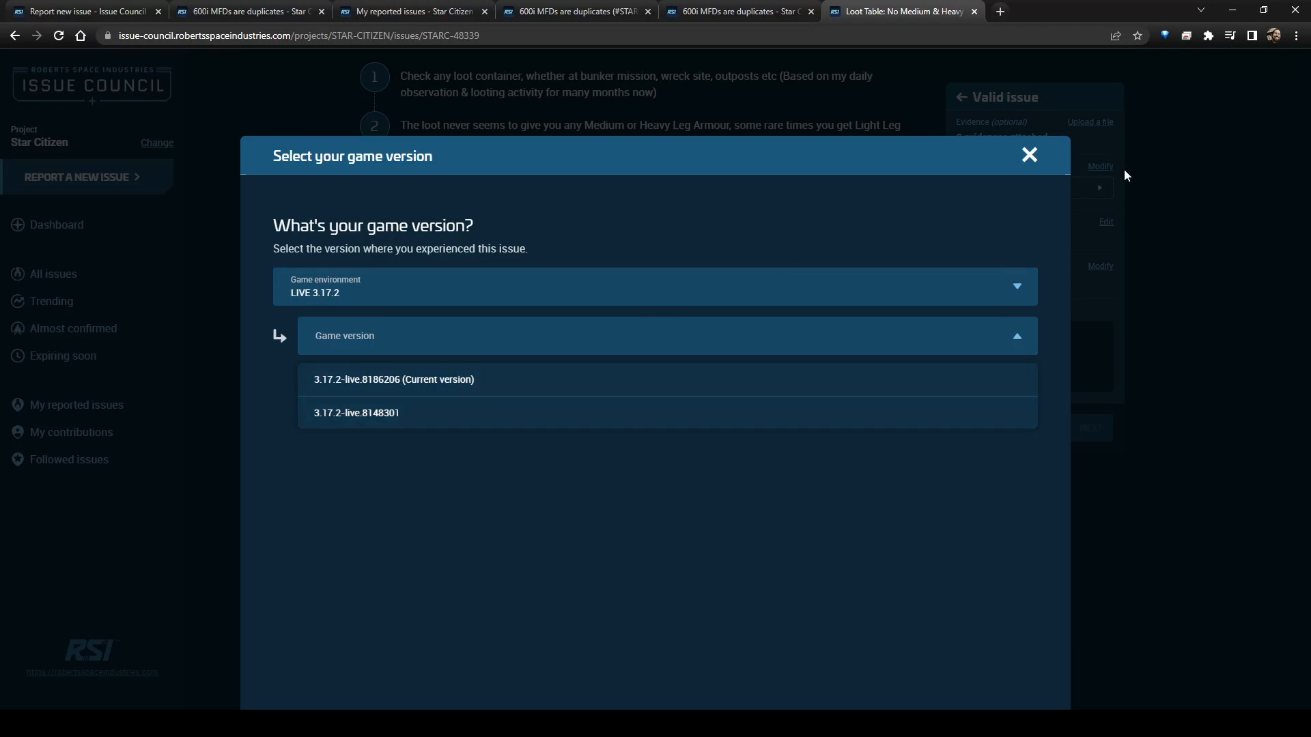
pyautogui.click(1028, 155)
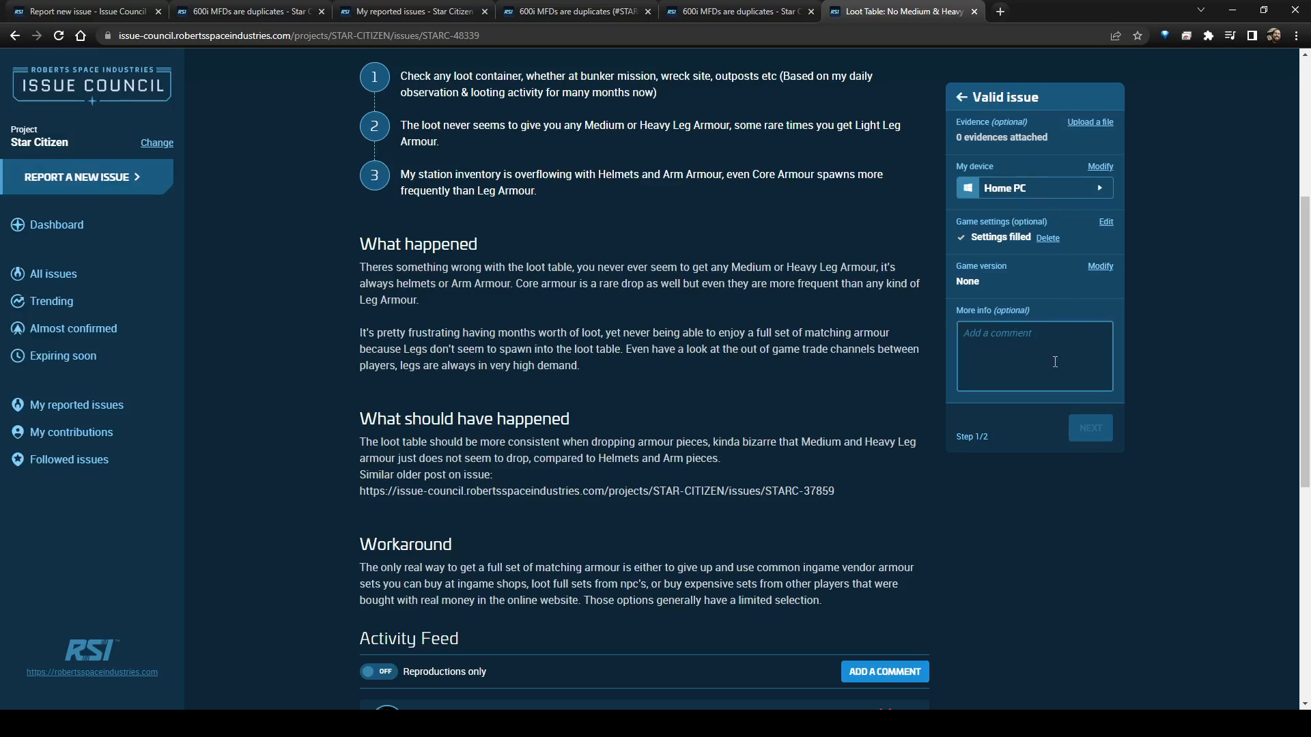
pyautogui.scroll(3)
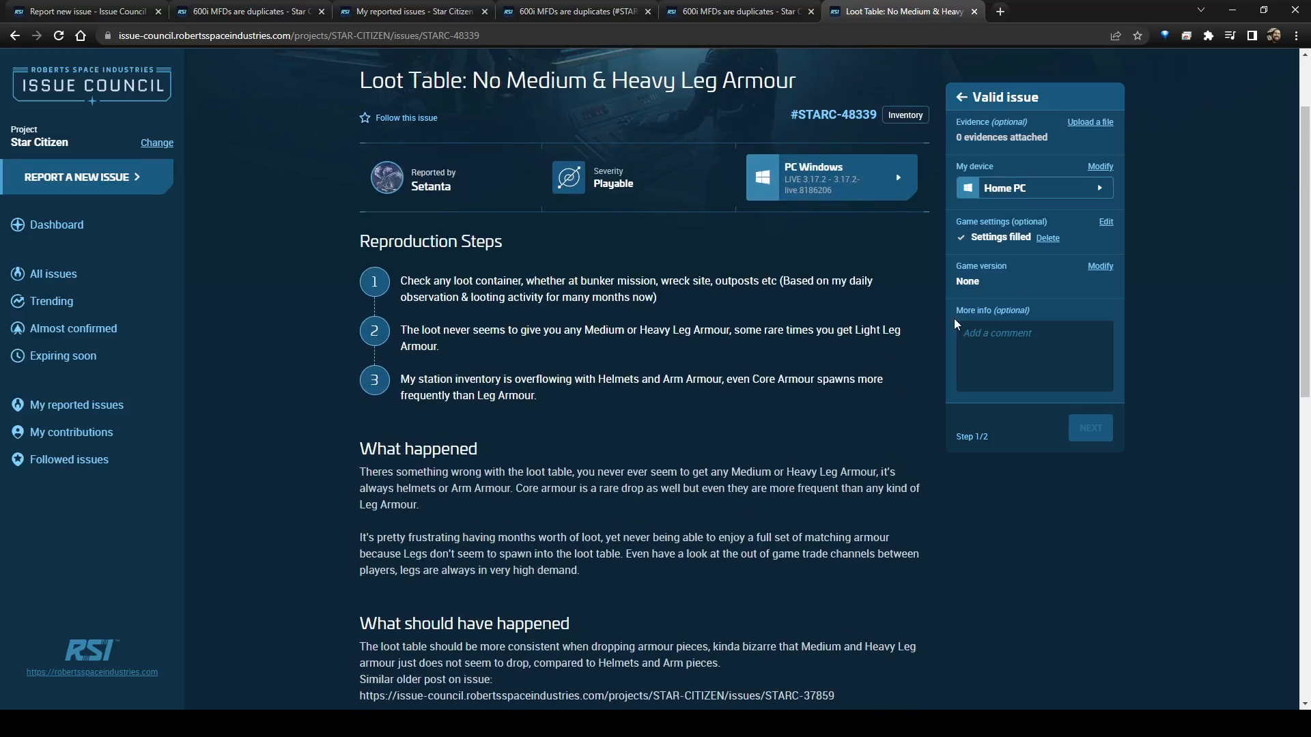
pyautogui.moveTo(577, 190)
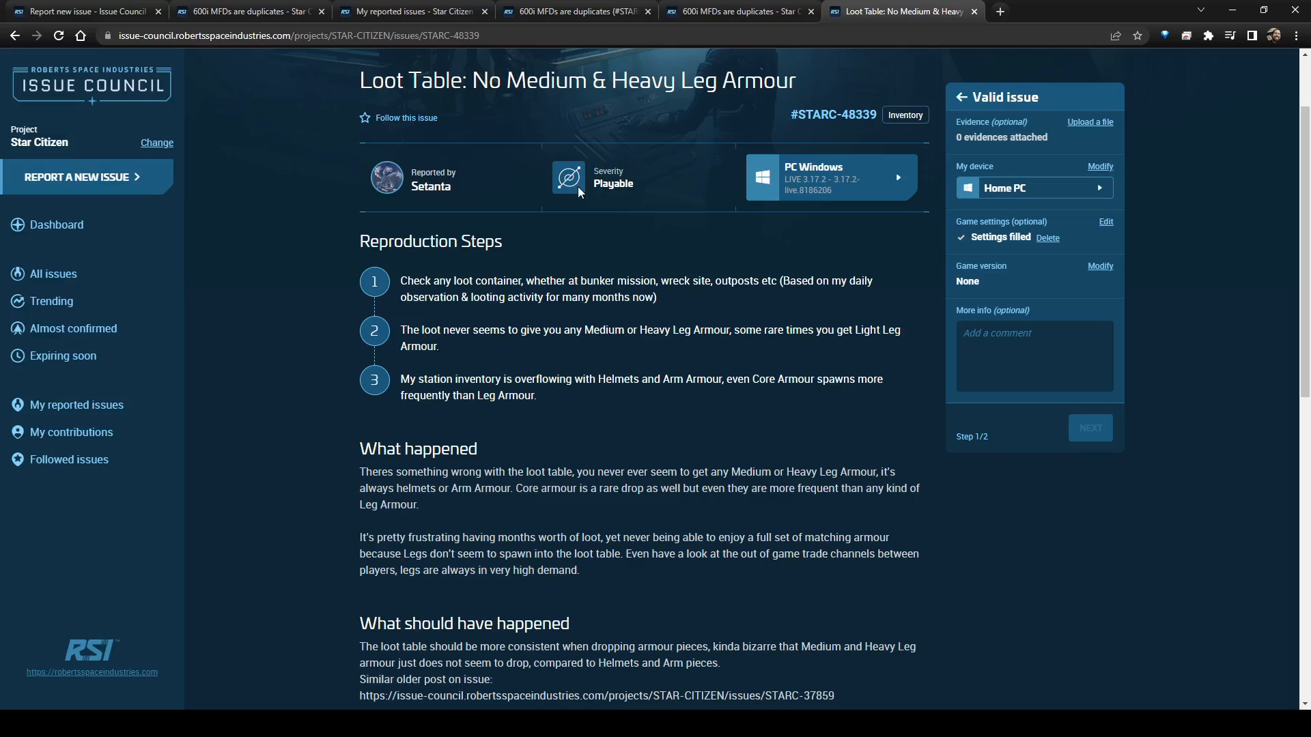
pyautogui.moveTo(657, 208)
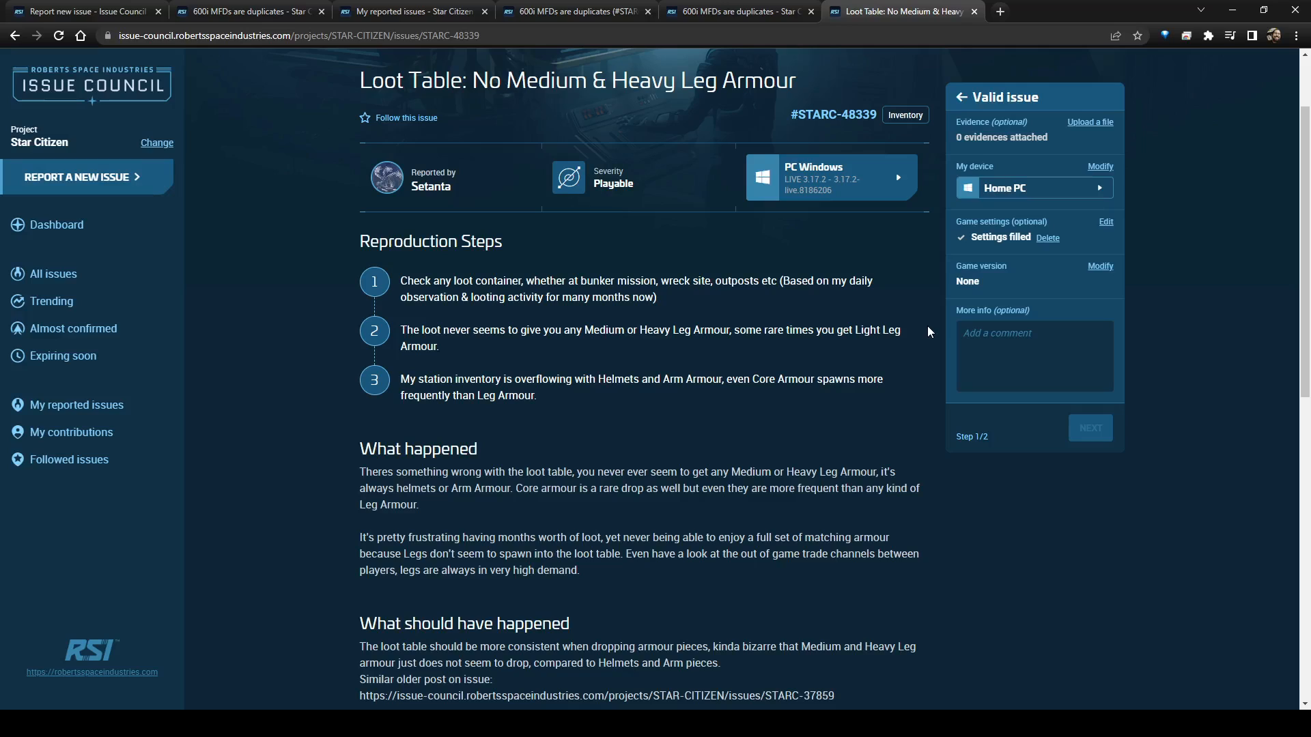
pyautogui.click(1034, 357)
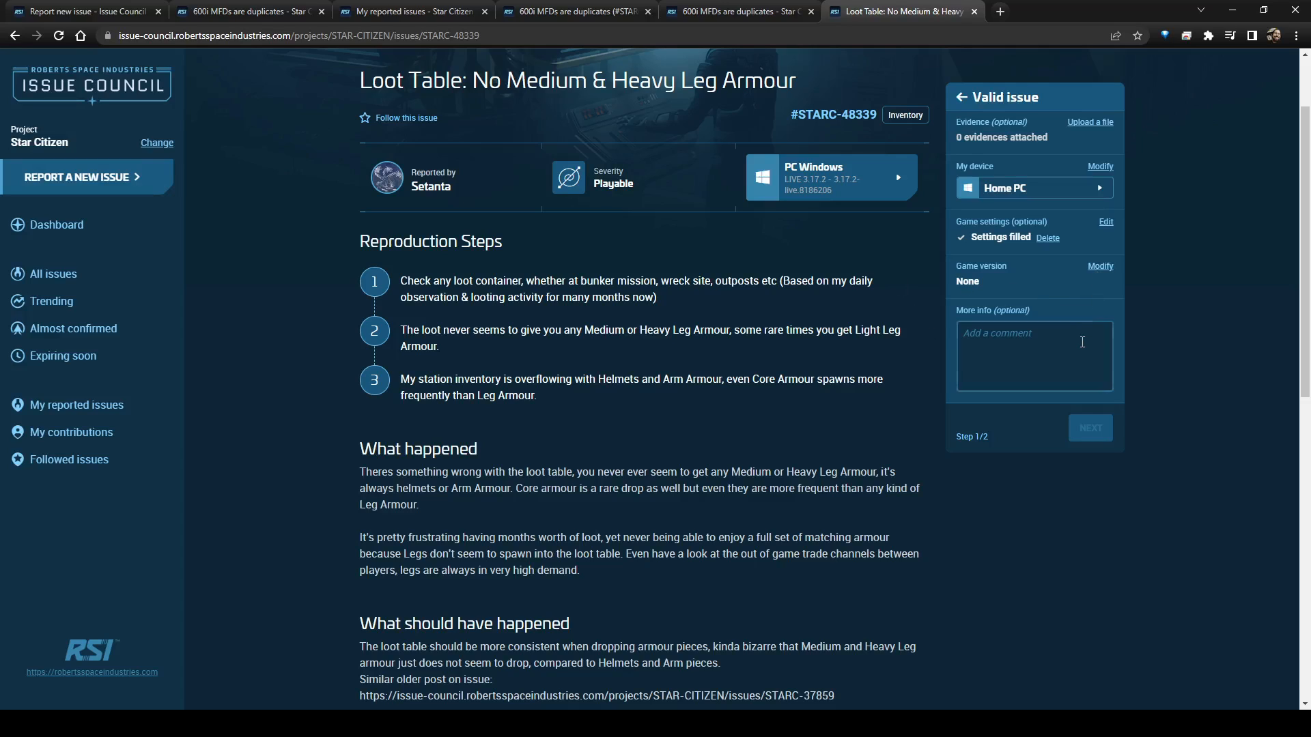
pyautogui.click(1099, 266)
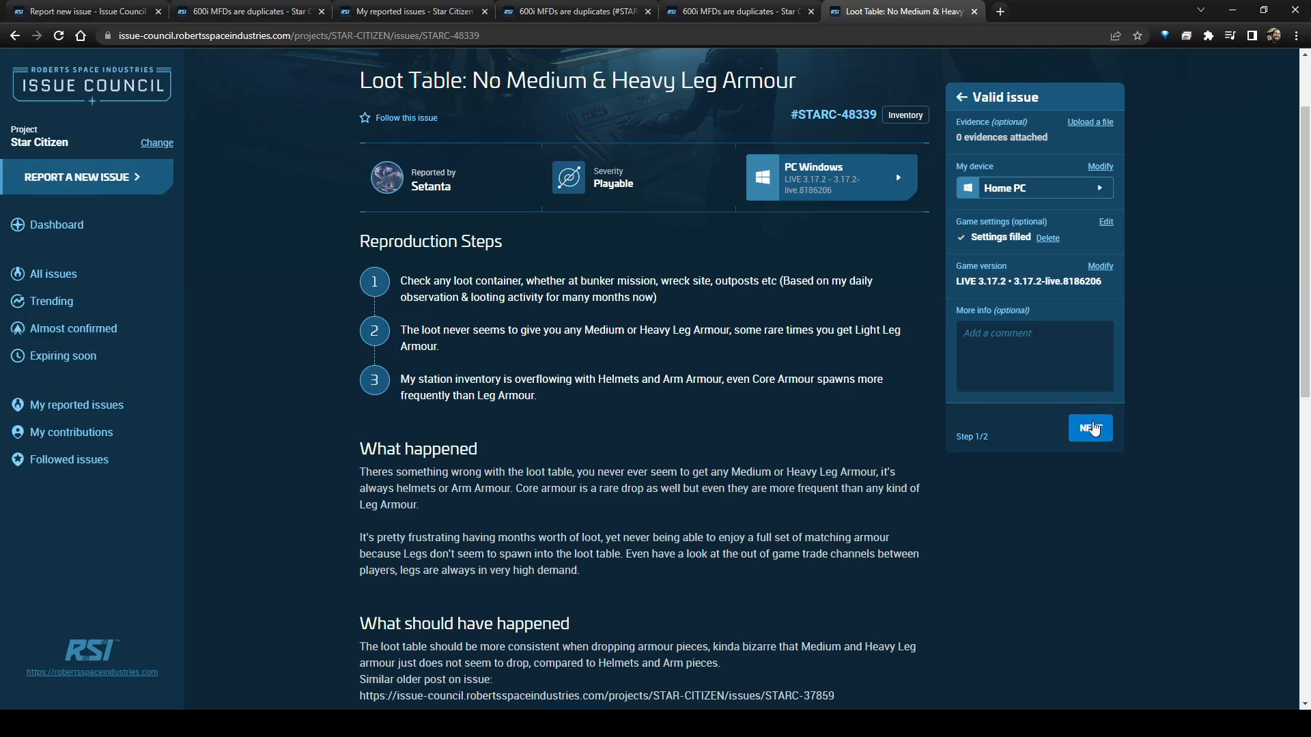
pyautogui.click(1090, 428)
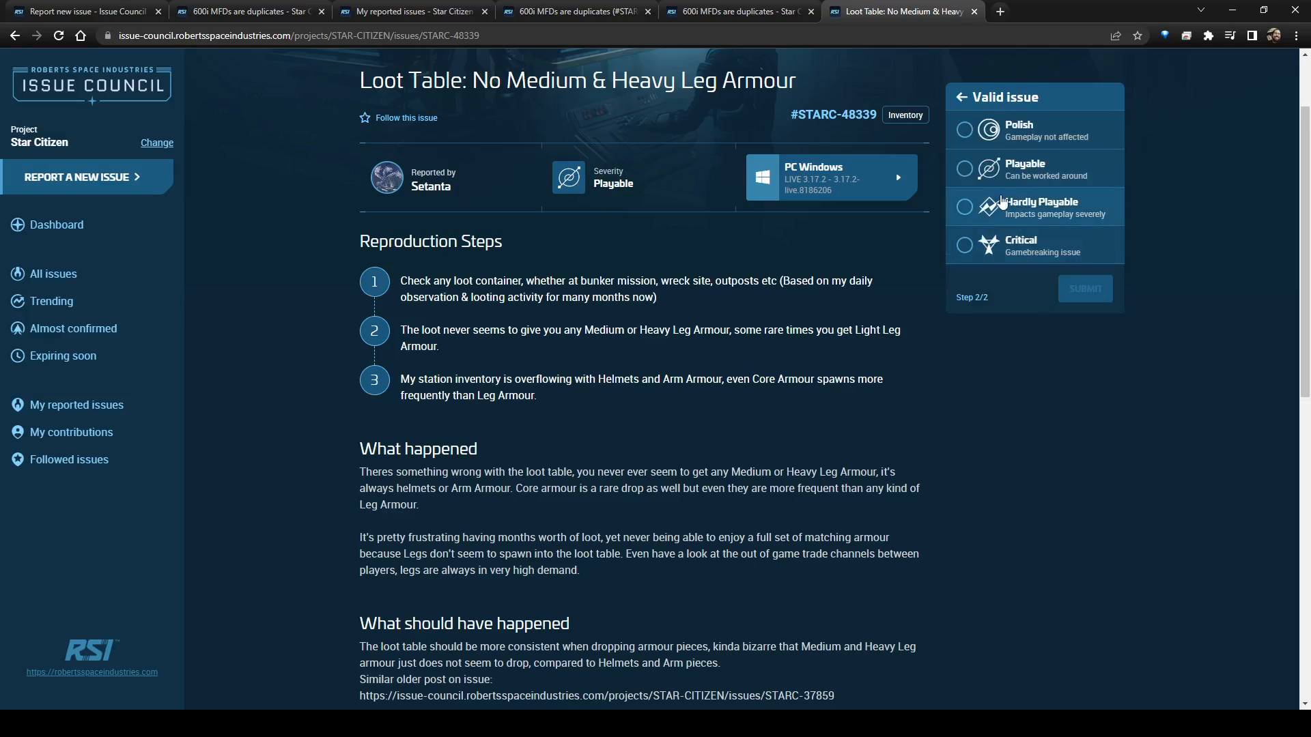
pyautogui.moveTo(1049, 212)
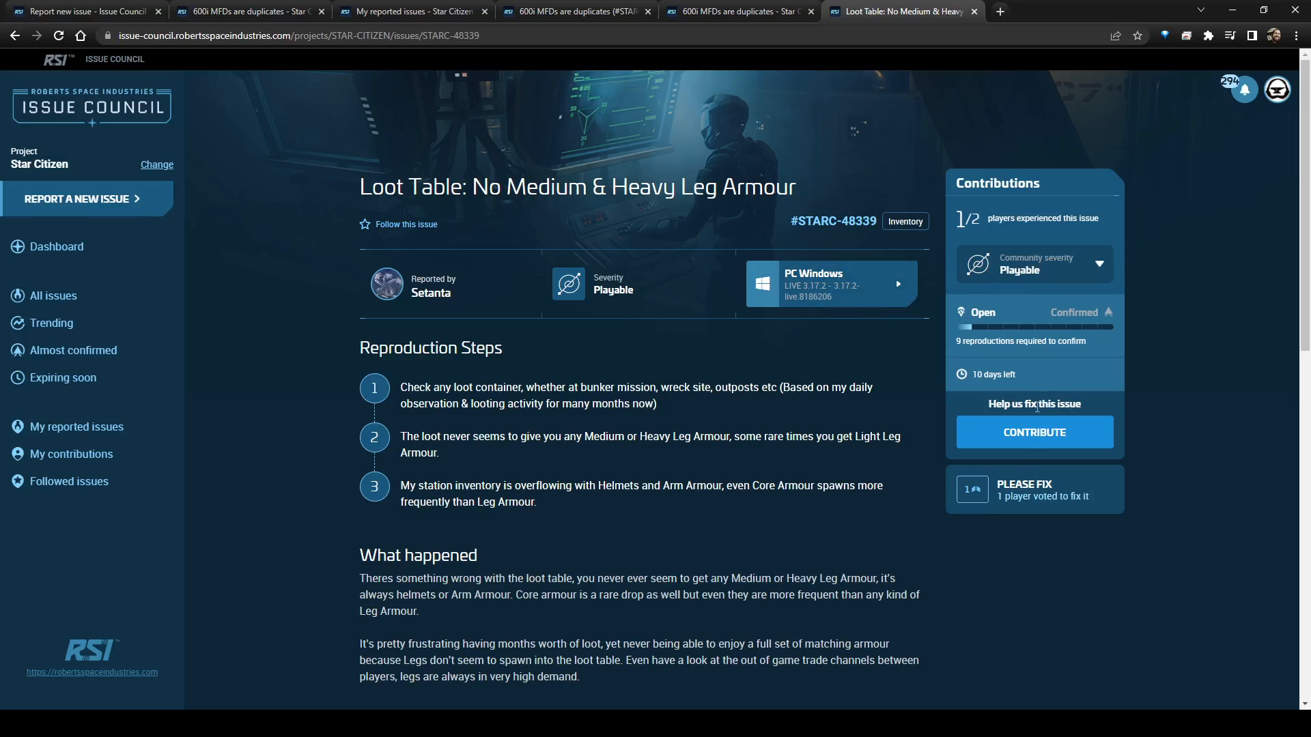
# - Start a Not a bug contribution with the note 'This is a suggestion.'
pyautogui.click(1034, 432)
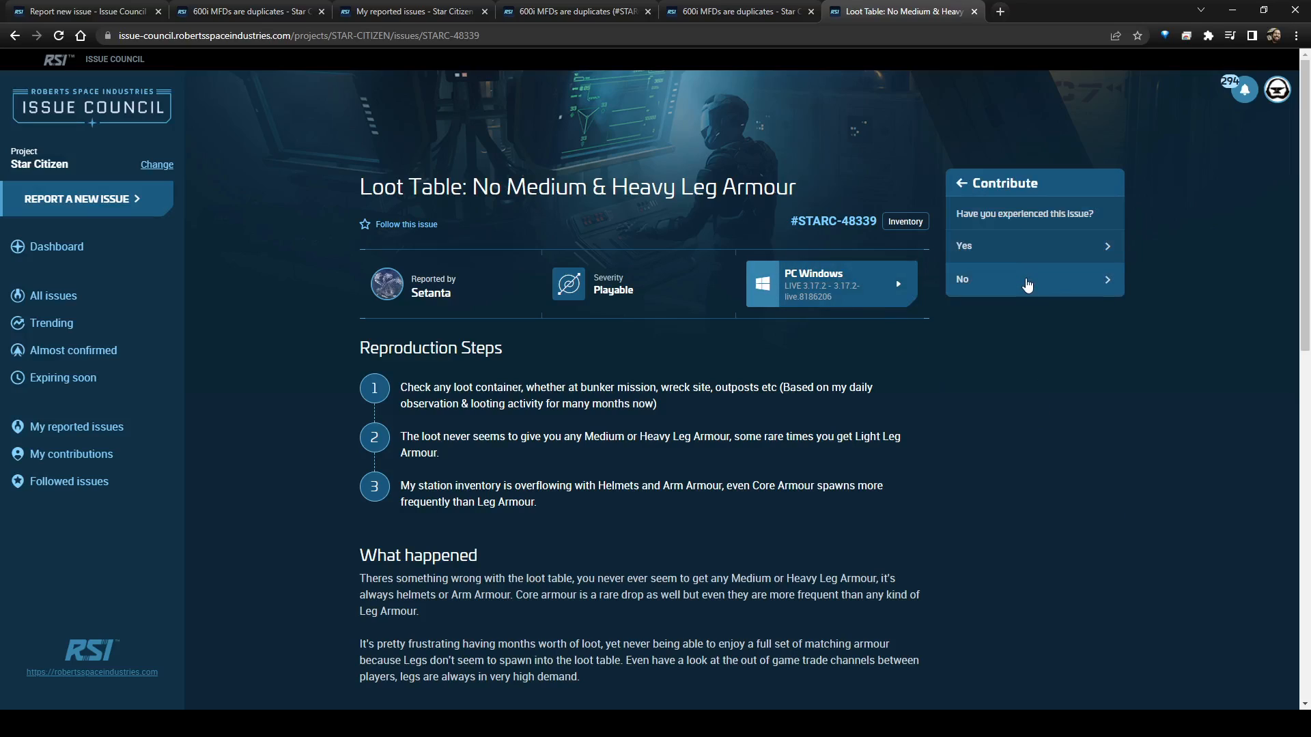
pyautogui.click(1032, 279)
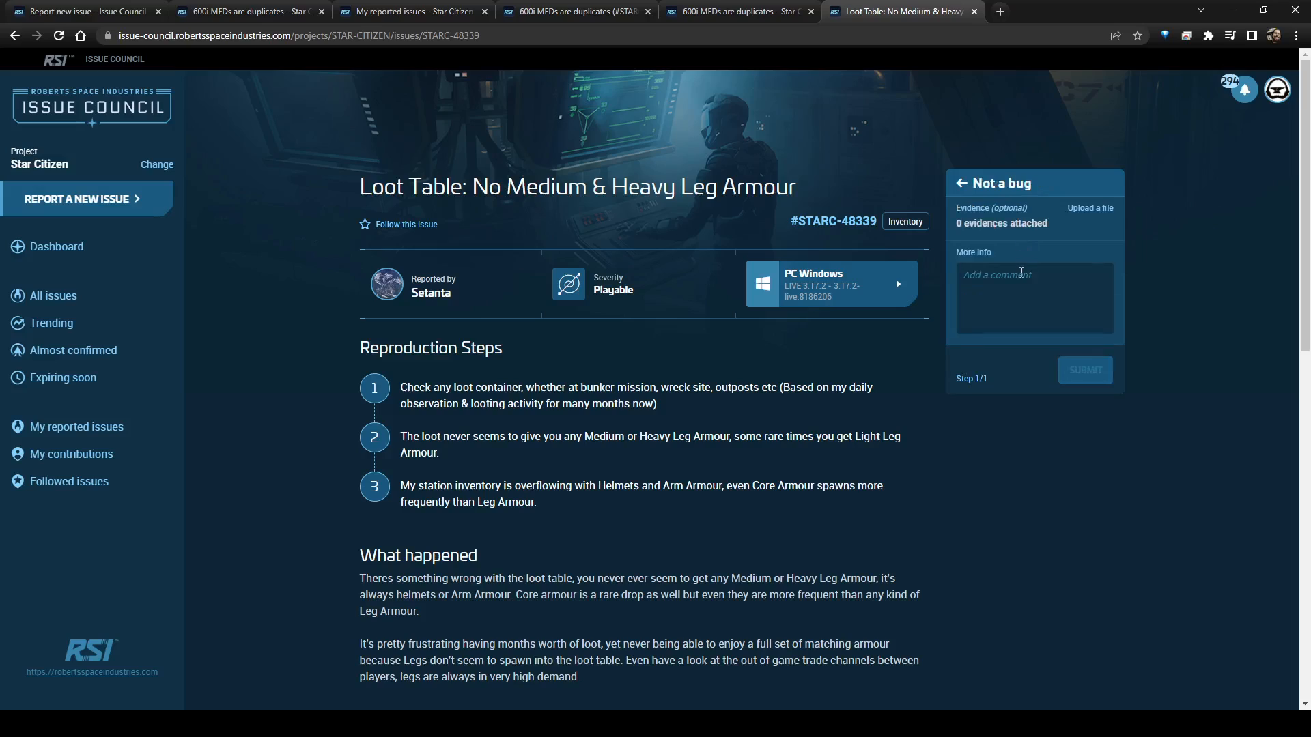
pyautogui.write('thi')
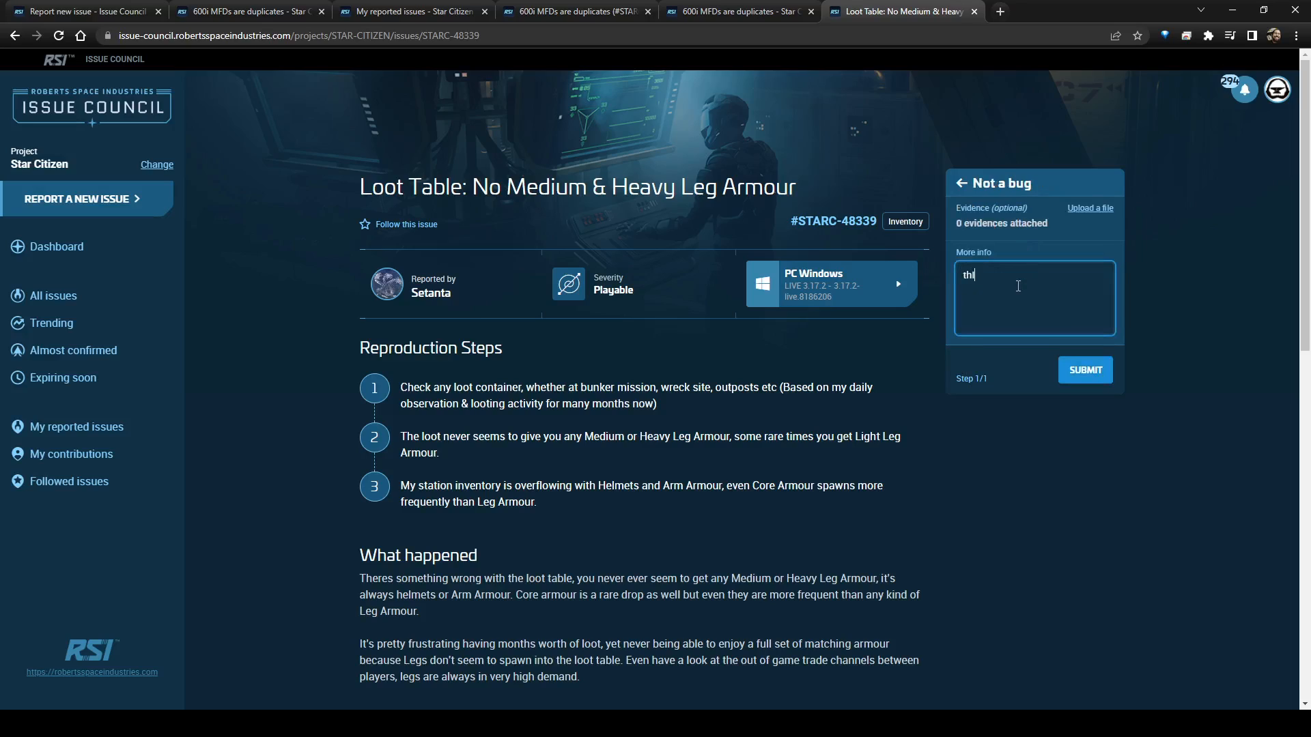
pyautogui.write('This')
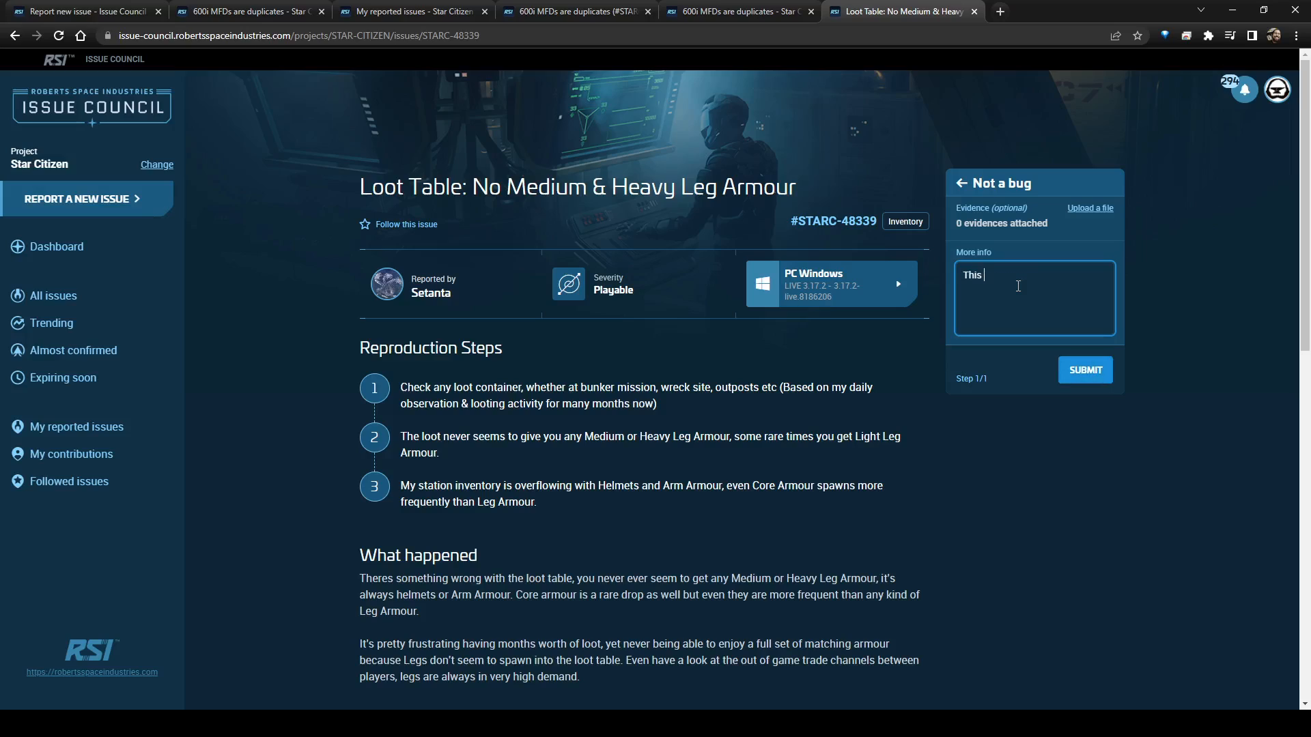
pyautogui.write('is a suggesti')
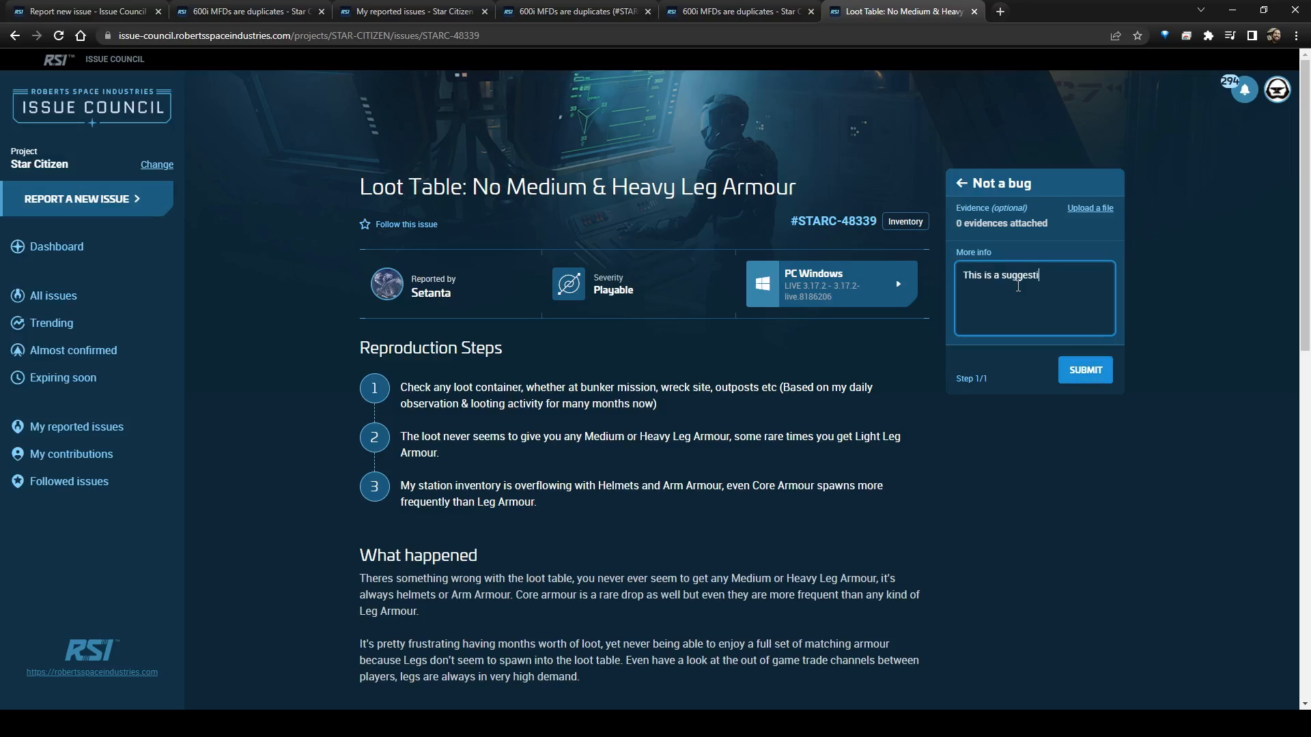
pyautogui.write('on.')
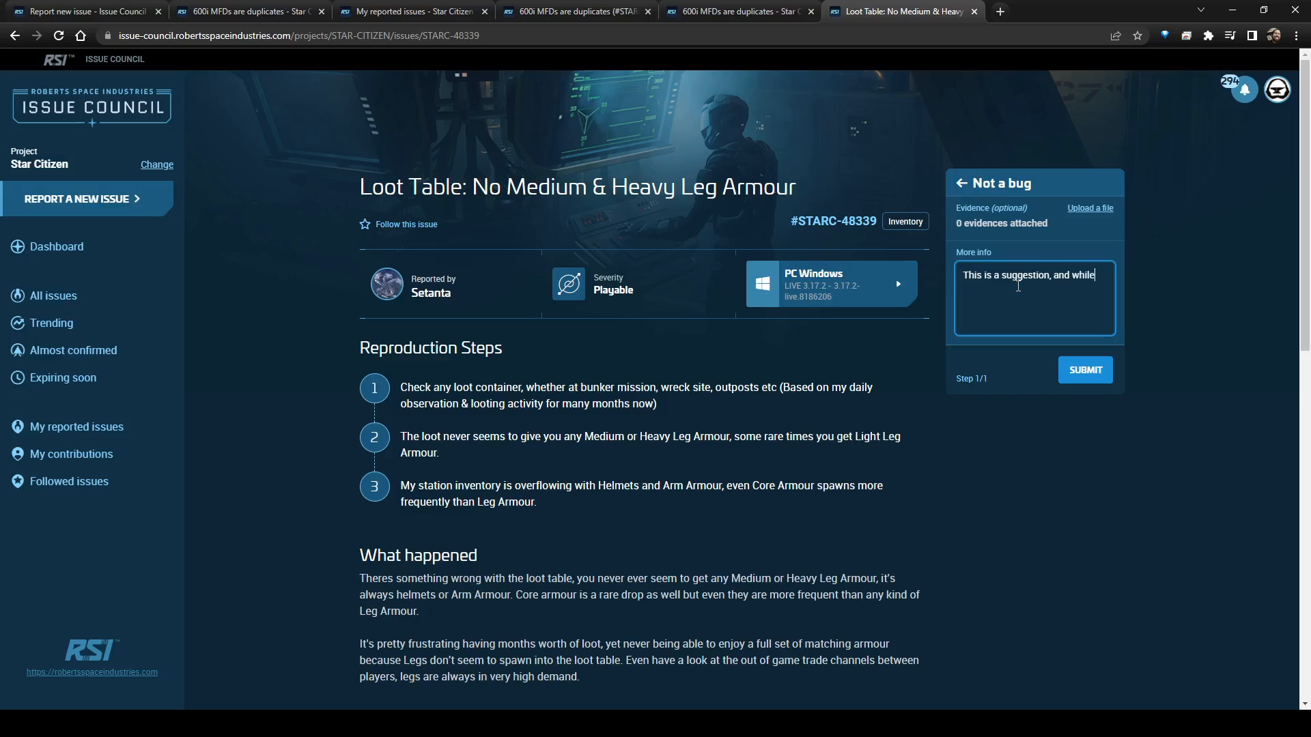
# - Add that it should be posted to Spectrum in the appropriate location, and submit
pyautogui.write('I agre')
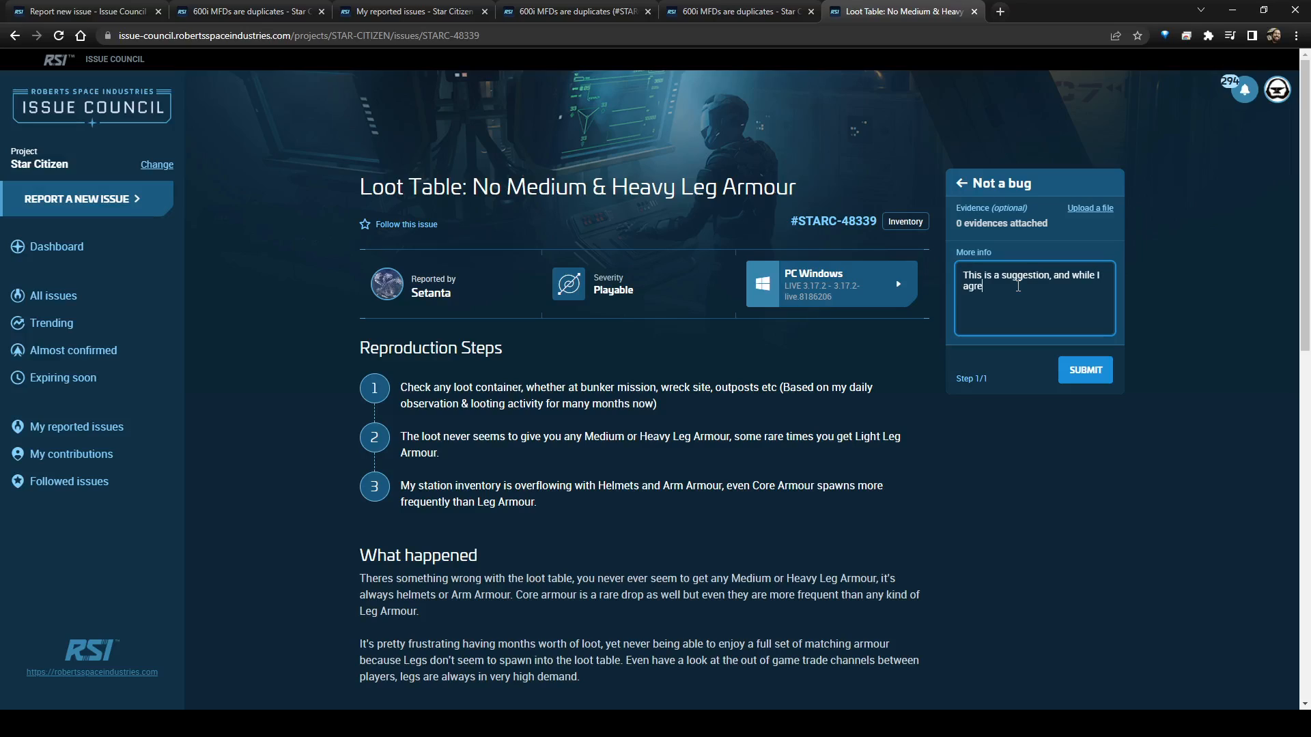
pyautogui.write('e with')
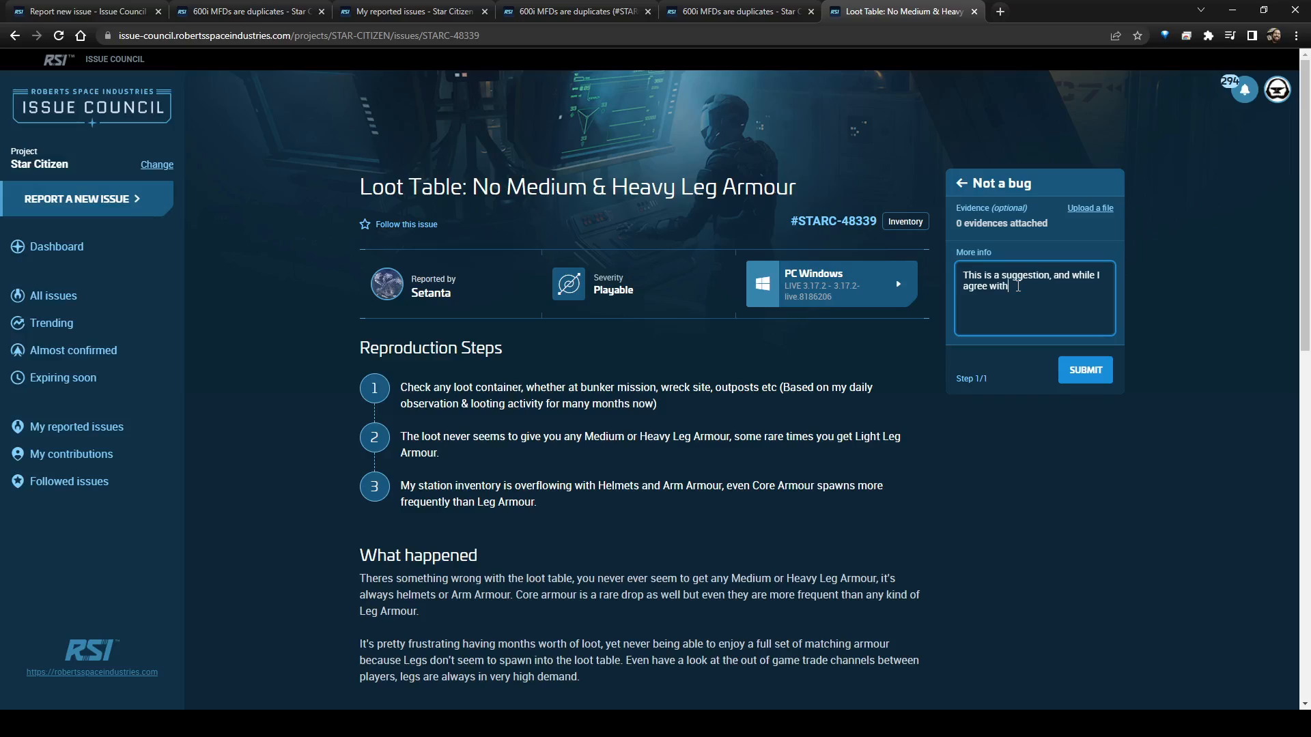
pyautogui.write('you')
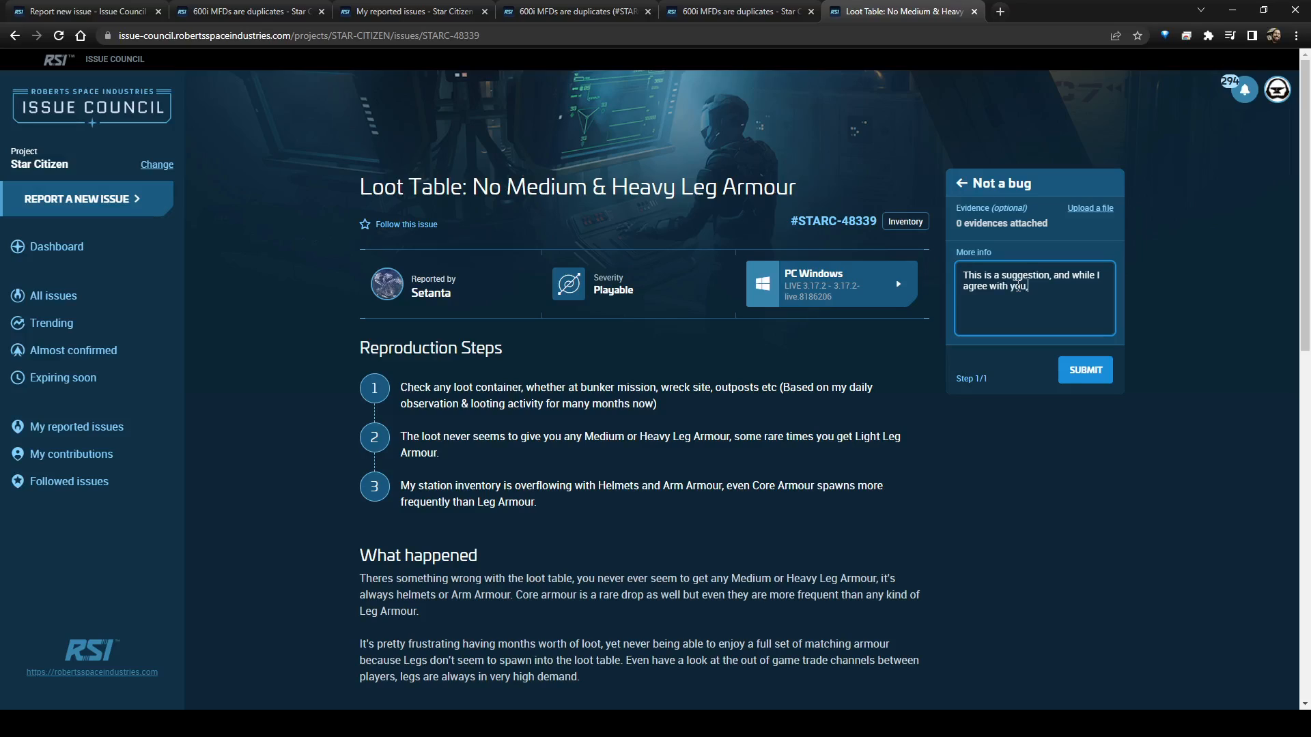
pyautogui.write(', it should e')
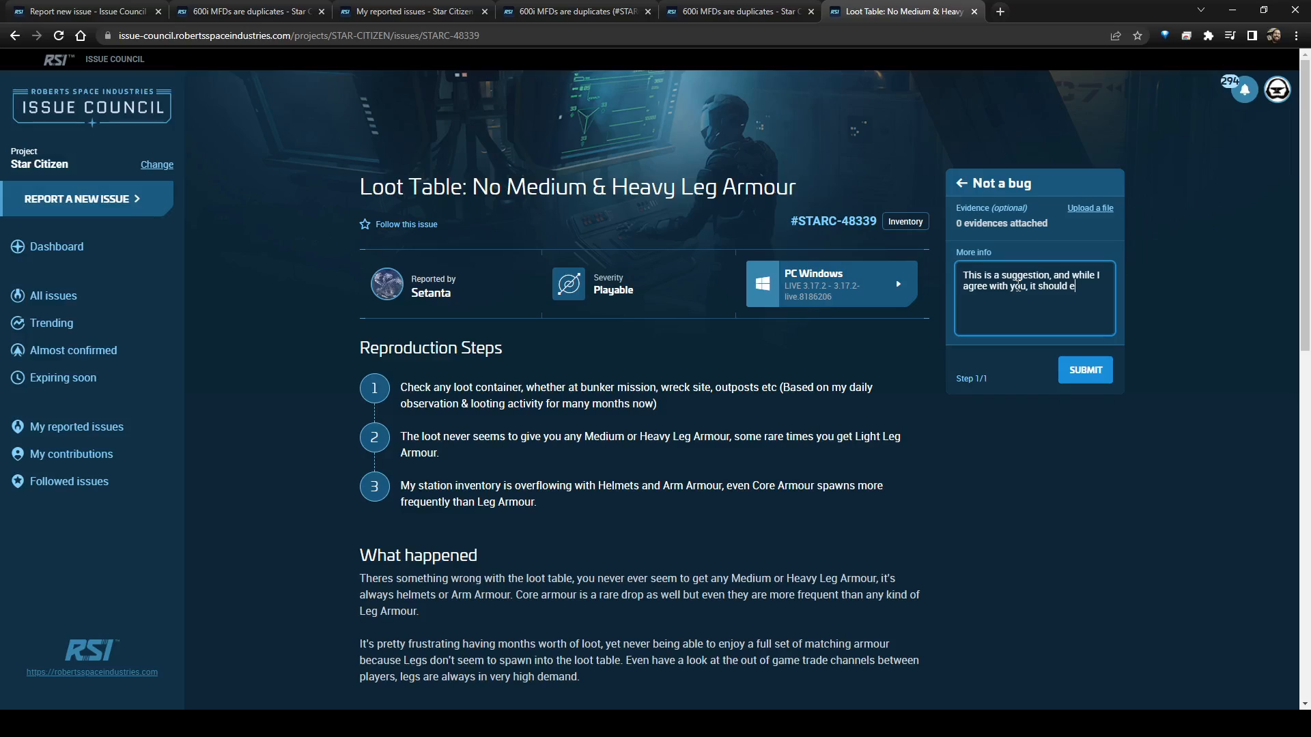
pyautogui.write('be posted t')
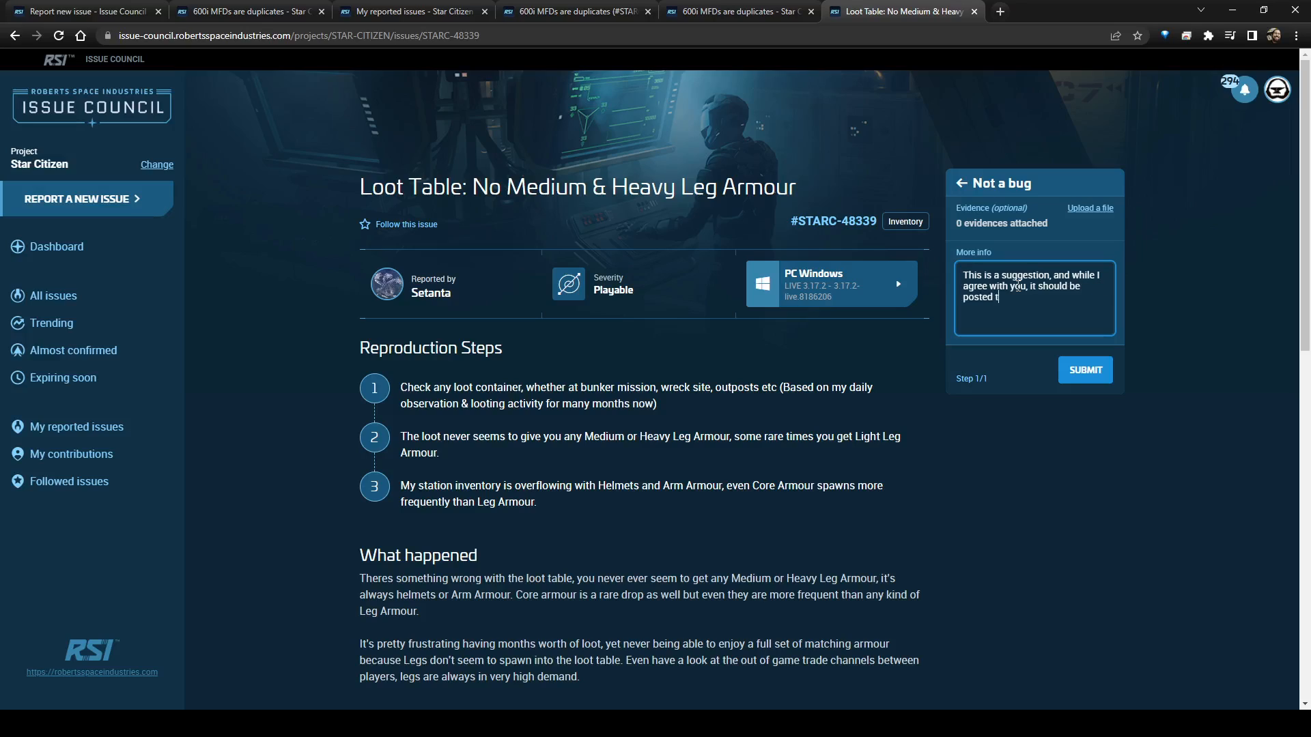
pyautogui.write('o spectrum')
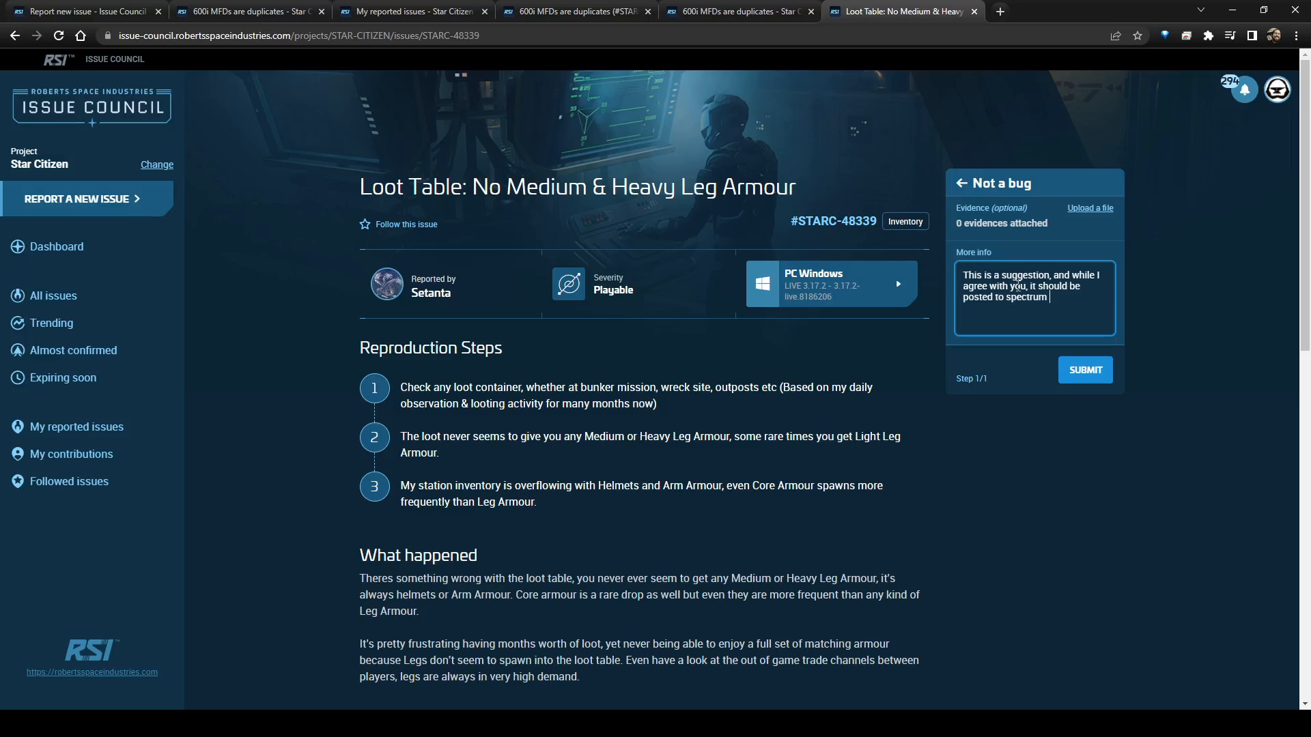
pyautogui.write('in the appropriate locaitn')
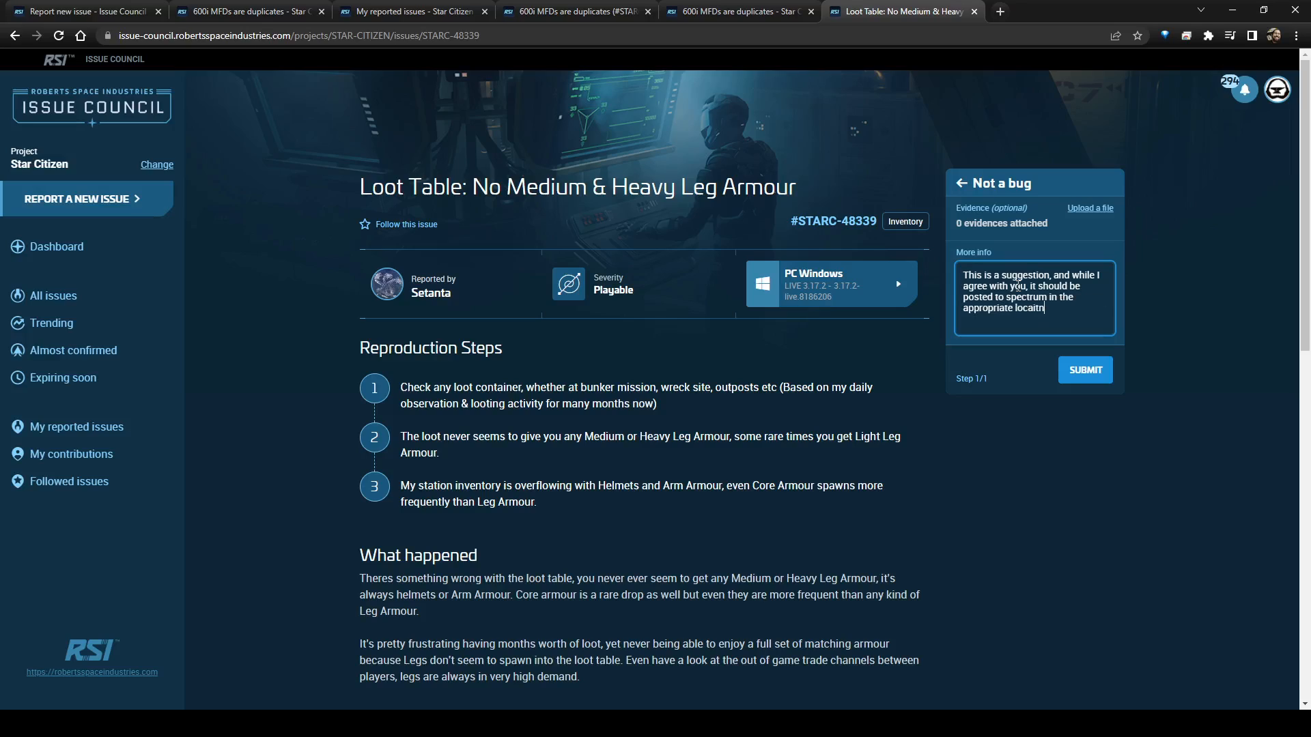
pyautogui.write('location')
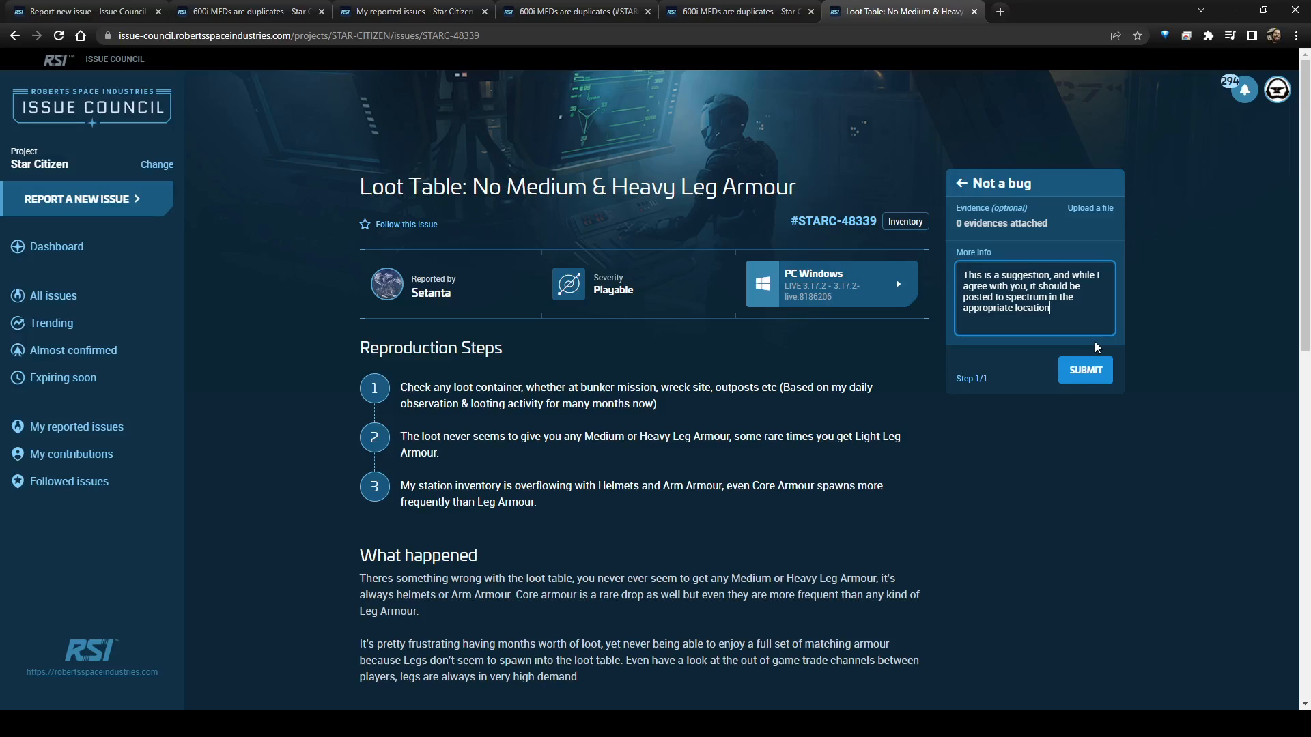
pyautogui.click(1084, 370)
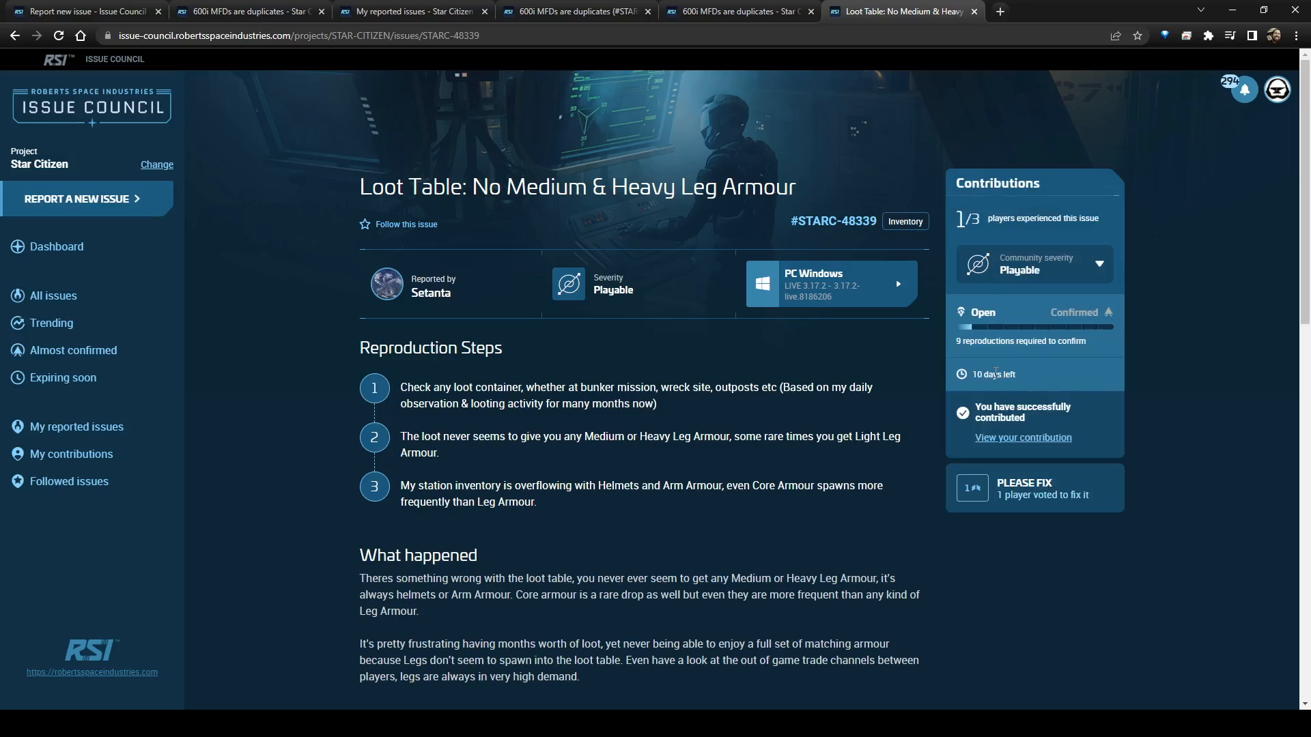
pyautogui.moveTo(261, 262)
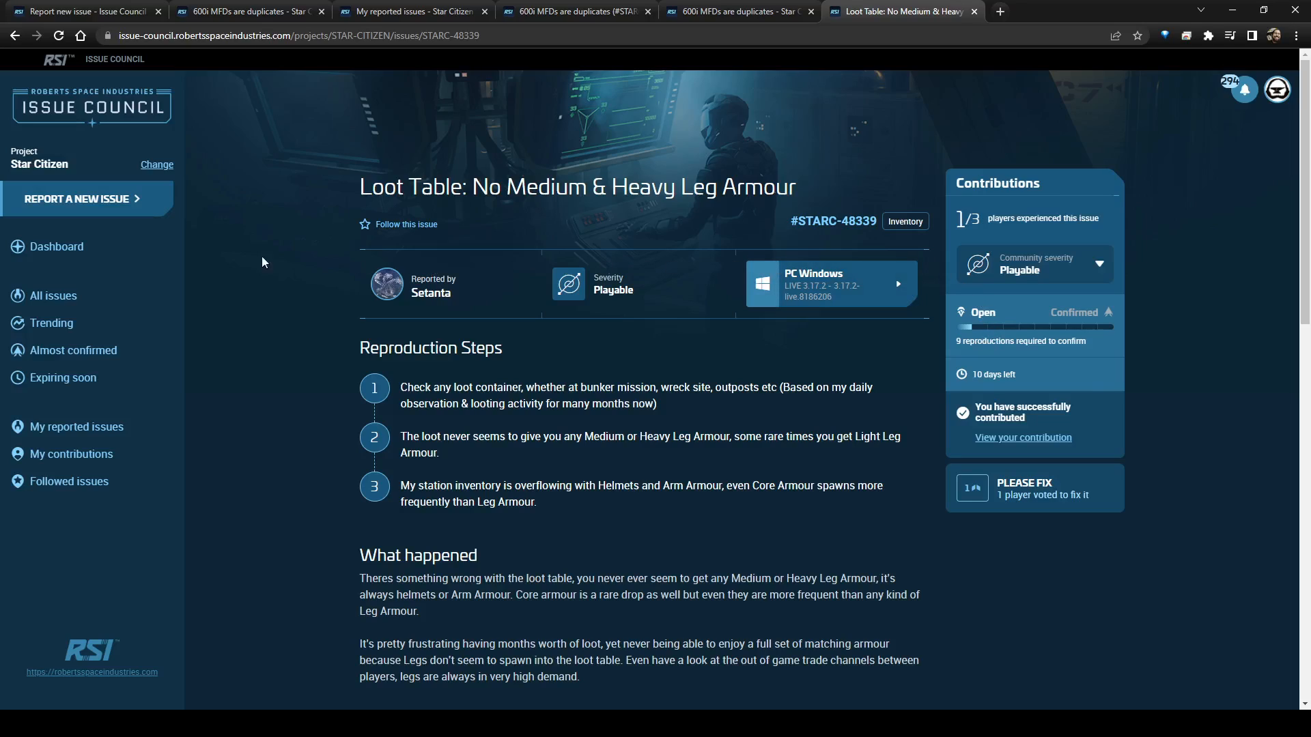
pyautogui.moveTo(754, 257)
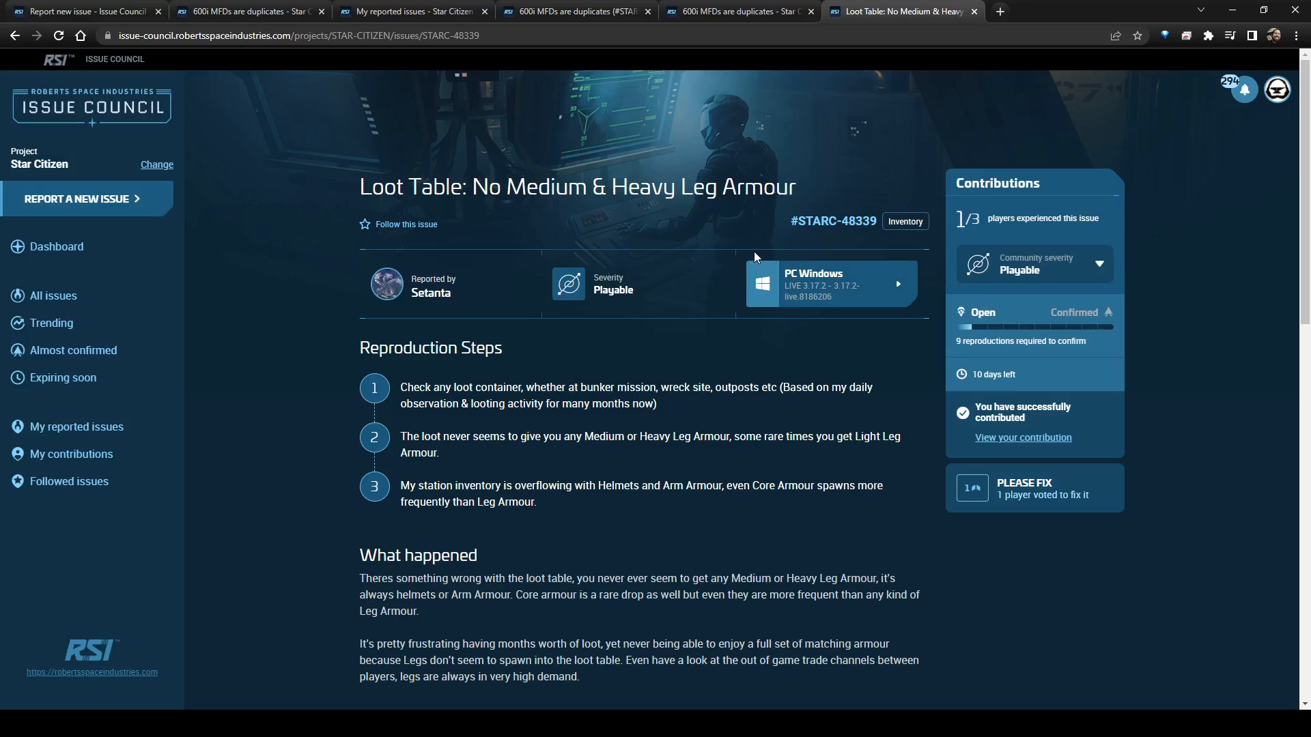
pyautogui.moveTo(729, 260)
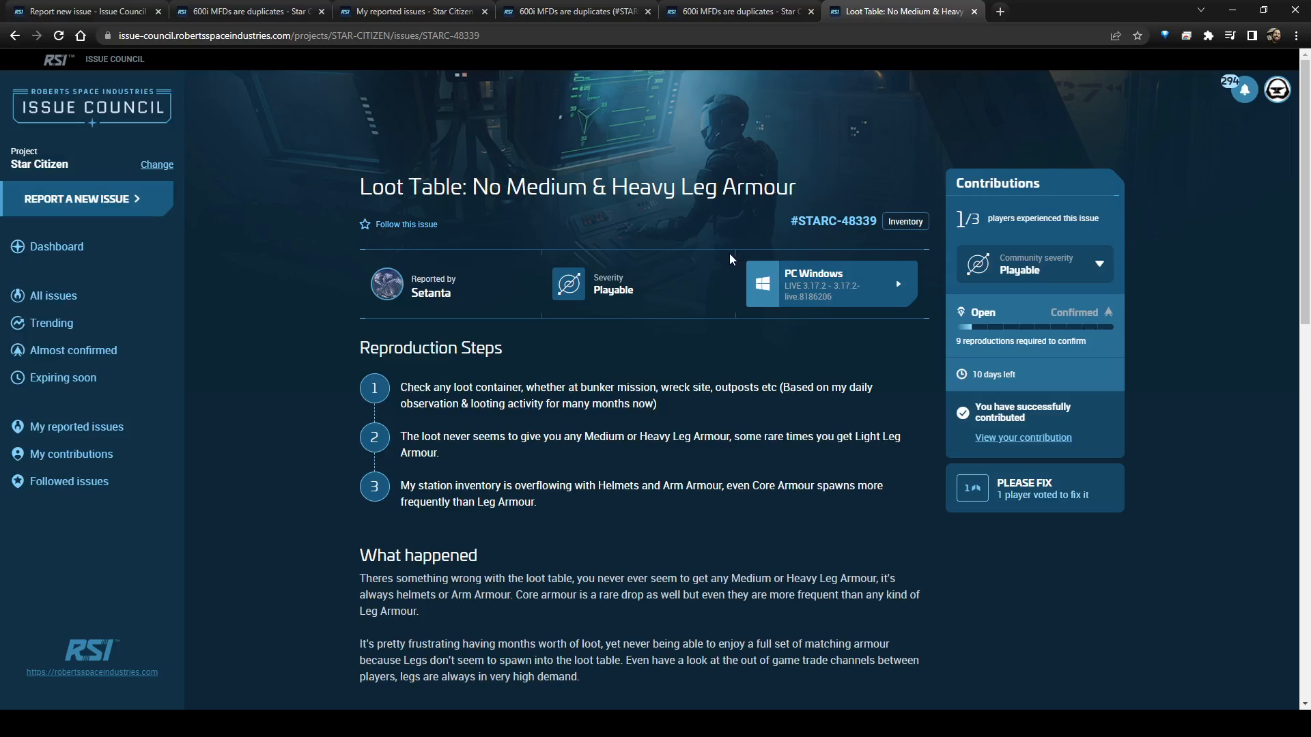
pyautogui.moveTo(710, 268)
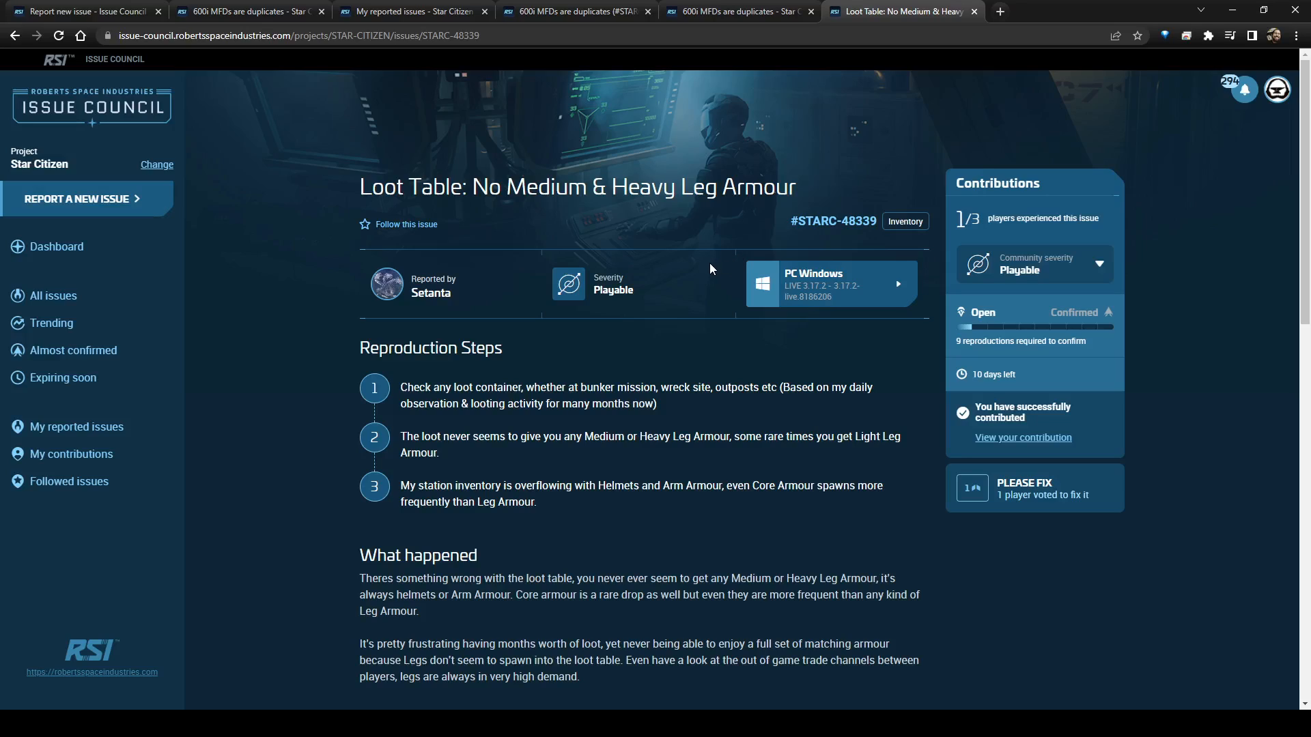
pyautogui.moveTo(706, 271)
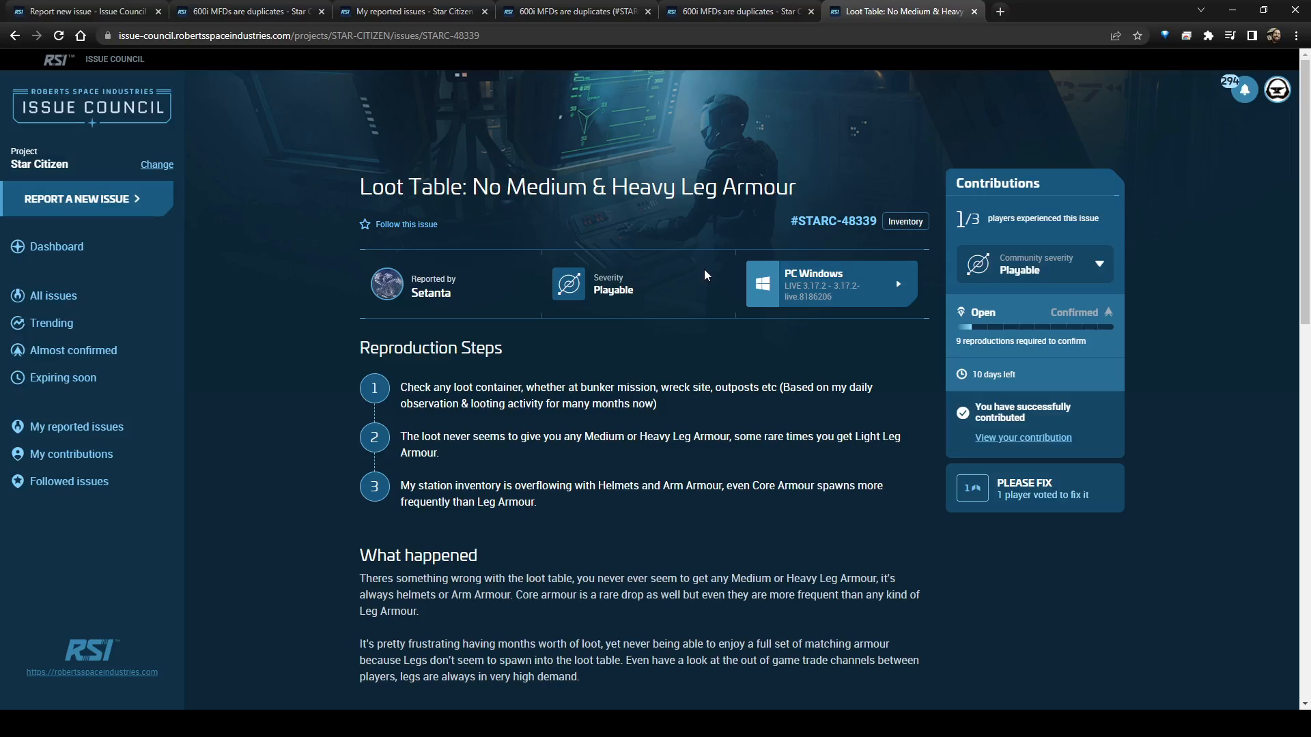
pyautogui.moveTo(126, 107)
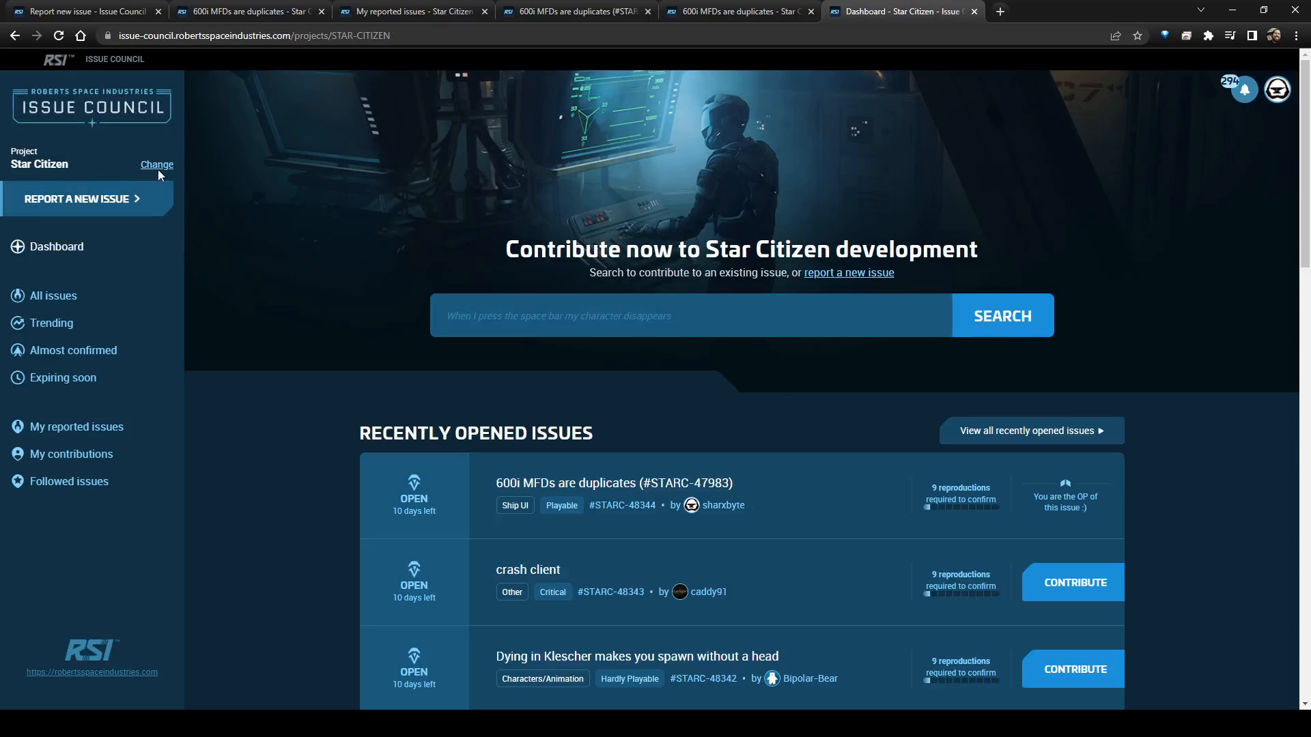
# - Switch the active project to Issue Council Bugs
pyautogui.click(157, 164)
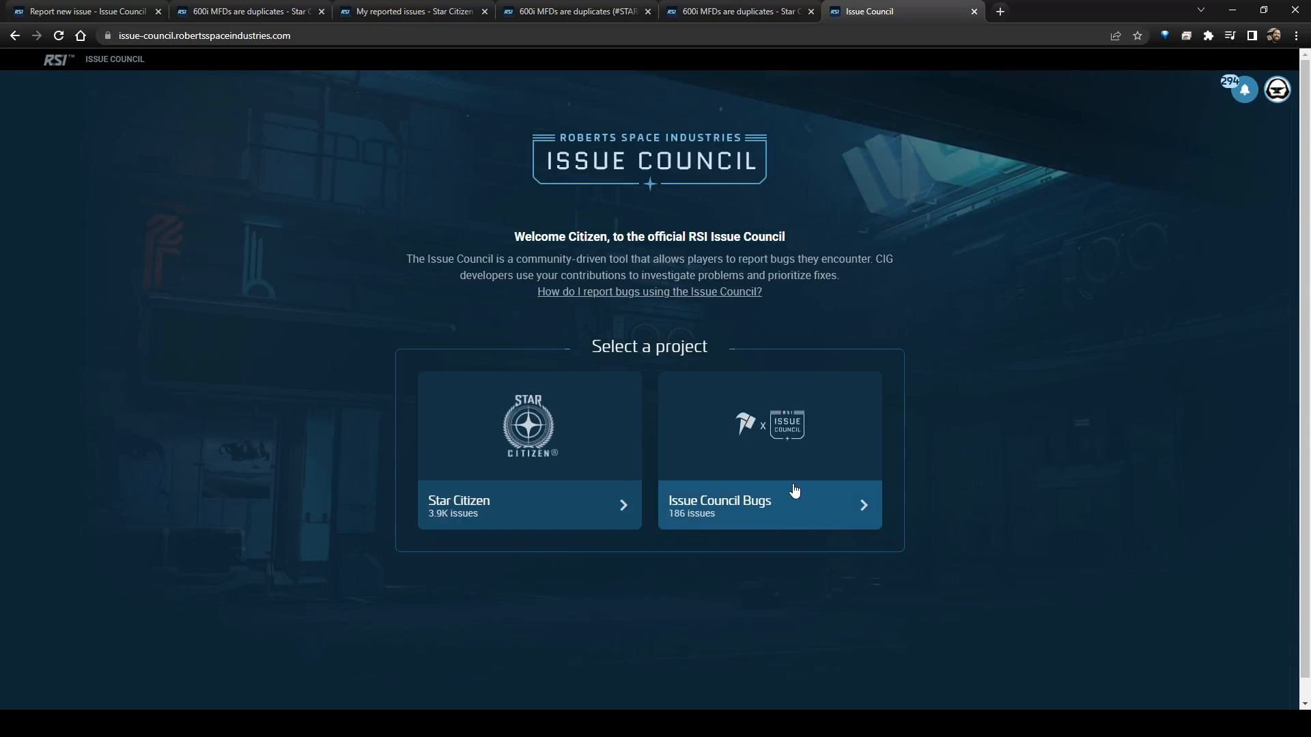
pyautogui.click(768, 503)
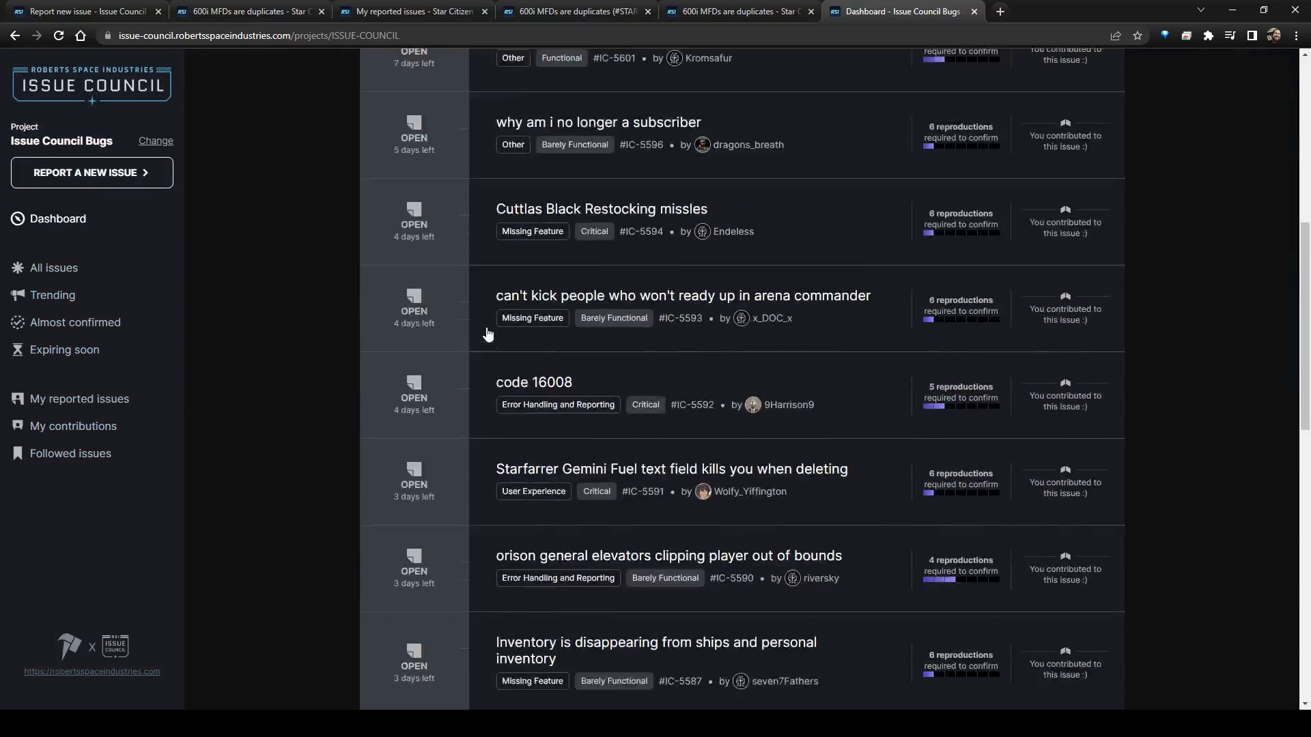
pyautogui.scroll(3)
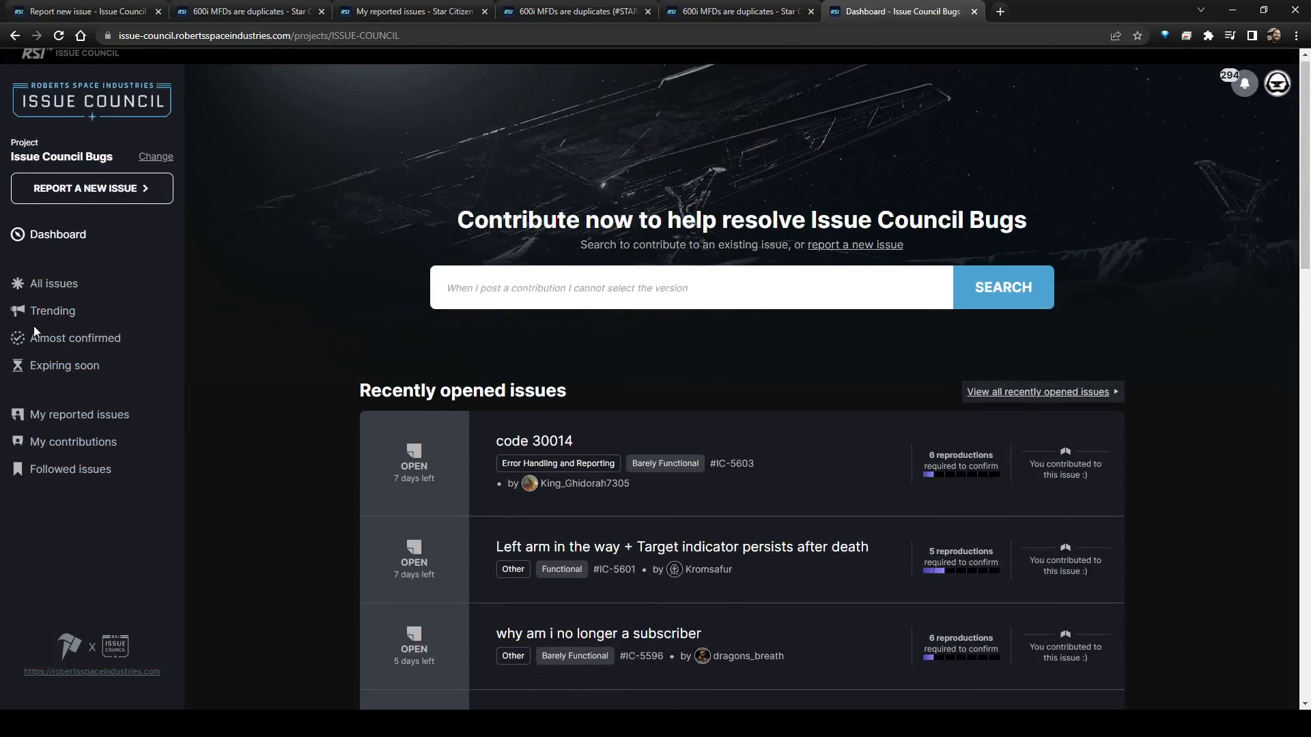
# - List all the project's issues sorted by expiring soon
pyautogui.click(52, 310)
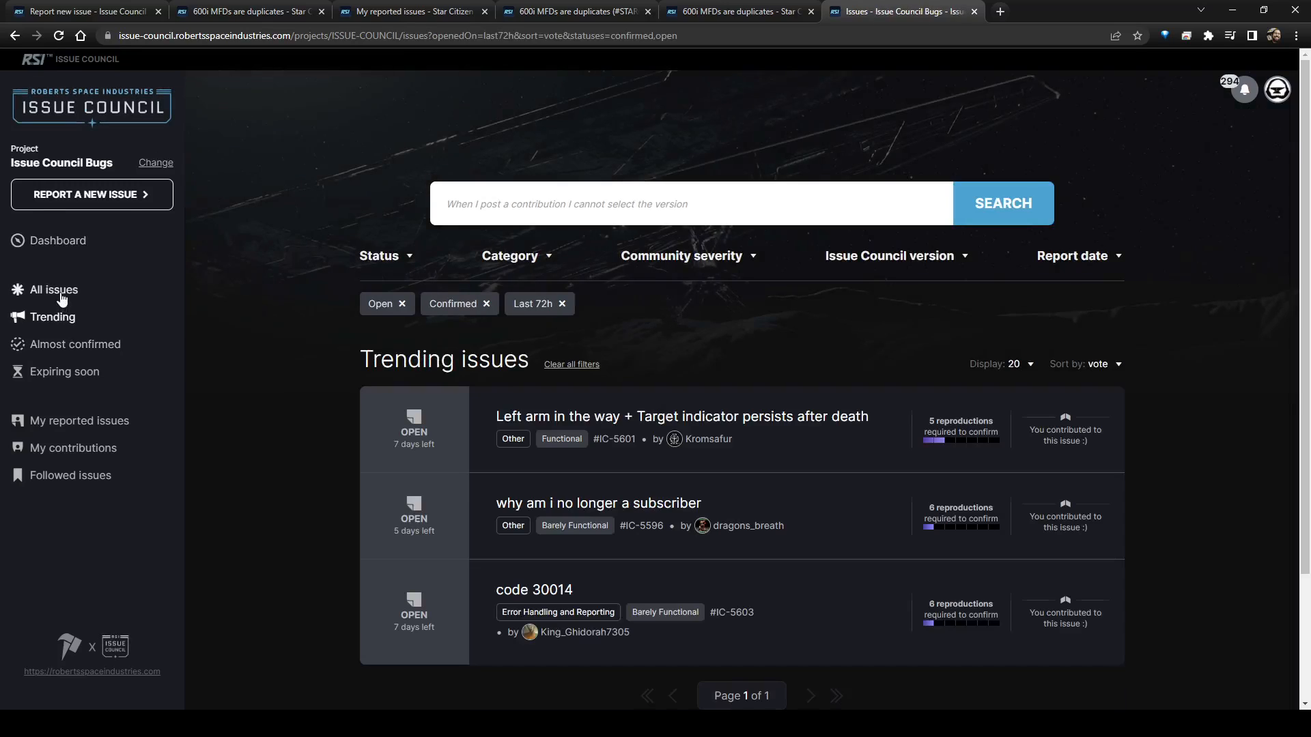
pyautogui.click(53, 289)
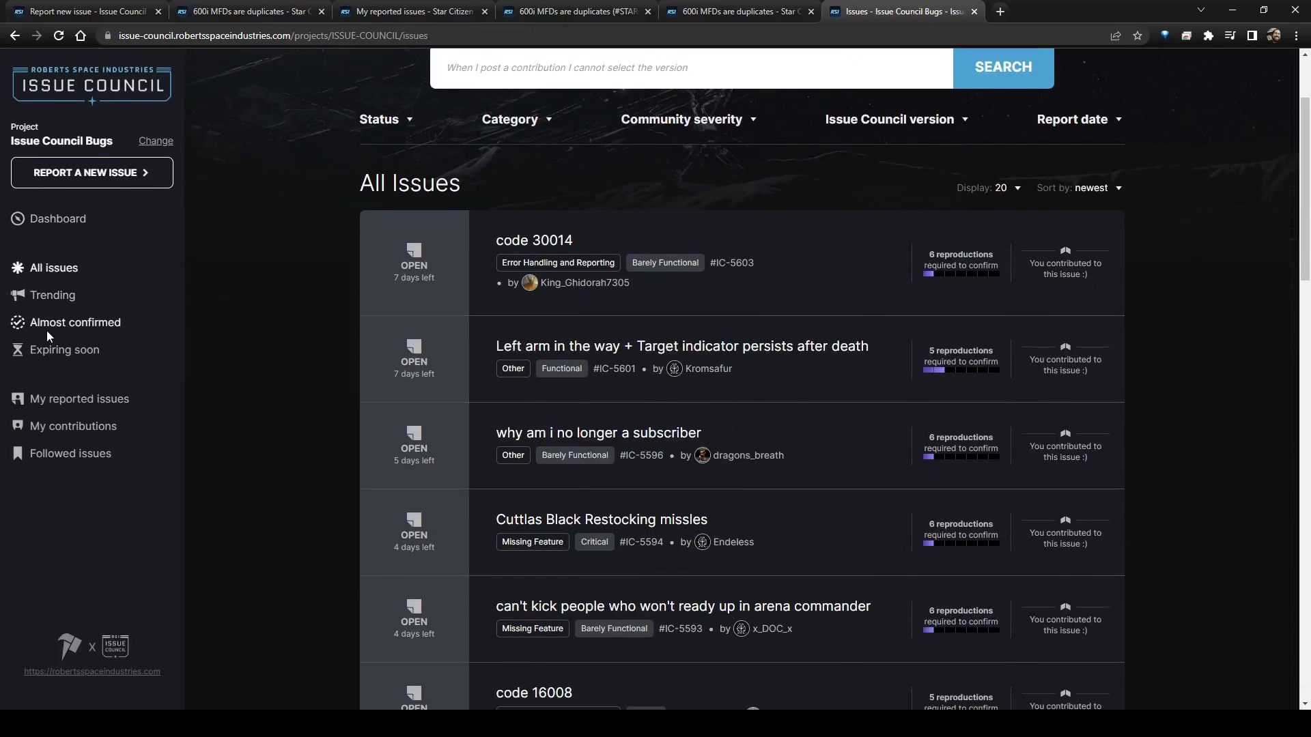
pyautogui.click(64, 350)
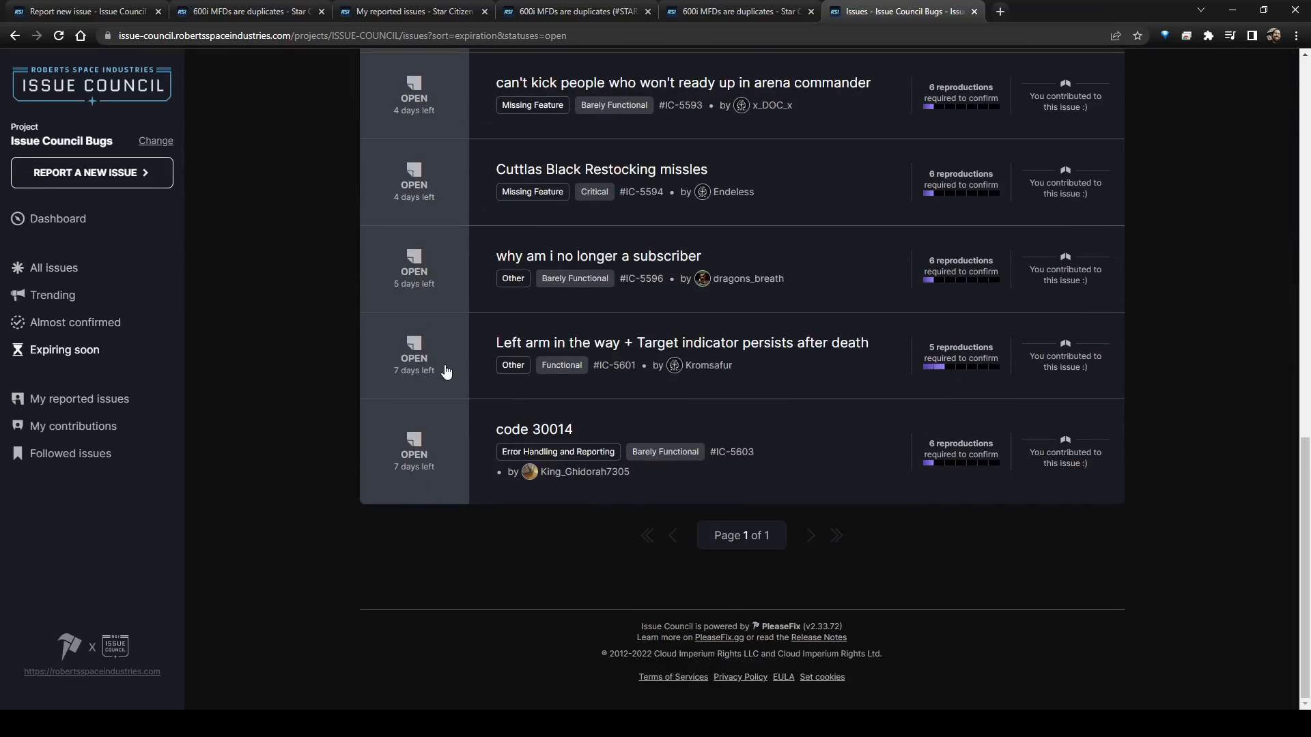
pyautogui.scroll(3)
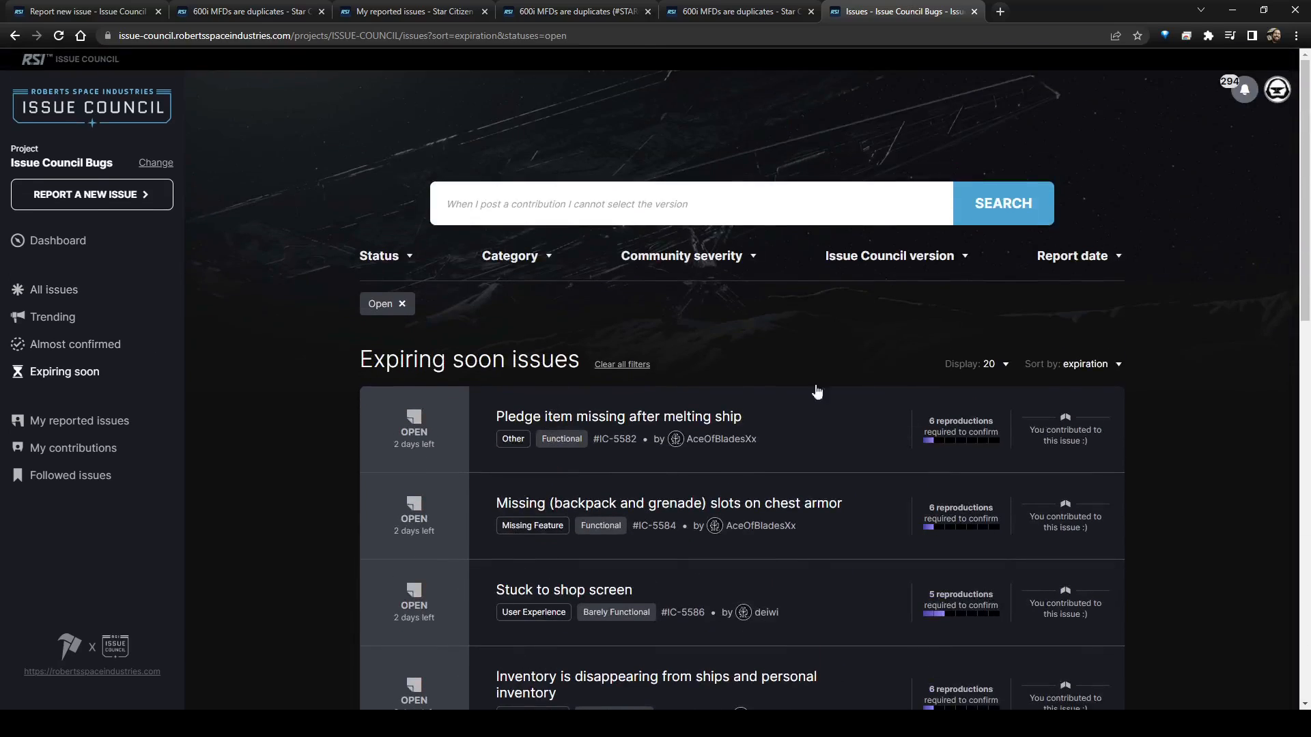
pyautogui.moveTo(685, 363)
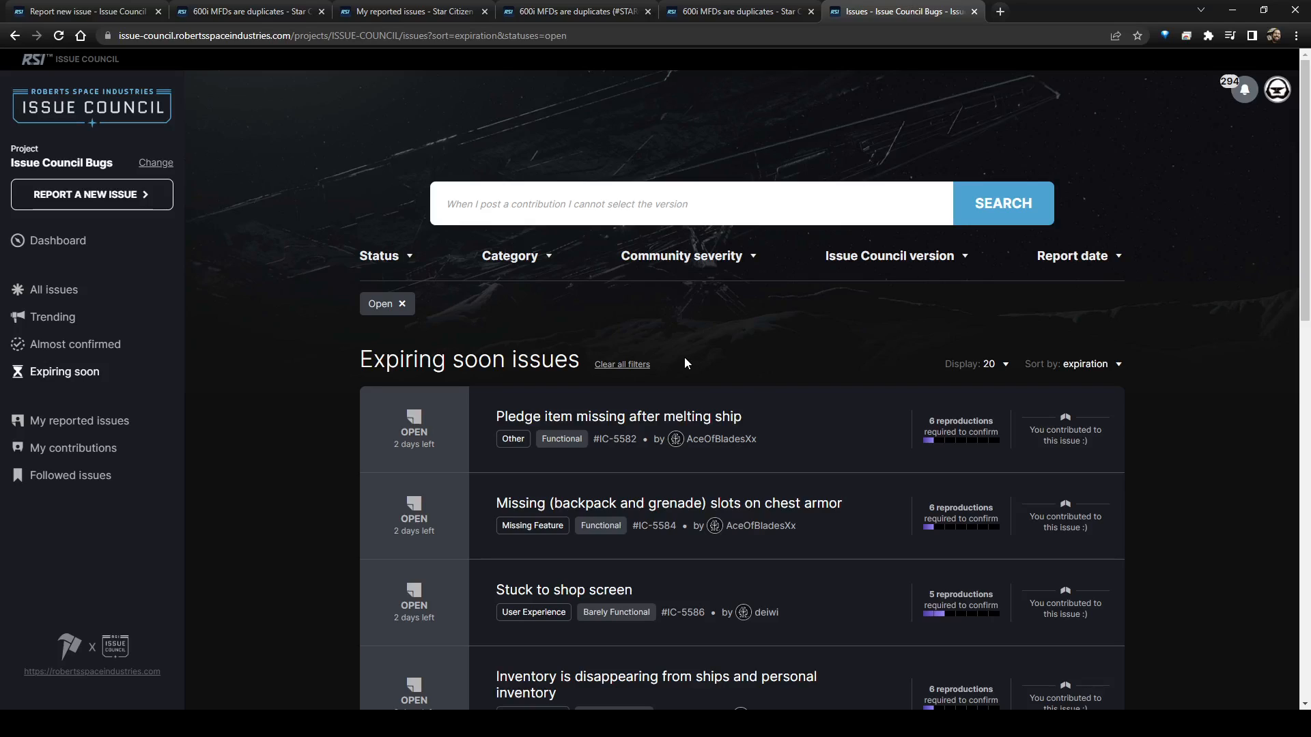
pyautogui.moveTo(202, 238)
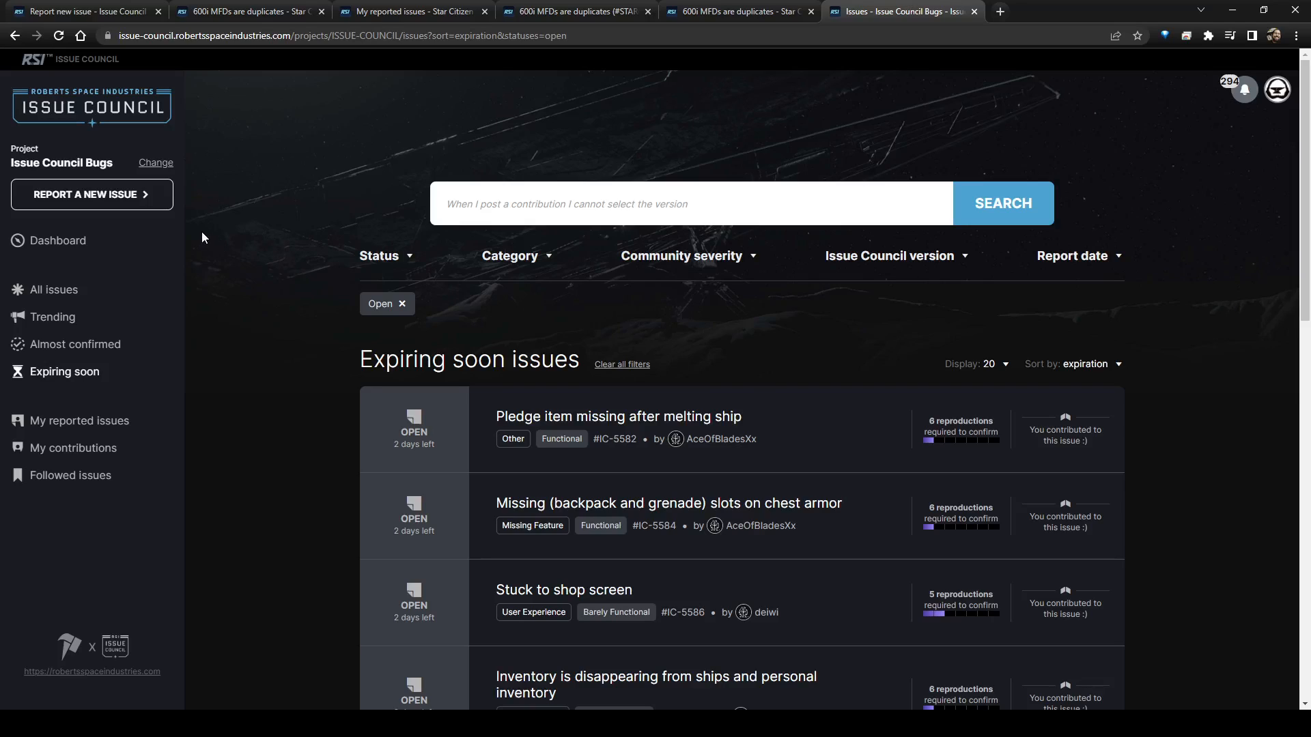
pyautogui.scroll(-3)
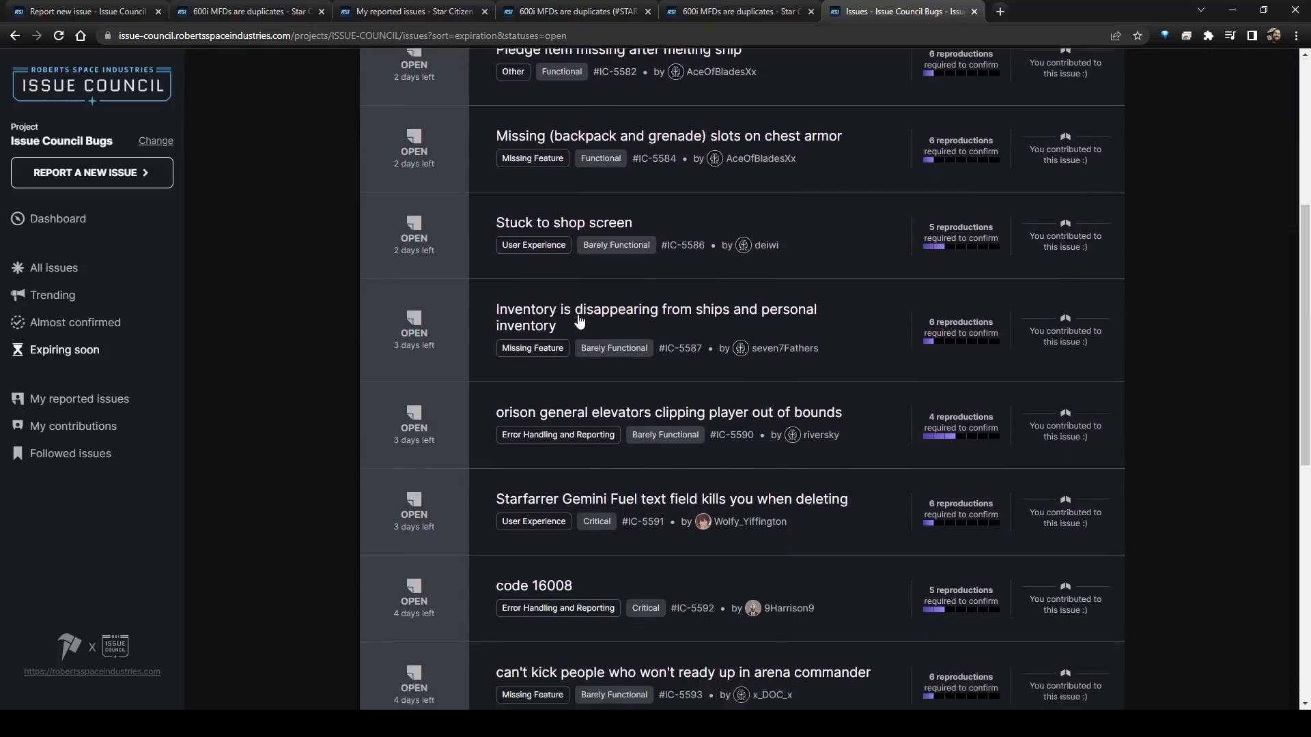
pyautogui.scroll(-3)
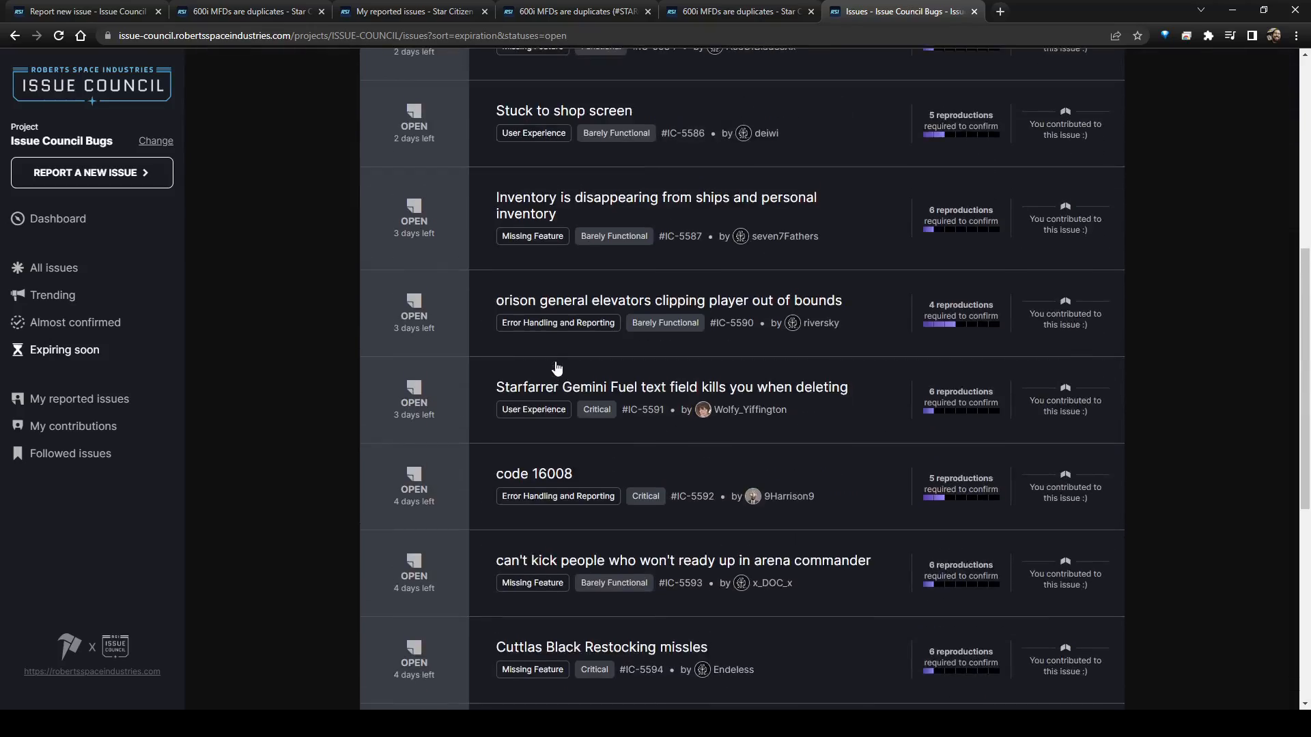
pyautogui.scroll(3)
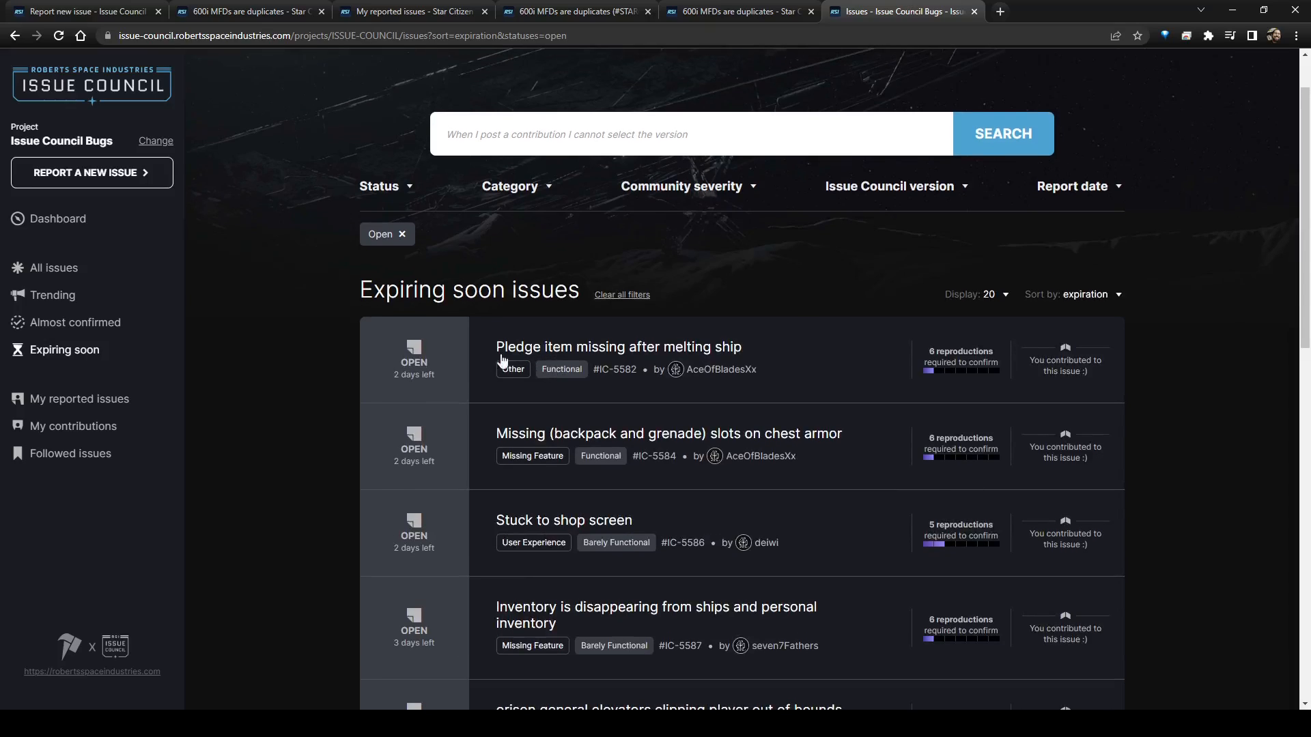
pyautogui.moveTo(272, 350)
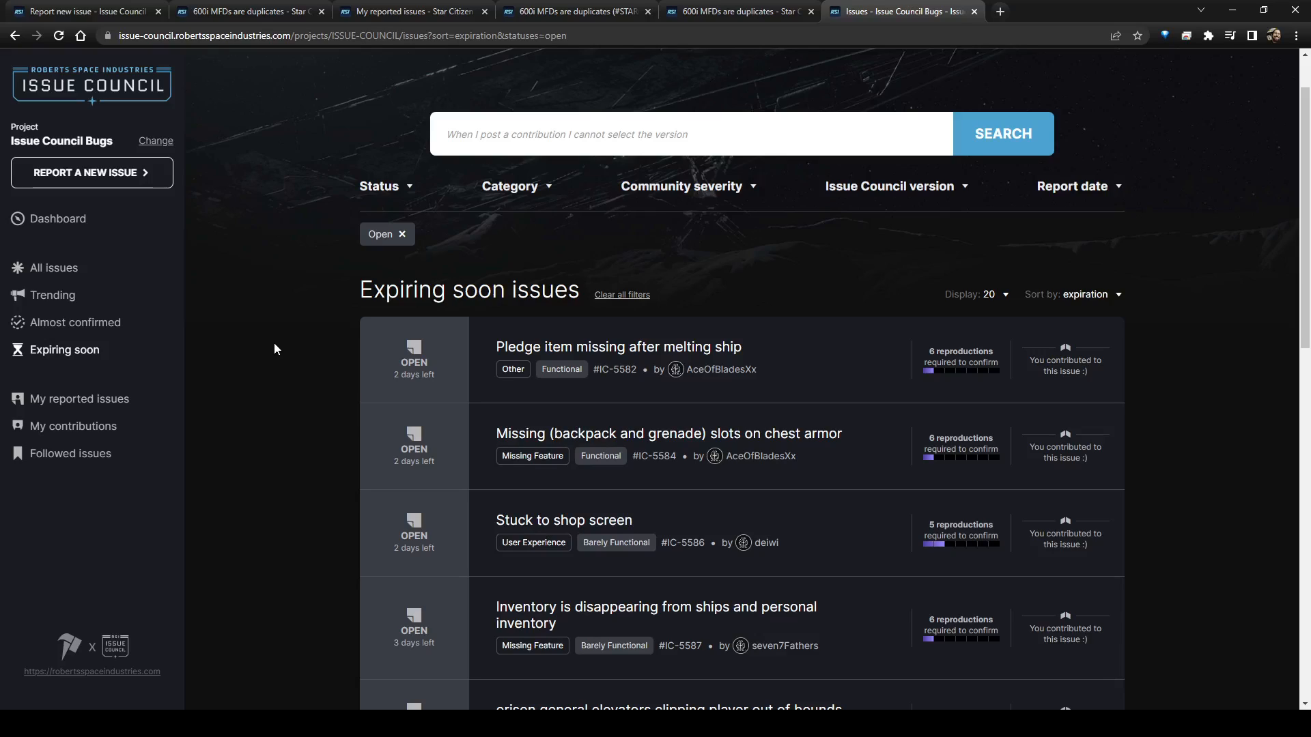
pyautogui.moveTo(282, 350)
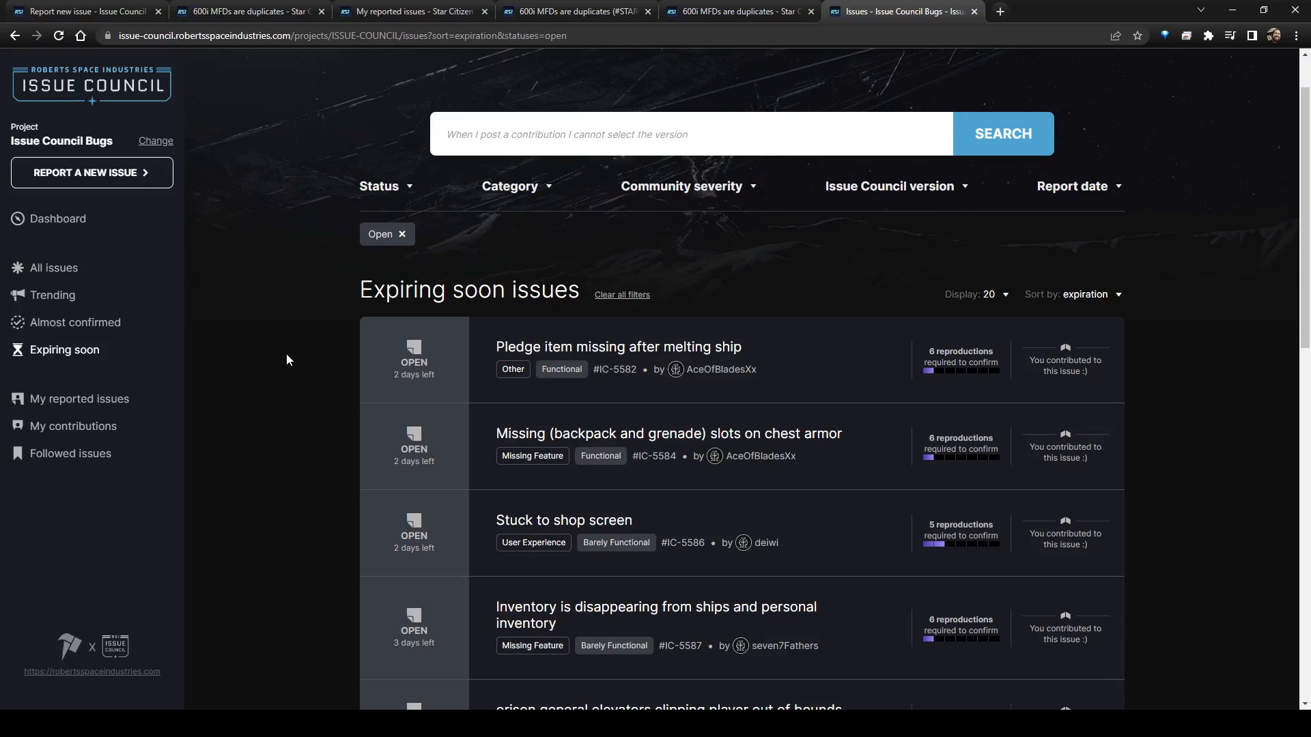
pyautogui.moveTo(297, 361)
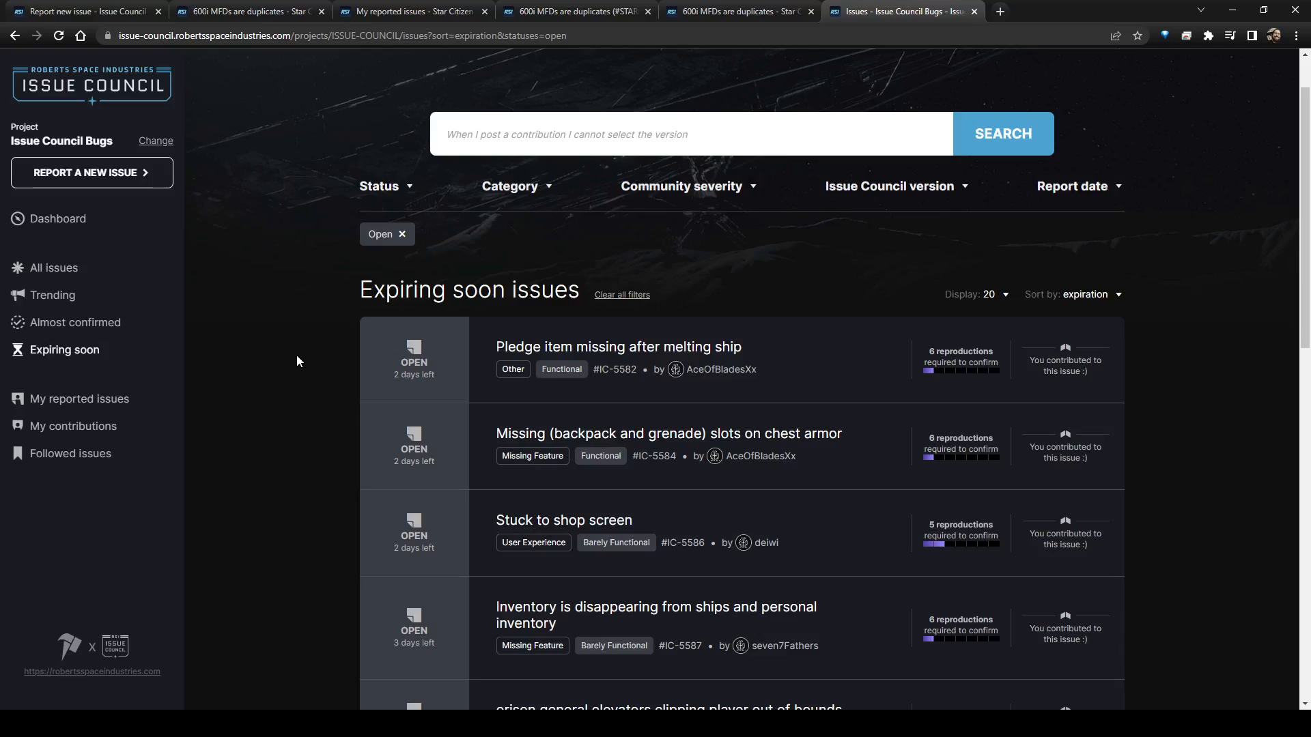
pyautogui.moveTo(280, 249)
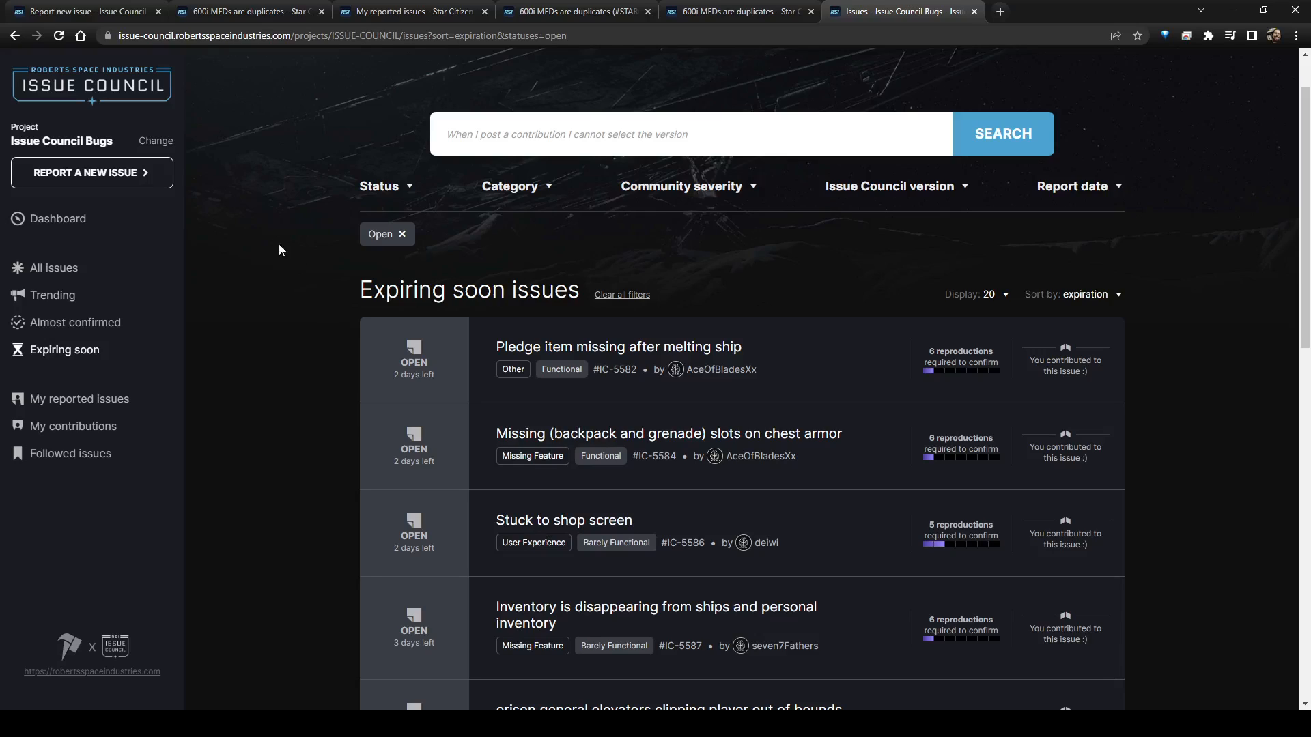
pyautogui.moveTo(247, 300)
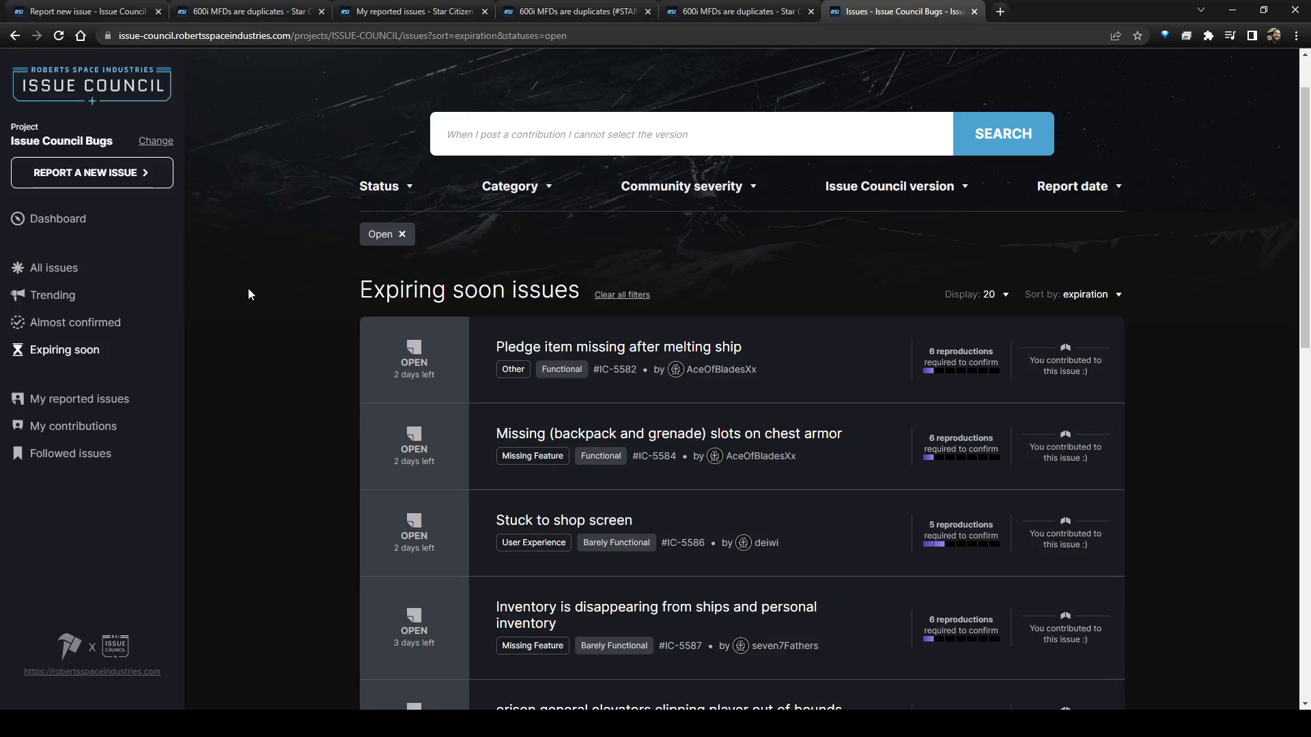
pyautogui.moveTo(811, 170)
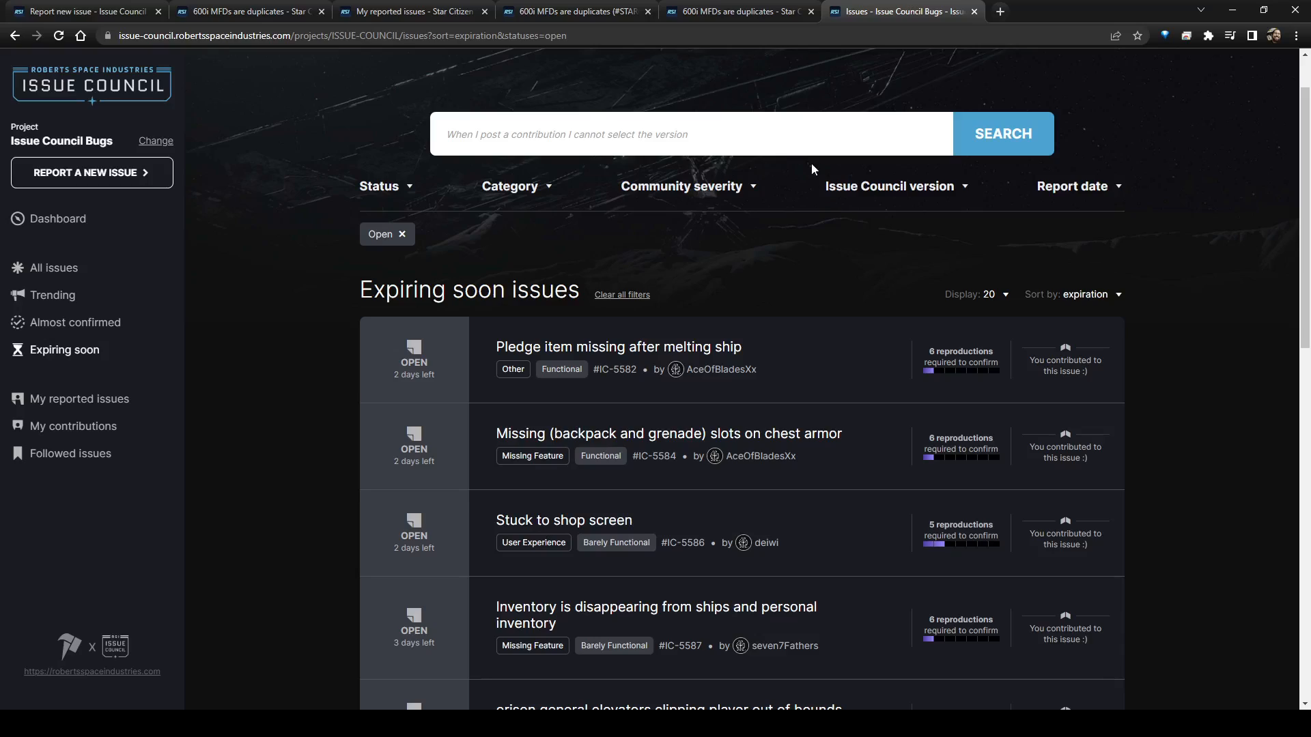
pyautogui.moveTo(627, 319)
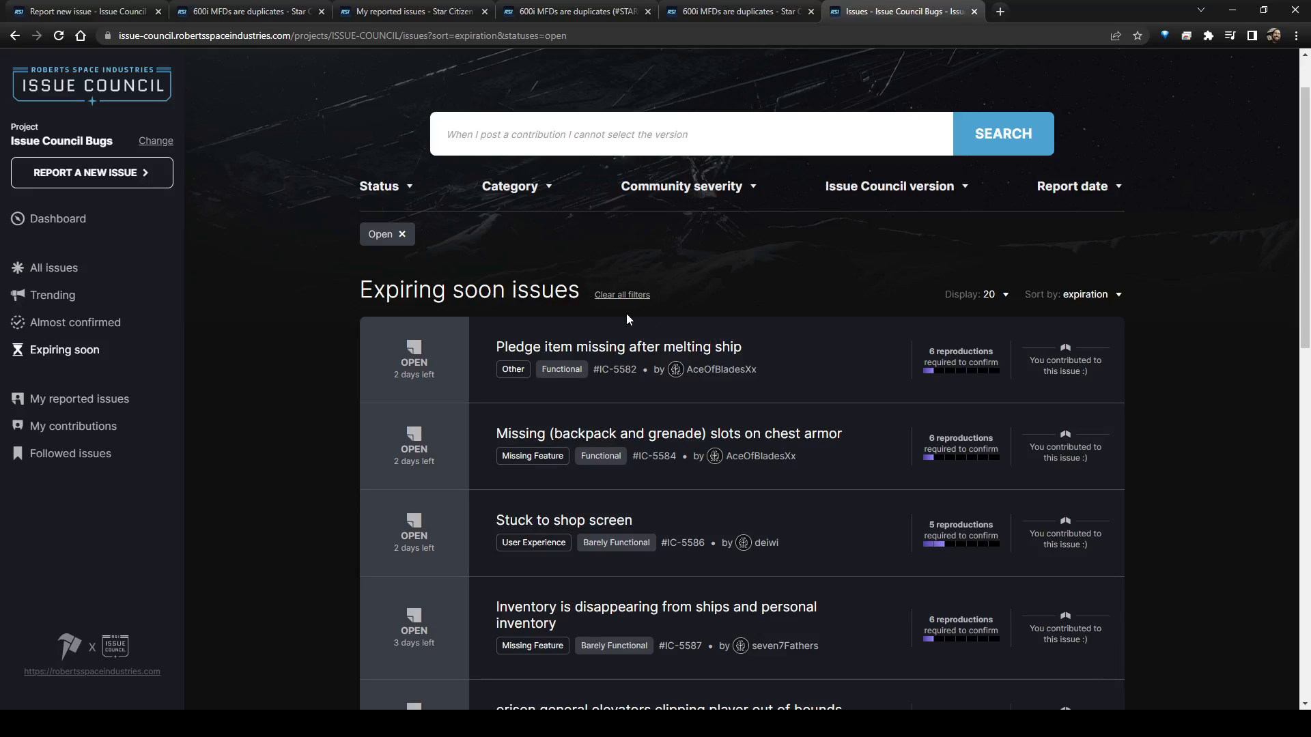
pyautogui.moveTo(727, 227)
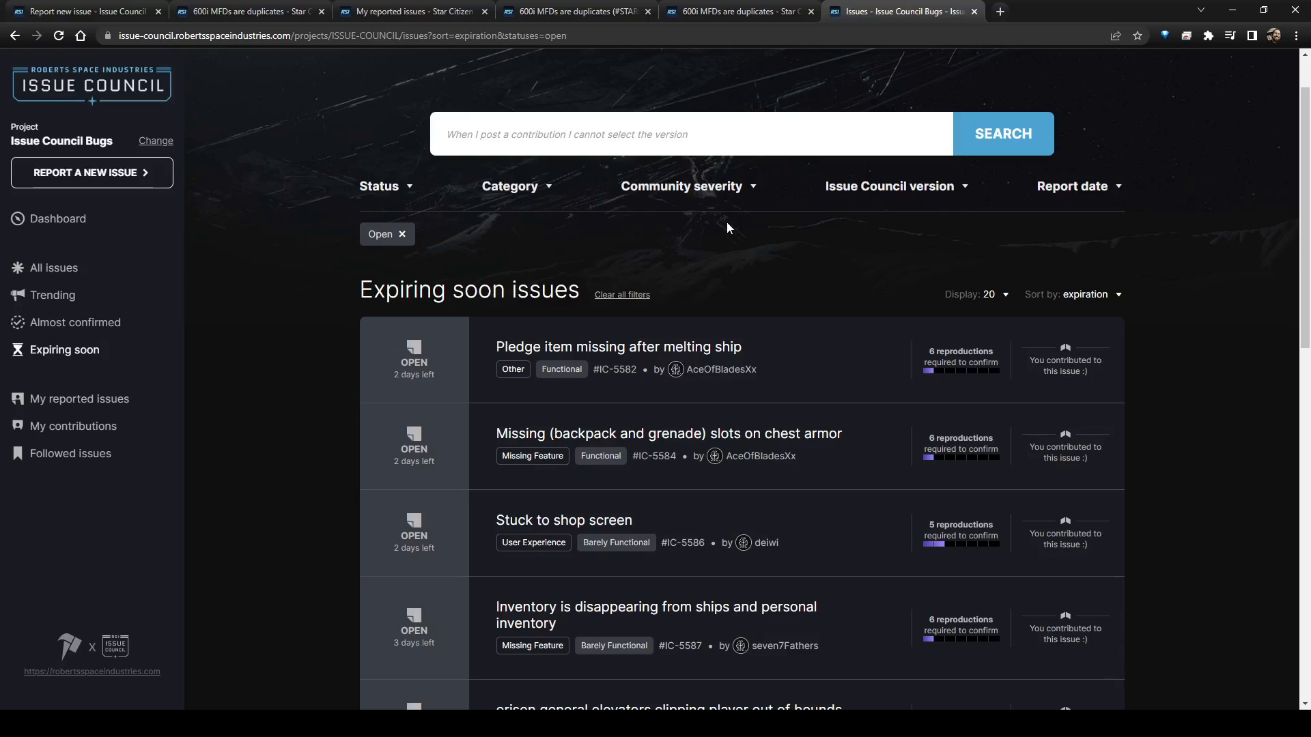
pyautogui.moveTo(764, 234)
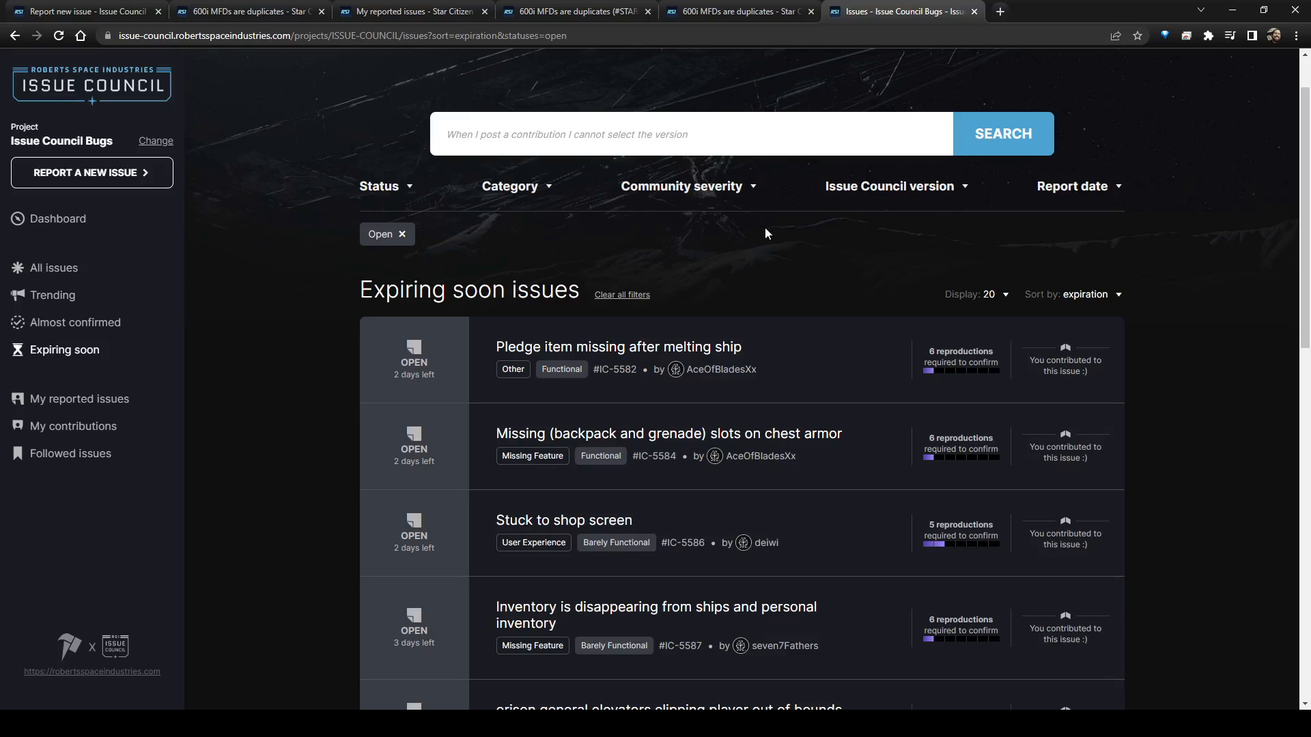
pyautogui.moveTo(254, 292)
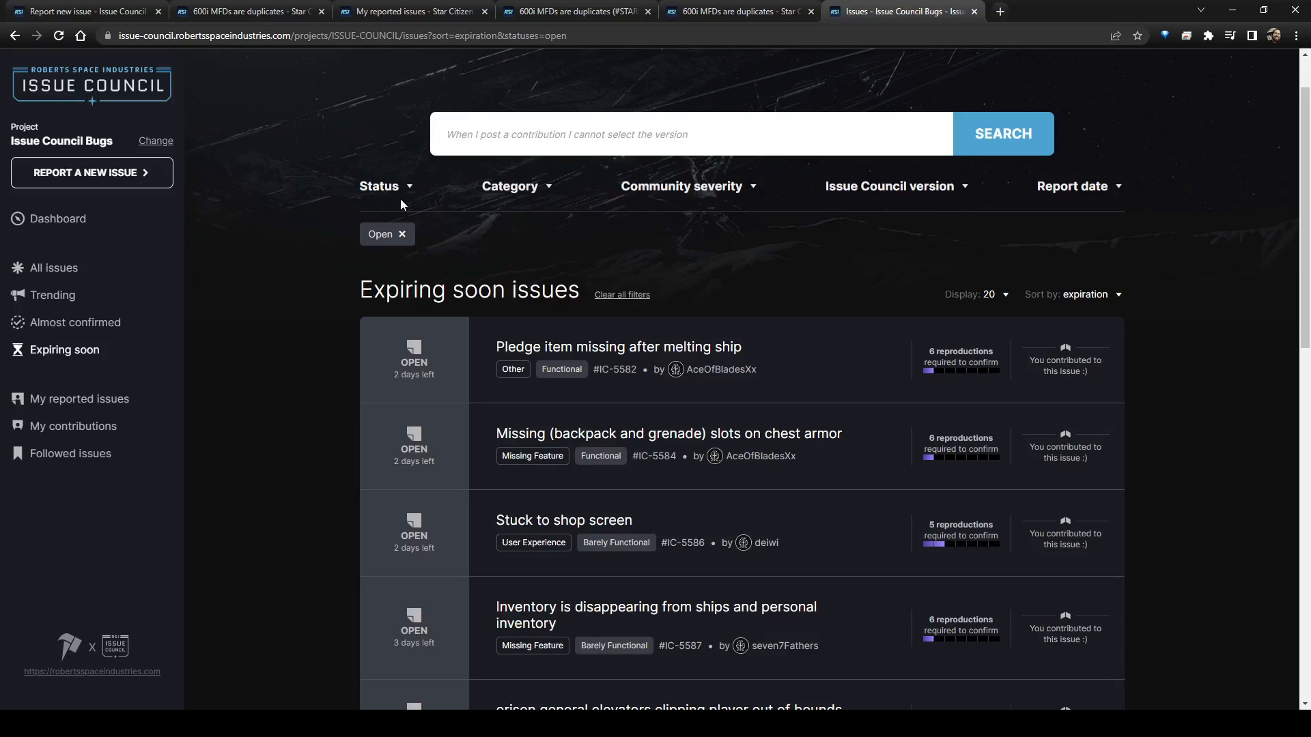
pyautogui.moveTo(231, 249)
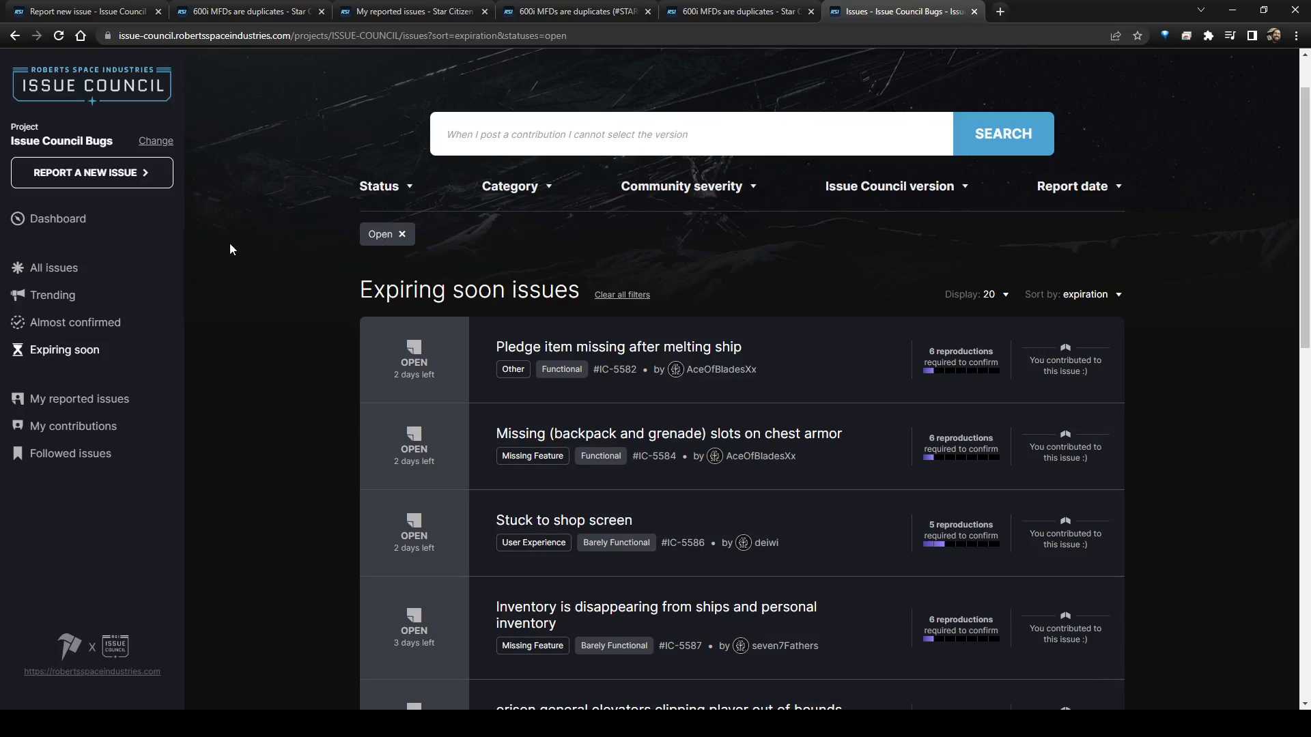
pyautogui.moveTo(224, 250)
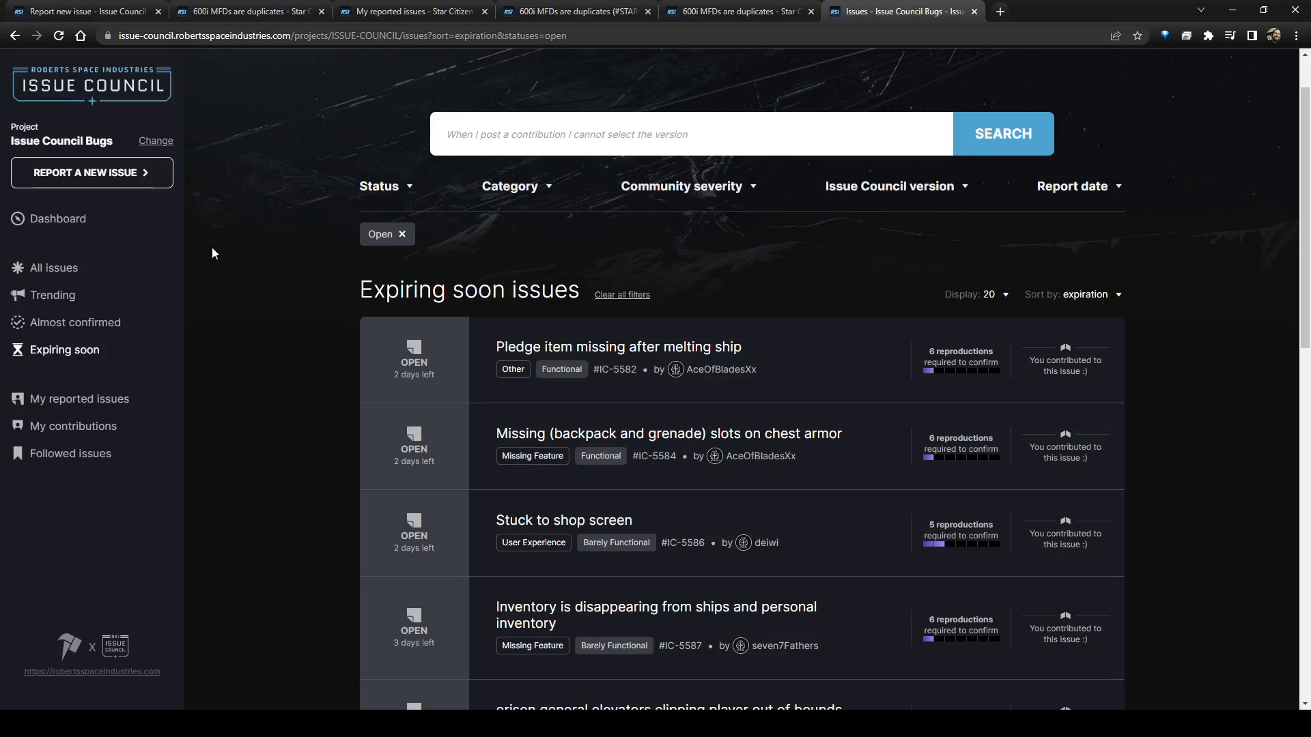
pyautogui.moveTo(214, 256)
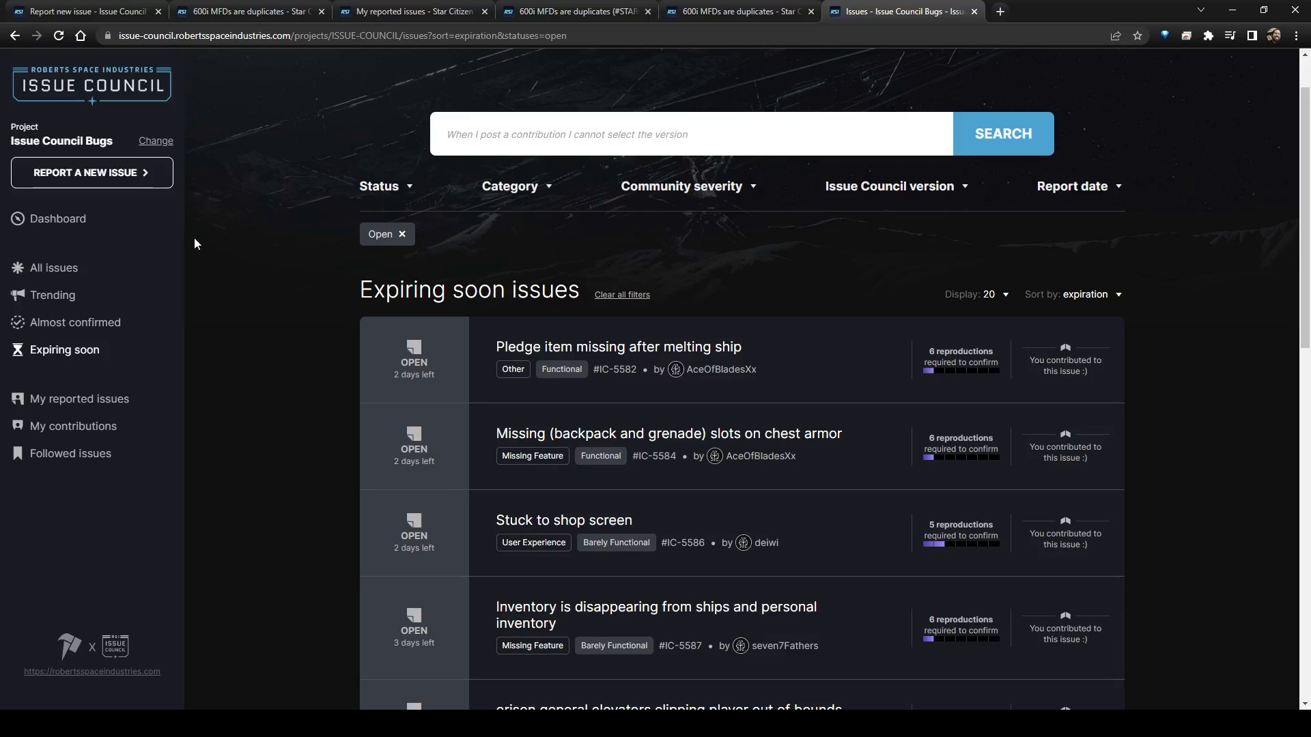
pyautogui.moveTo(402, 115)
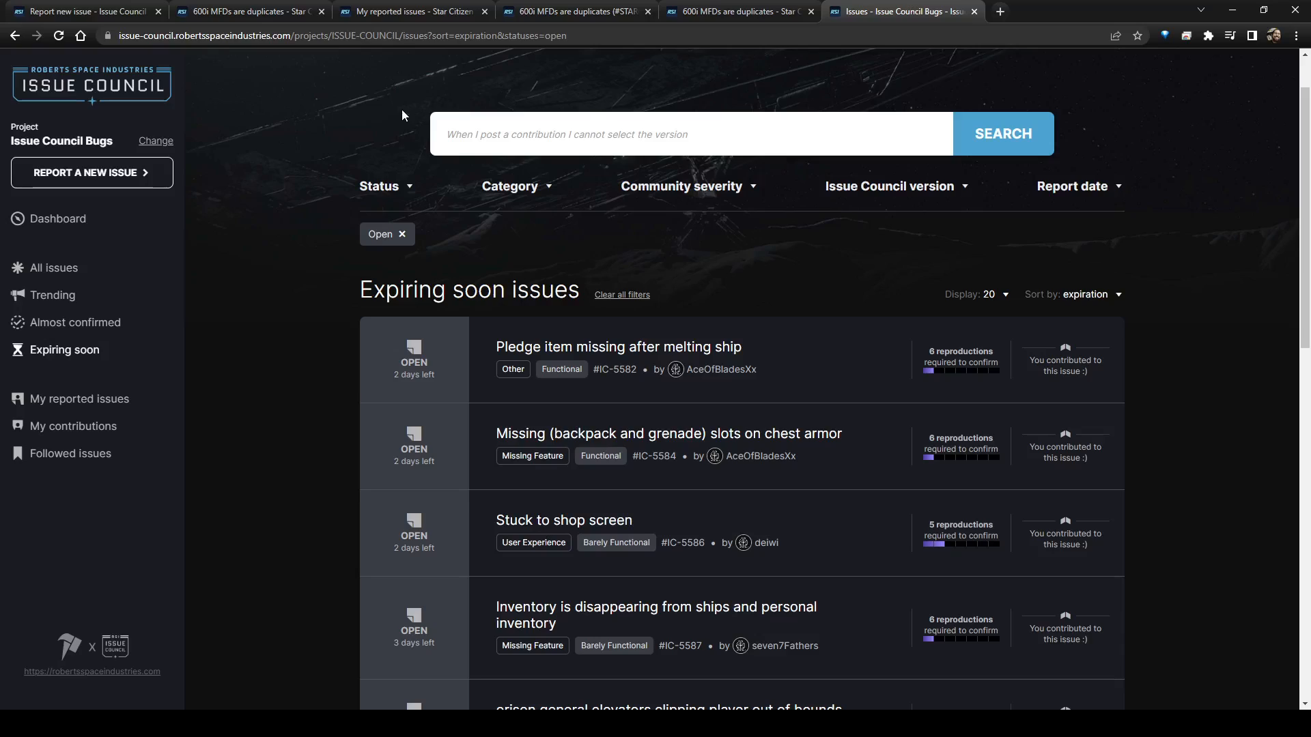
pyautogui.moveTo(695, 358)
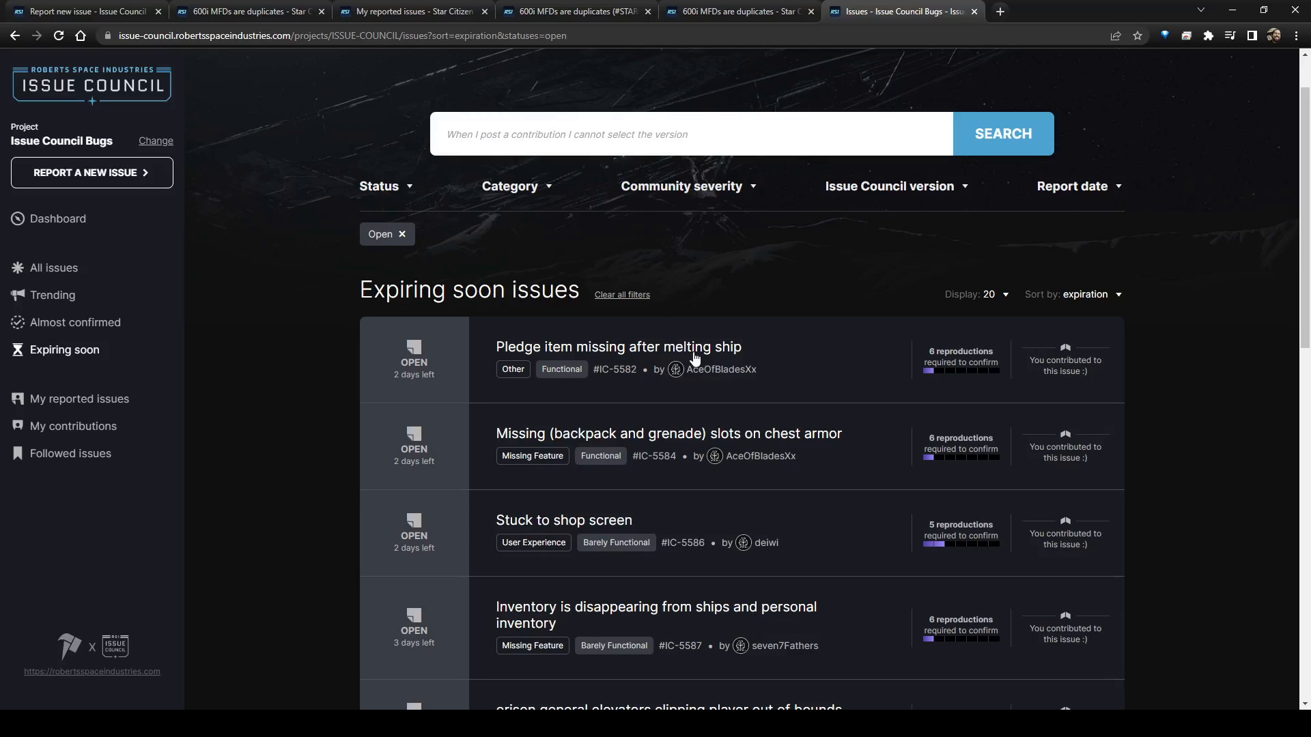
pyautogui.moveTo(271, 147)
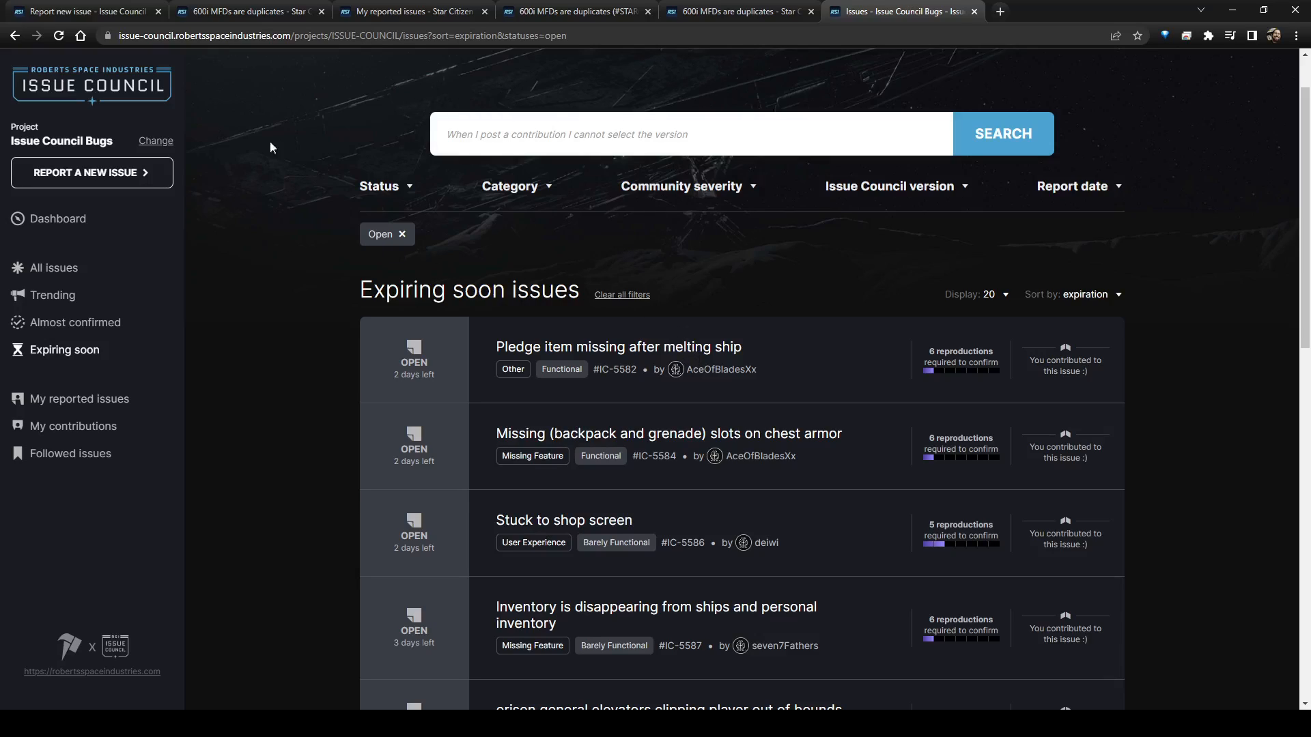
pyautogui.click(85, 172)
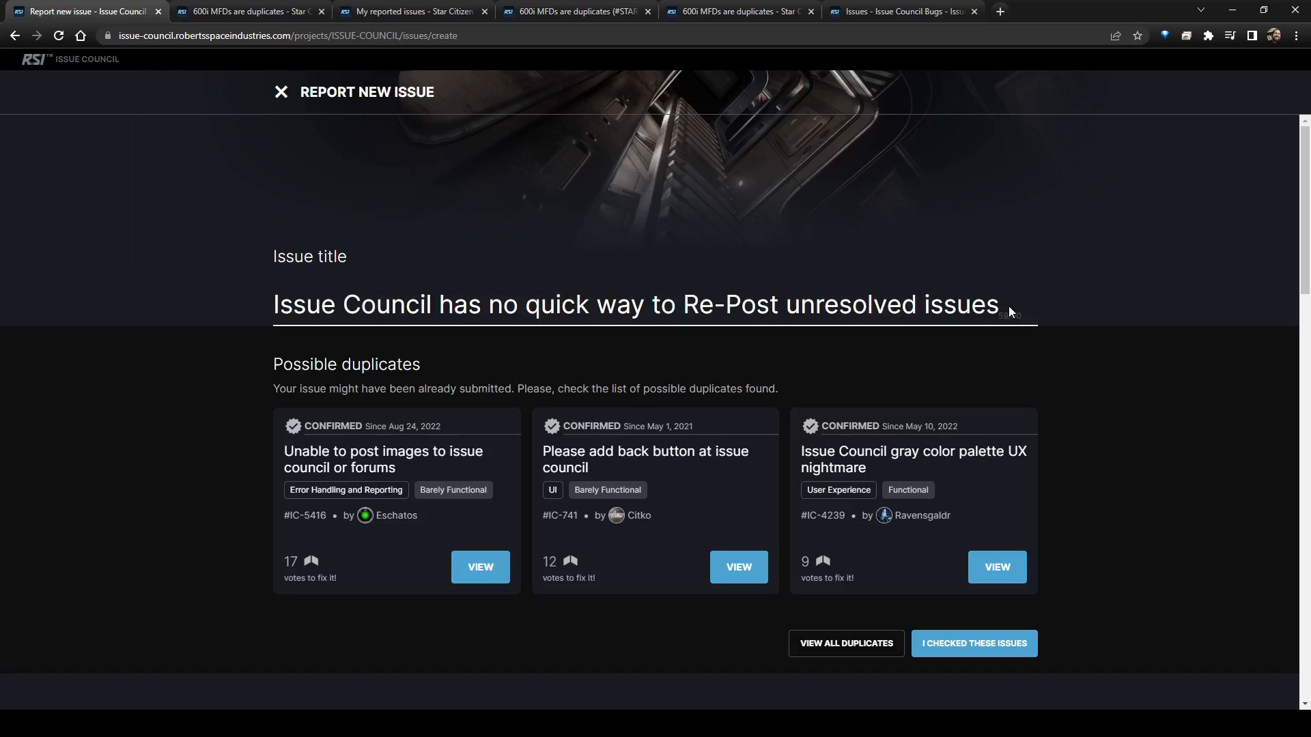
pyautogui.moveTo(743, 506)
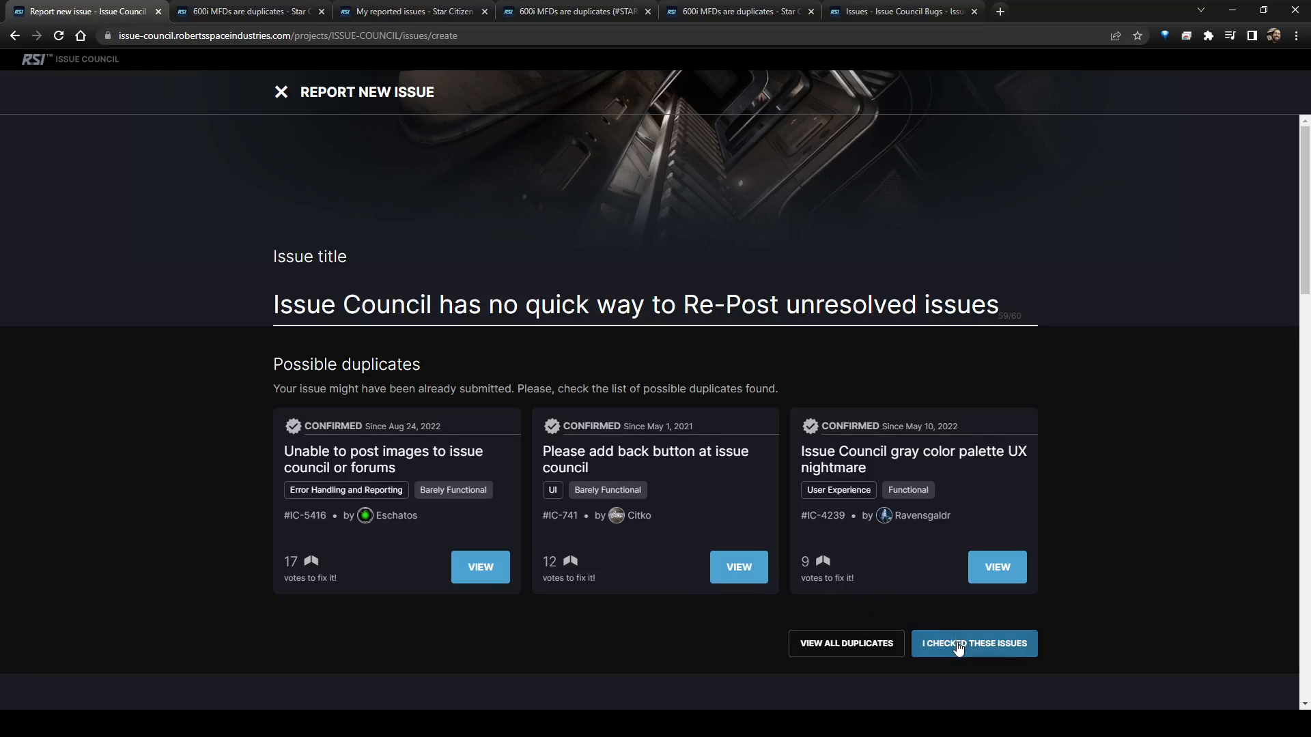
# - Confirm duplicates were checked, review the draft report, then bring up the 600i MFDs issue
pyautogui.click(973, 643)
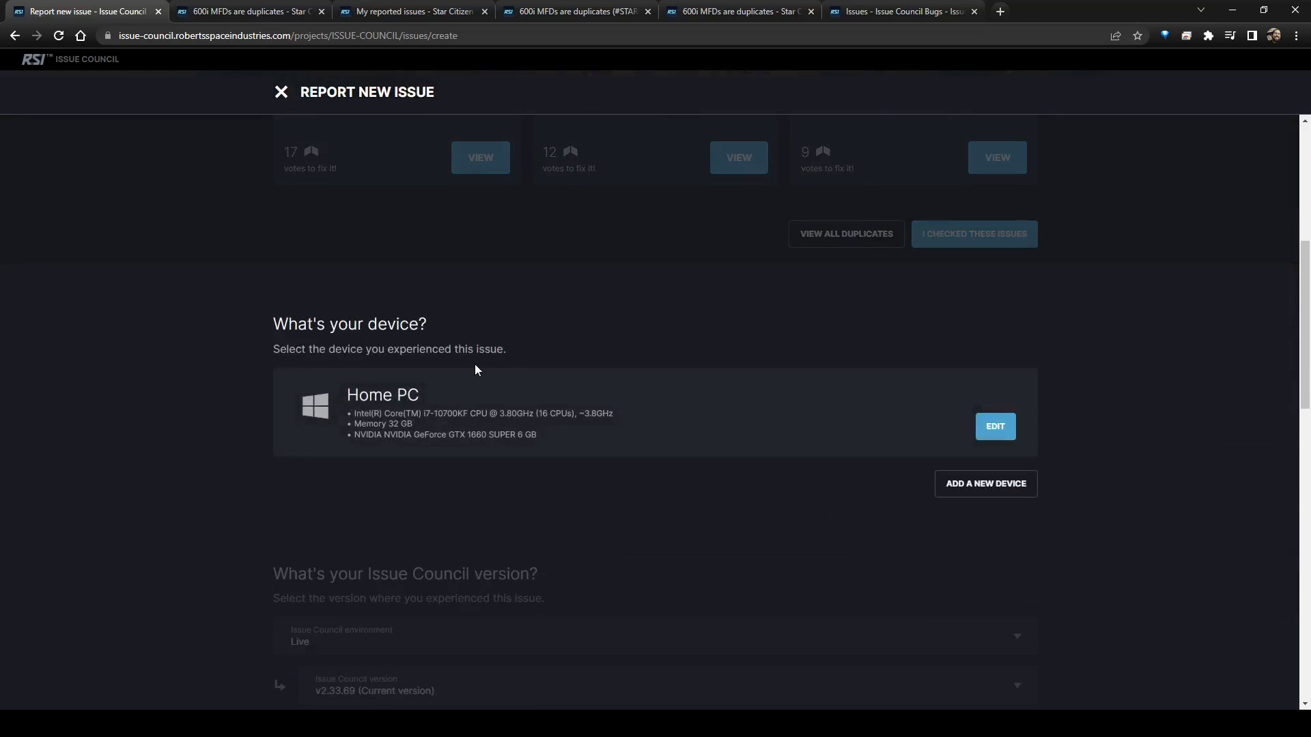
pyautogui.scroll(-3)
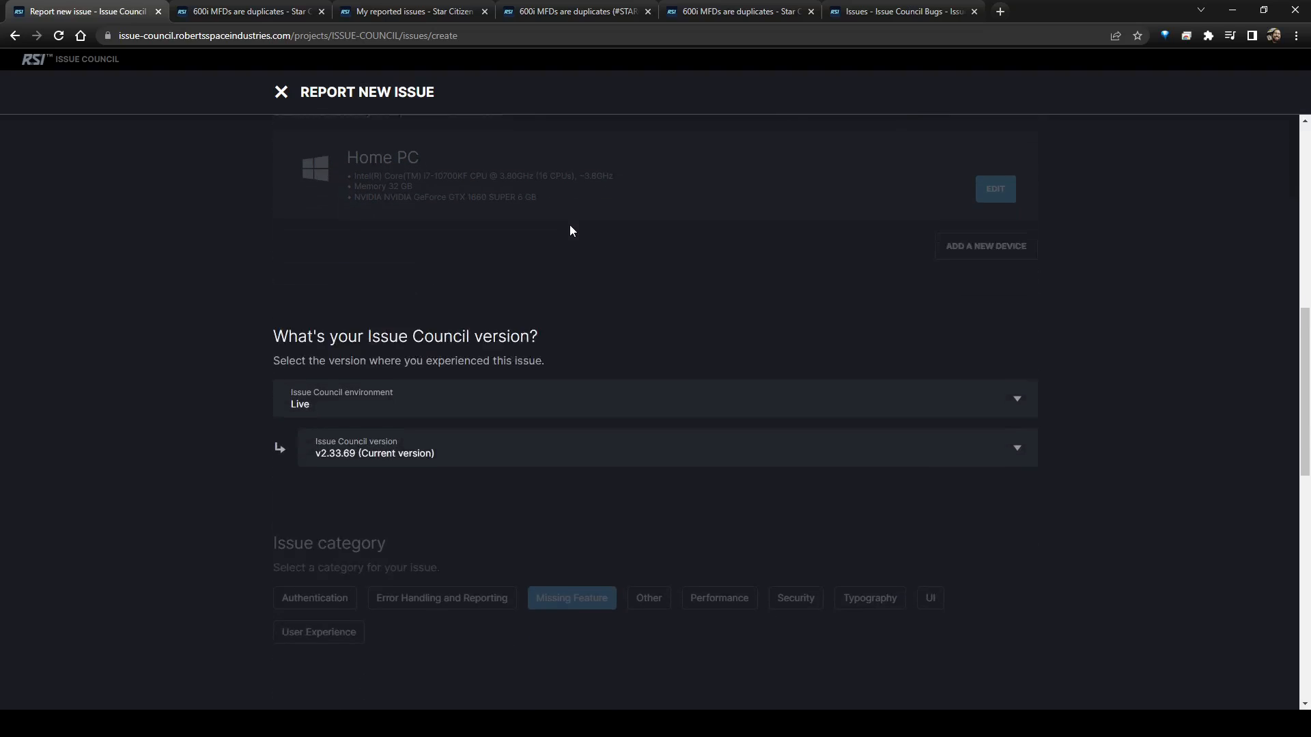
pyautogui.scroll(-3)
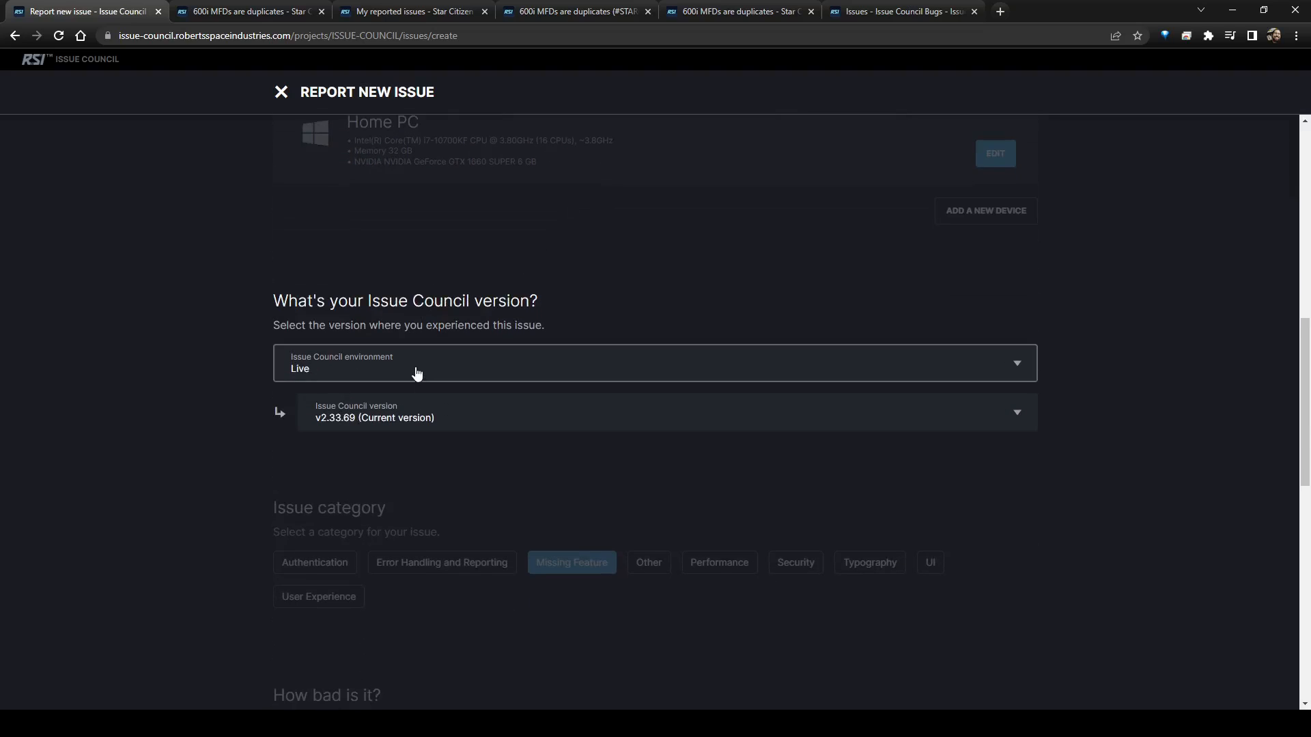
pyautogui.scroll(-3)
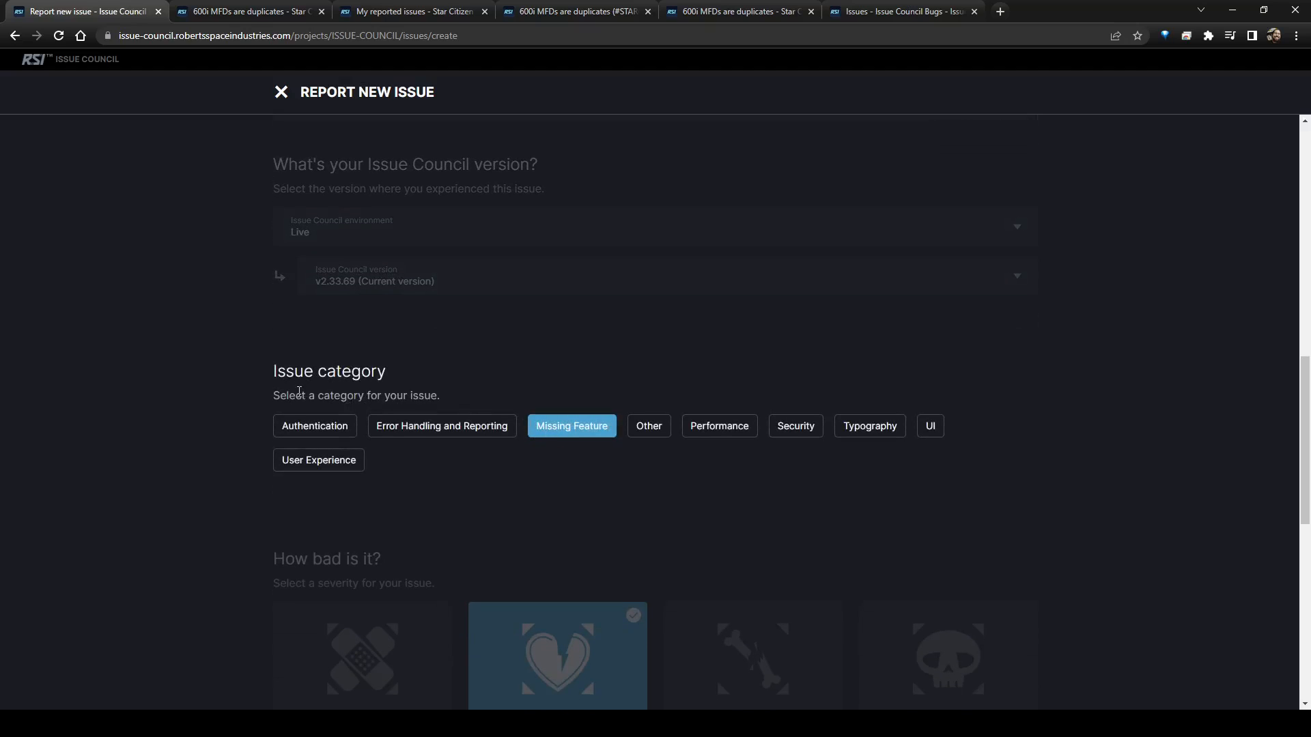
pyautogui.scroll(-3)
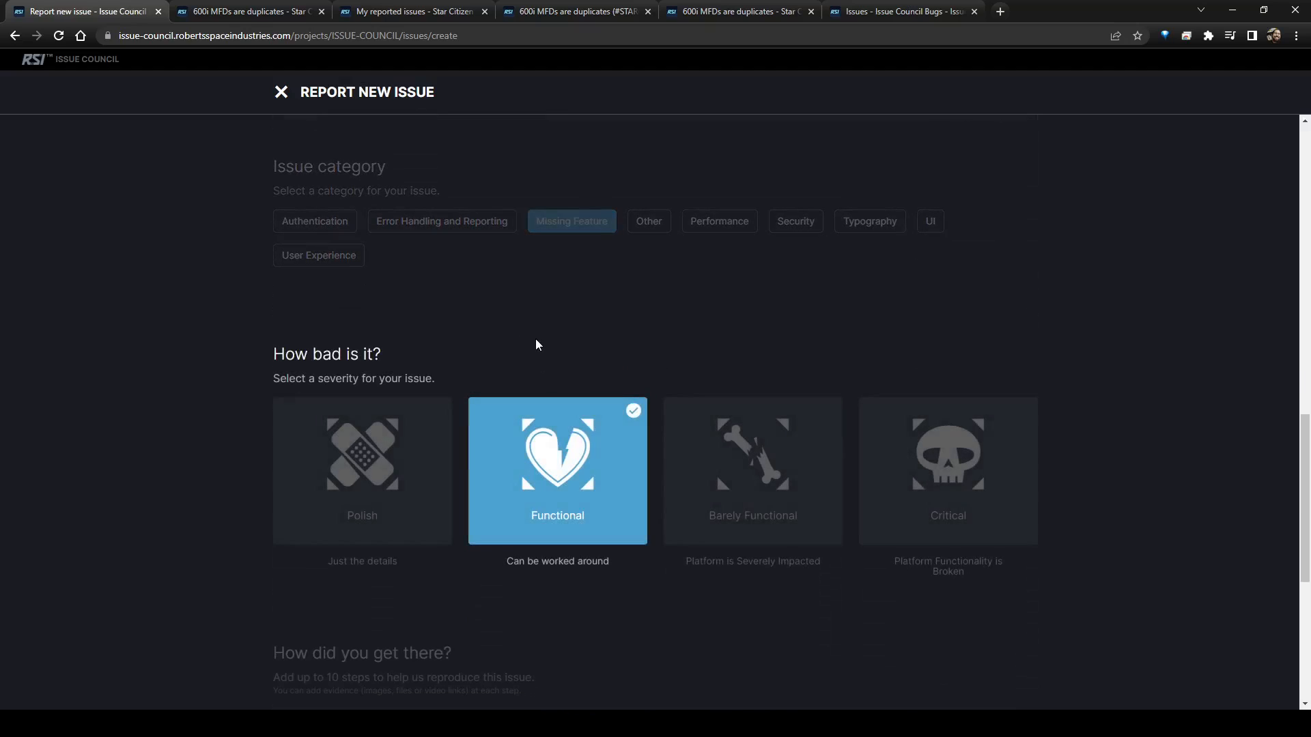
pyautogui.scroll(-3)
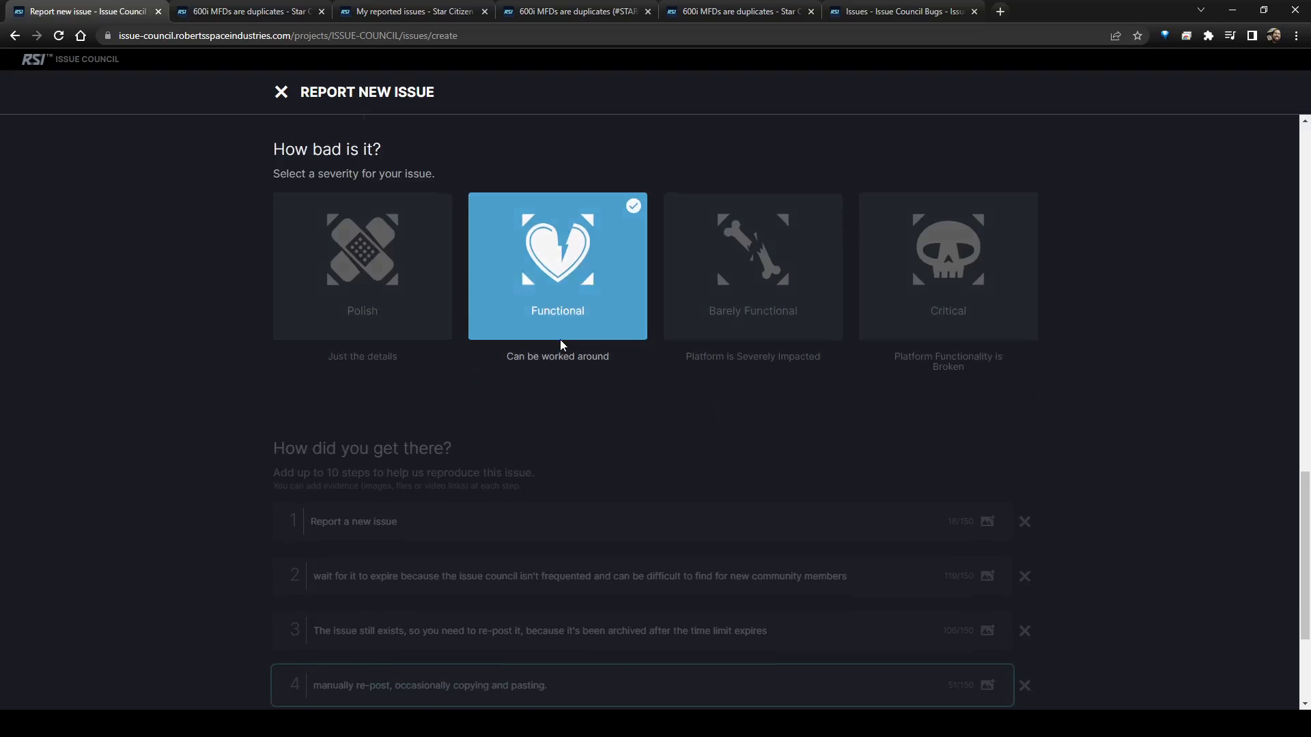
pyautogui.scroll(-3)
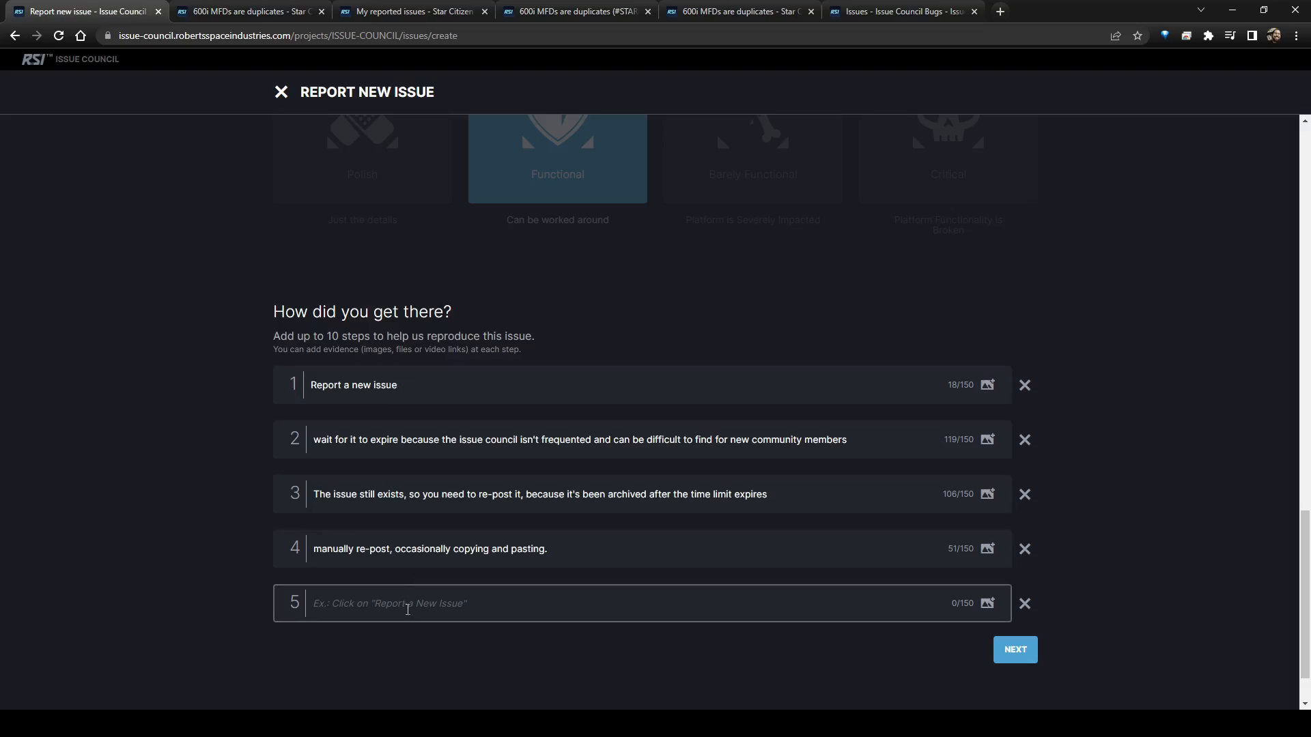
pyautogui.moveTo(458, 522)
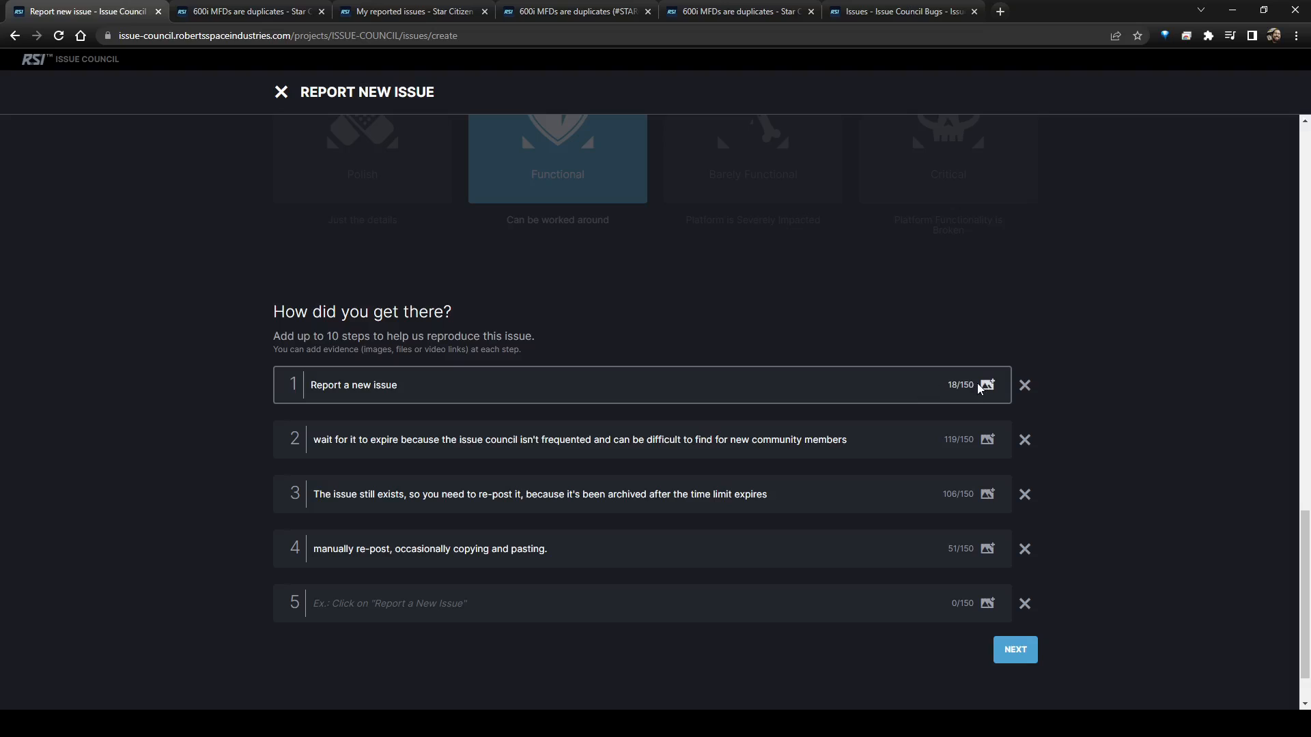
pyautogui.moveTo(982, 391)
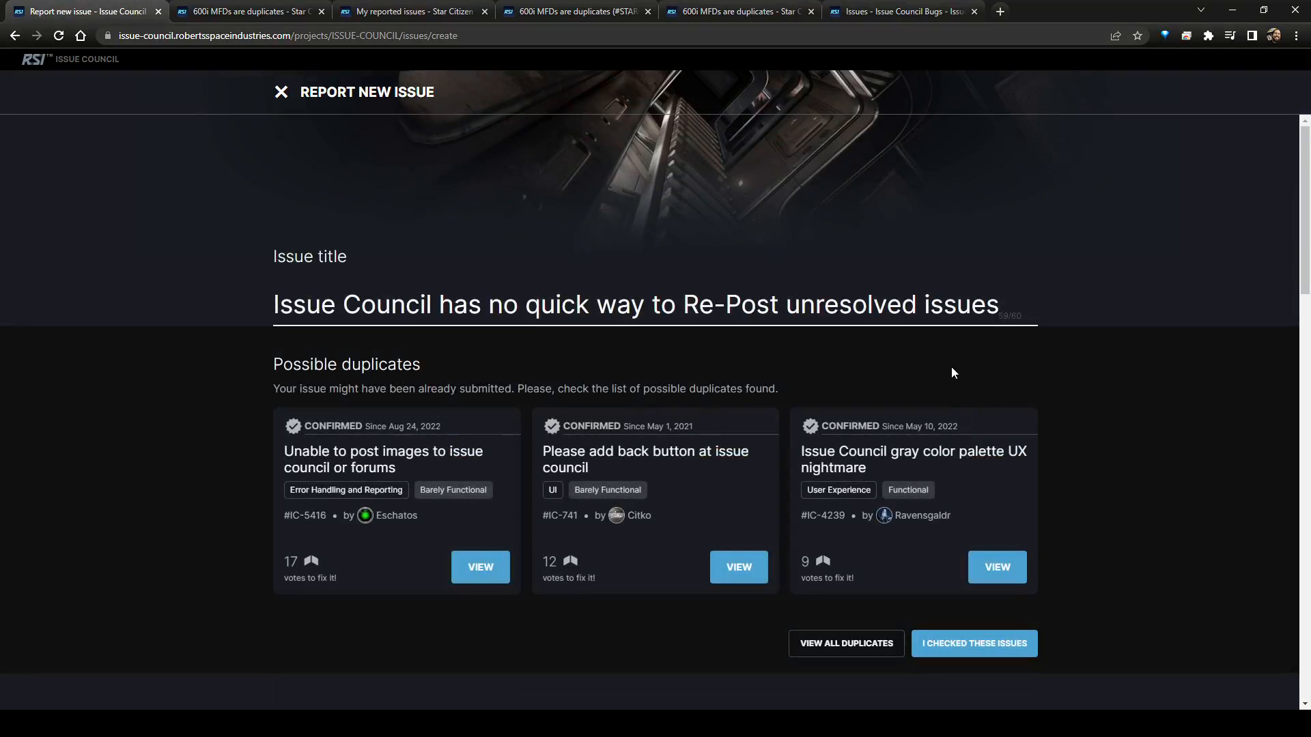
pyautogui.moveTo(1009, 399)
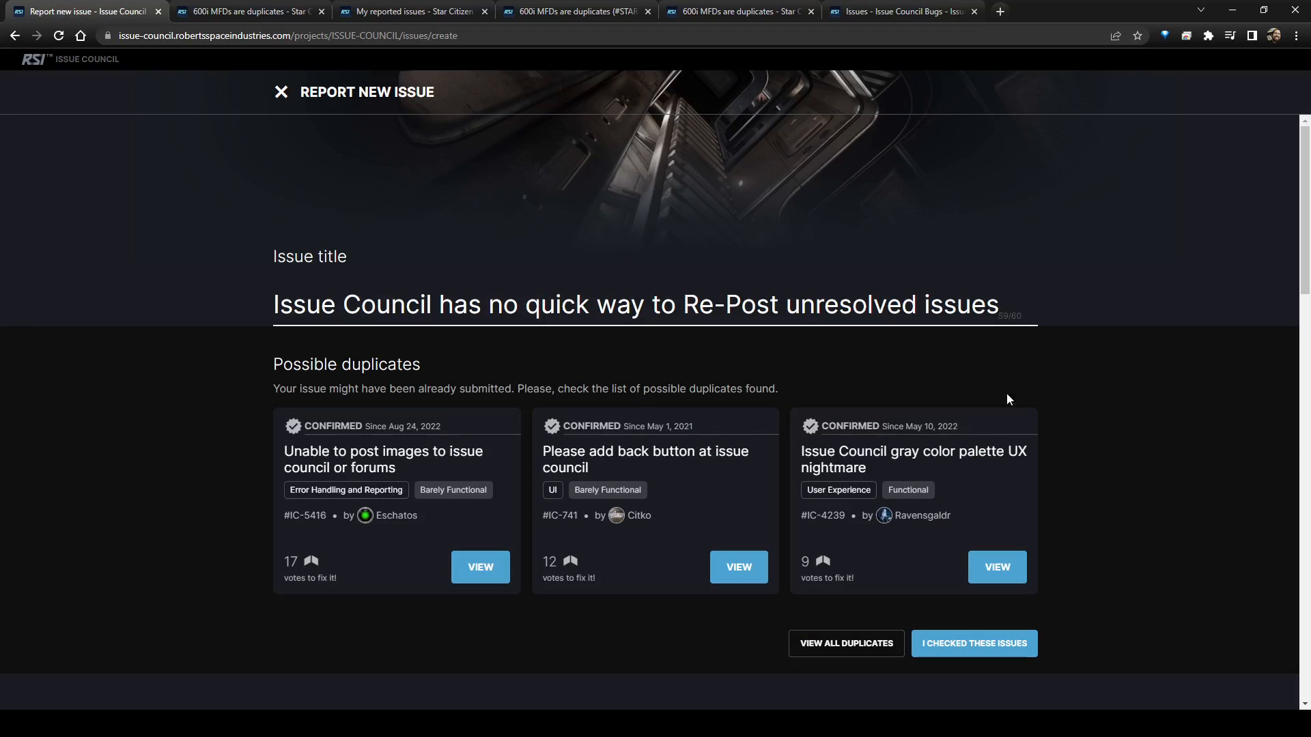
pyautogui.click(246, 11)
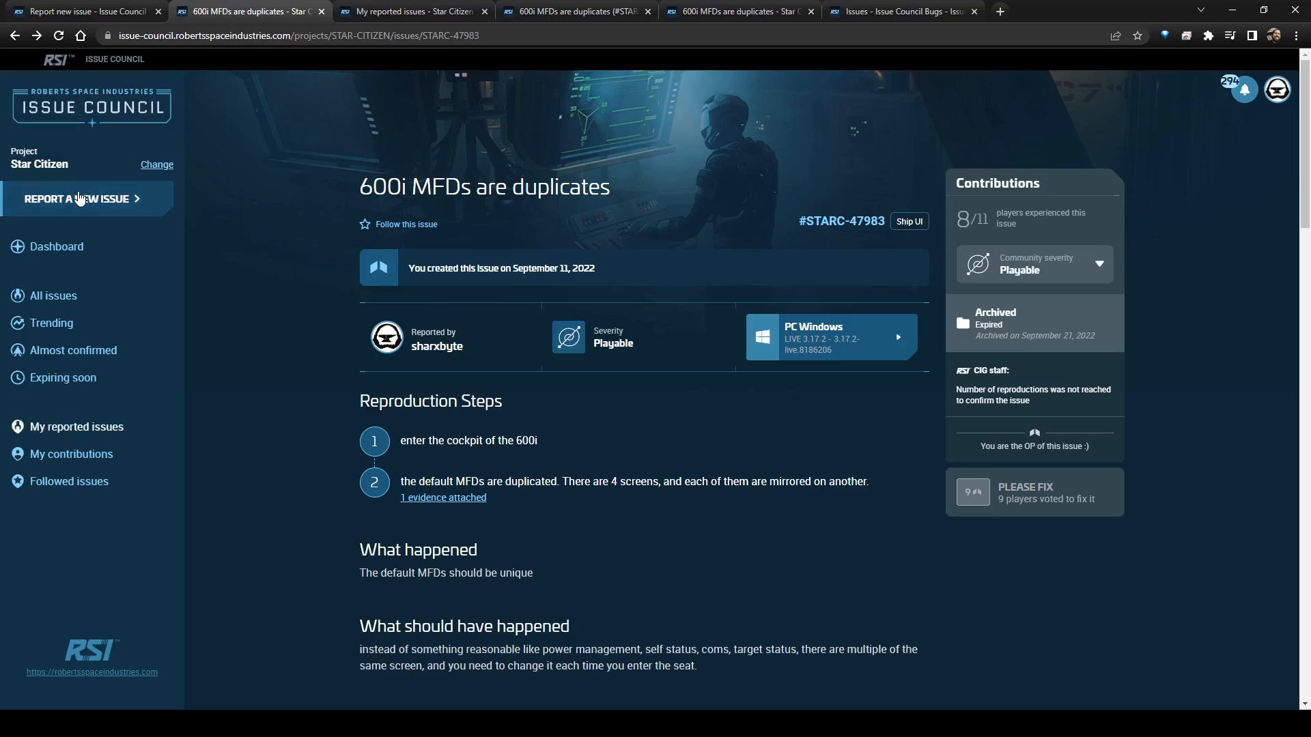
# - Start a new blank issue report from the Star Citizen sidebar
pyautogui.click(77, 198)
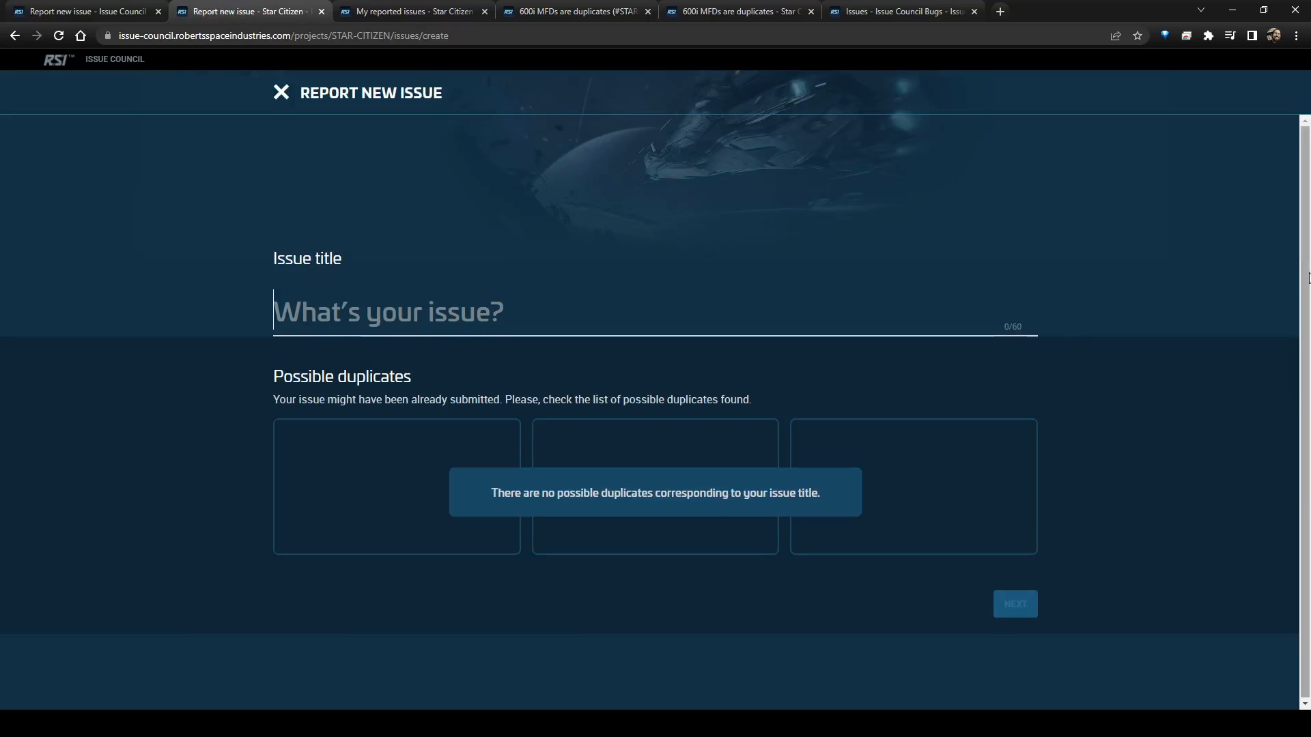
pyautogui.moveTo(1292, 278)
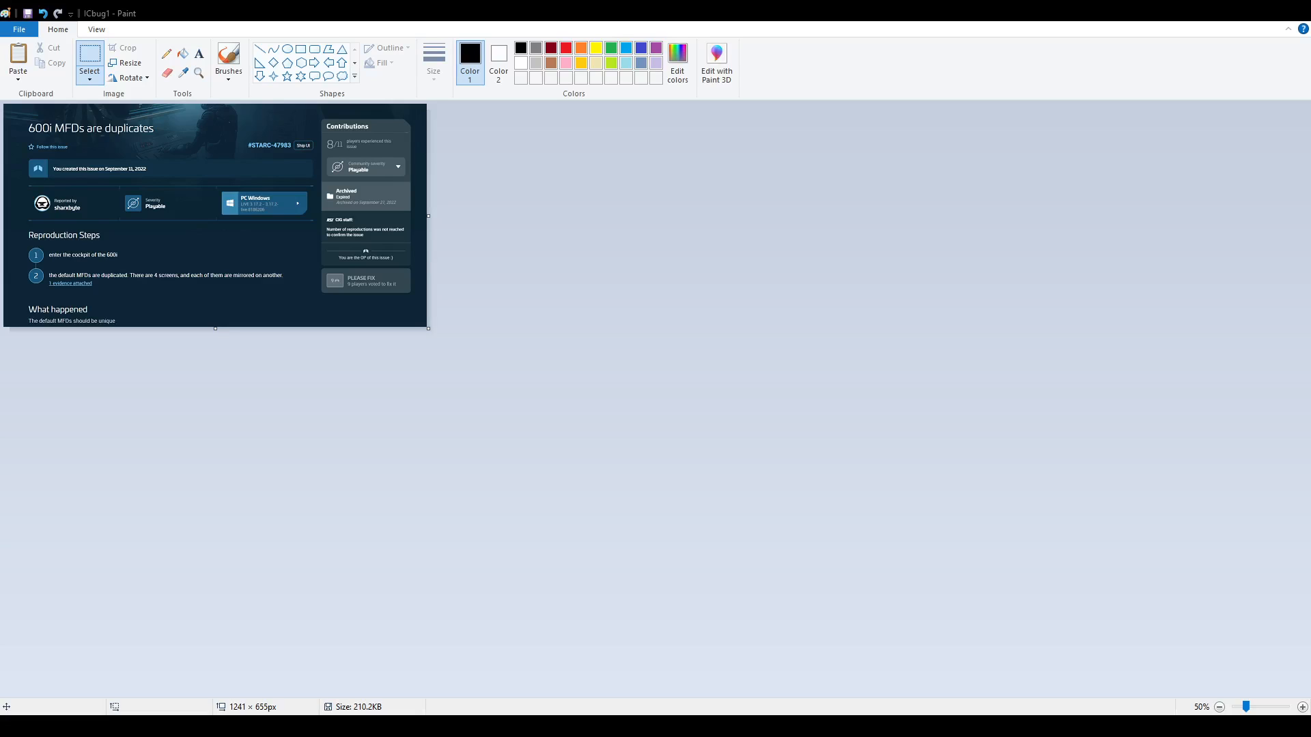
pyautogui.moveTo(448, 559)
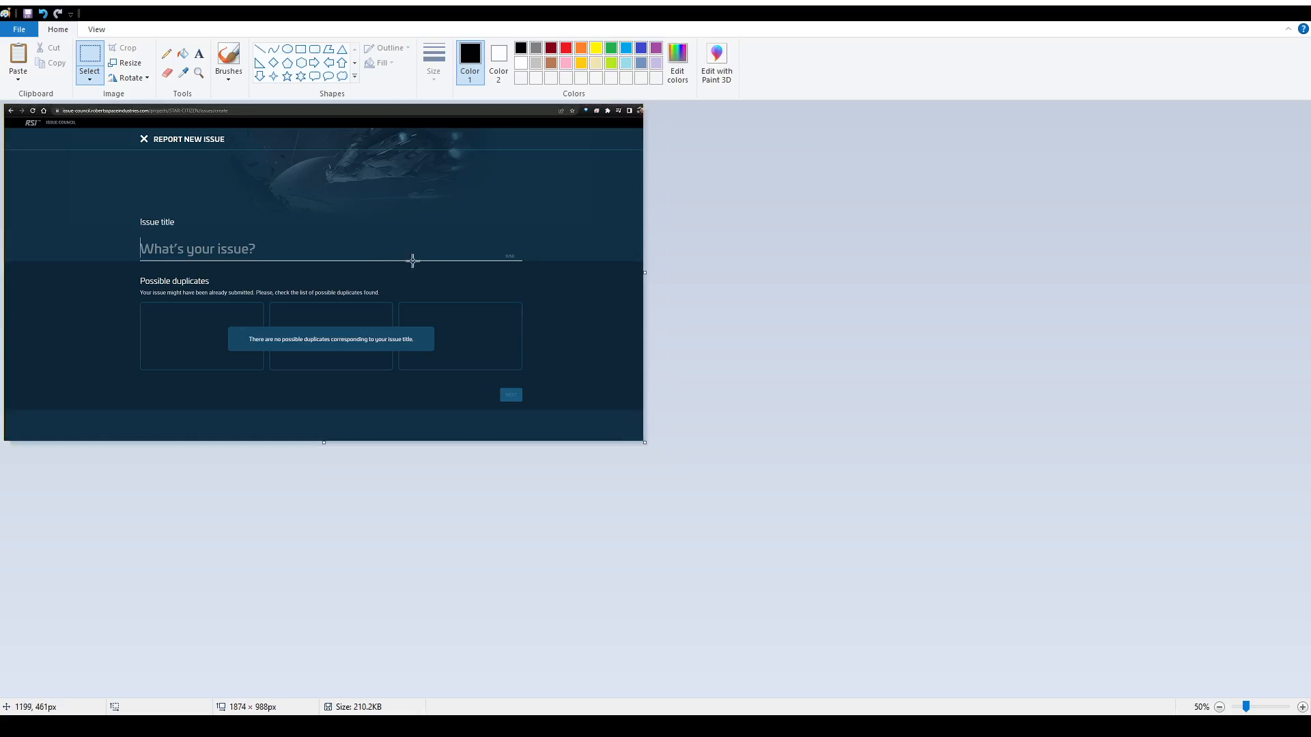
pyautogui.moveTo(473, 214)
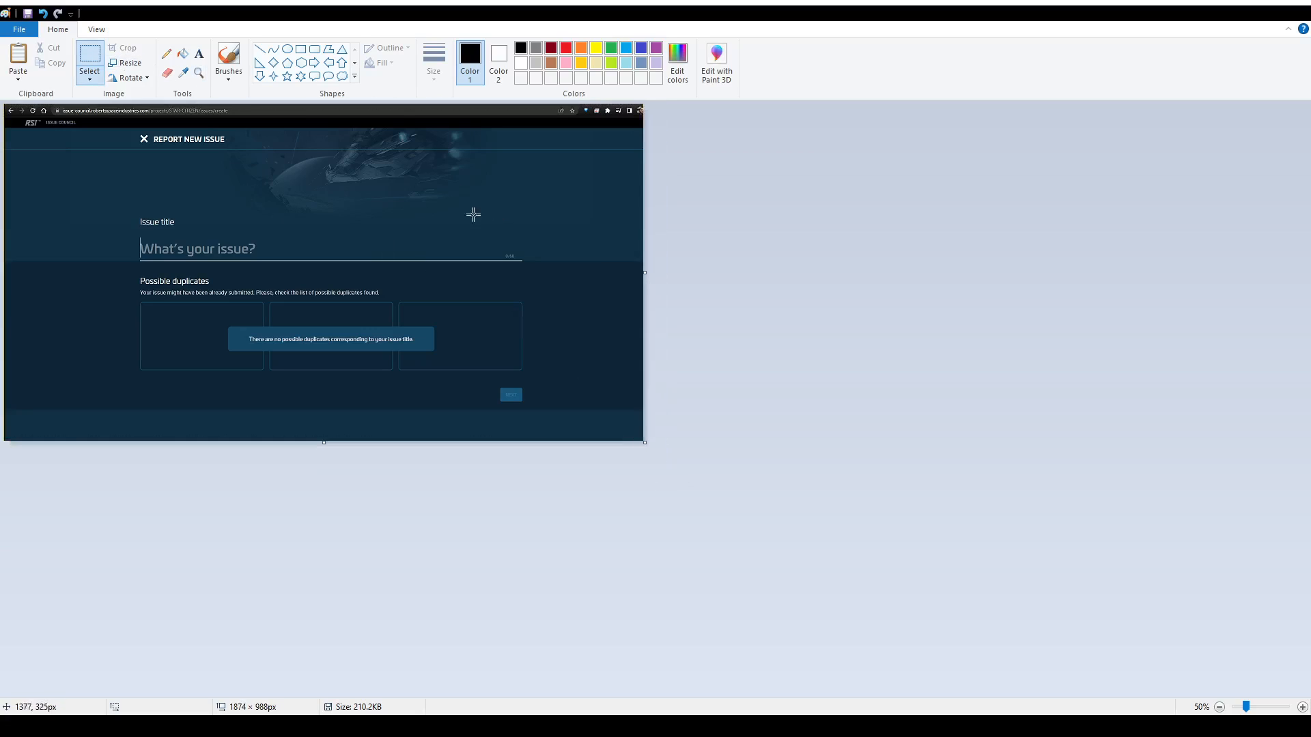
pyautogui.moveTo(18, 29)
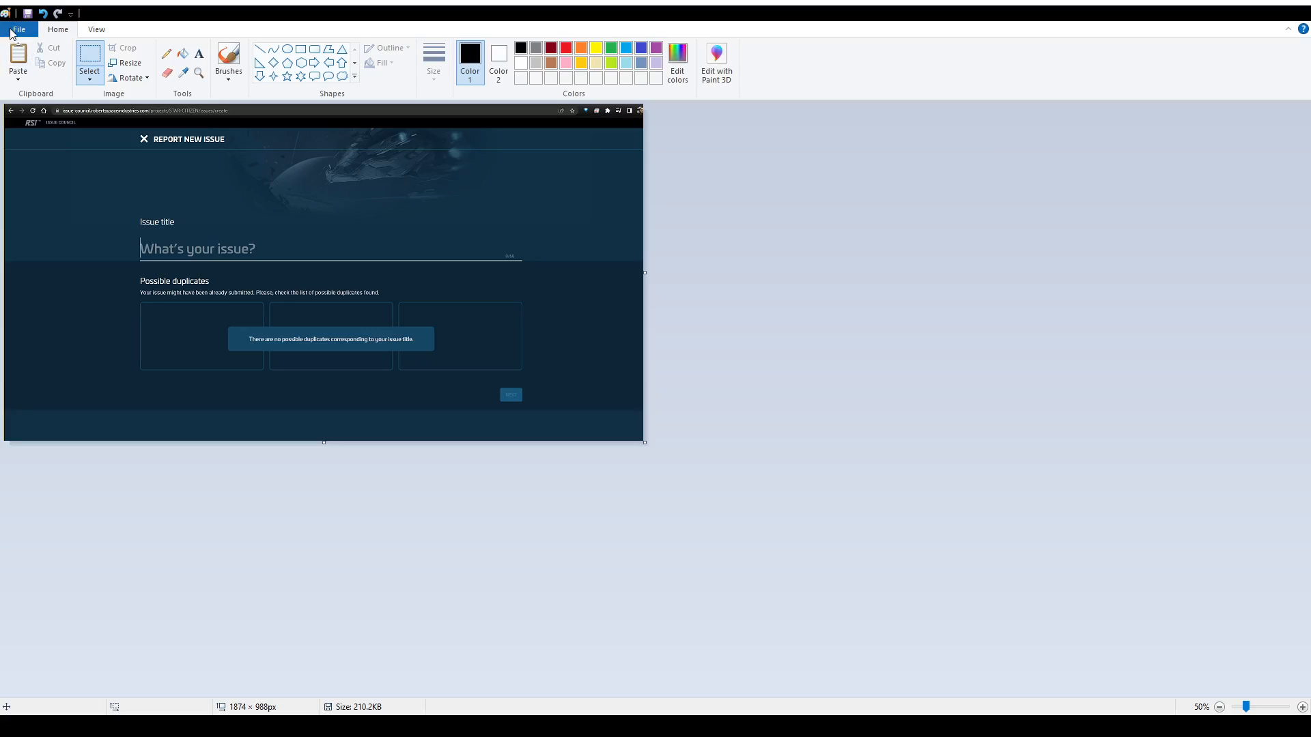
pyautogui.moveTo(56, 152)
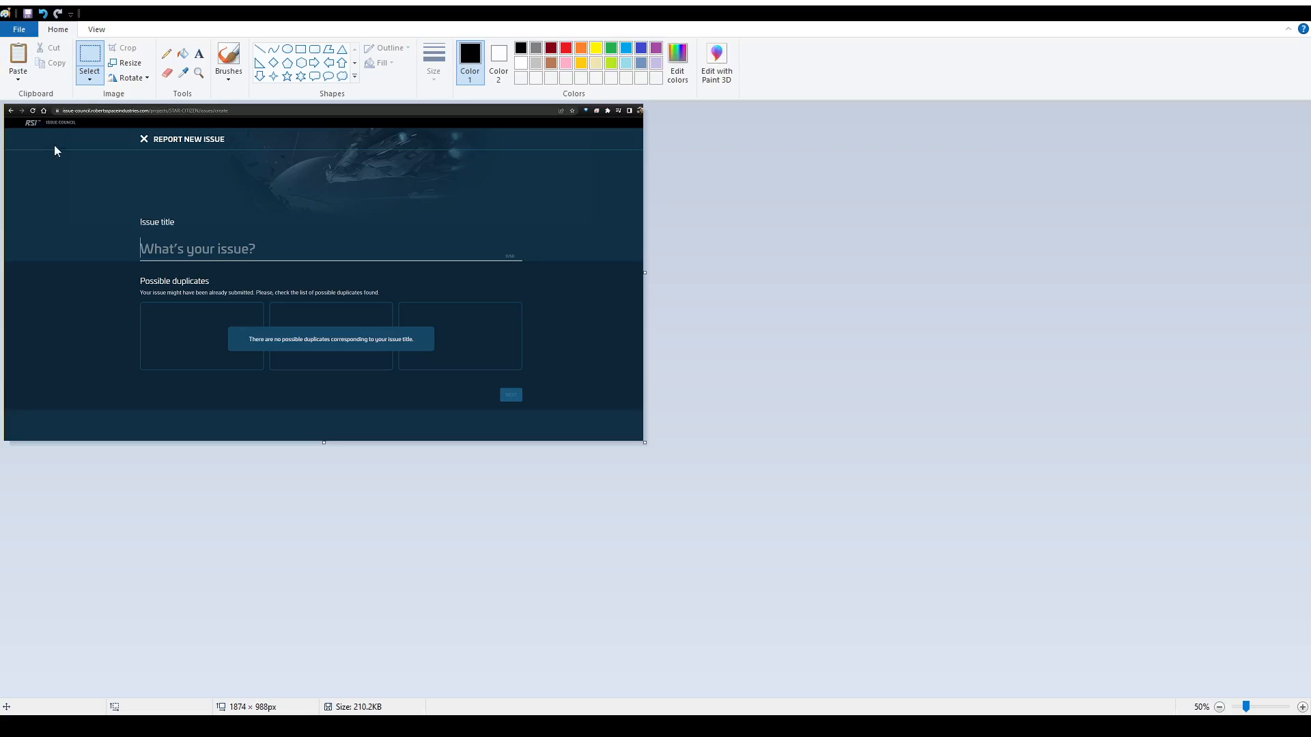
pyautogui.moveTo(61, 129)
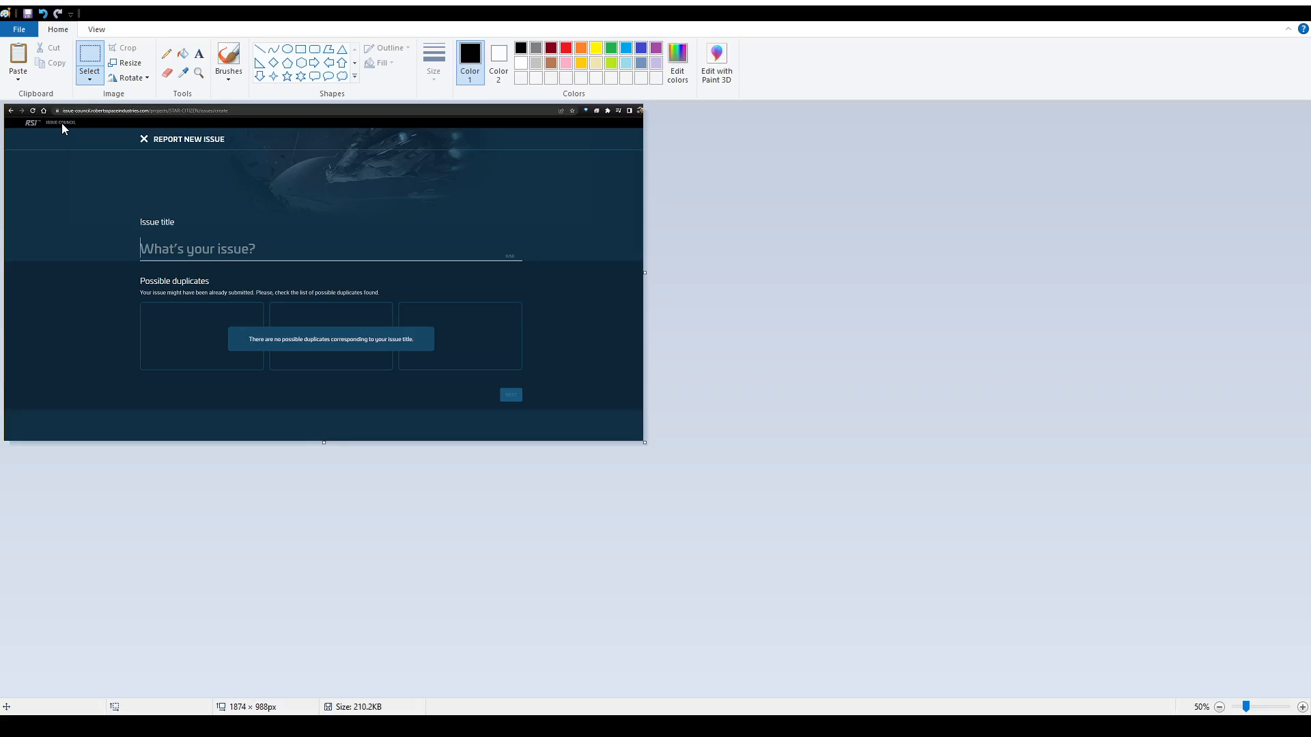
pyautogui.moveTo(664, 272)
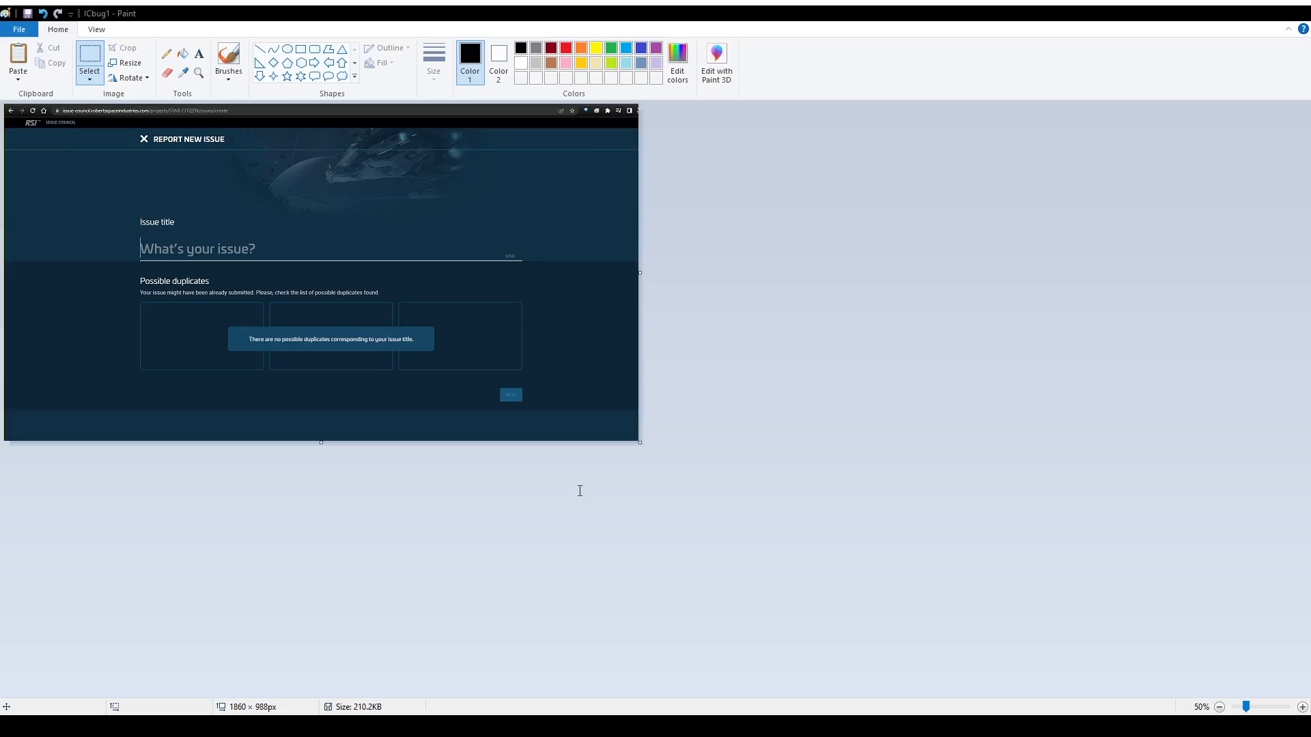
pyautogui.moveTo(803, 561)
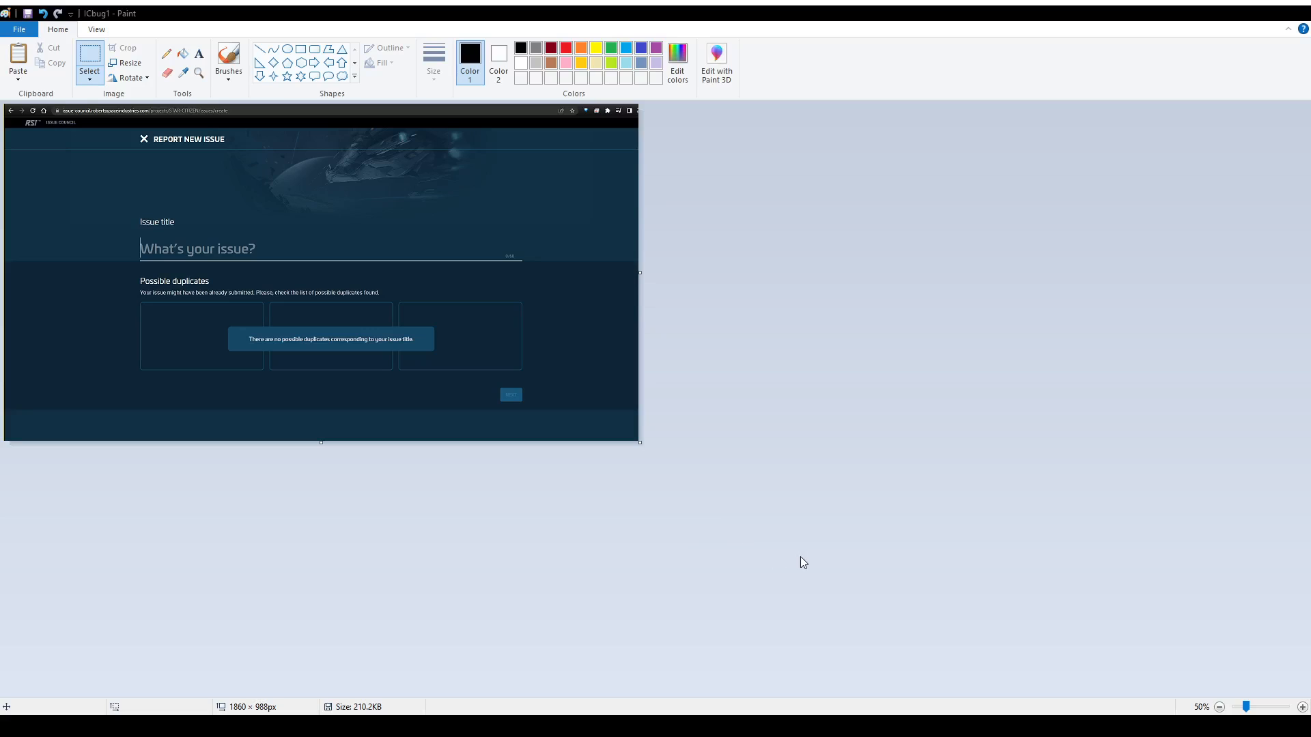
pyautogui.moveTo(867, 516)
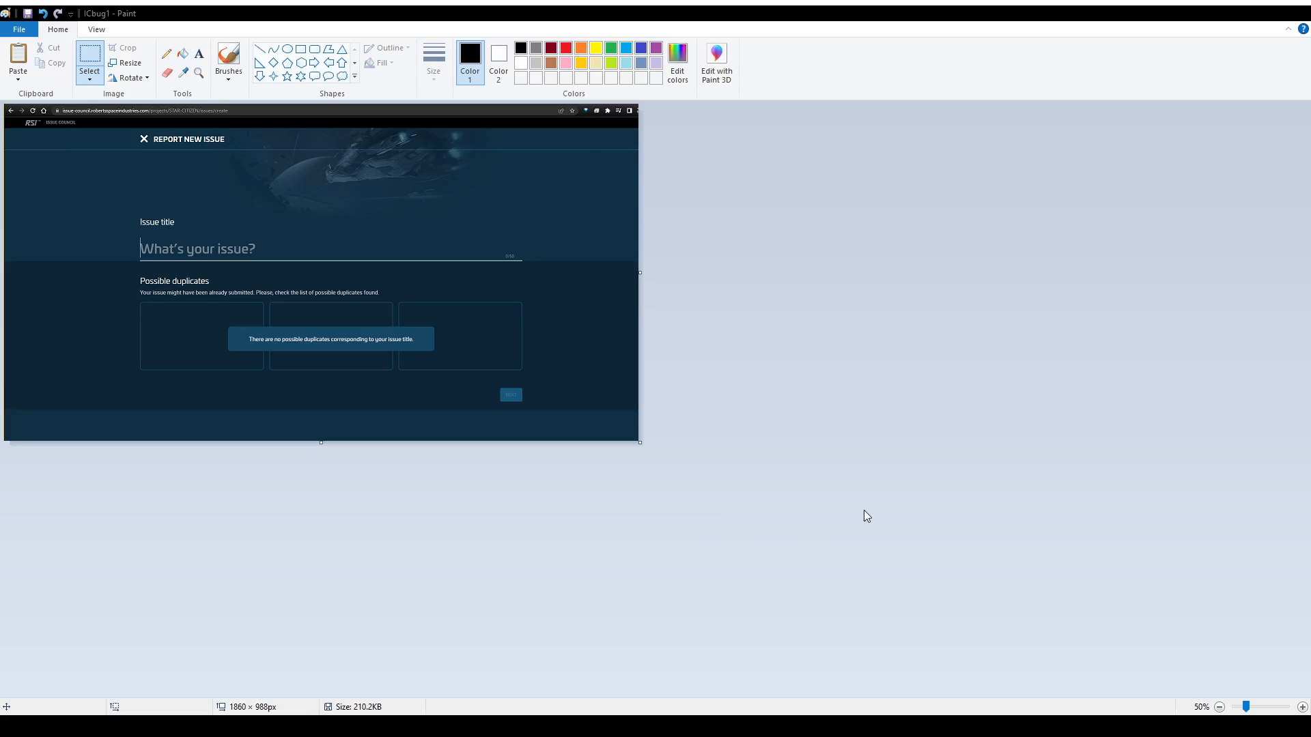
pyautogui.moveTo(862, 524)
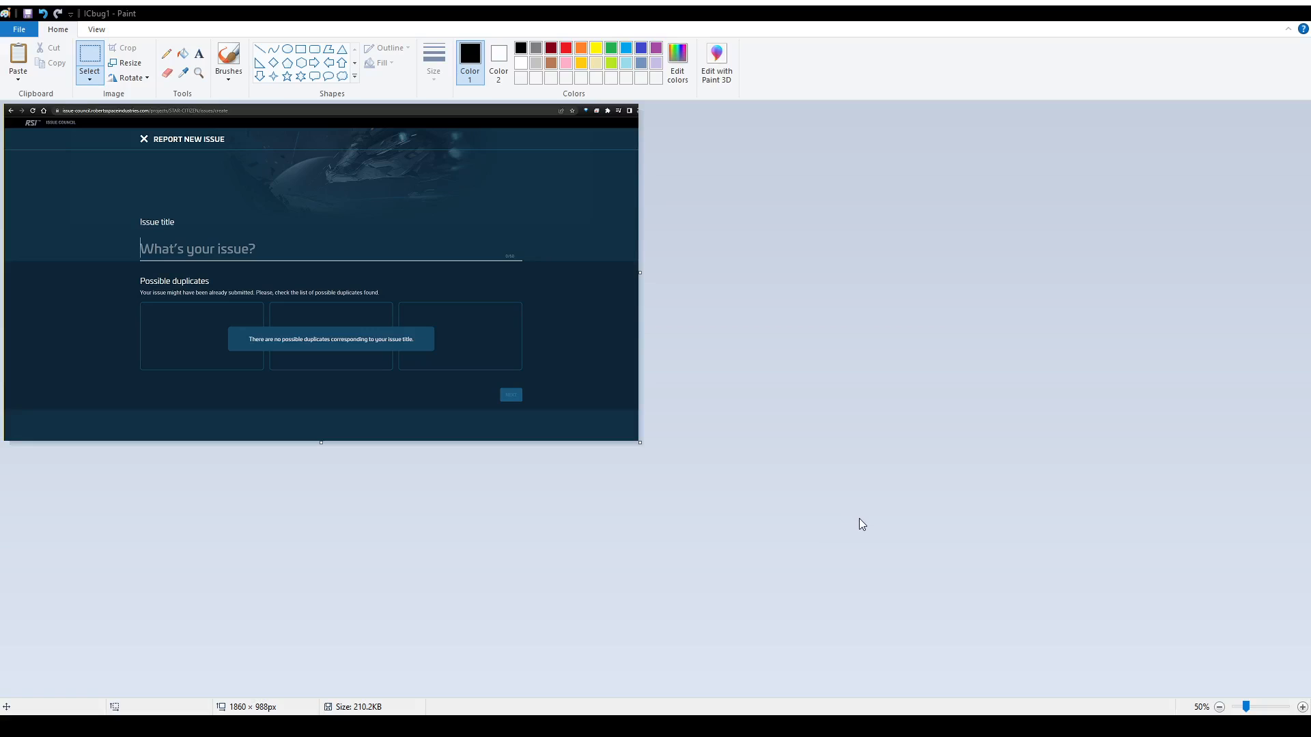
pyautogui.moveTo(916, 532)
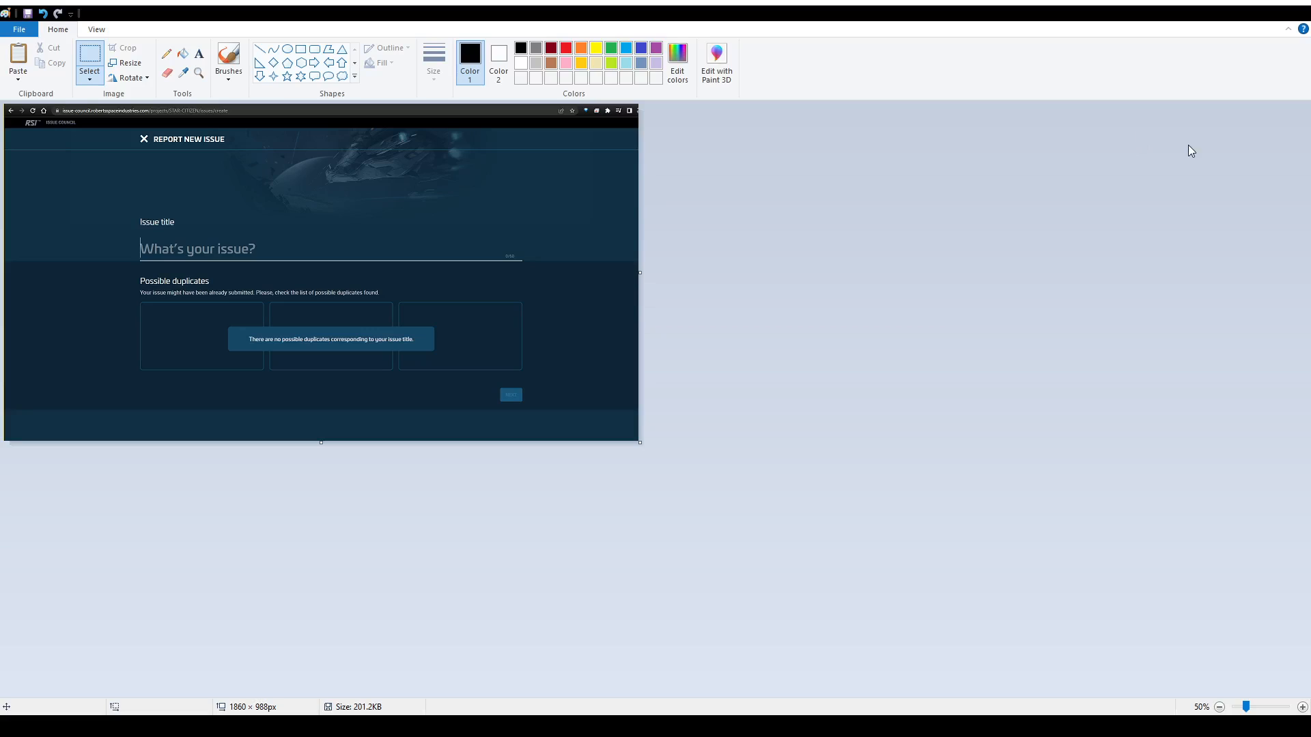
pyautogui.moveTo(1236, 17)
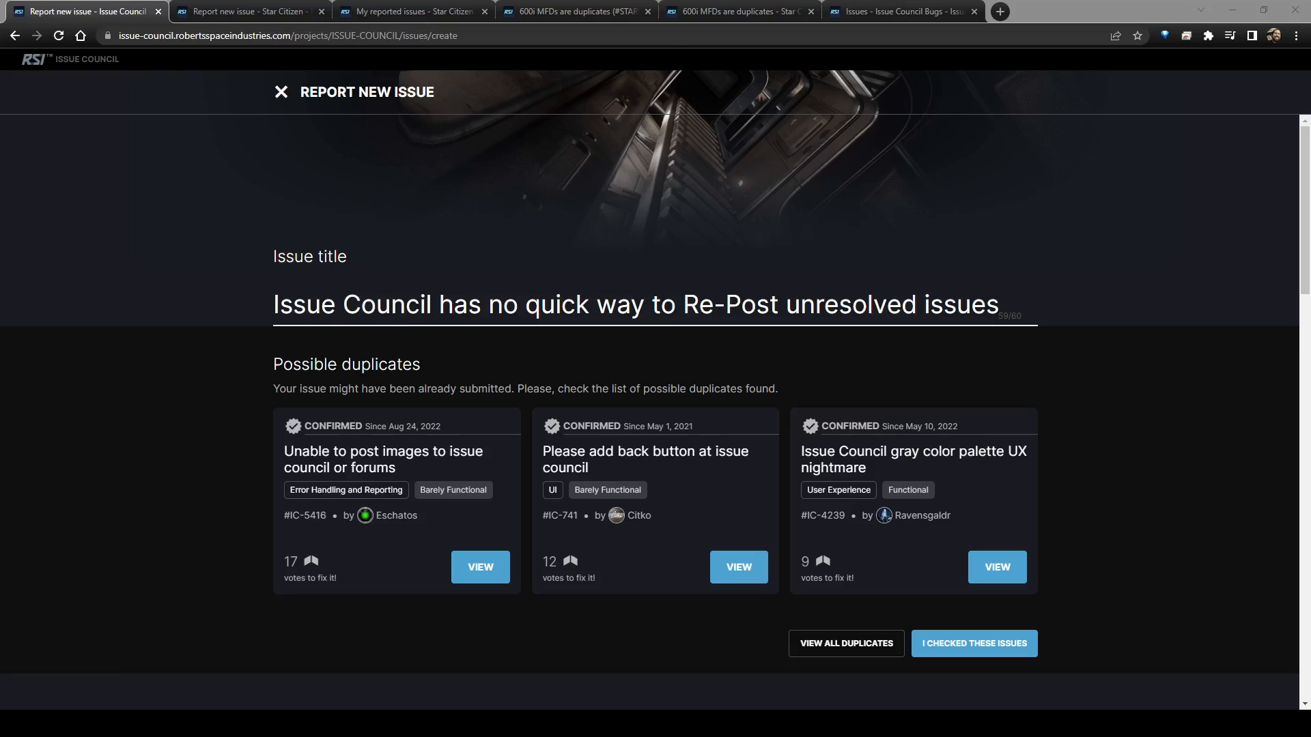
# - Upload ICbug2.png as step 1 evidence, save it, and review the attachment
pyautogui.scroll(-3)
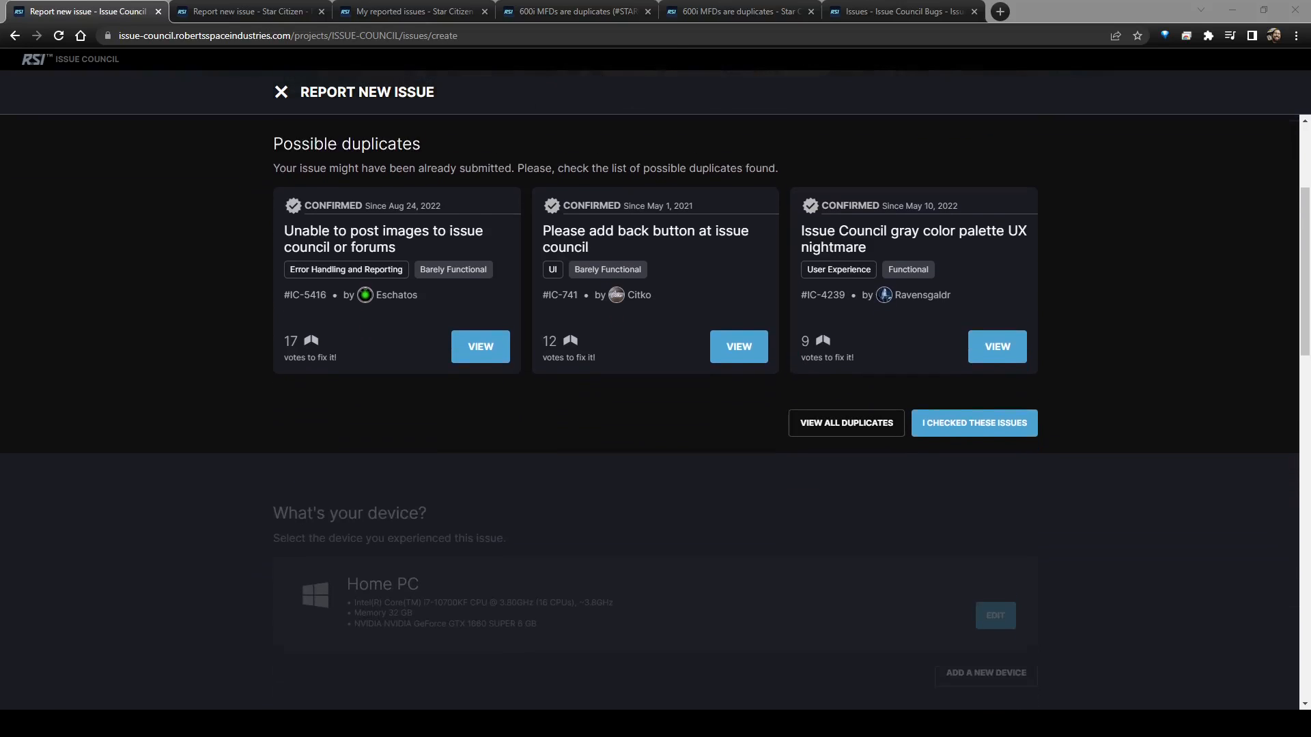
pyautogui.click(972, 422)
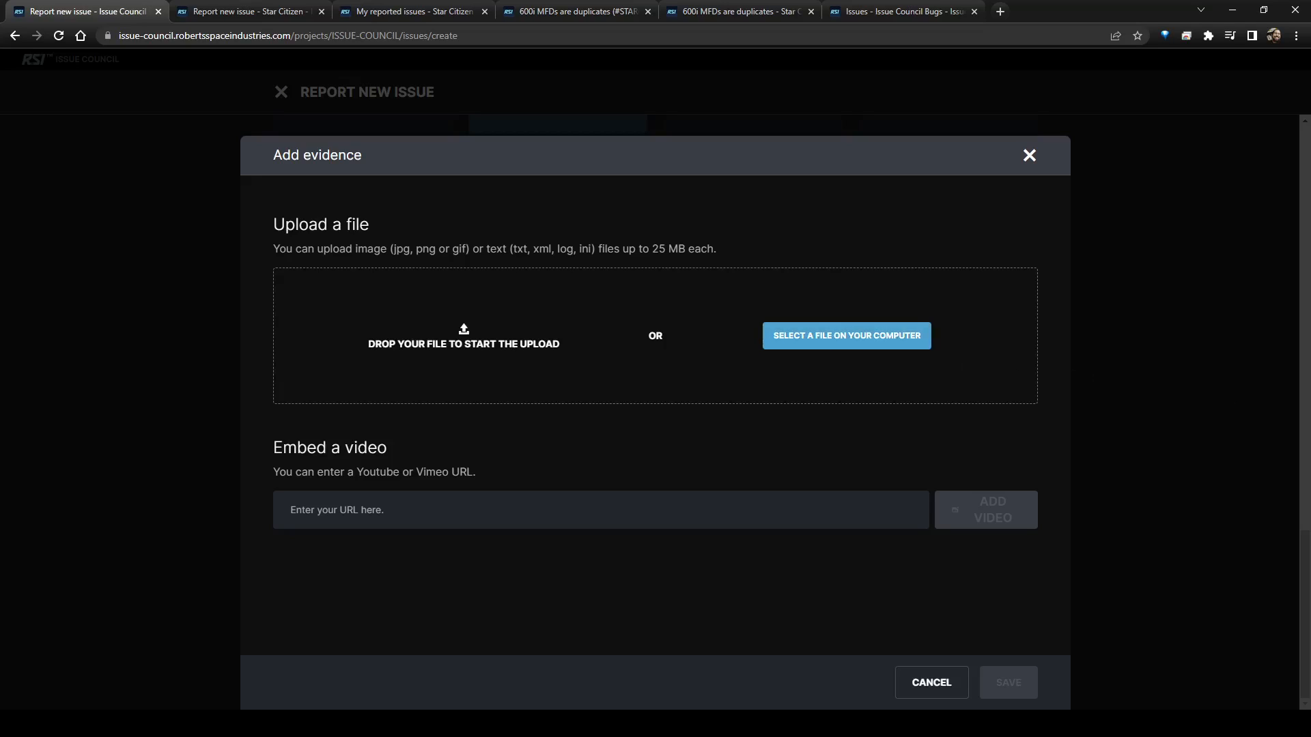
pyautogui.click(845, 335)
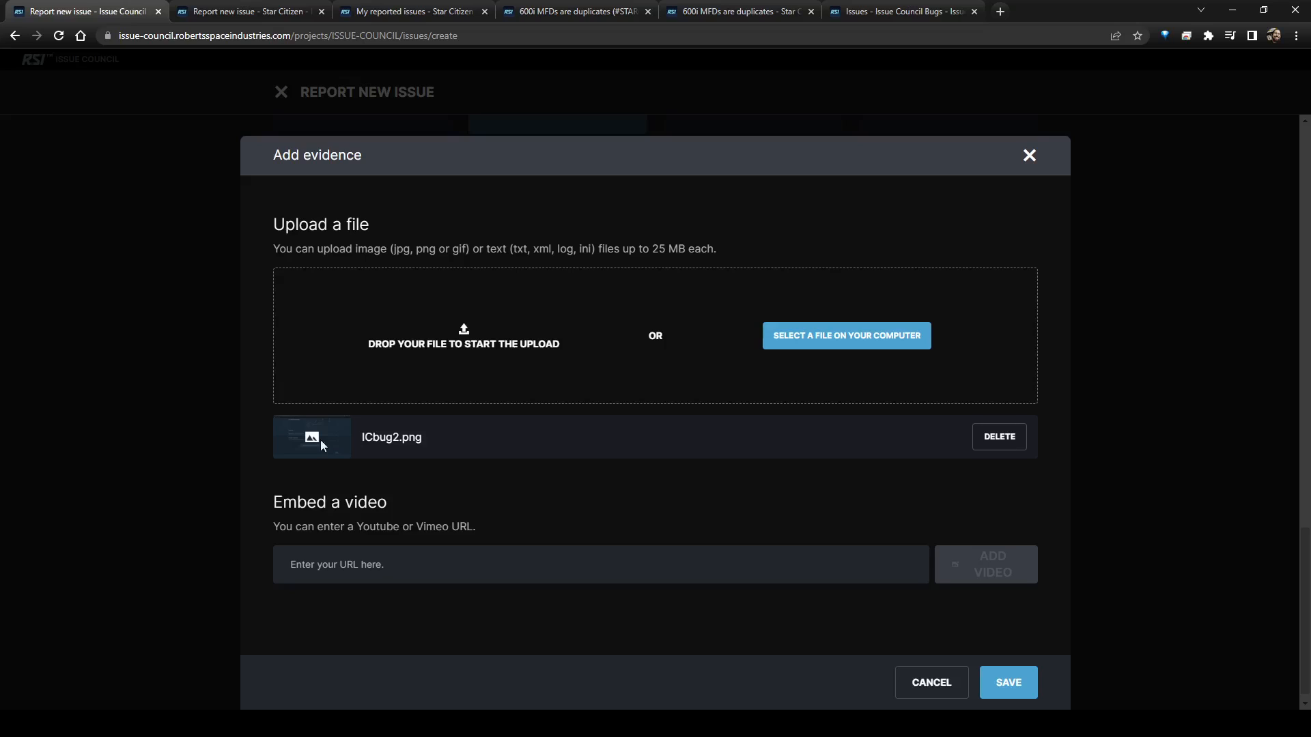
pyautogui.click(1006, 682)
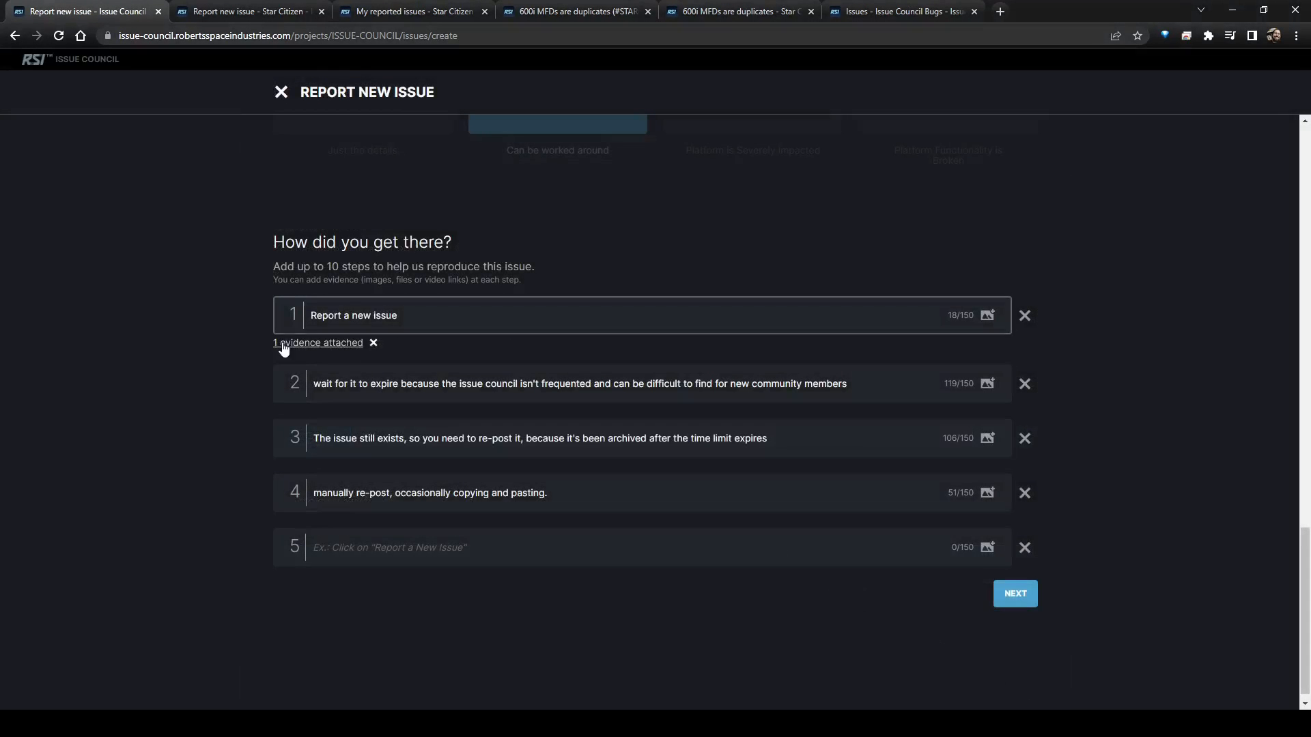
pyautogui.click(317, 342)
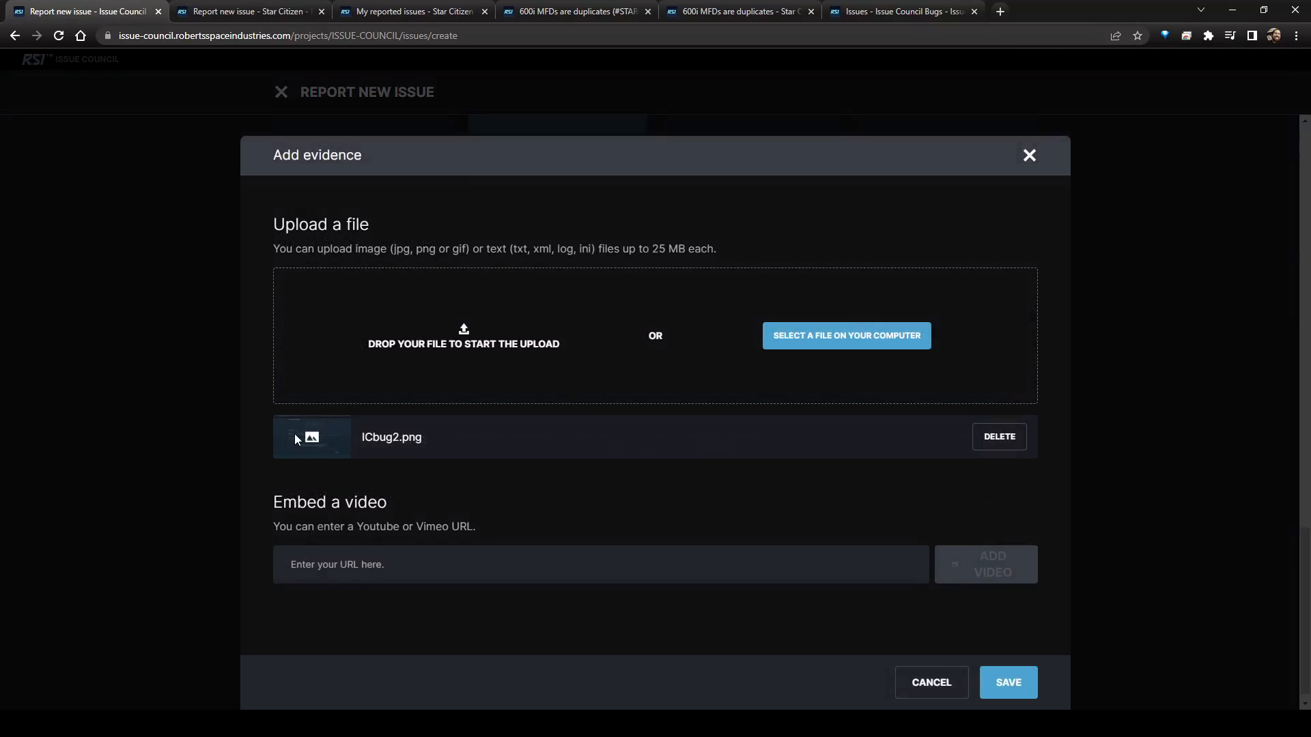
pyautogui.moveTo(1056, 643)
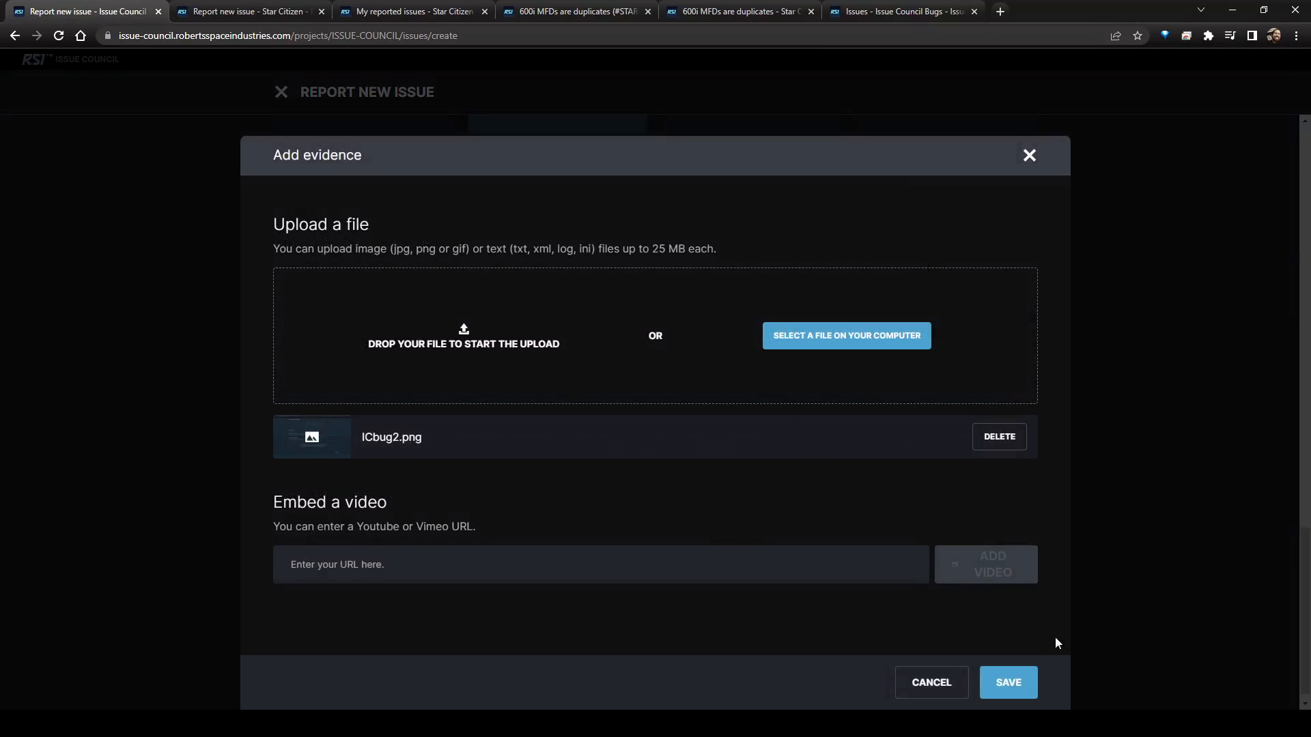
pyautogui.click(1007, 682)
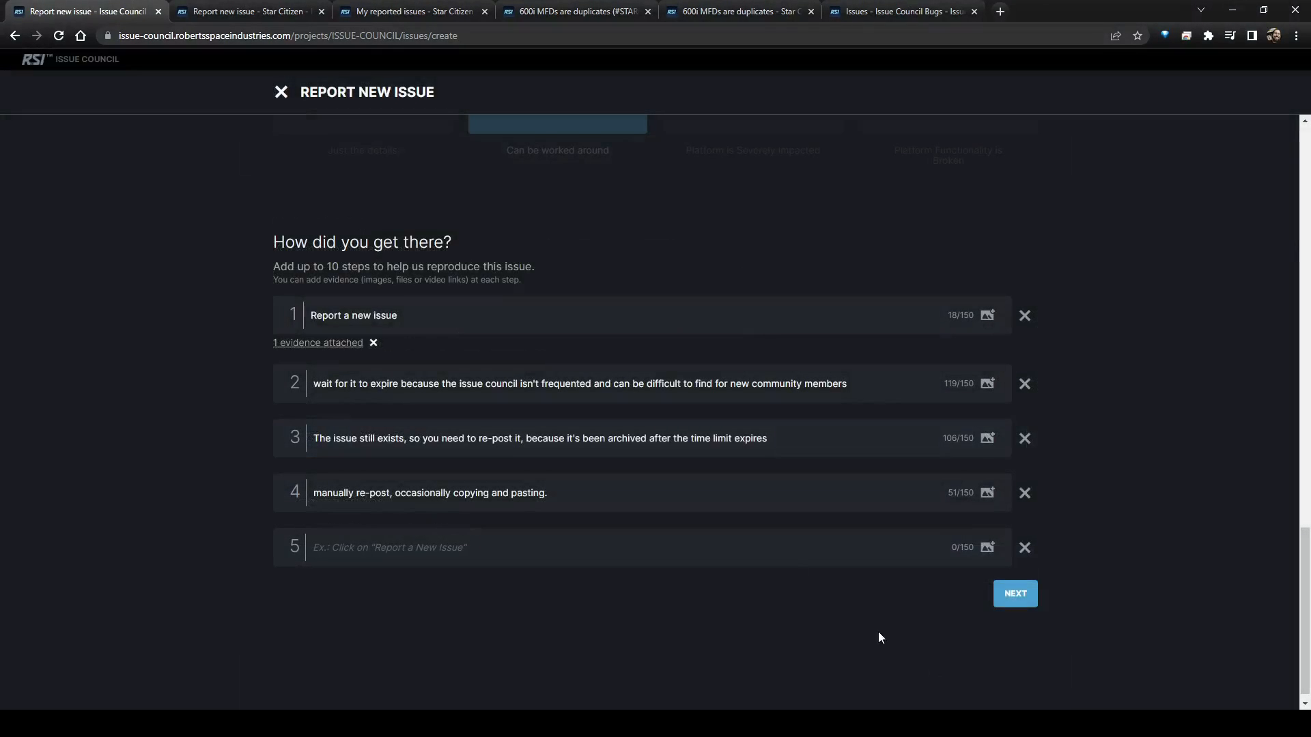
pyautogui.click(459, 383)
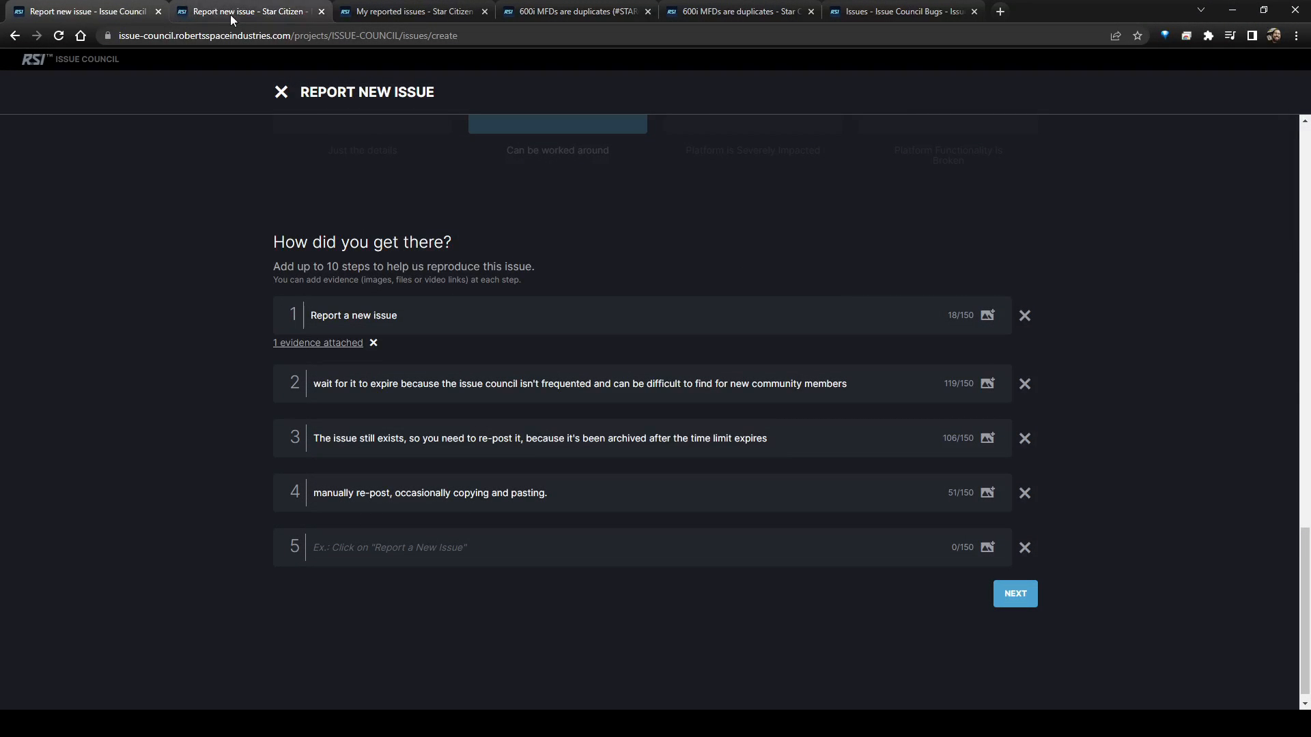
# - Switch to the browser tab of the archived 600i MFDs issue STARC-47983
pyautogui.click(410, 11)
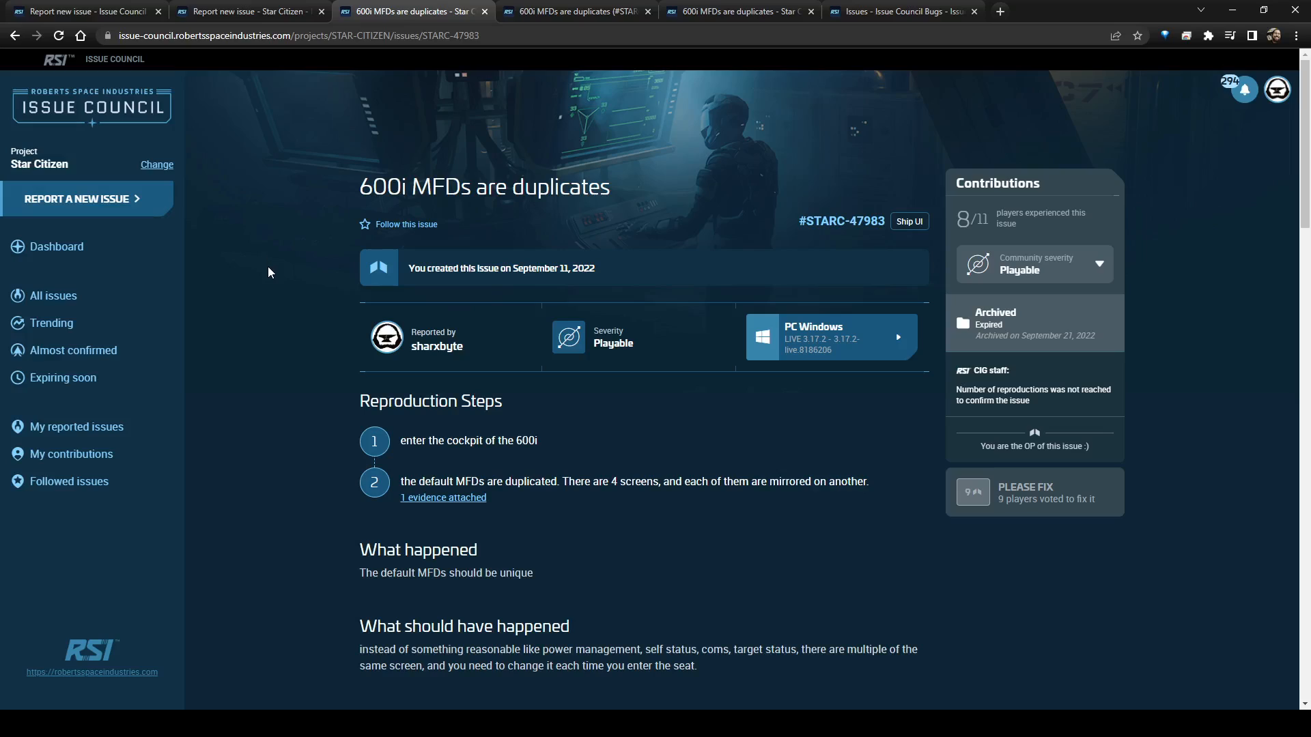
pyautogui.moveTo(942, 219)
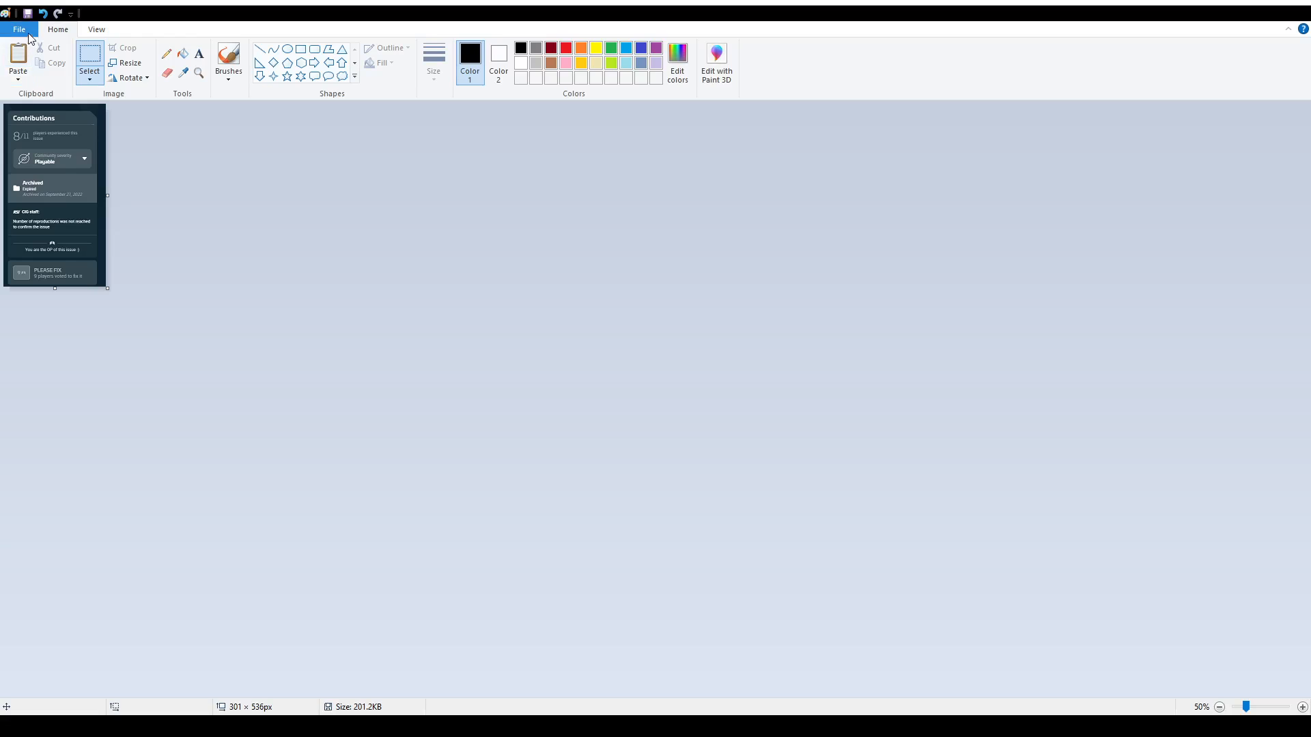
pyautogui.moveTo(587, 480)
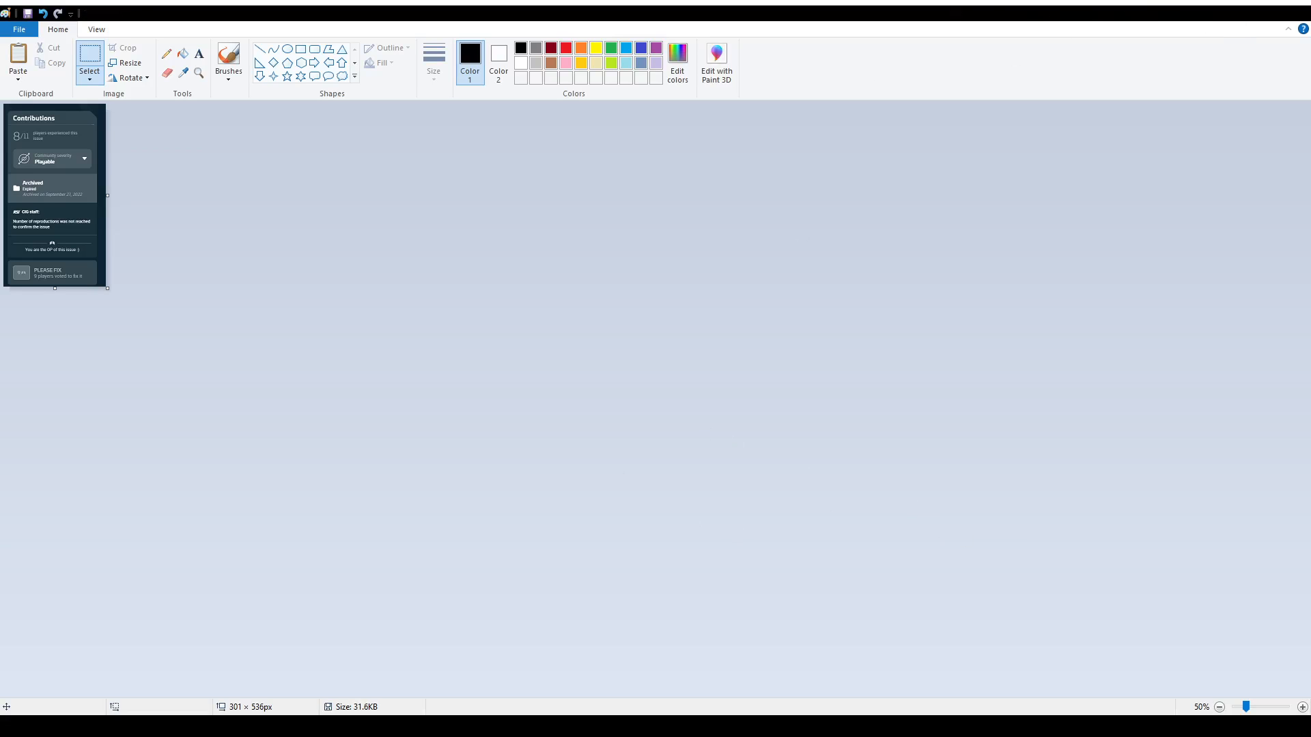
# - Return to the archived 600i MFDs issue tab in the browser
pyautogui.click(410, 11)
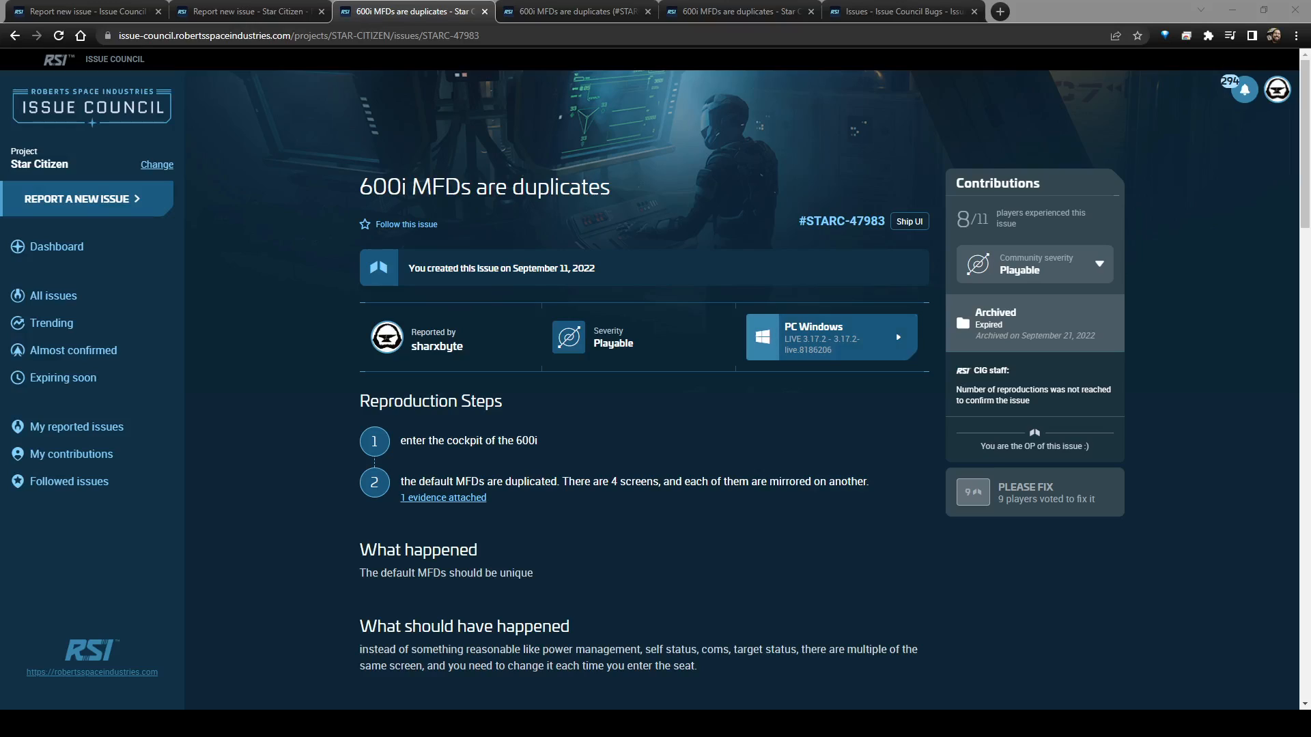
# - Upload ICbug3.png as evidence on reproduction step 2 and save it
pyautogui.scroll(-3)
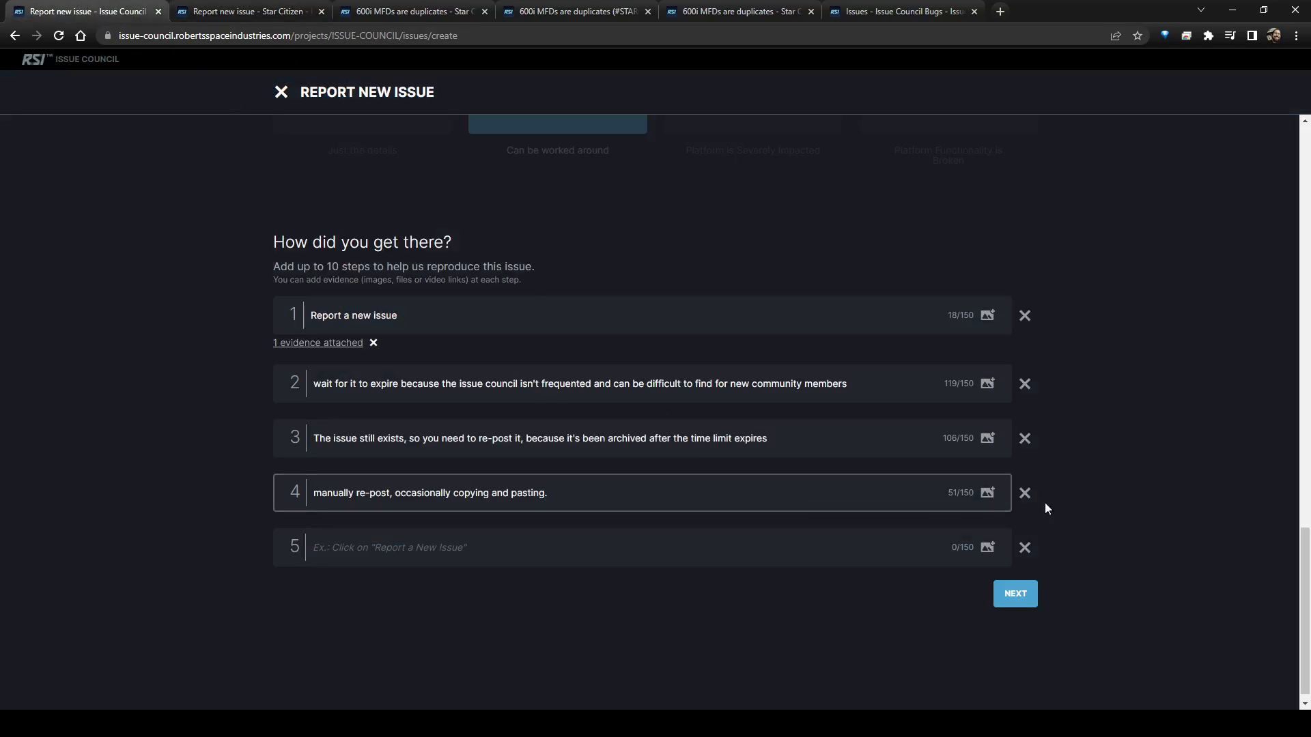
pyautogui.click(987, 493)
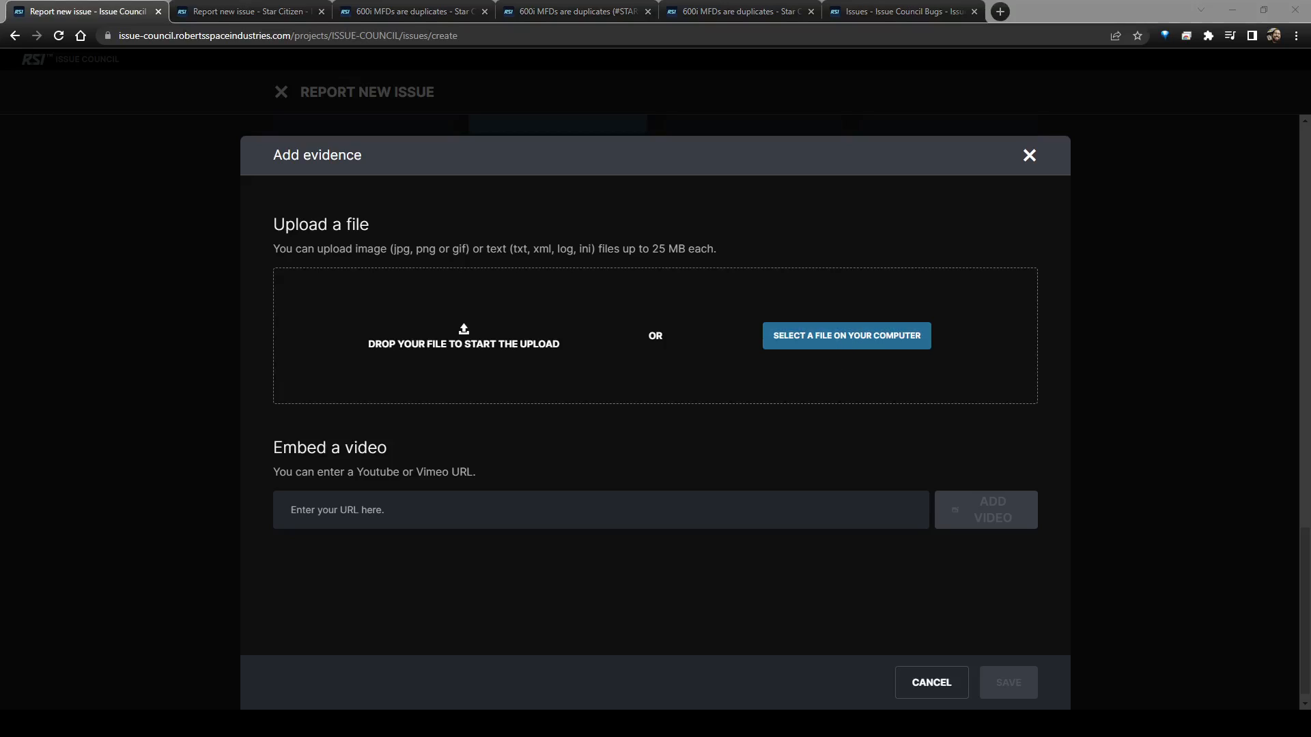
pyautogui.click(845, 335)
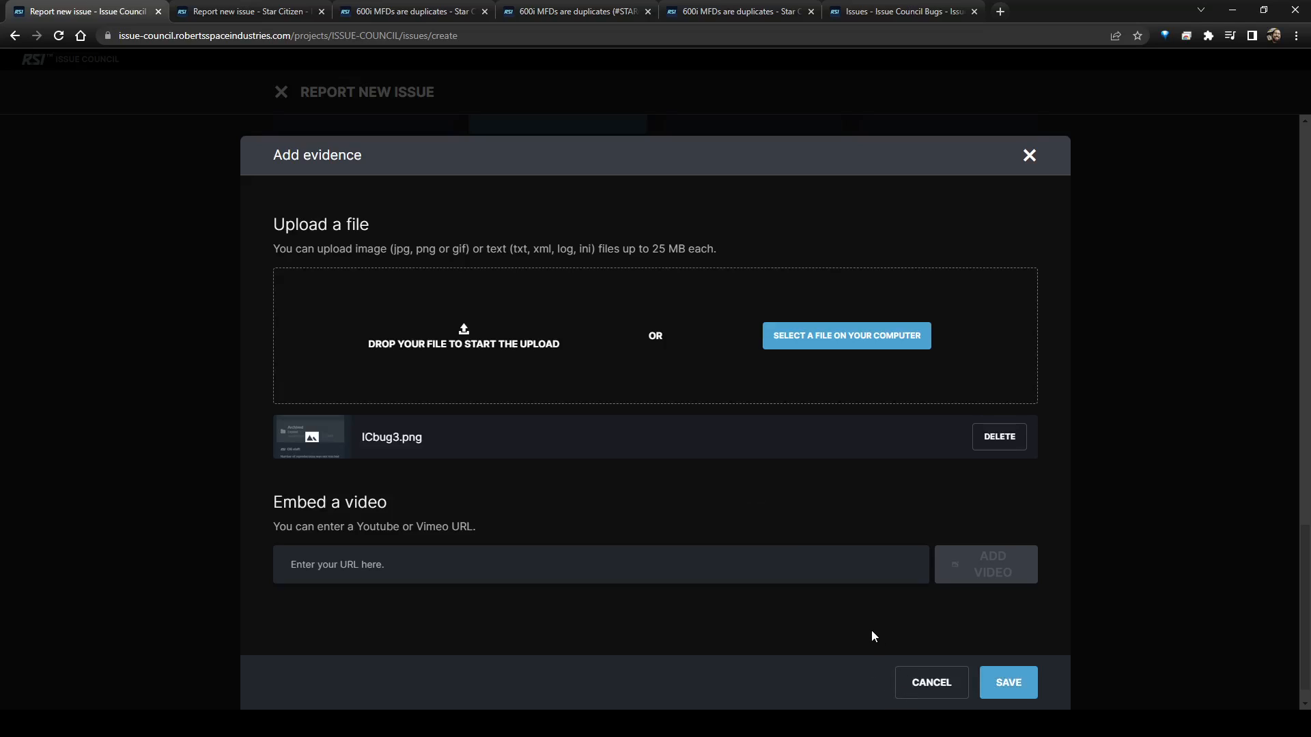
pyautogui.click(1008, 682)
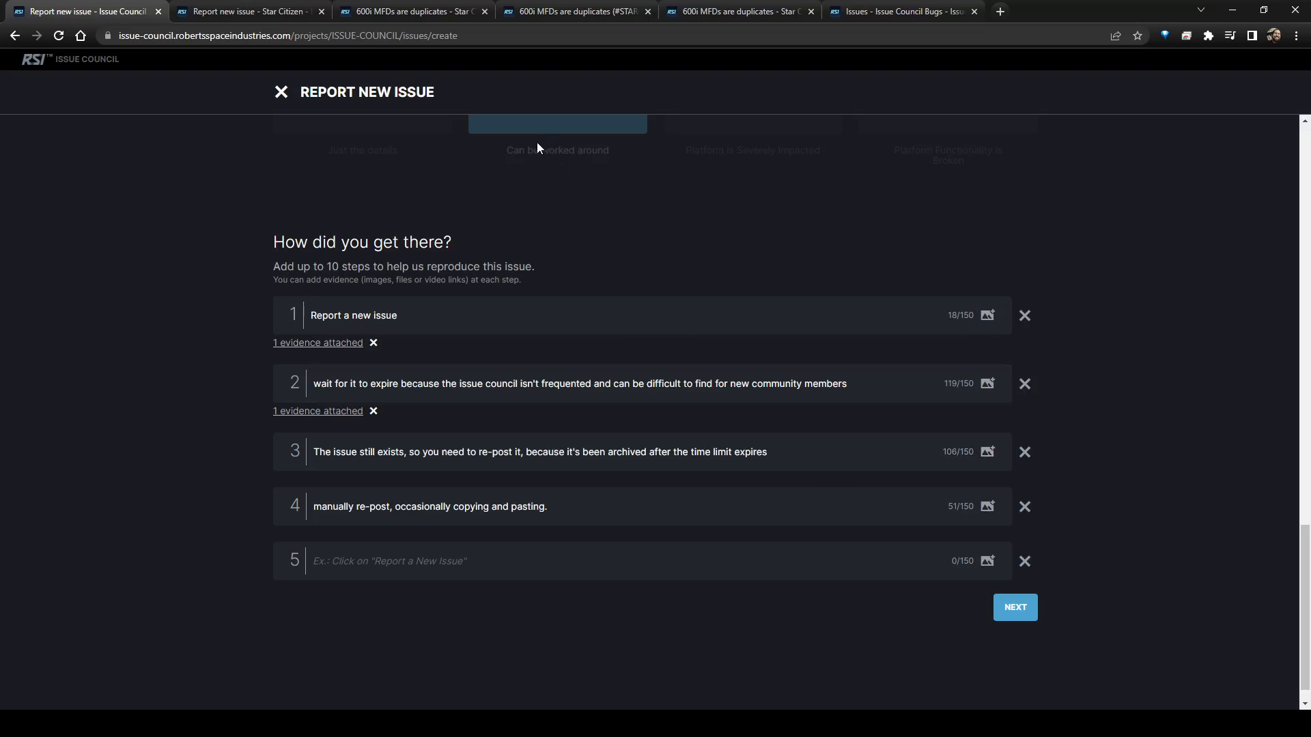
pyautogui.click(565, 506)
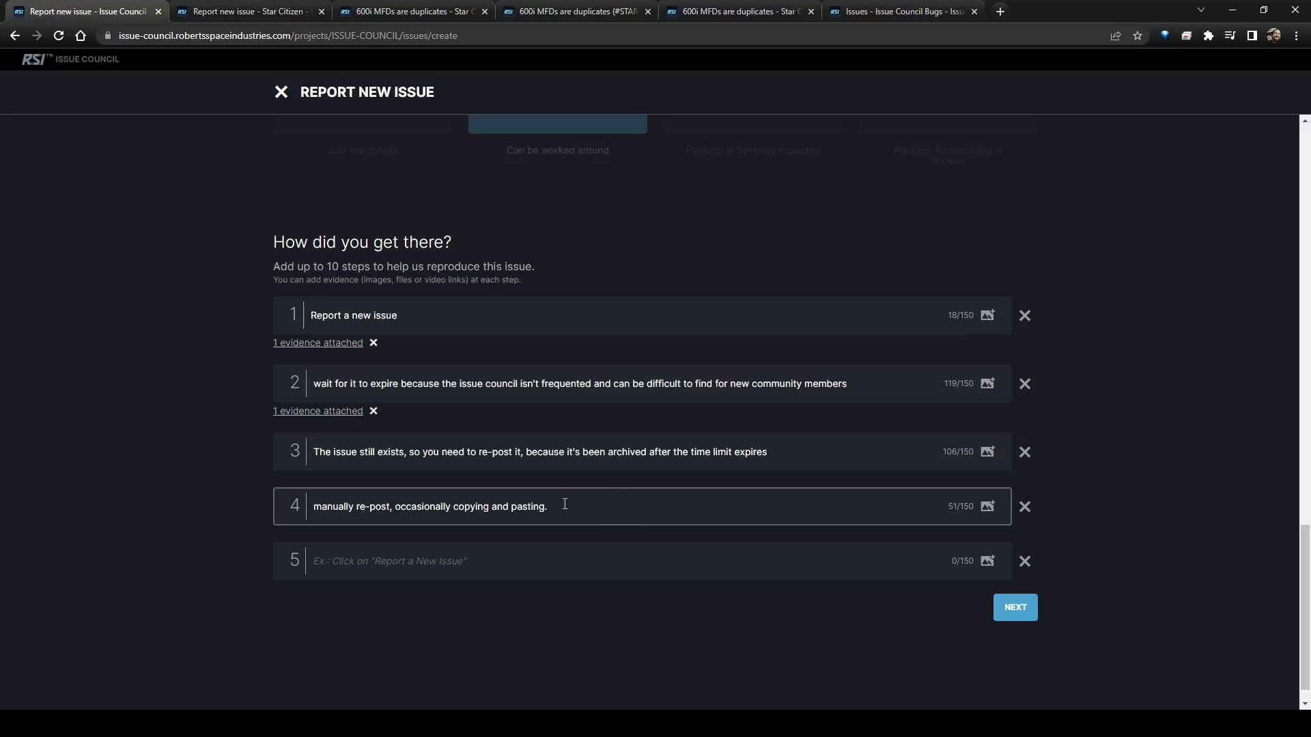
pyautogui.click(514, 452)
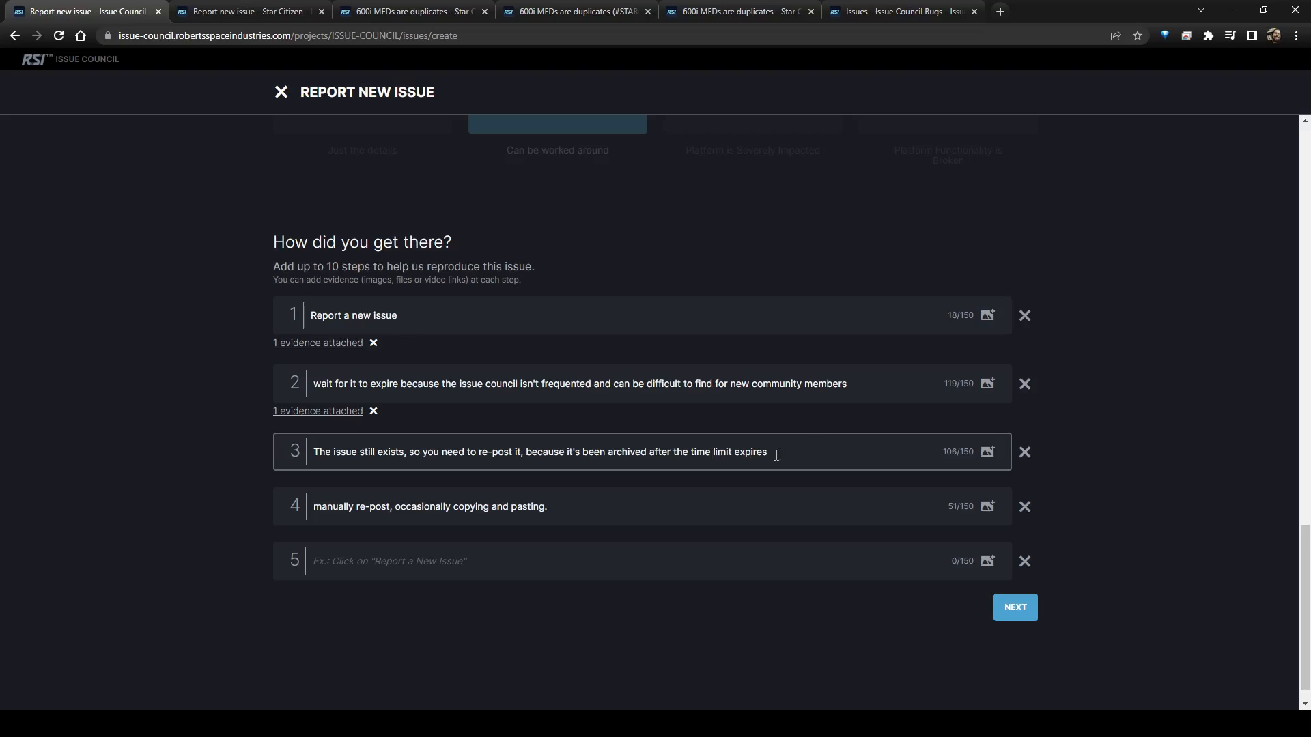
pyautogui.scroll(3)
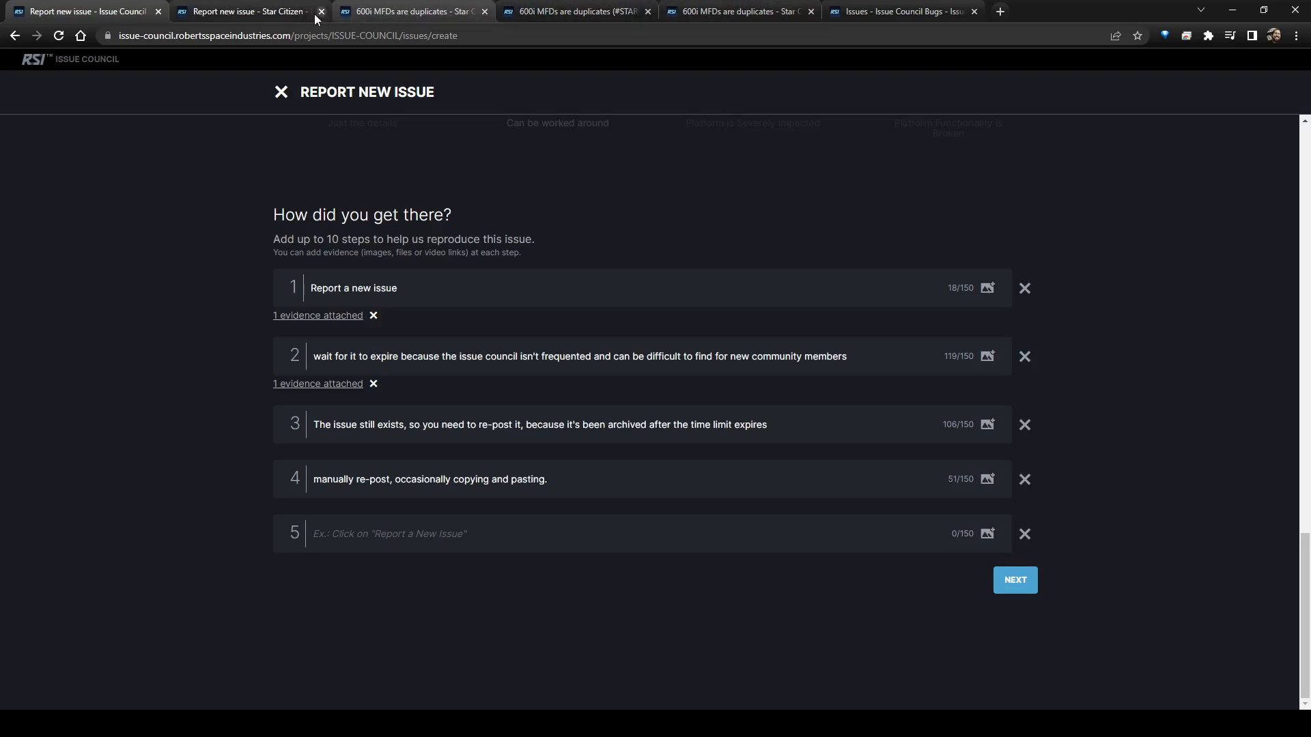
pyautogui.click(410, 11)
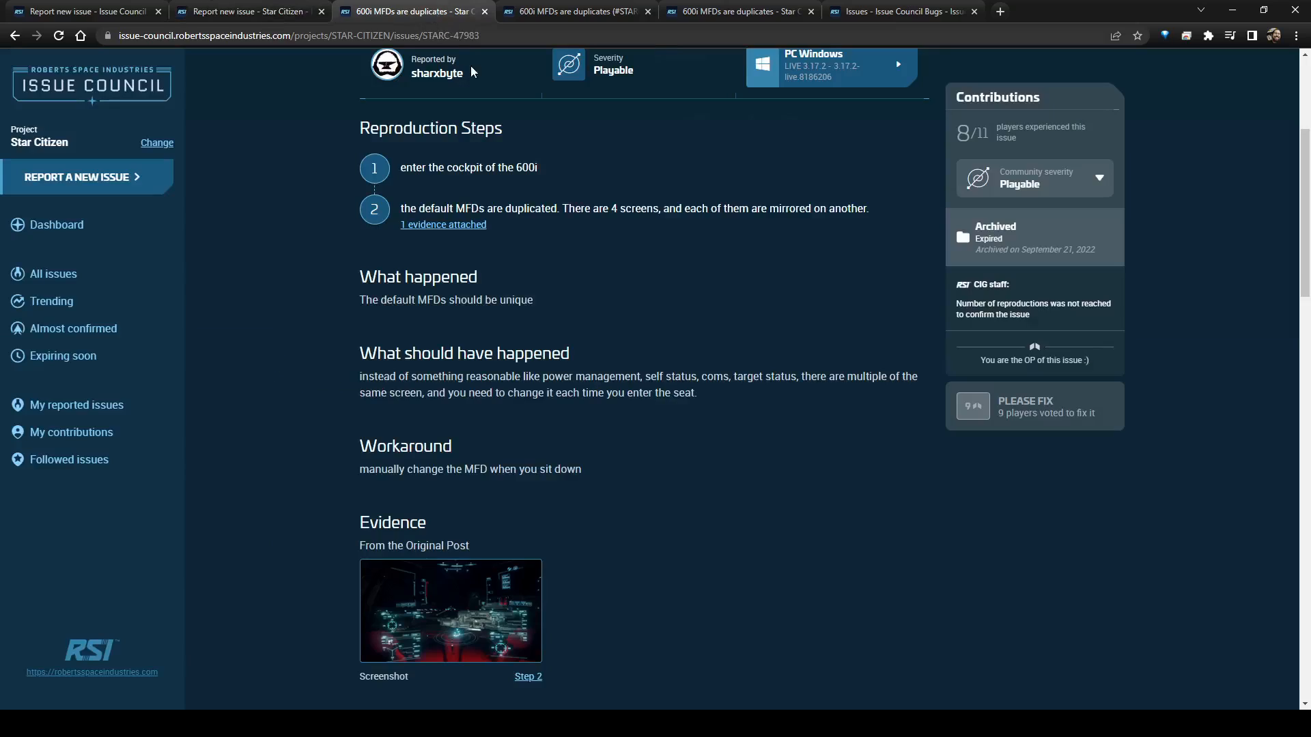
pyautogui.scroll(3)
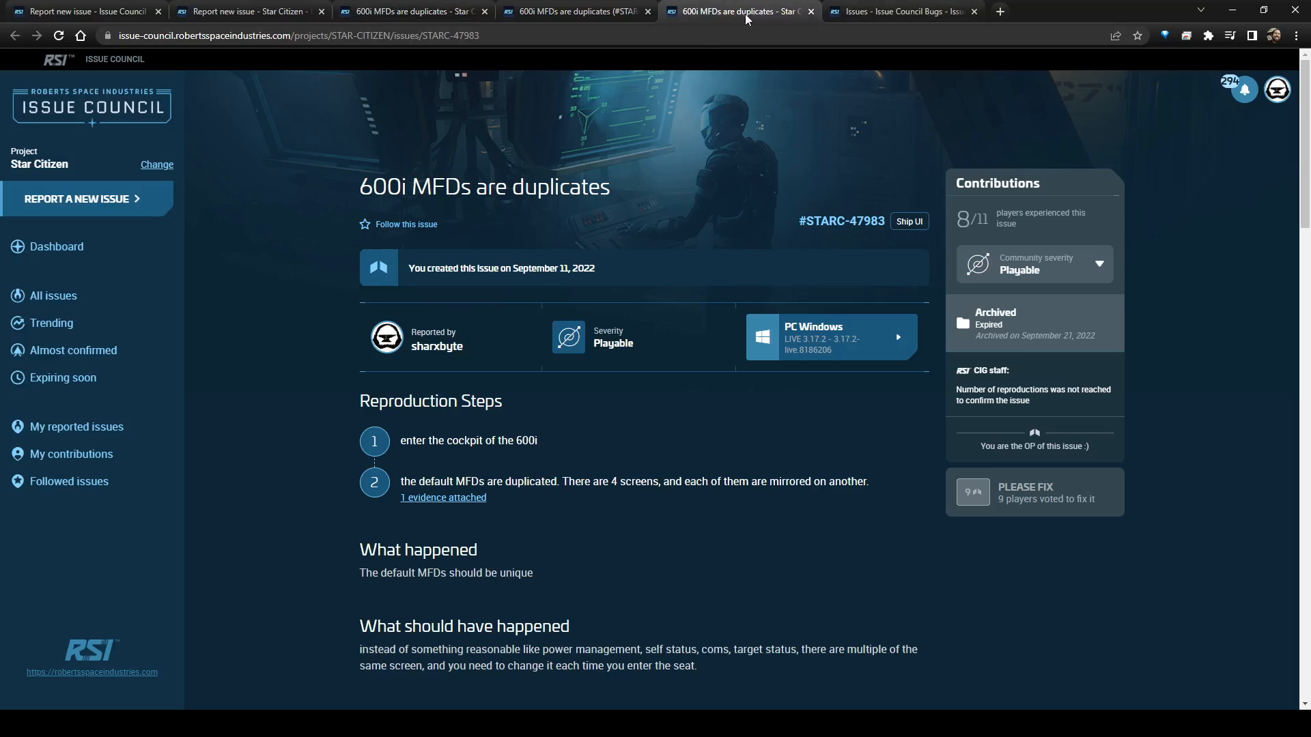
pyautogui.click(573, 11)
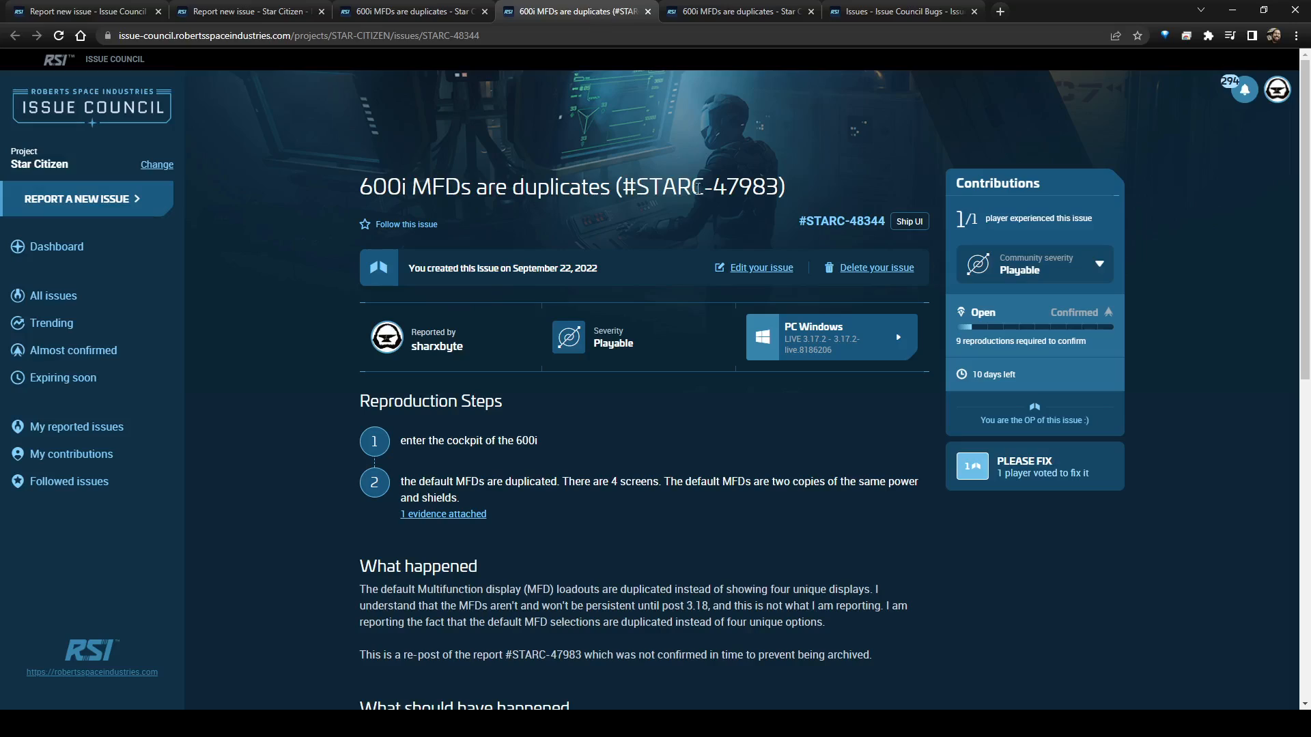
pyautogui.moveTo(284, 284)
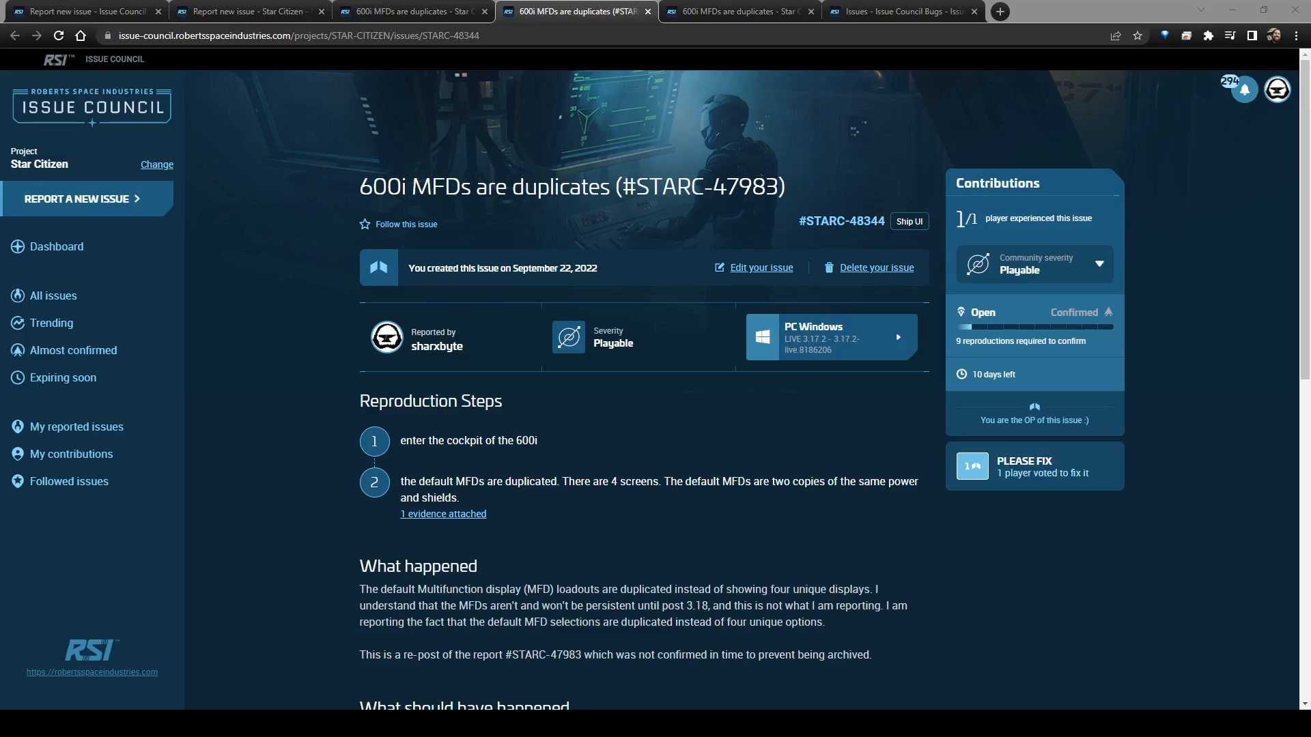
pyautogui.moveTo(983, 495)
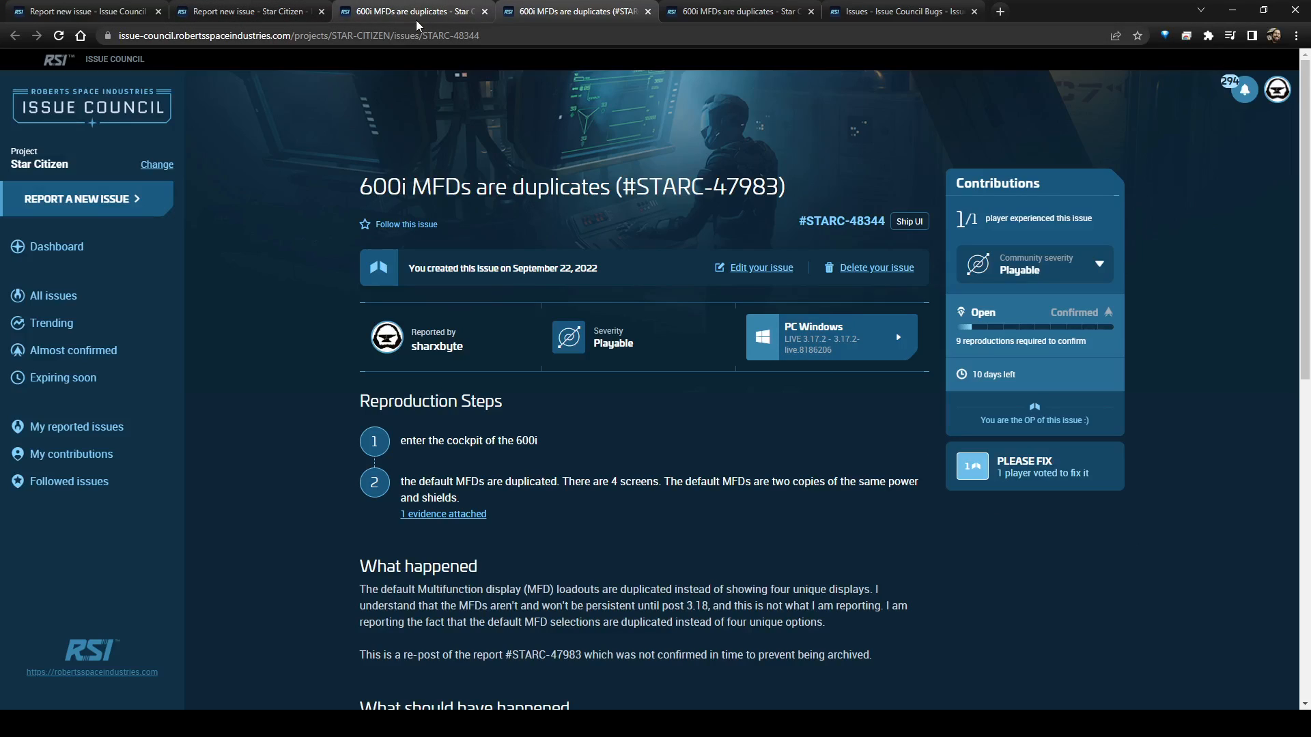
pyautogui.moveTo(183, 15)
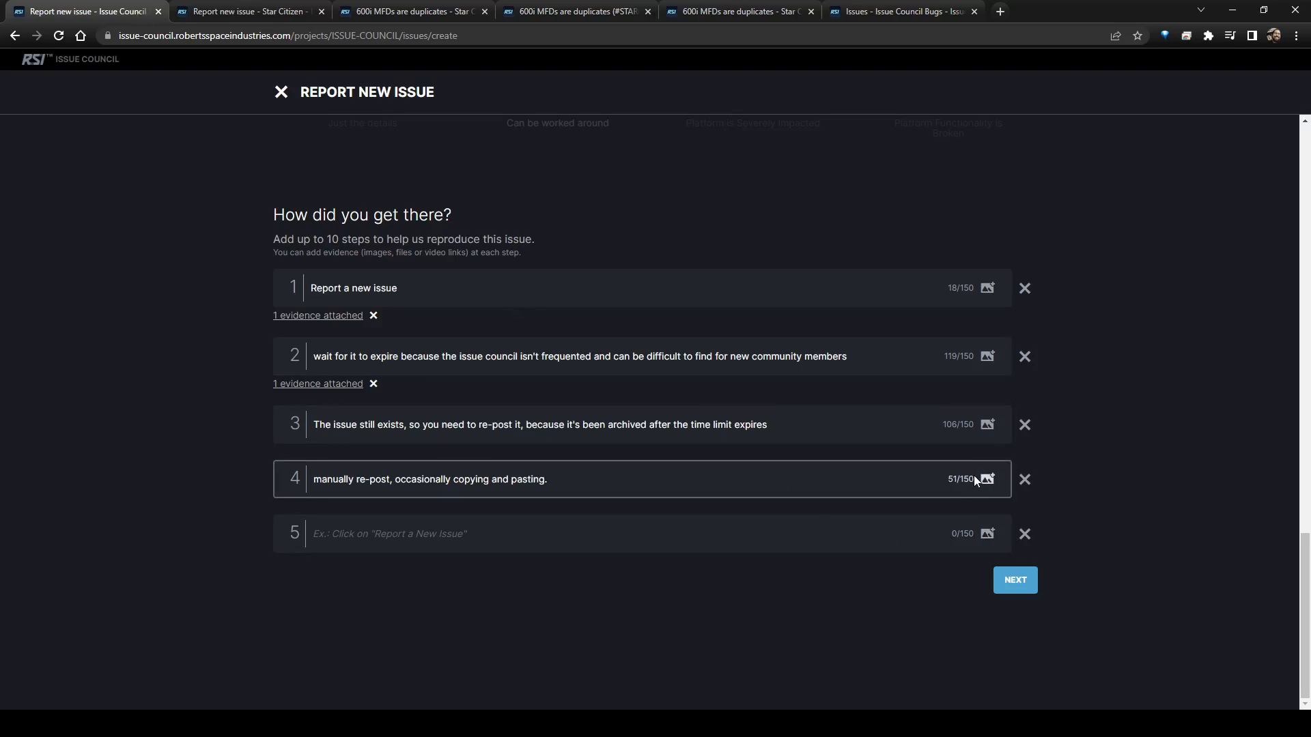
# - Add a screenshot to step 2, then view the archived STARC-47983 '600i MFDs are duplicates' issue
pyautogui.click(987, 479)
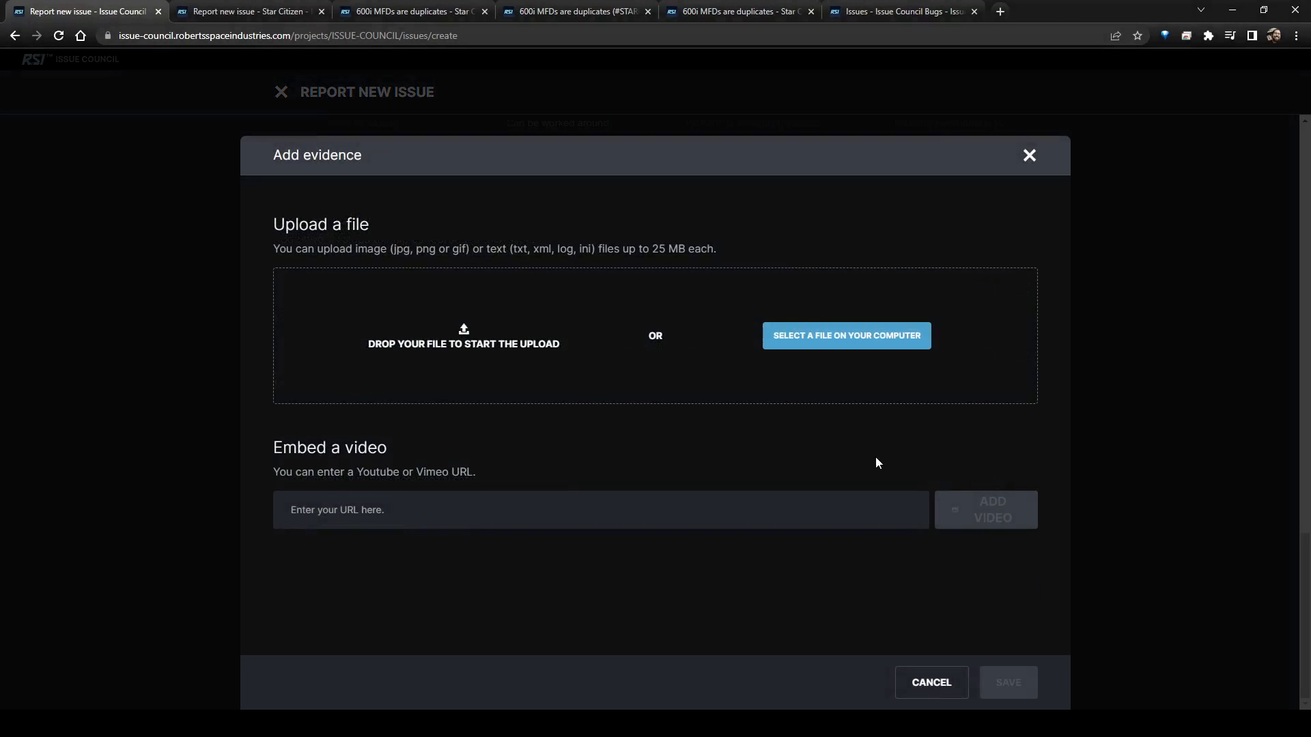
pyautogui.moveTo(846, 457)
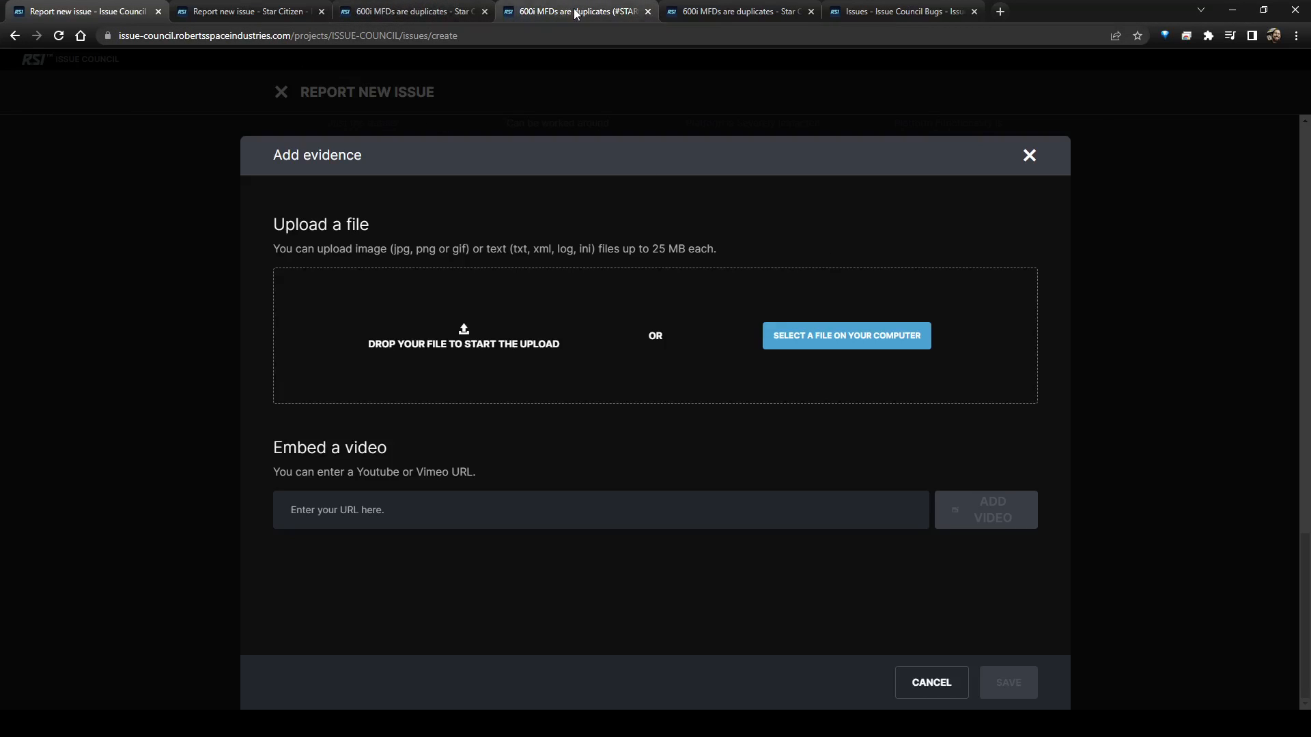
pyautogui.click(736, 11)
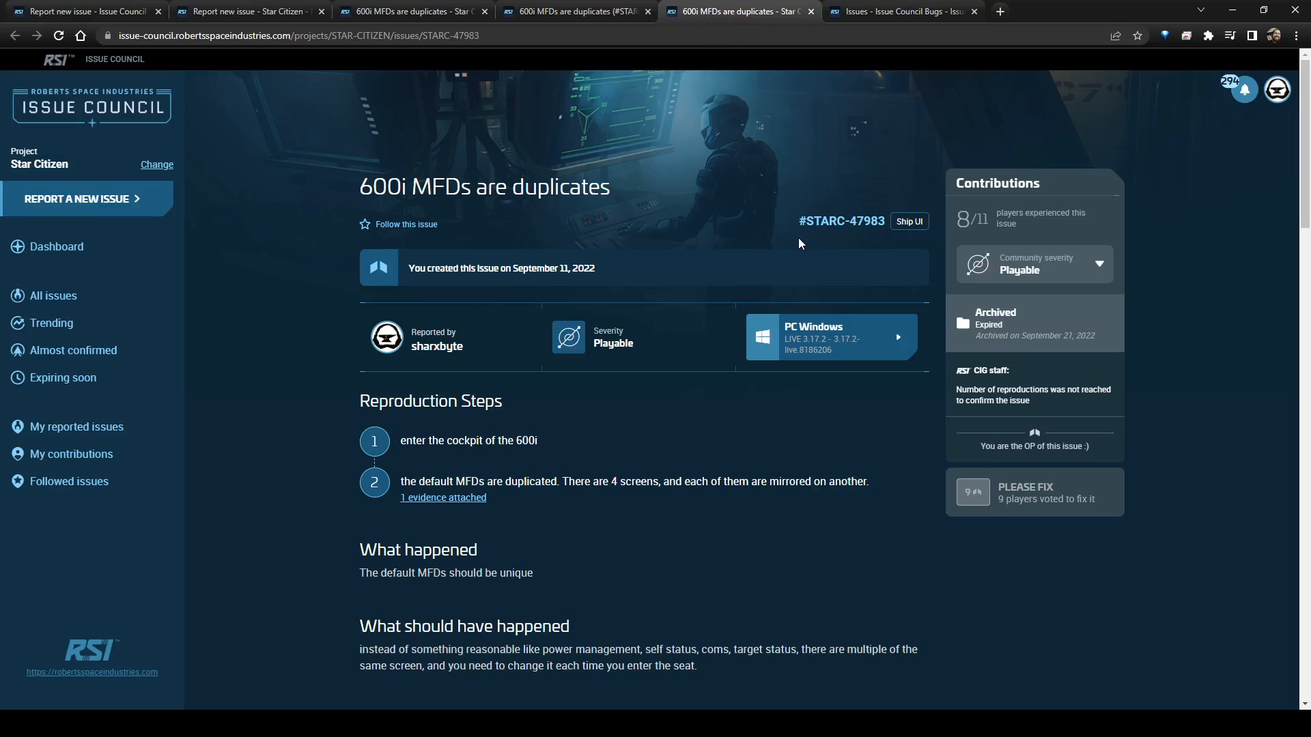
pyautogui.moveTo(656, 220)
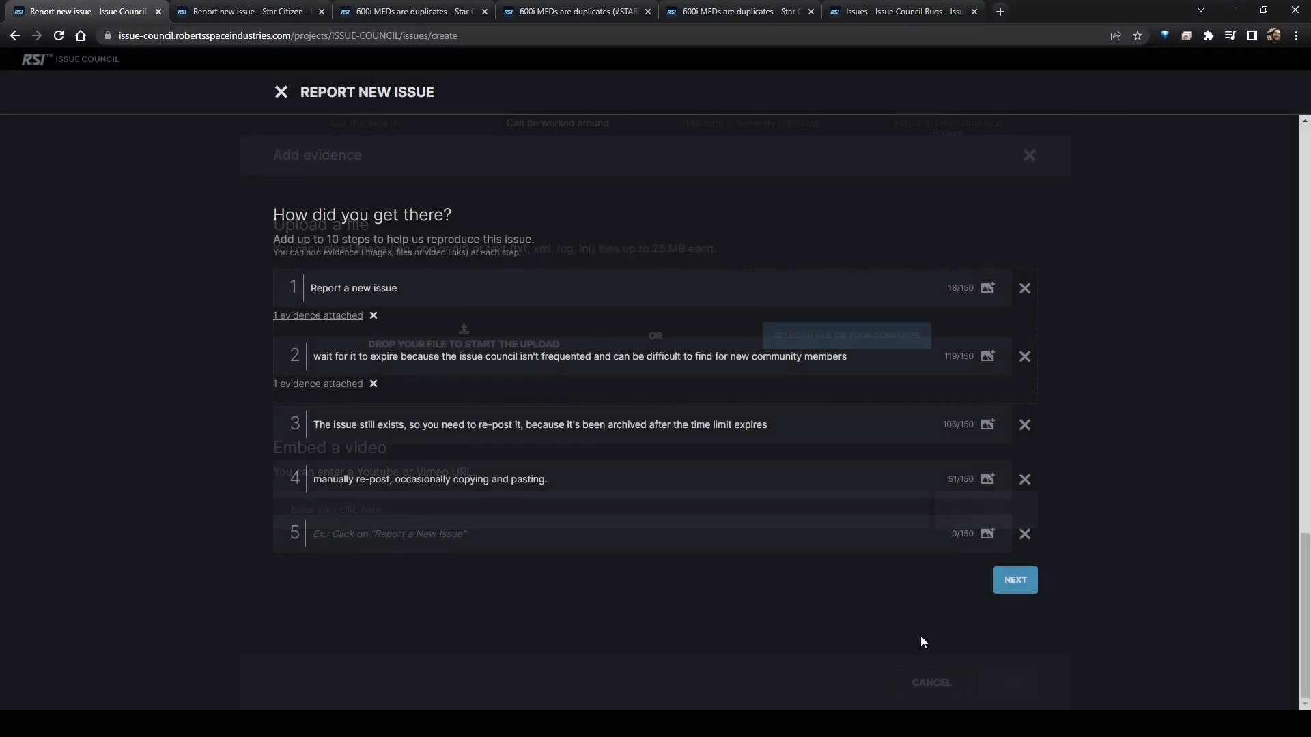
# - Upload a screenshot as evidence on reproduction step 3 and on step 4
pyautogui.click(1028, 156)
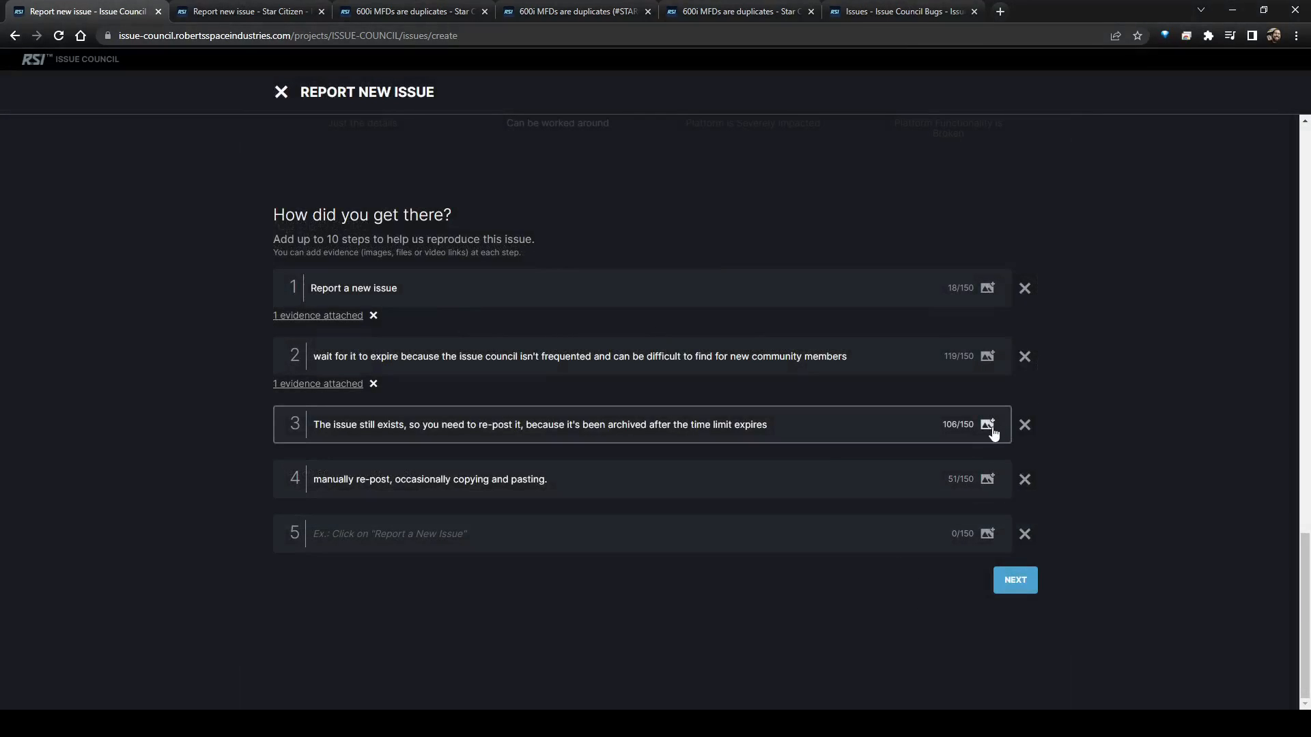
pyautogui.click(988, 424)
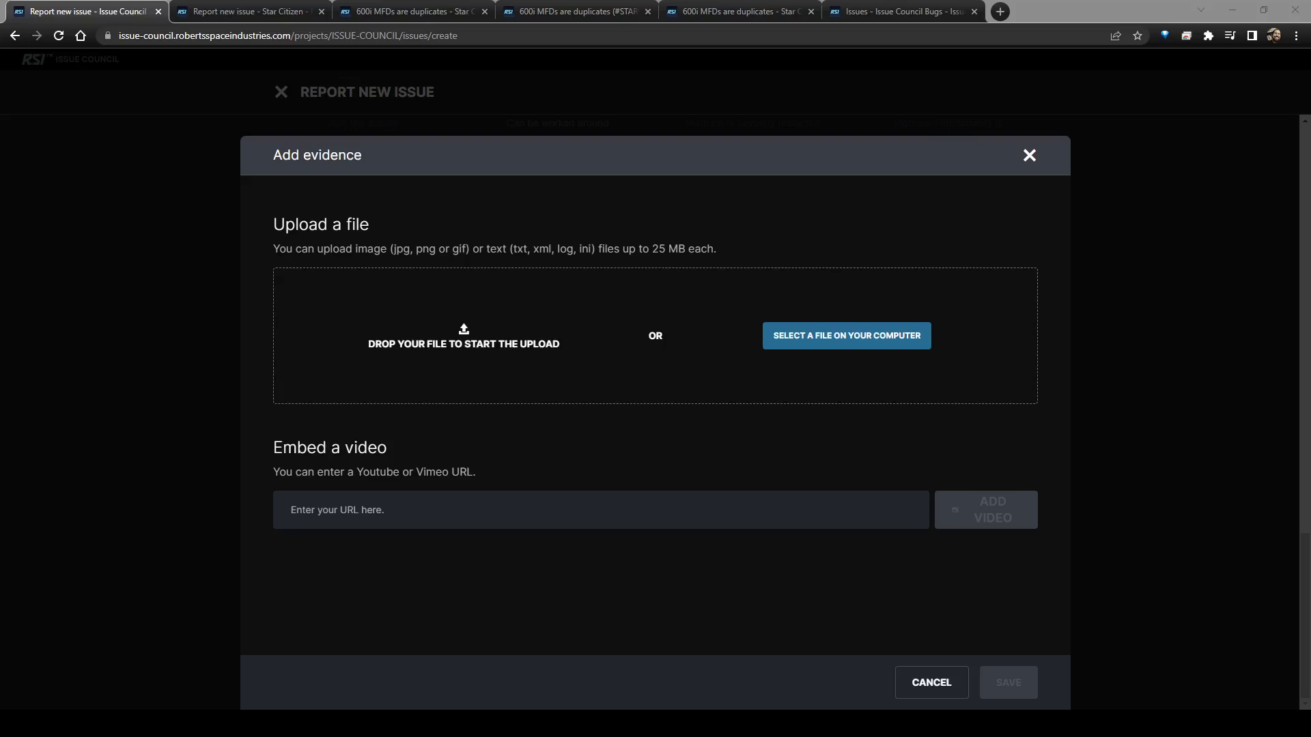
pyautogui.click(845, 335)
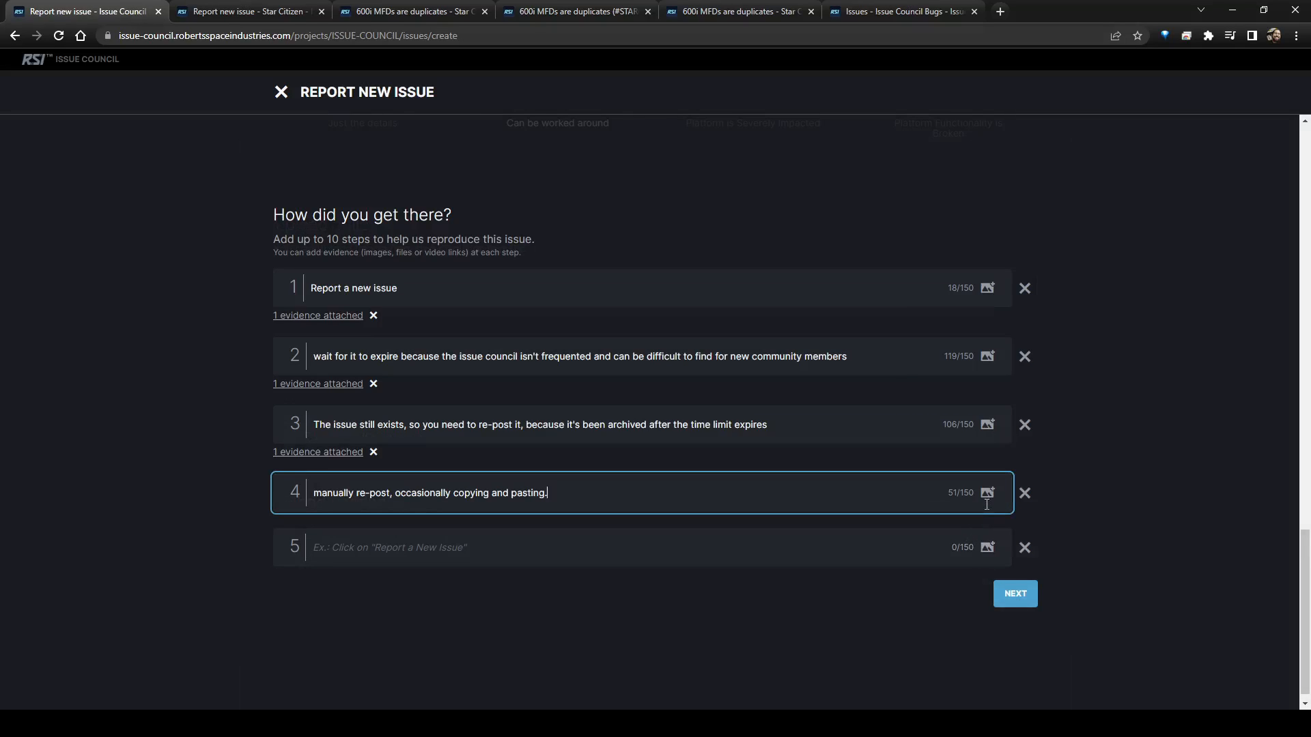
pyautogui.click(986, 492)
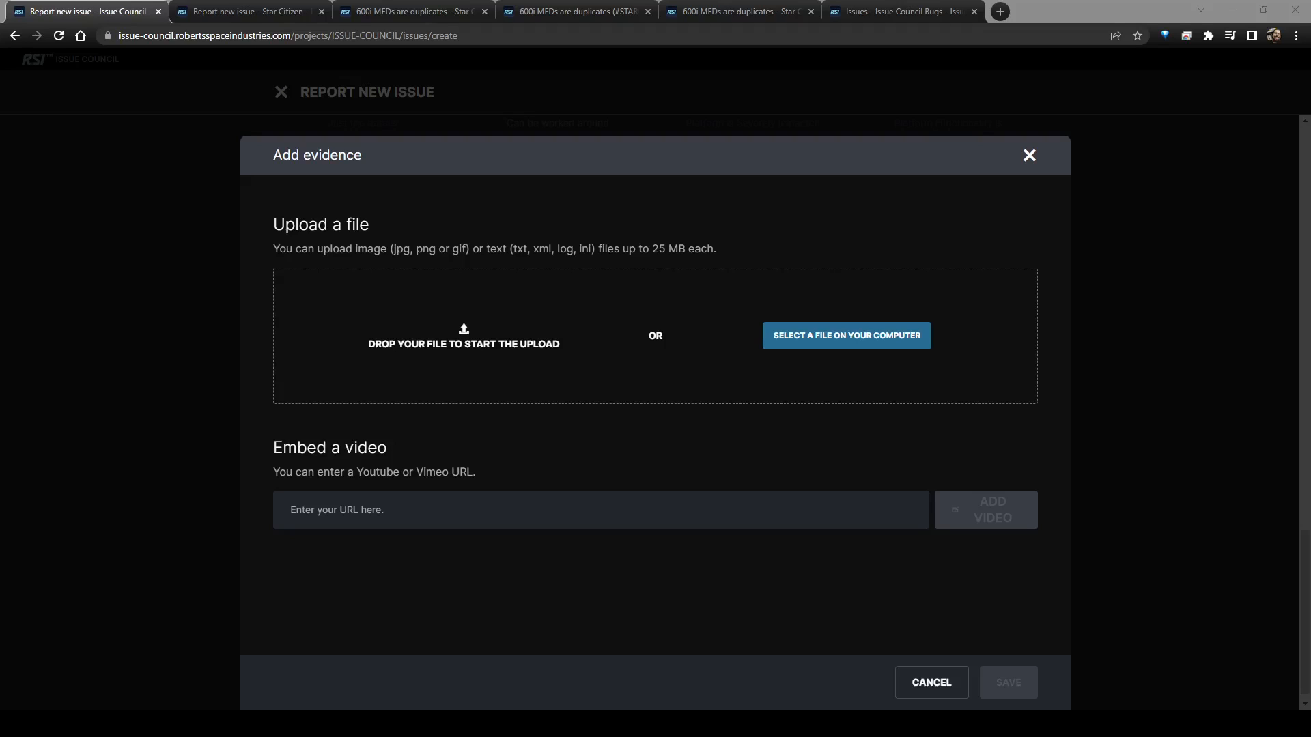
pyautogui.click(845, 336)
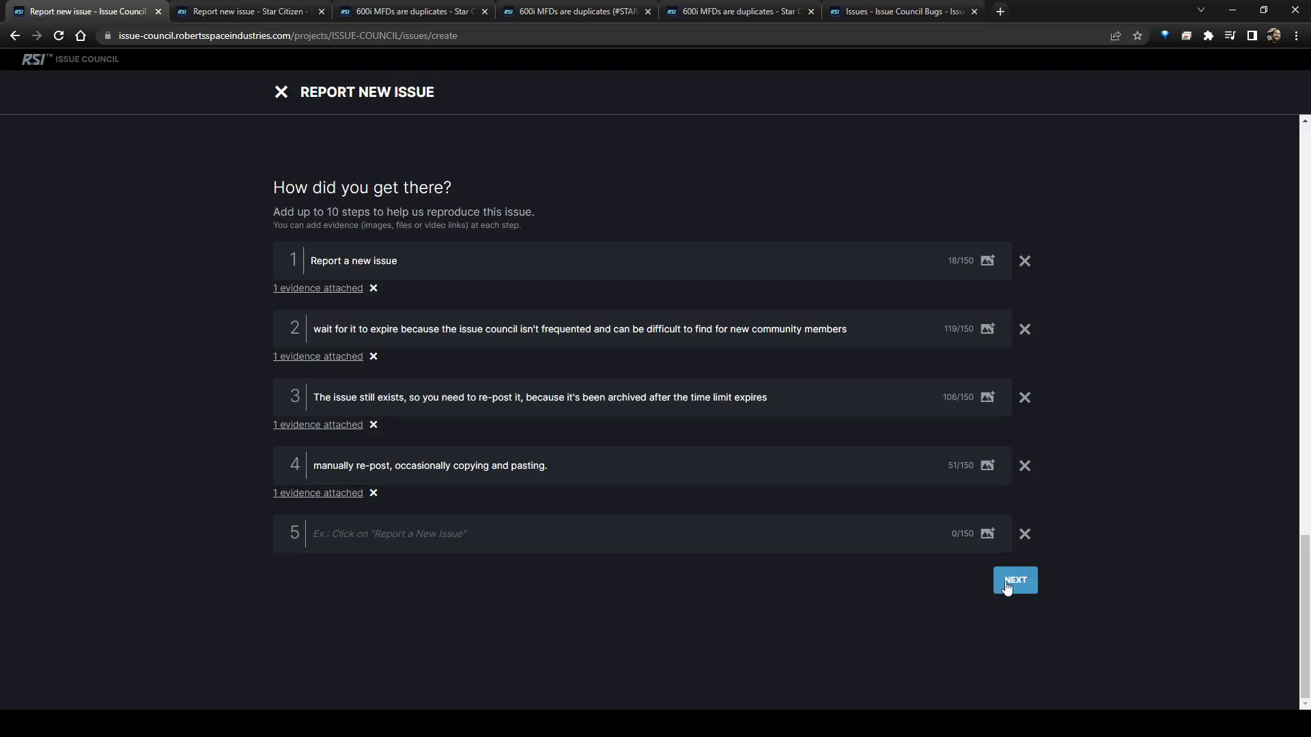
# - Describe how council issues often expire and get archived without reaching the threshold
pyautogui.click(1014, 580)
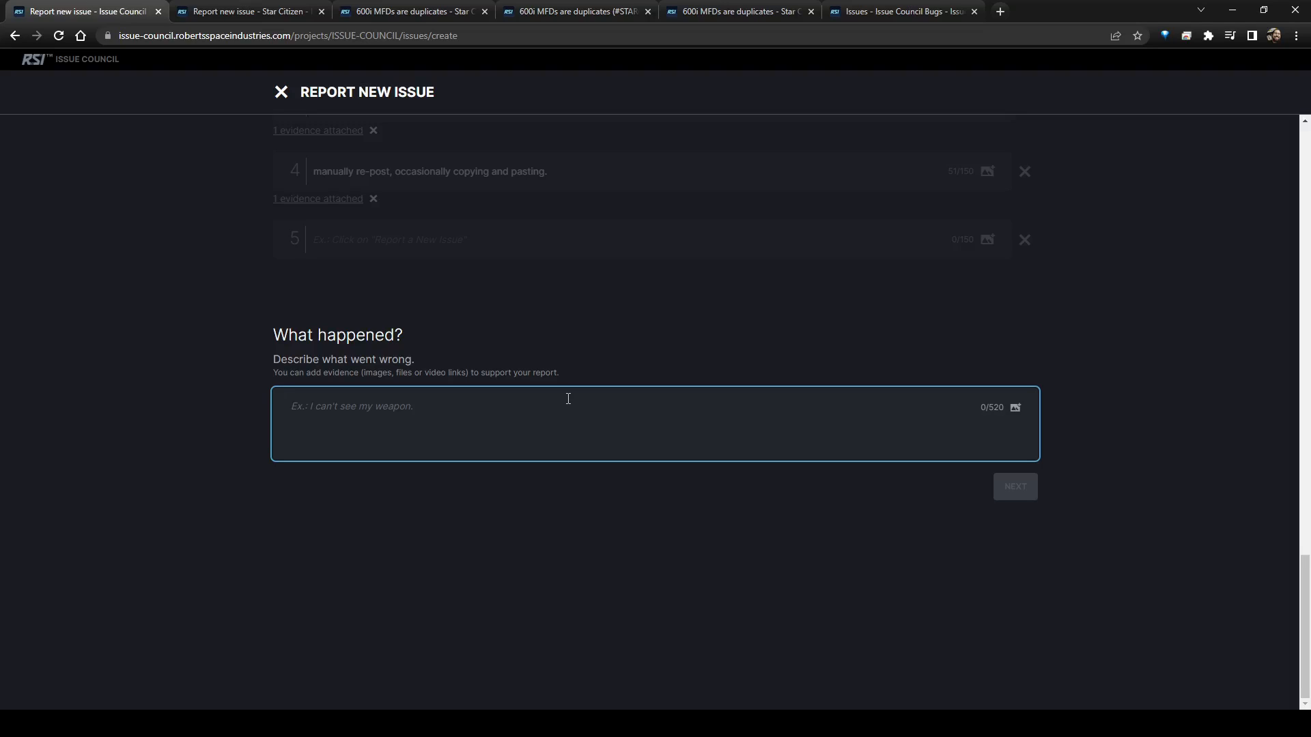
pyautogui.write('After post')
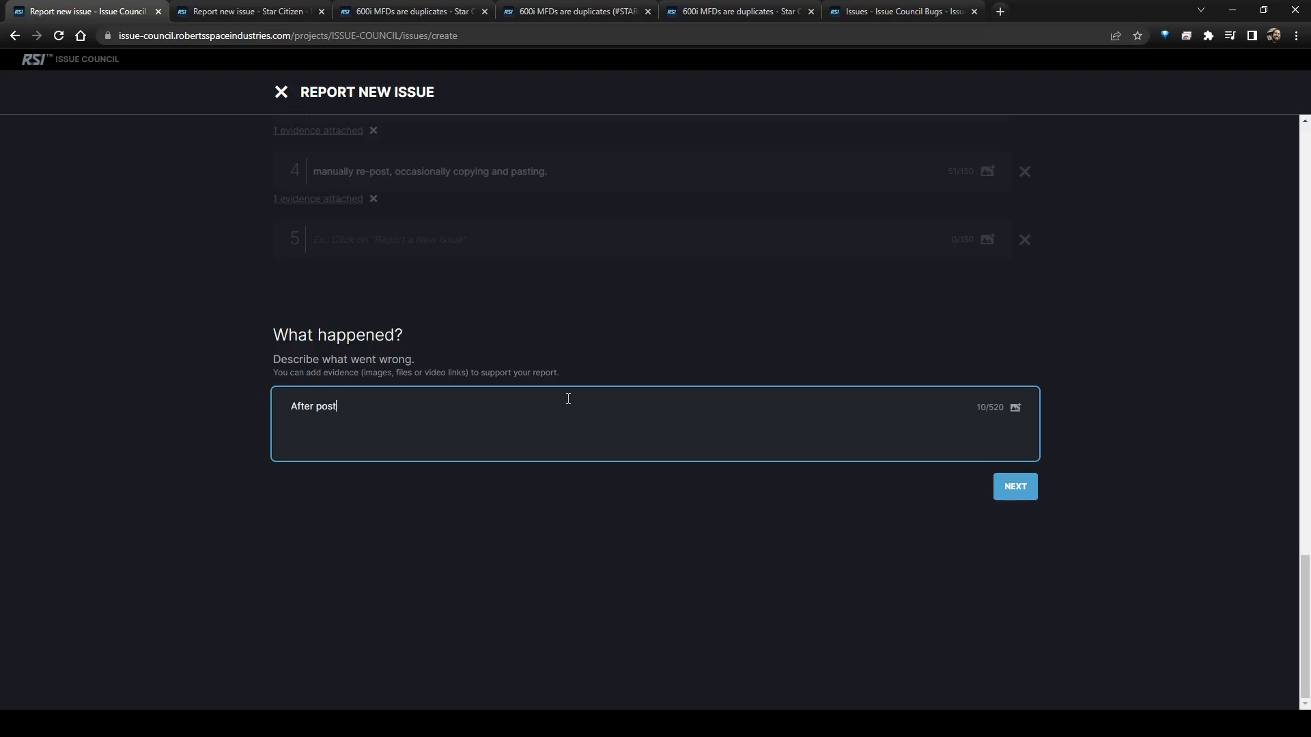
pyautogui.write('ing an issue')
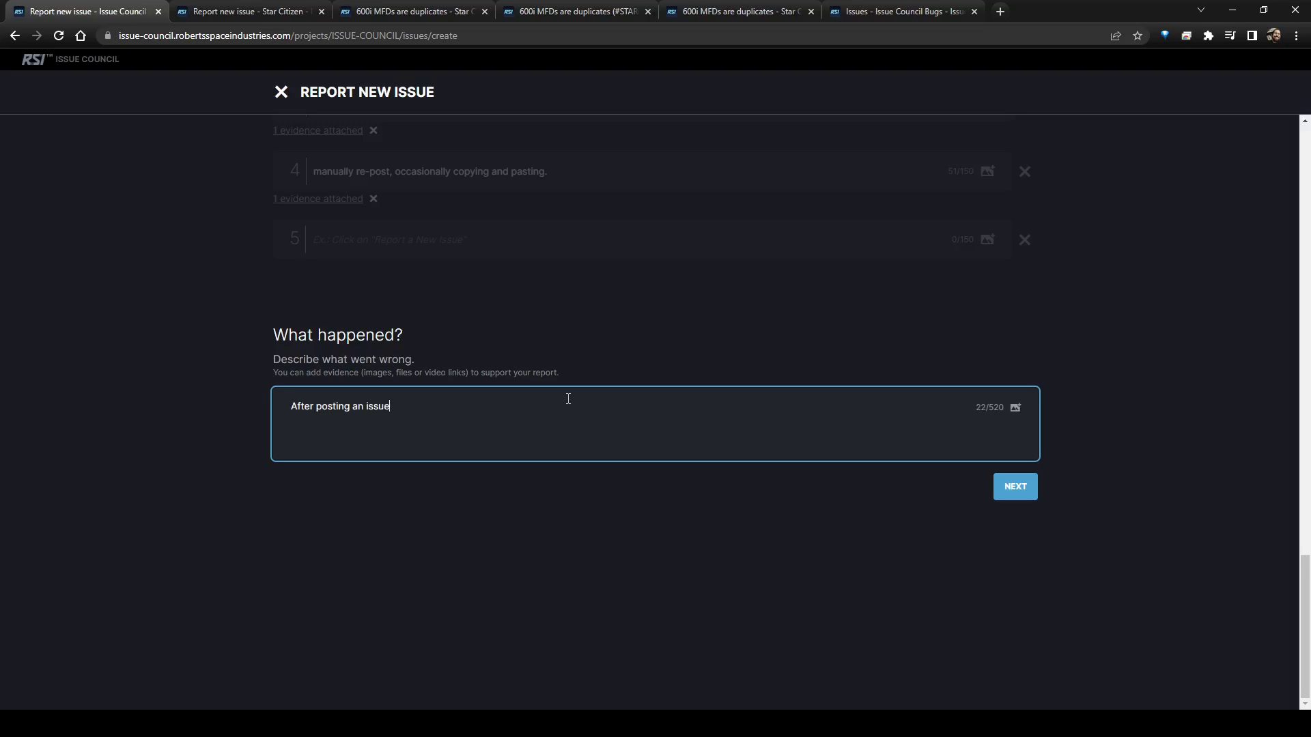
pyautogui.write('on the us')
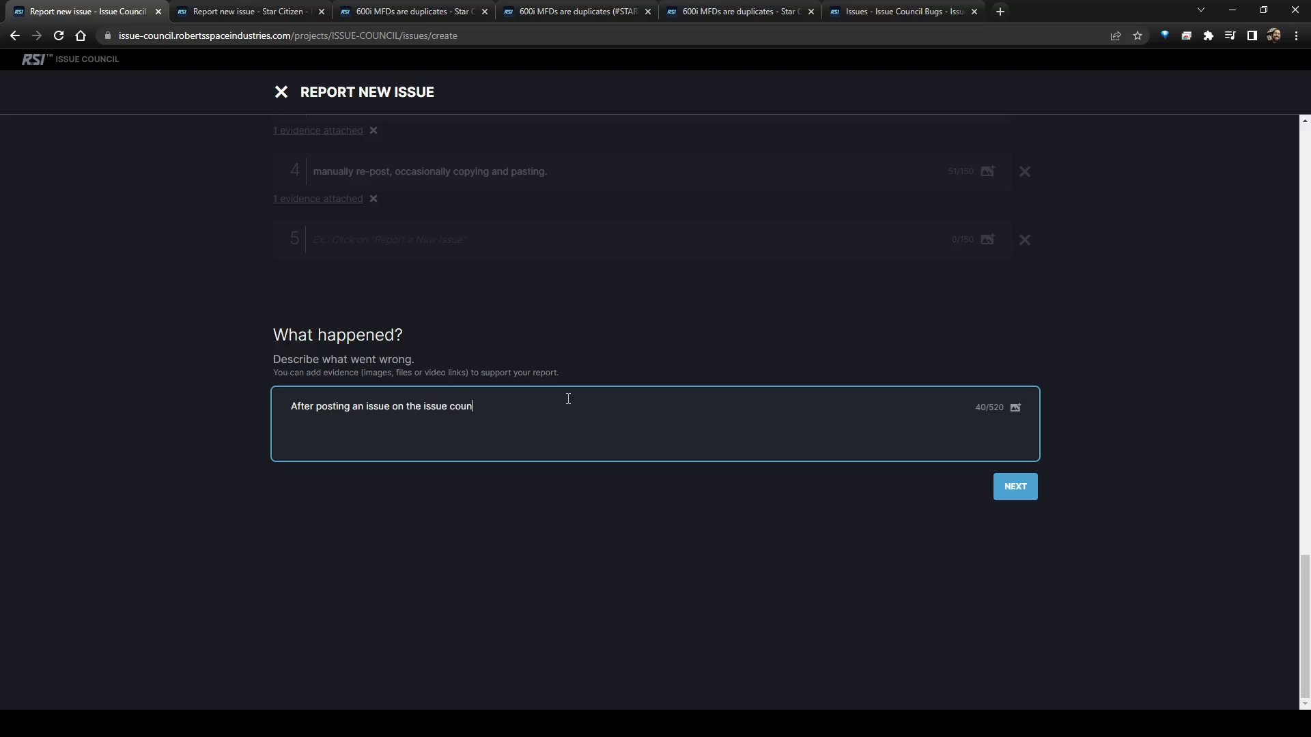
pyautogui.write('cil,')
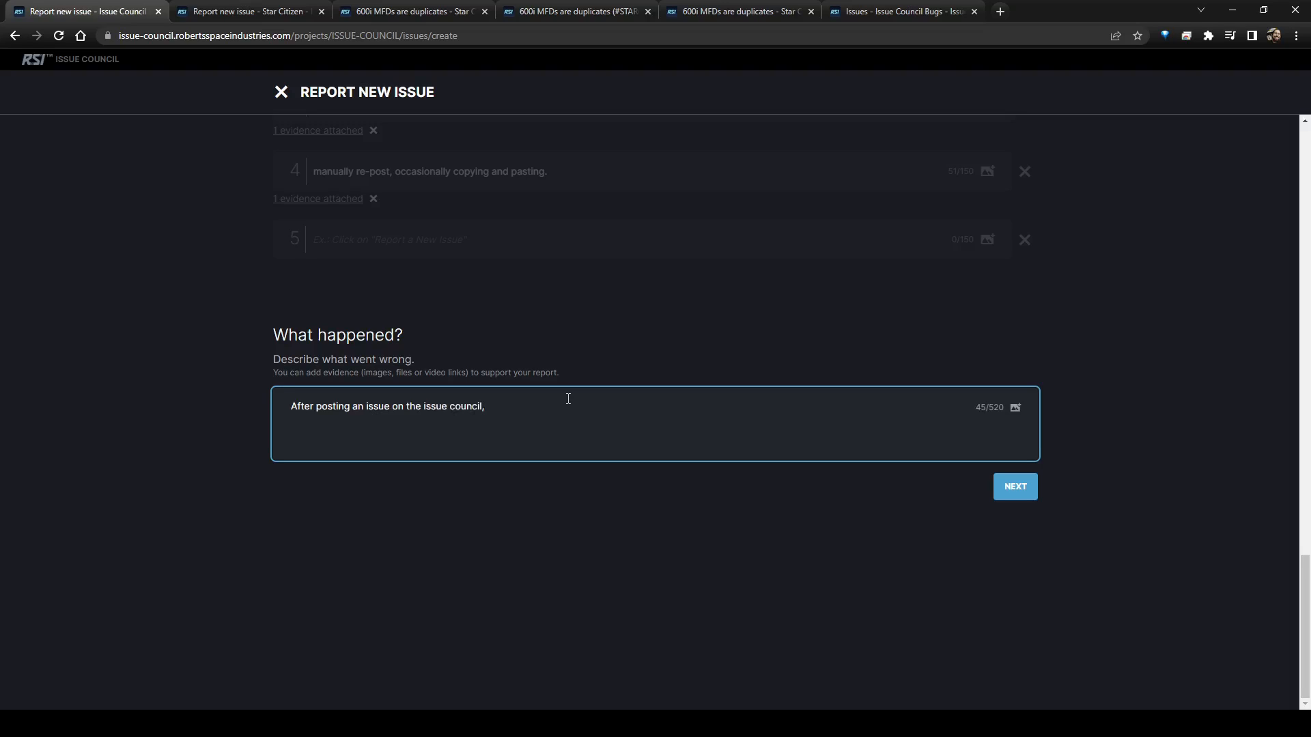
pyautogui.write('oftentimes, i')
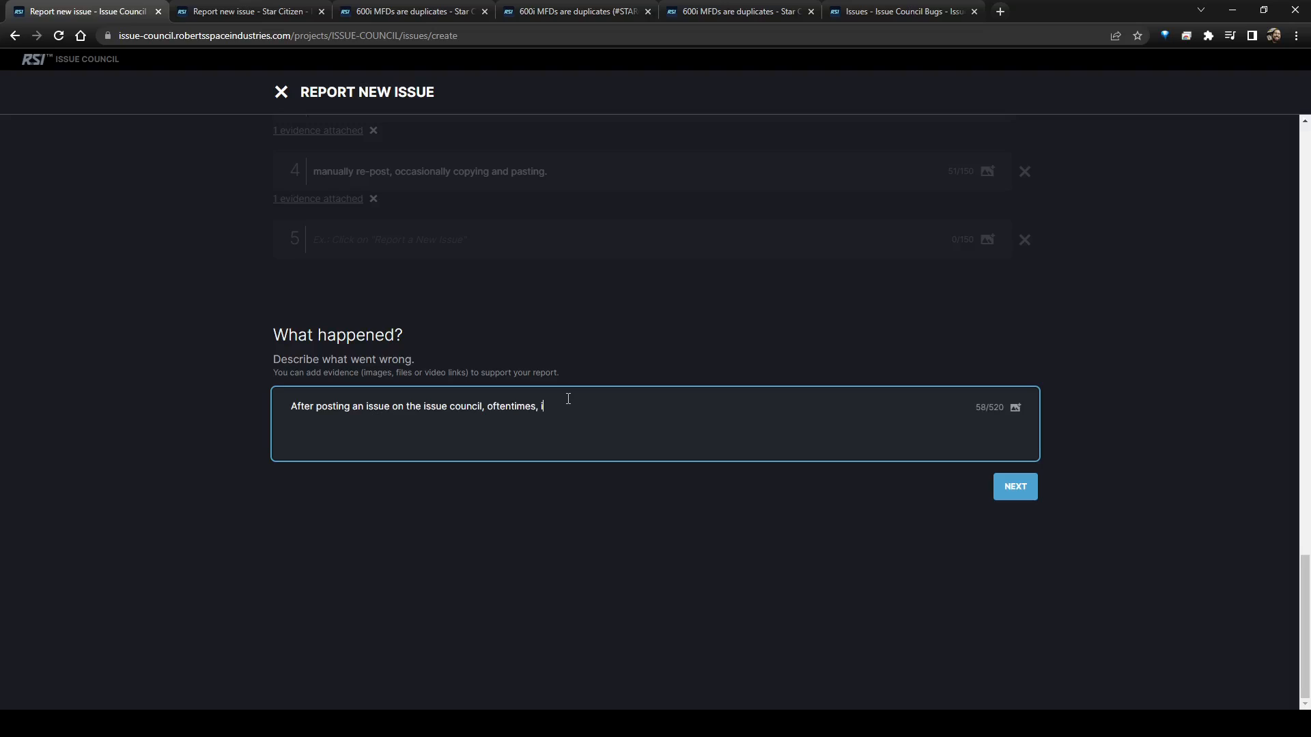
pyautogui.write('t will exp')
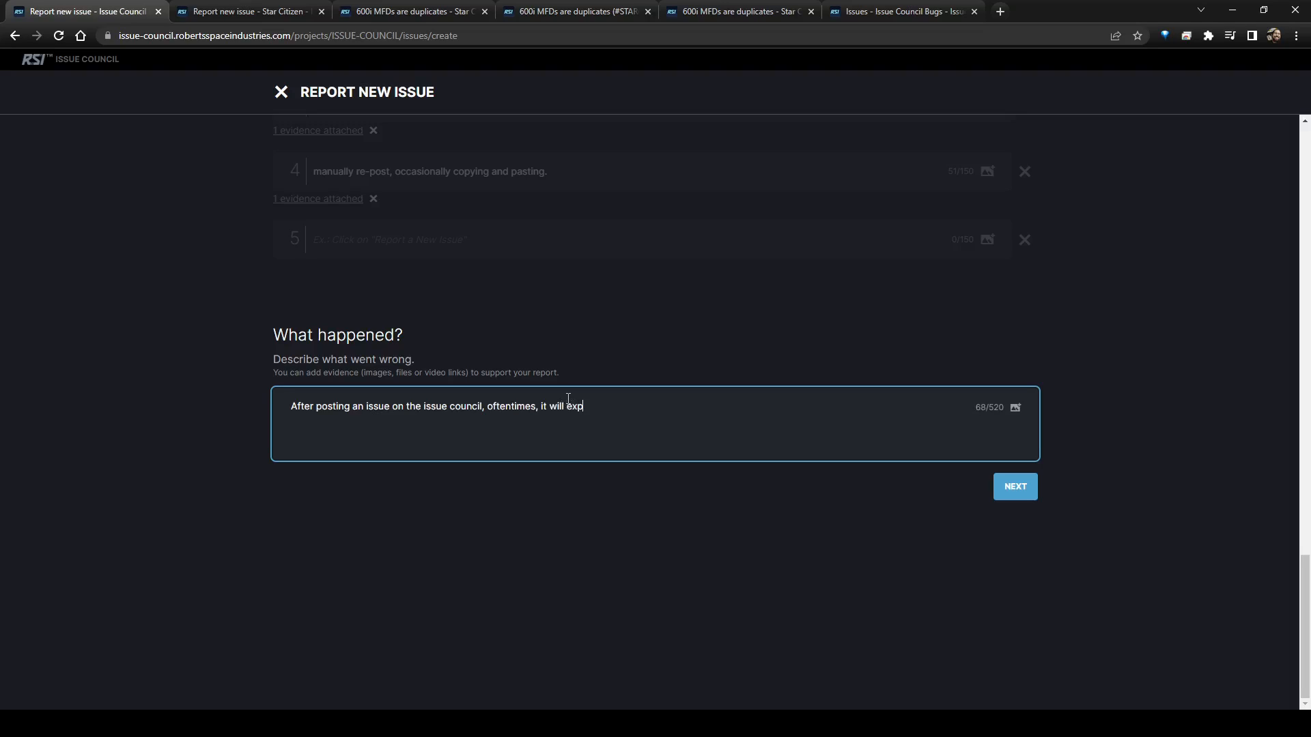
pyautogui.write('ire and be arch')
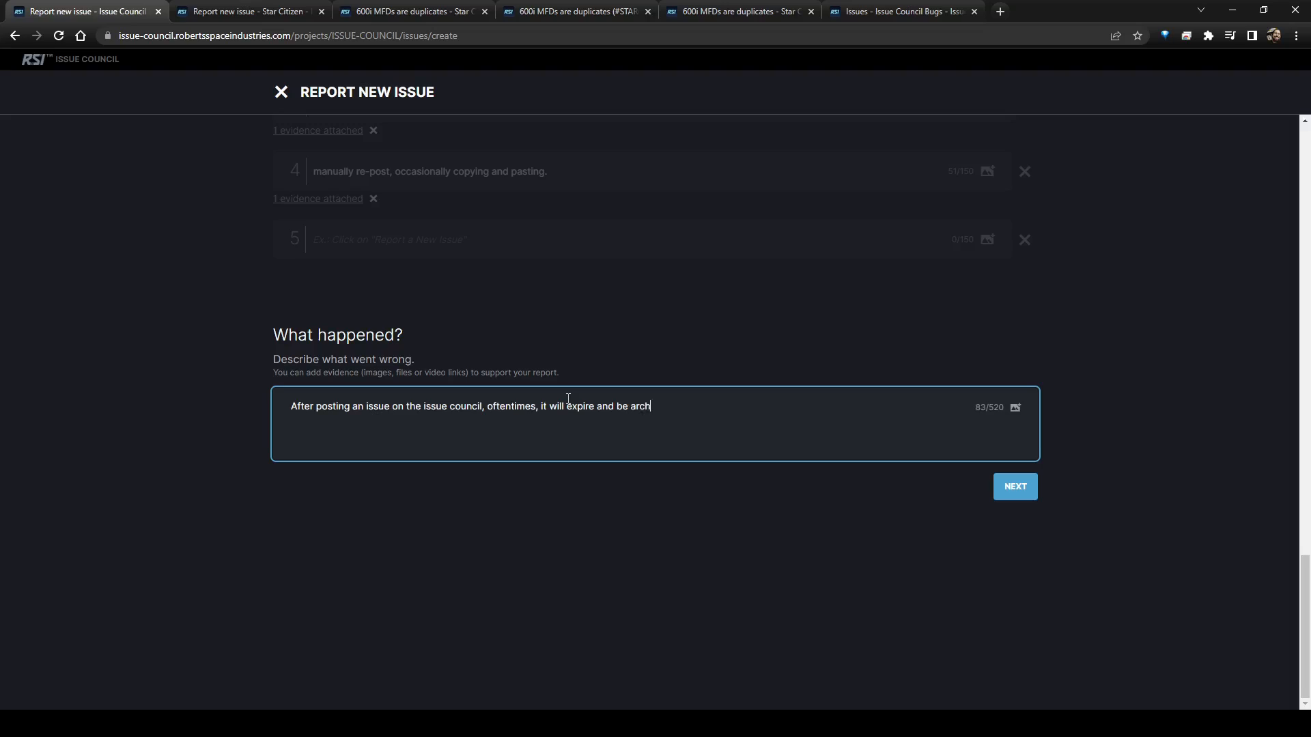
pyautogui.write('ived wit')
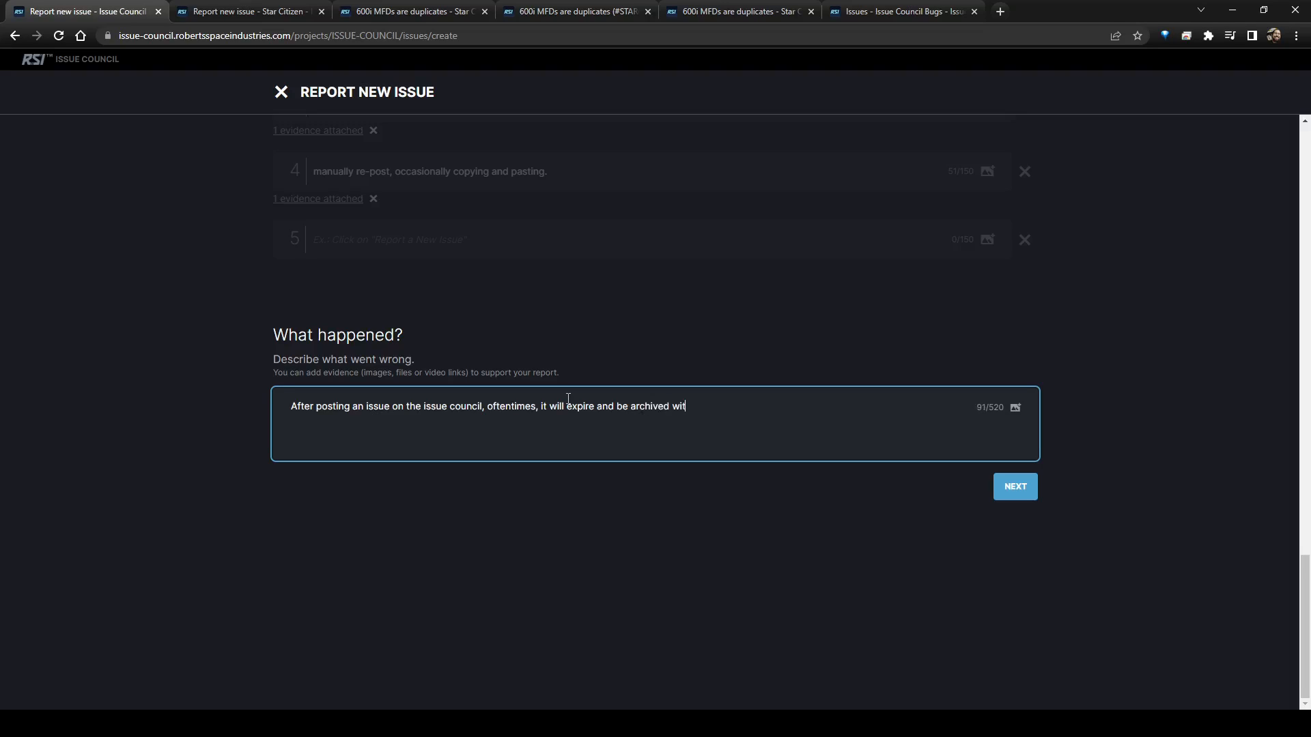
pyautogui.write('hout reaching the thre')
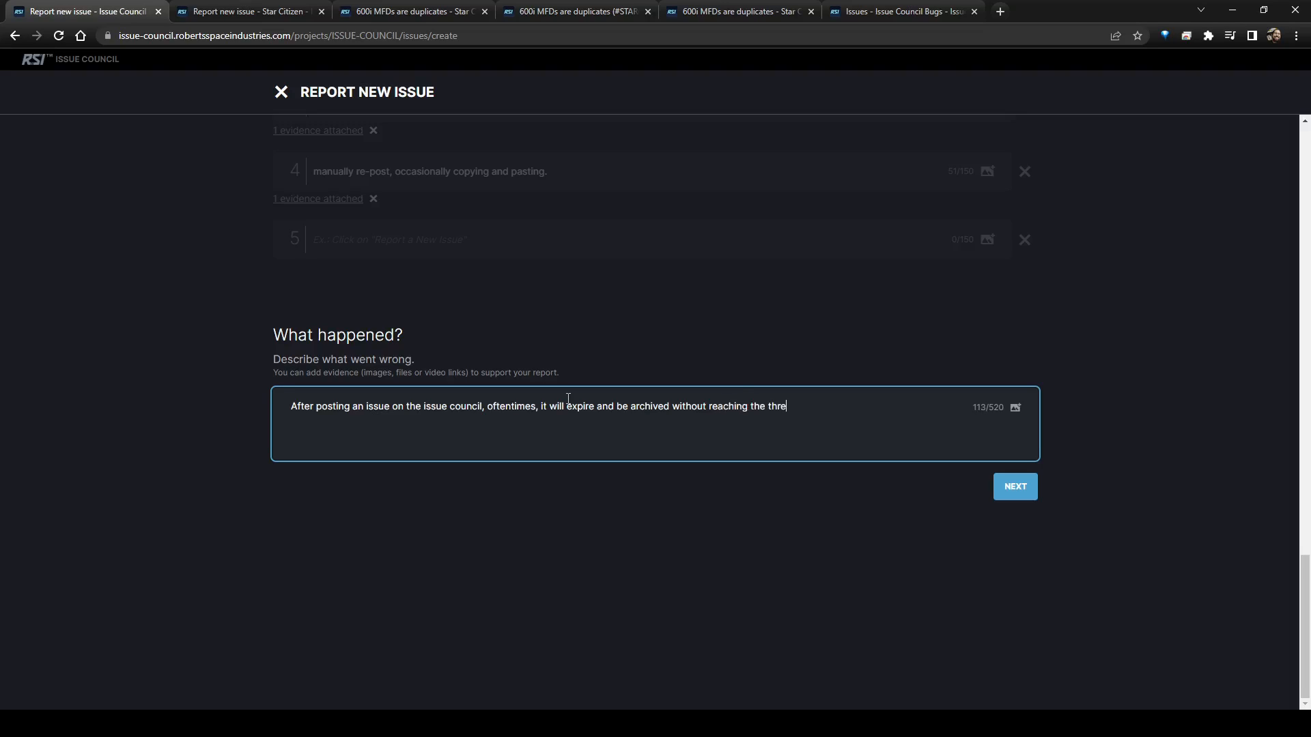
pyautogui.write('shol')
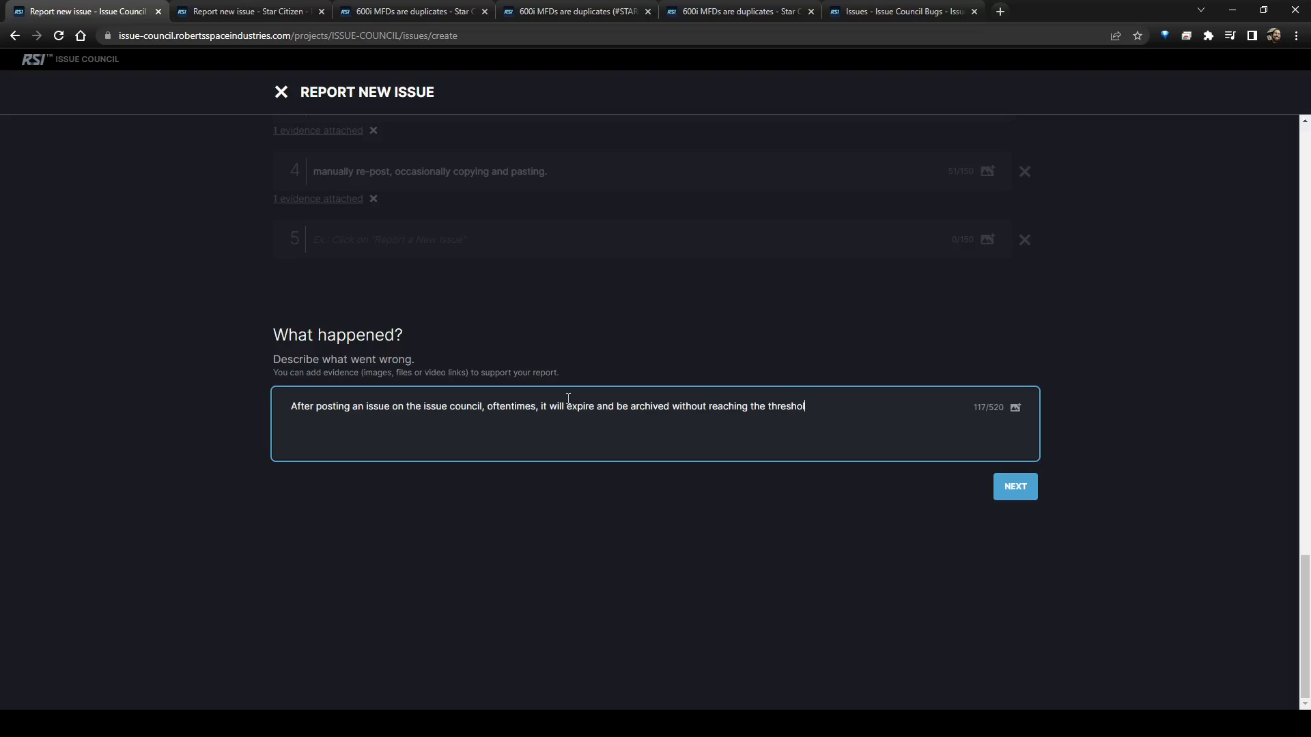
pyautogui.write('d. O')
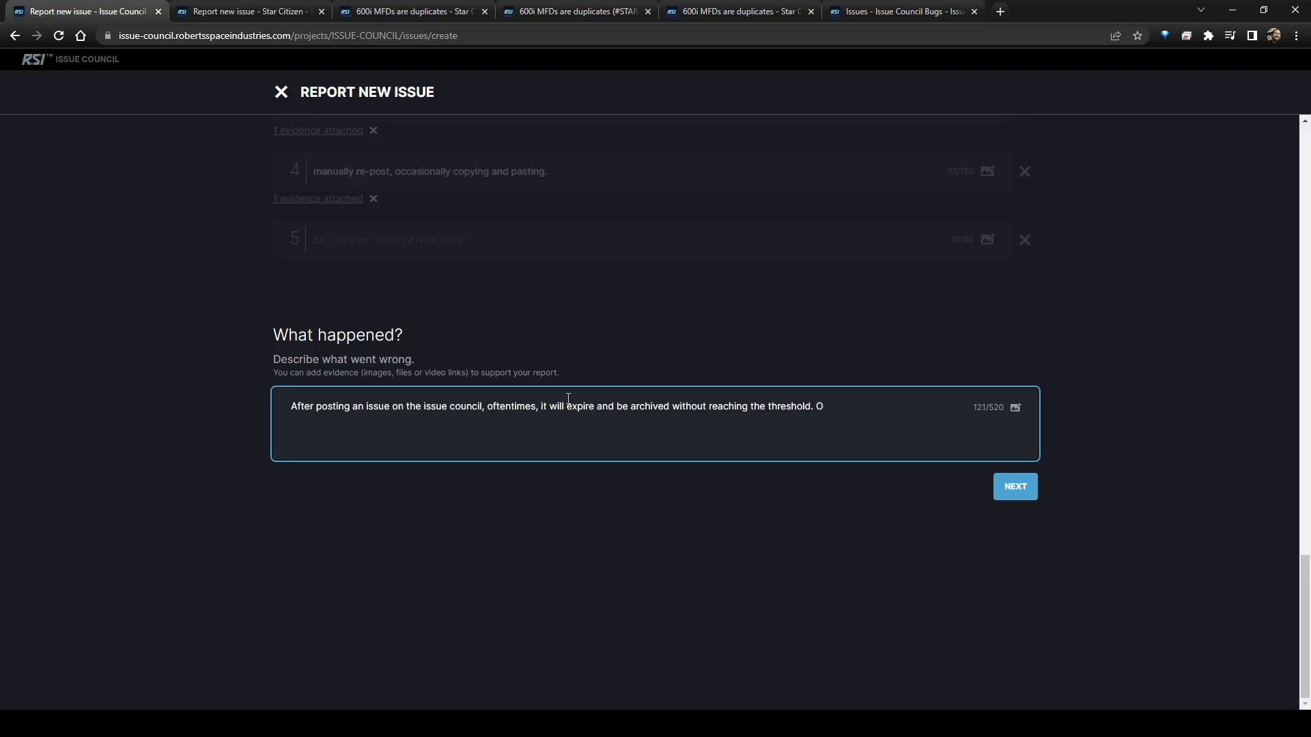
# - Add that it's still a legit bug; too few people were motivated to report it
pyautogui.write('This')
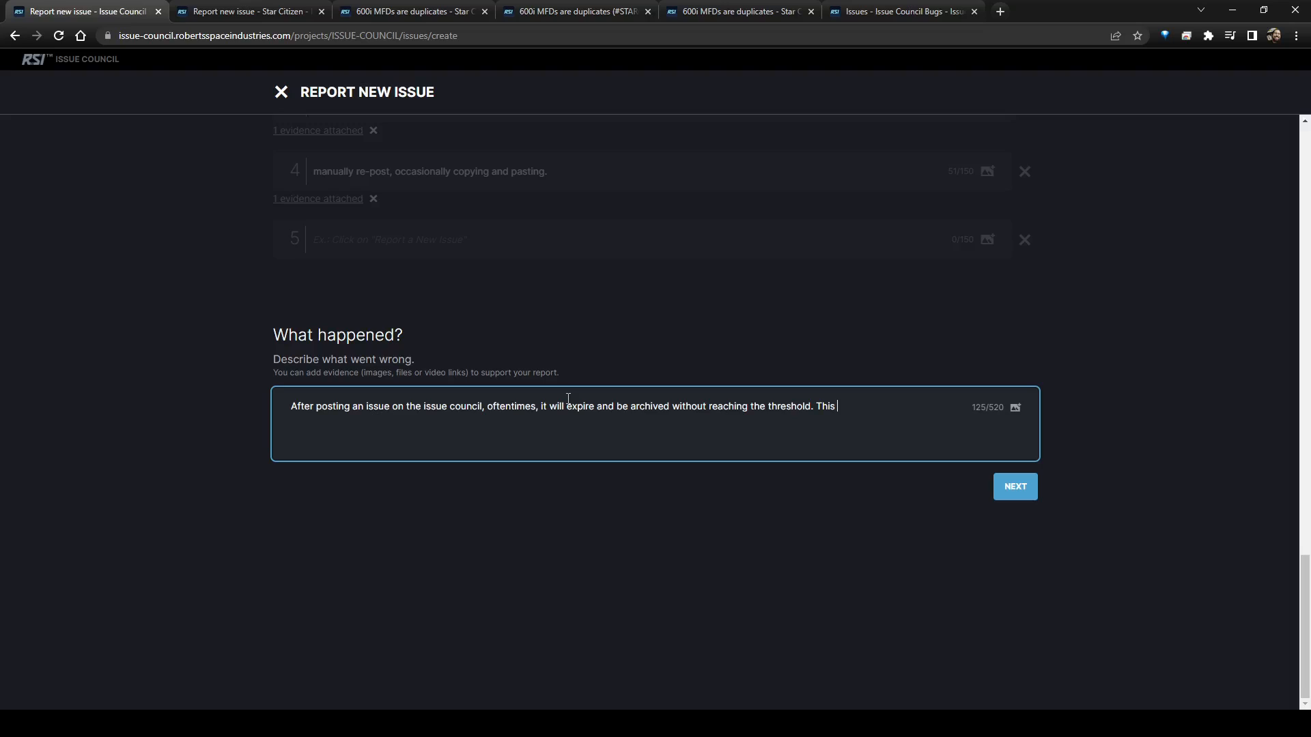
pyautogui.write("doesn't m")
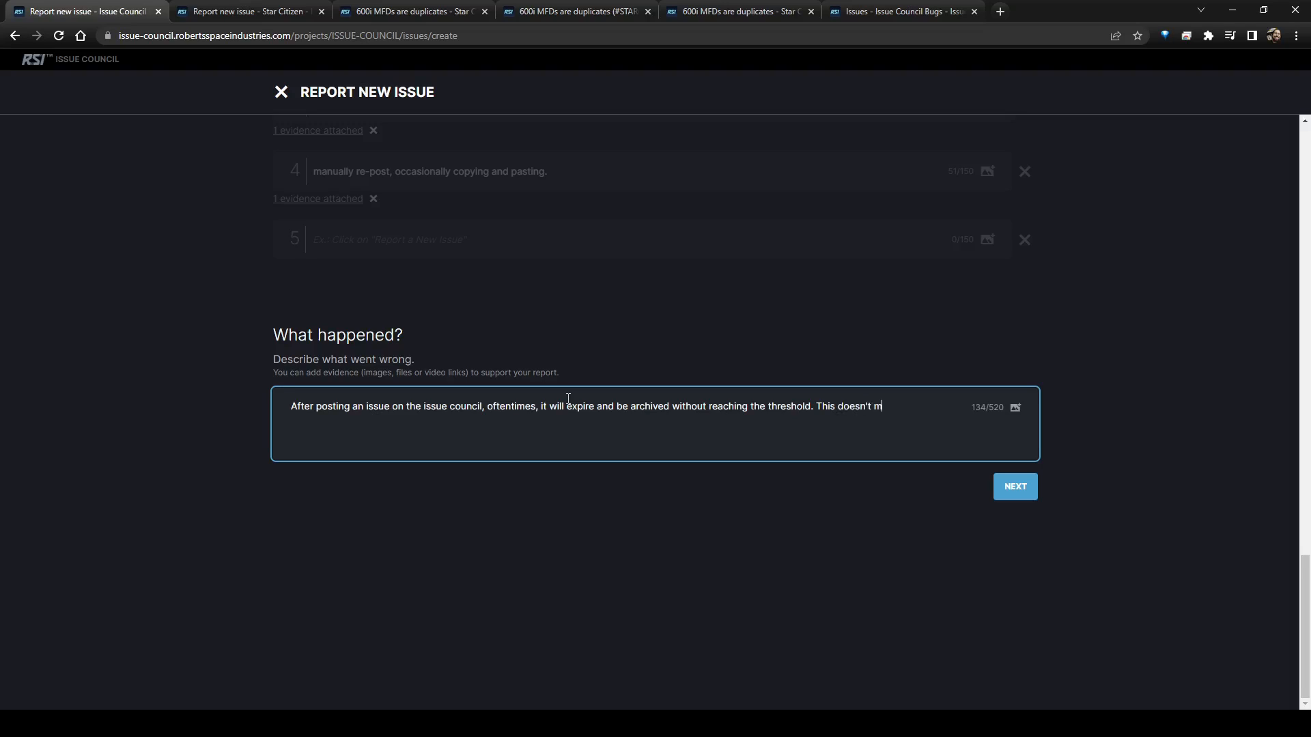
pyautogui.write("ean that it's a")
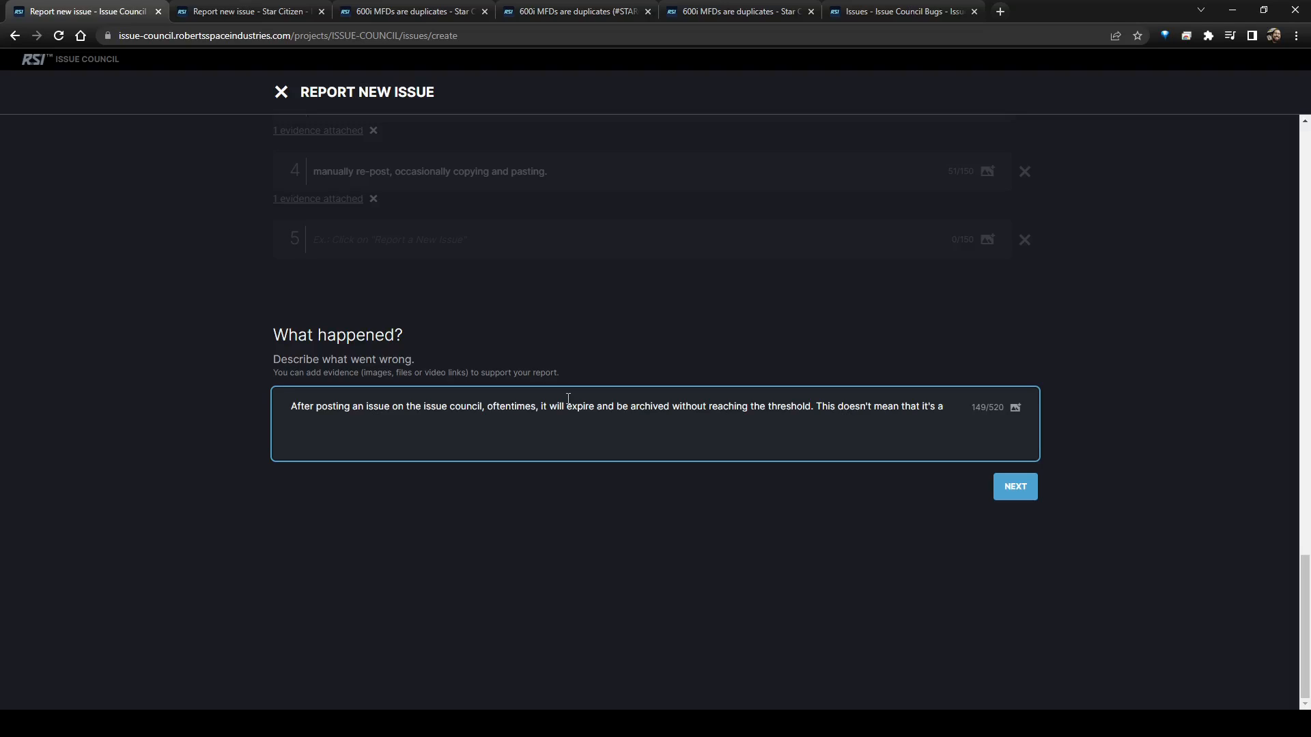
pyautogui.write('n')
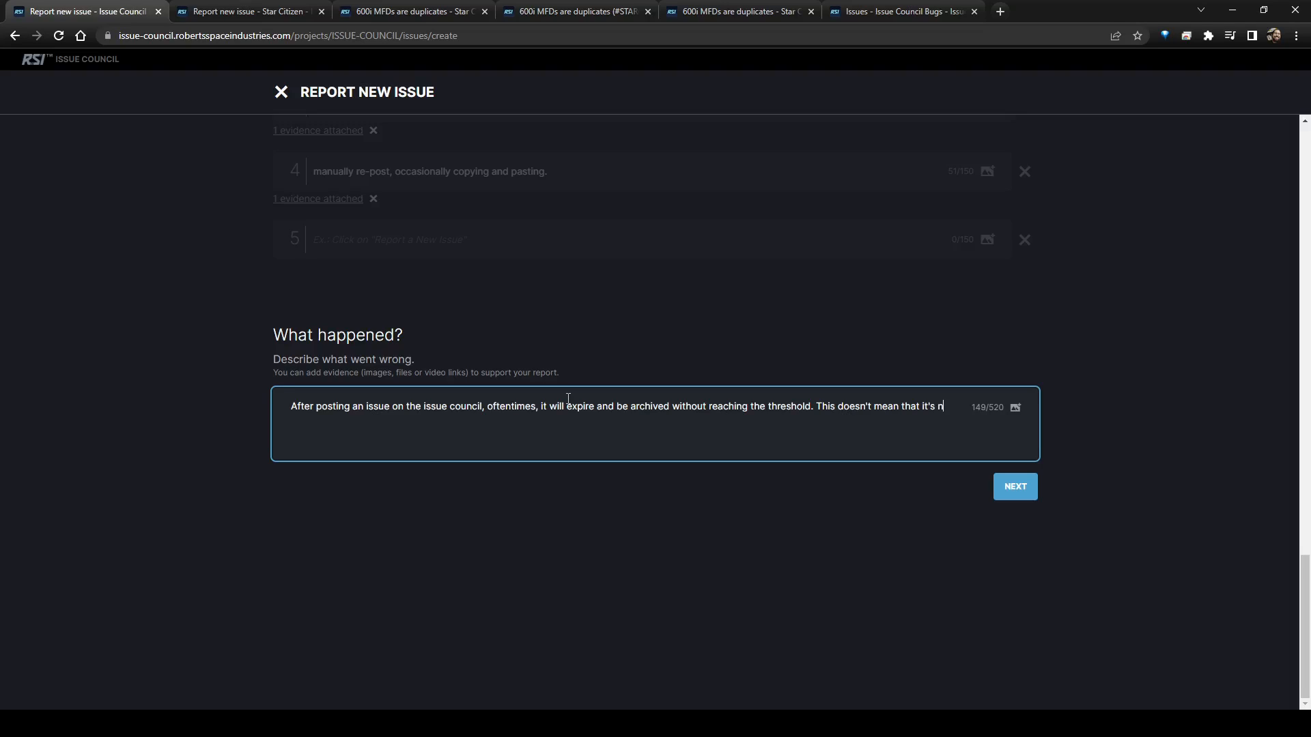
pyautogui.write('ot a legitima')
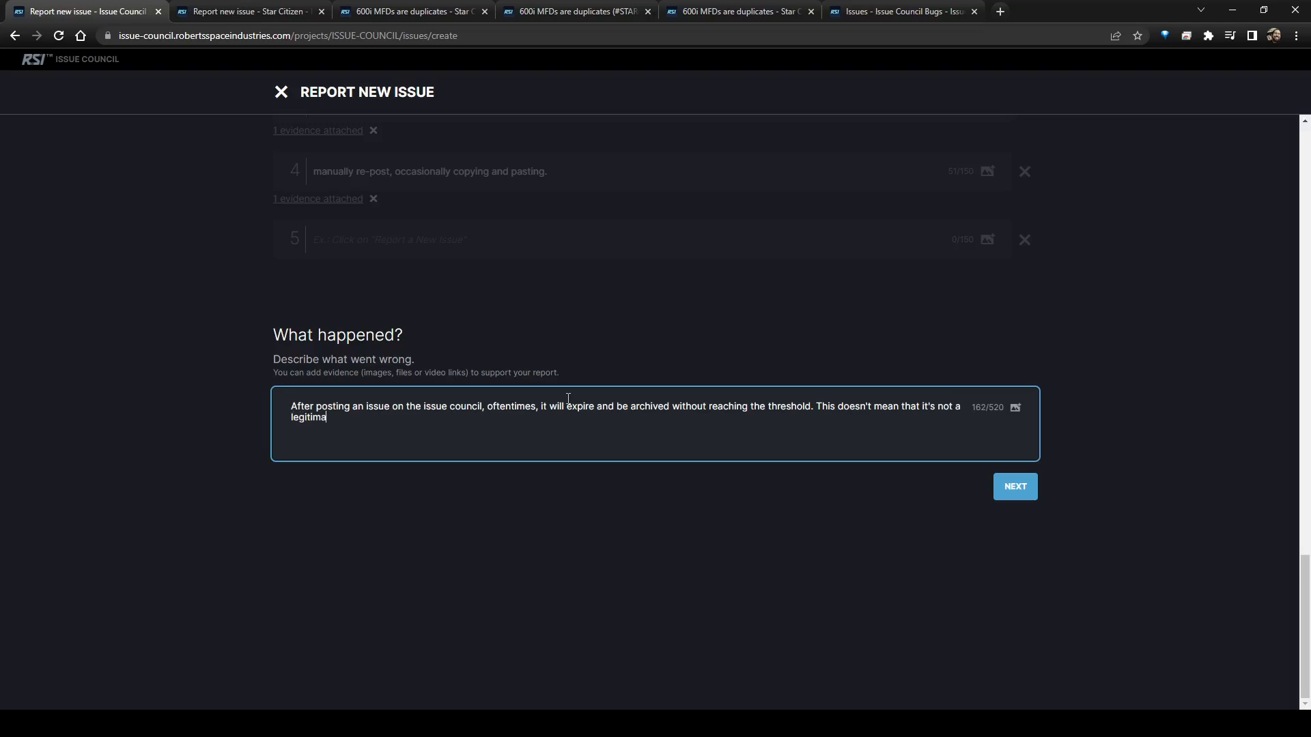
pyautogui.write('te bug,')
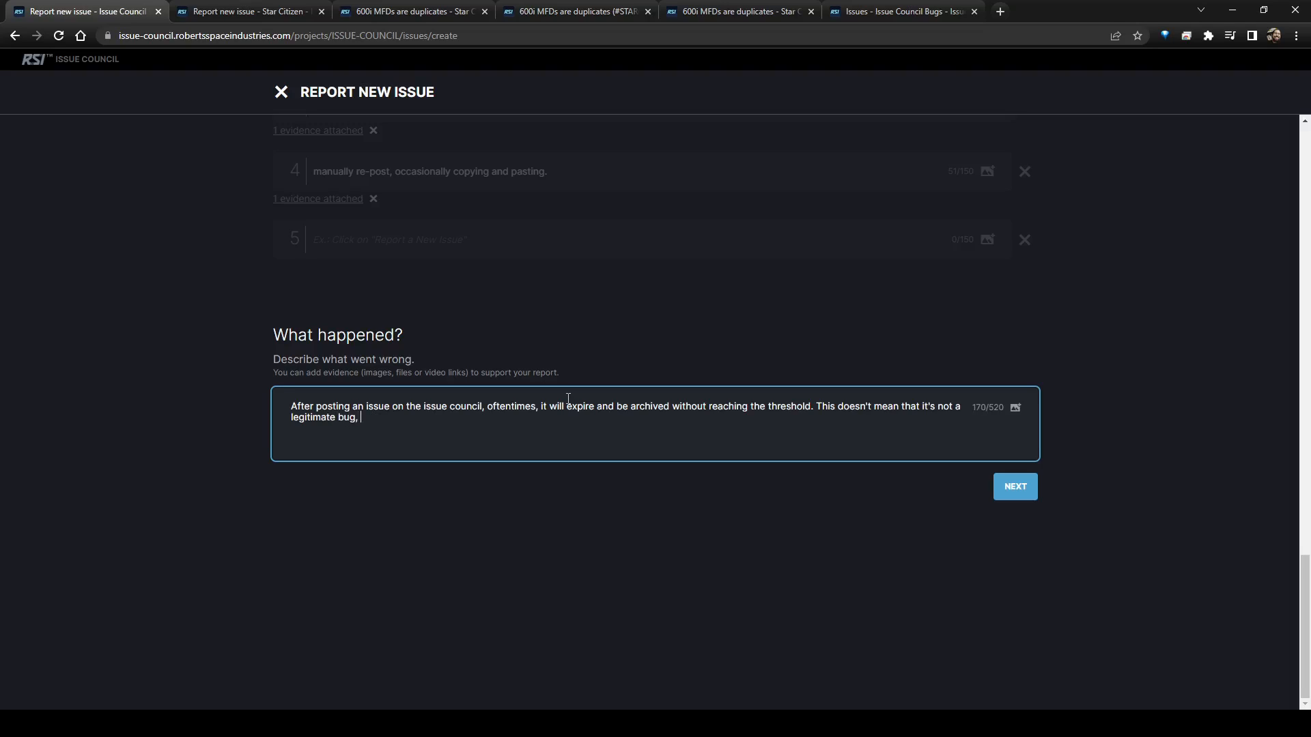
pyautogui.write('just that no')
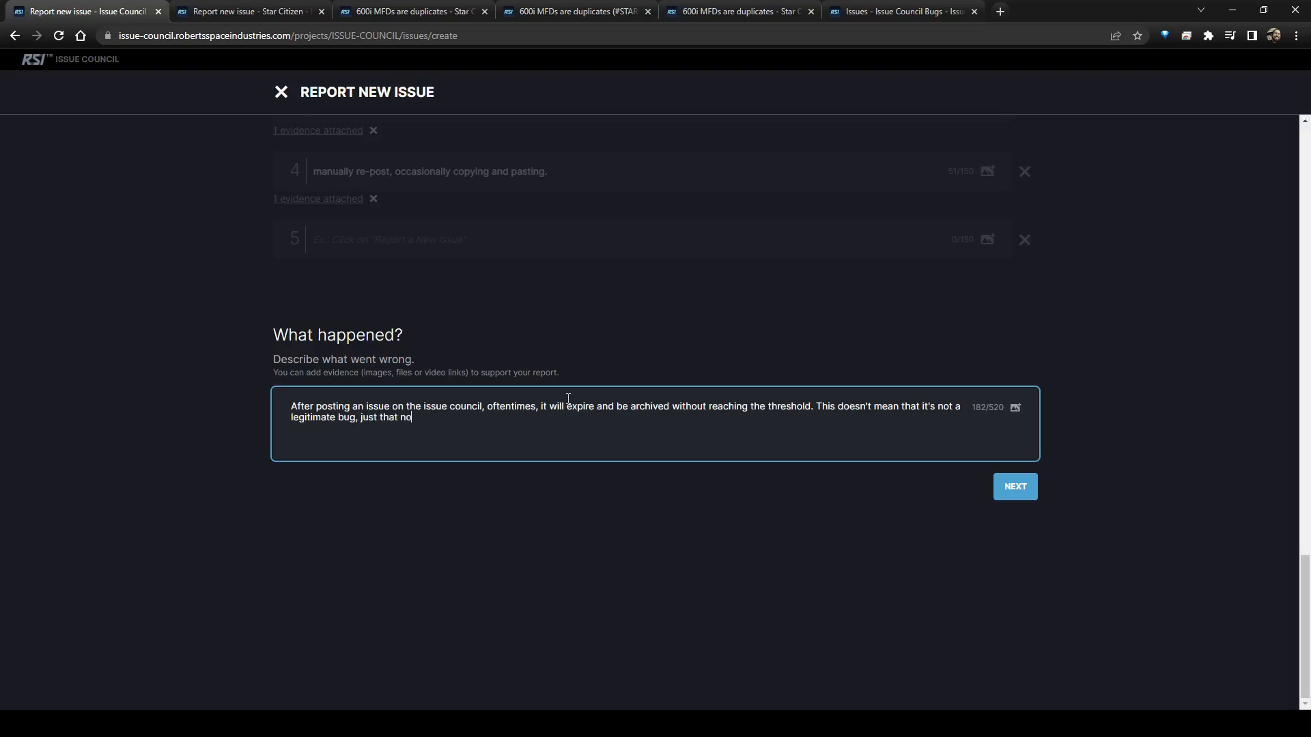
pyautogui.write('t enough people who experi')
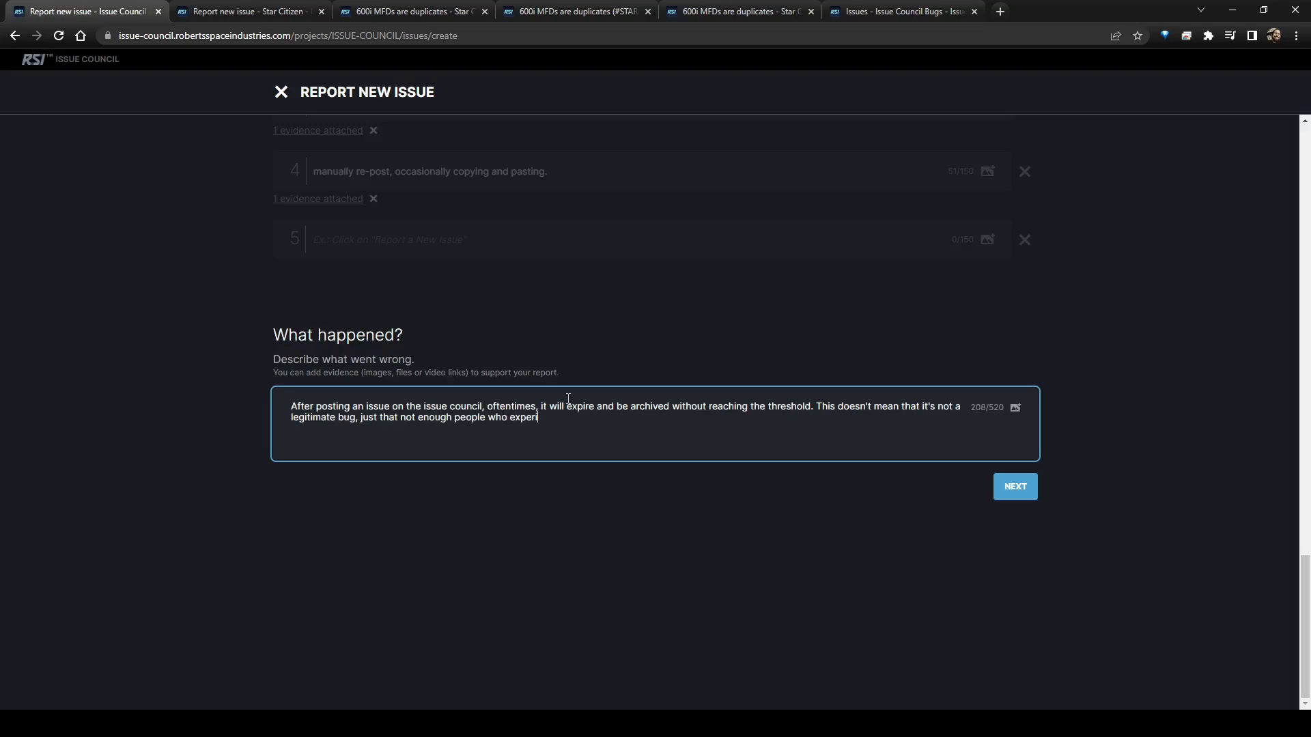
pyautogui.write('enced it')
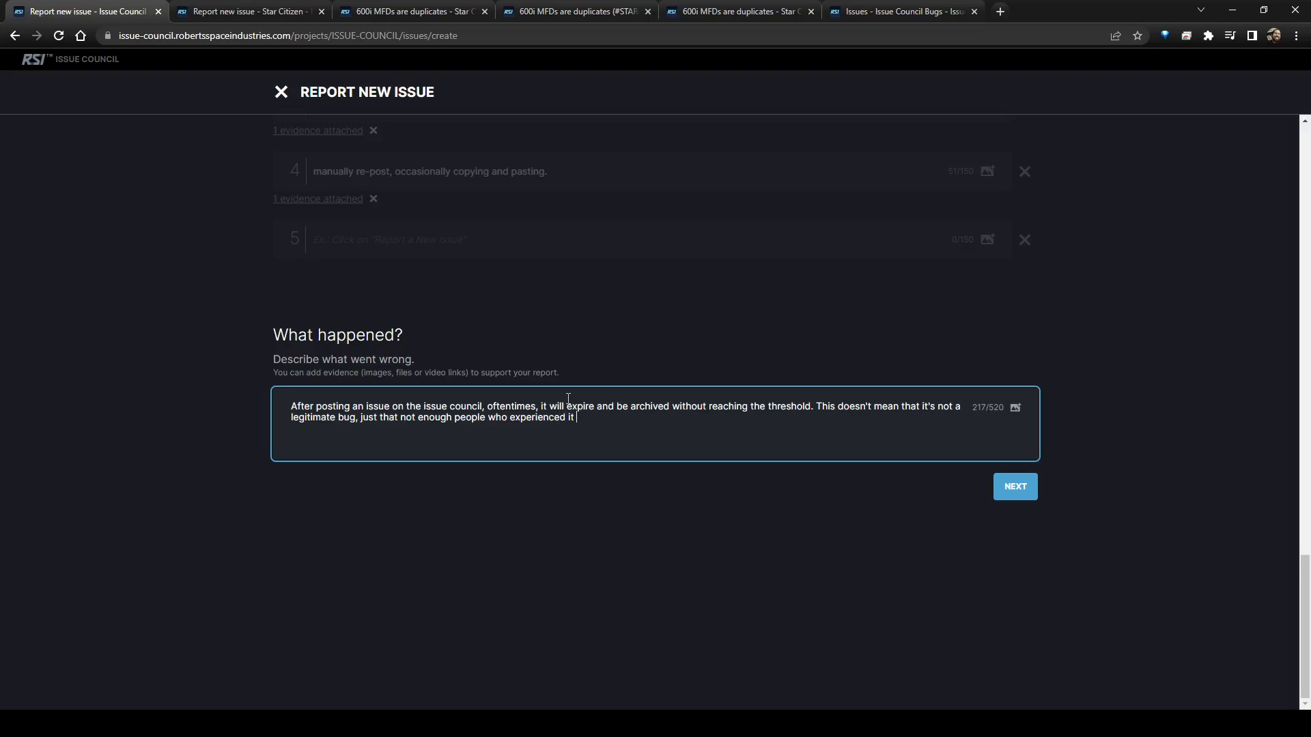
pyautogui.write('had the moti')
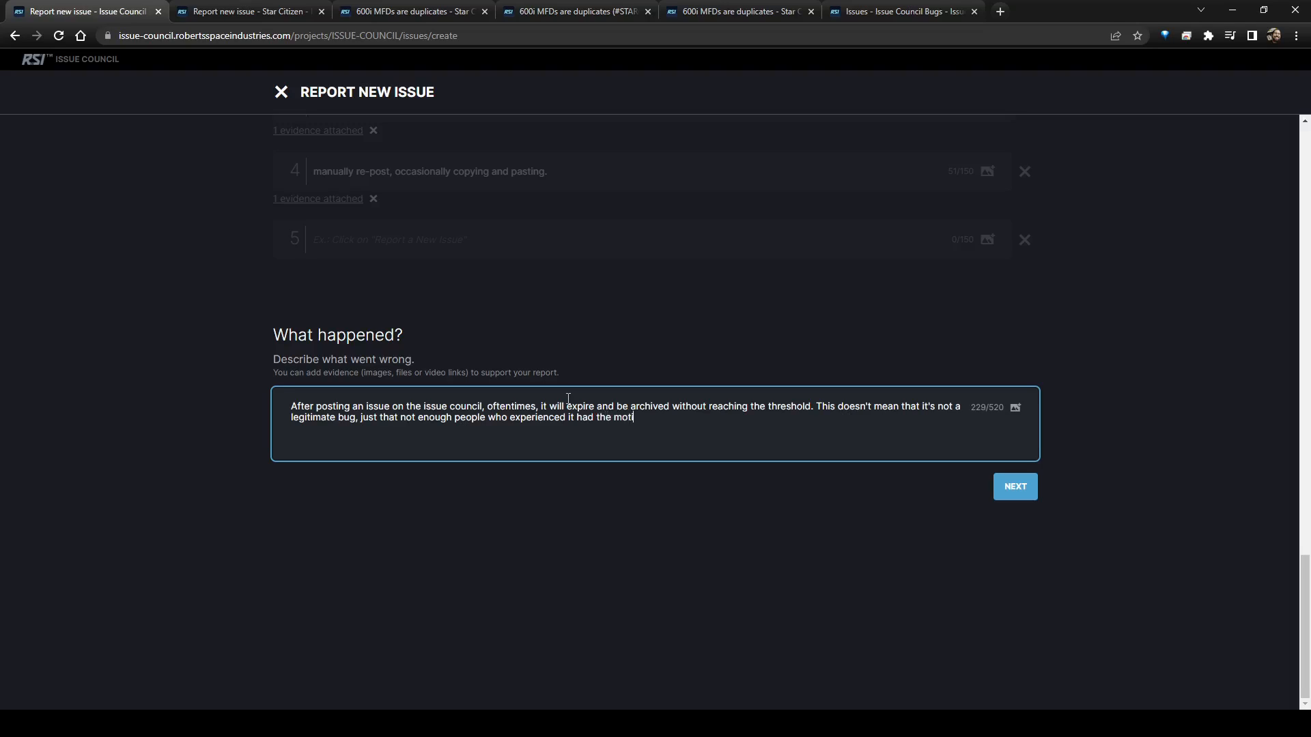
pyautogui.write('vation, or knew')
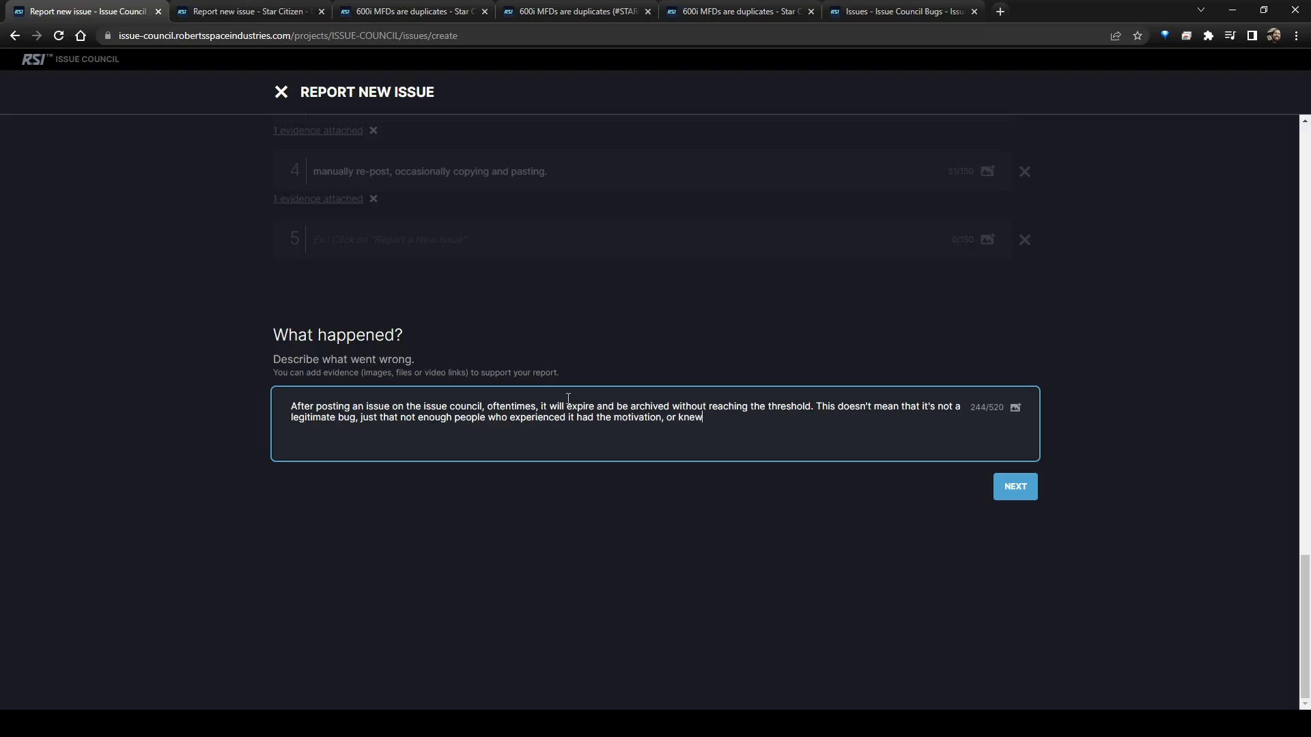
pyautogui.write('to report')
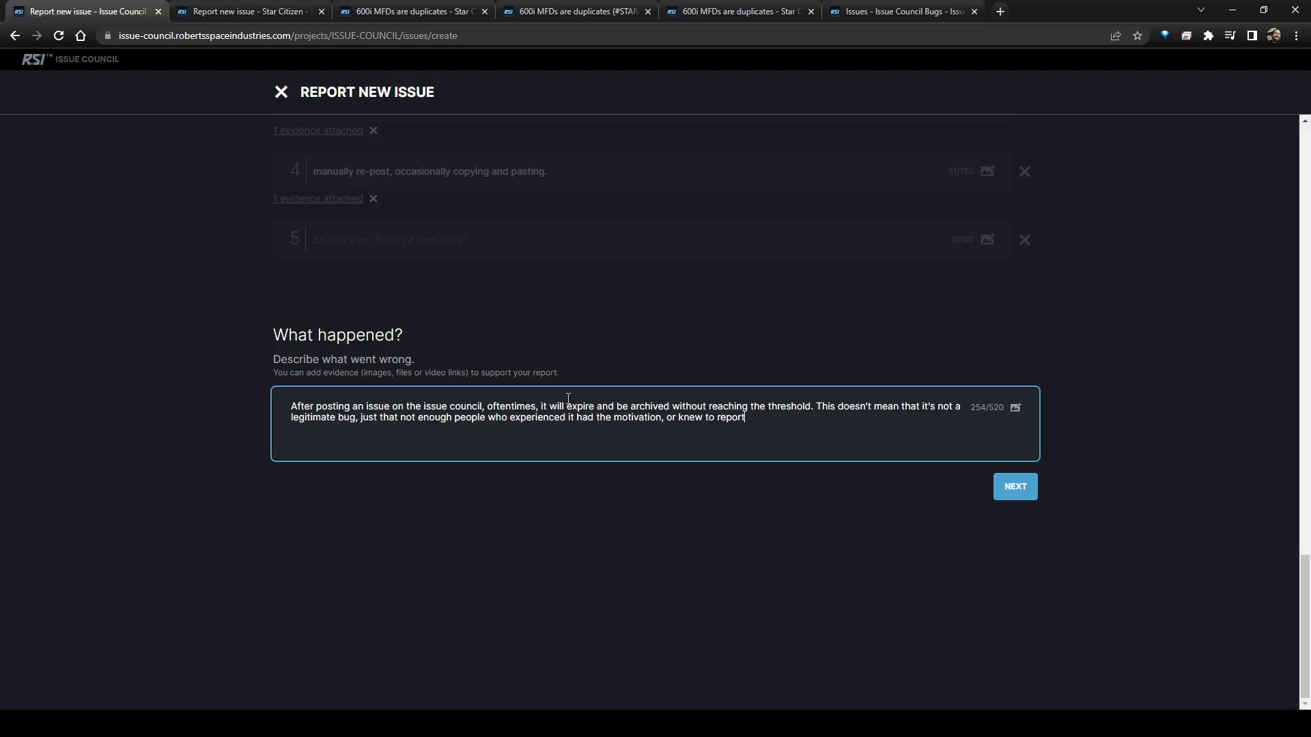
pyautogui.write('it or find the existing issue on the issue council.')
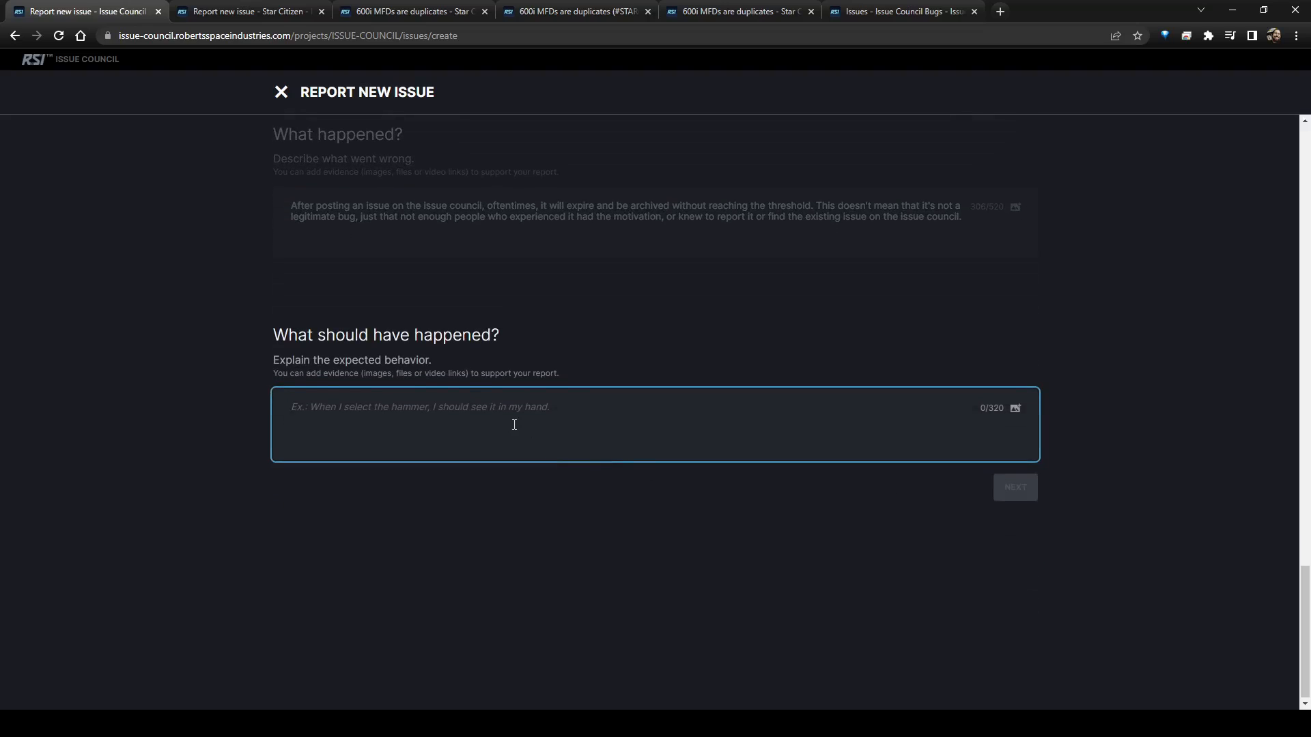
# - Write that there should be a simpler way to repost expired issues
pyautogui.write('T')
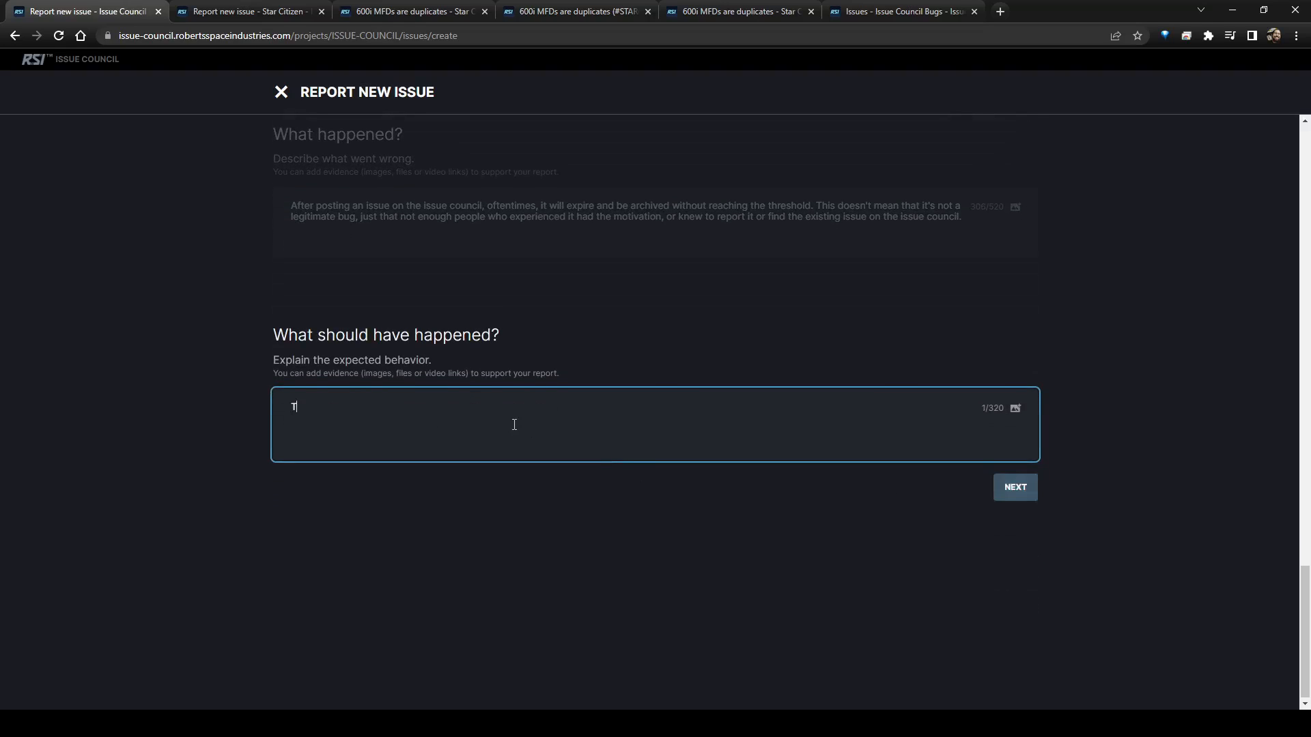
pyautogui.write('here should be')
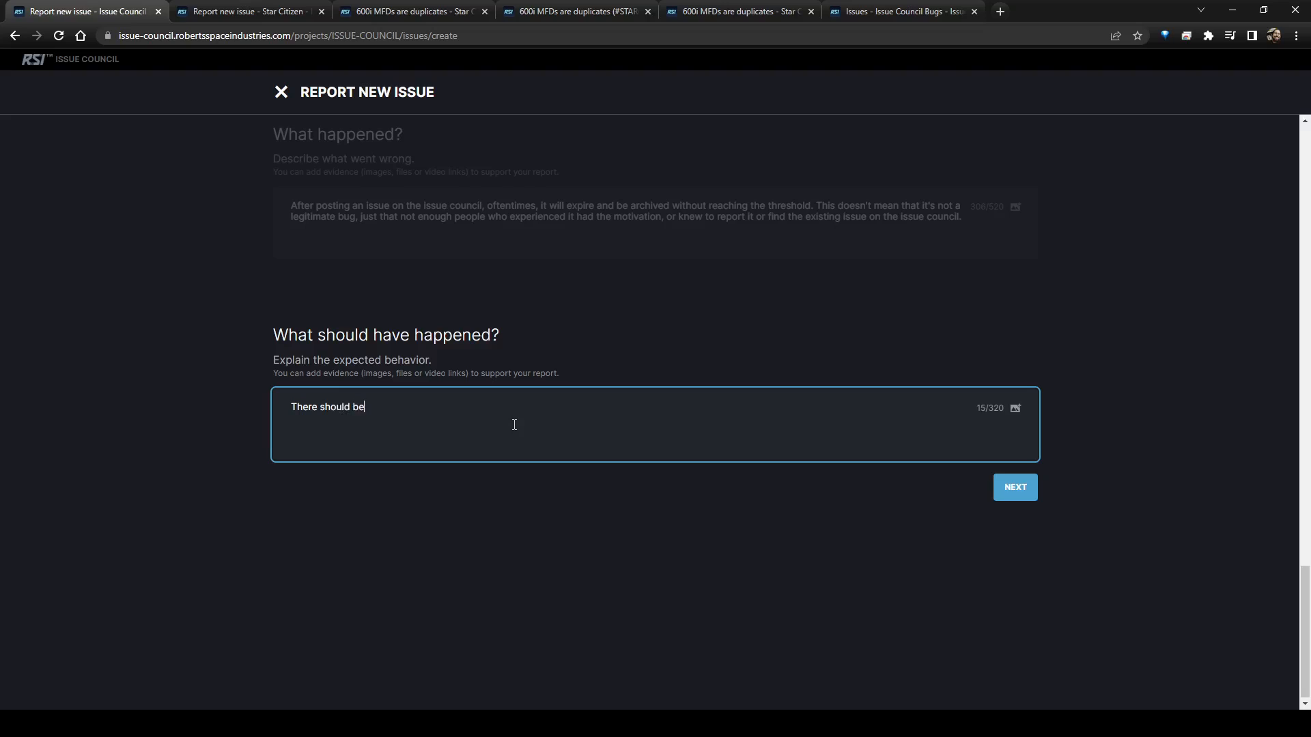
pyautogui.write('a si')
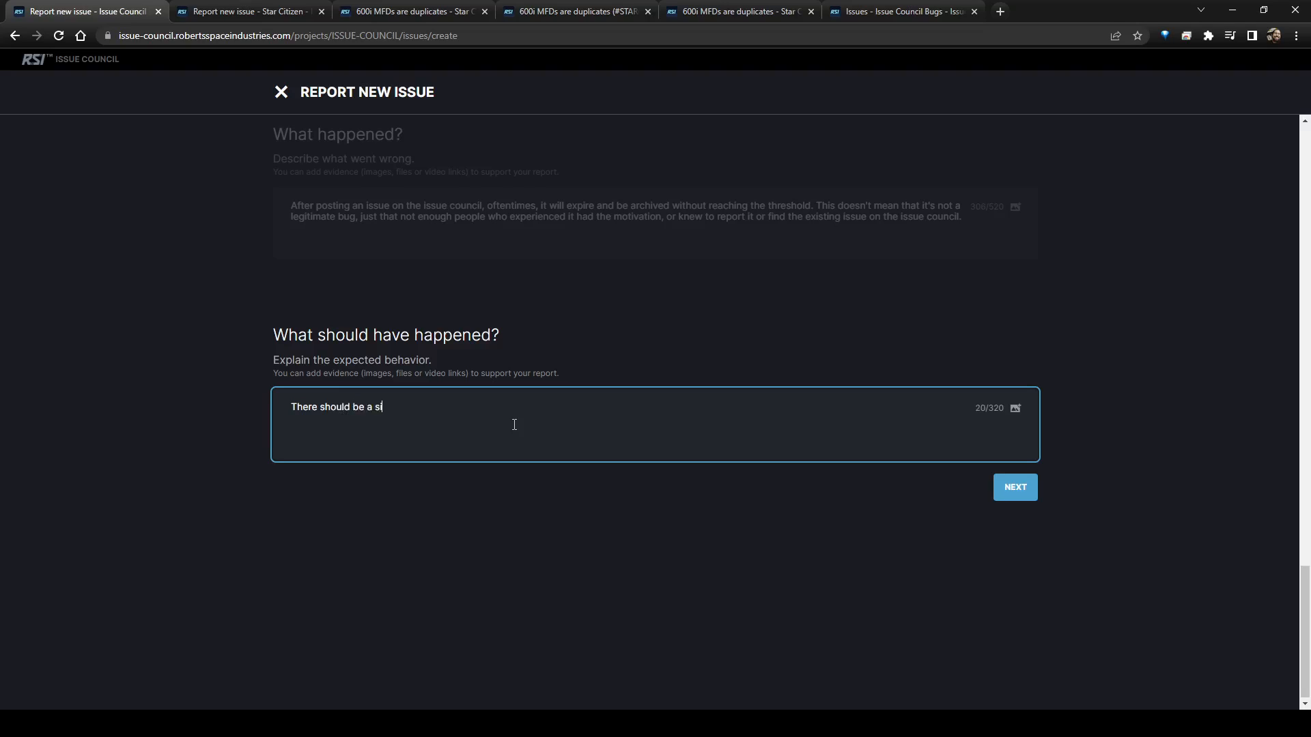
pyautogui.write('mpler way')
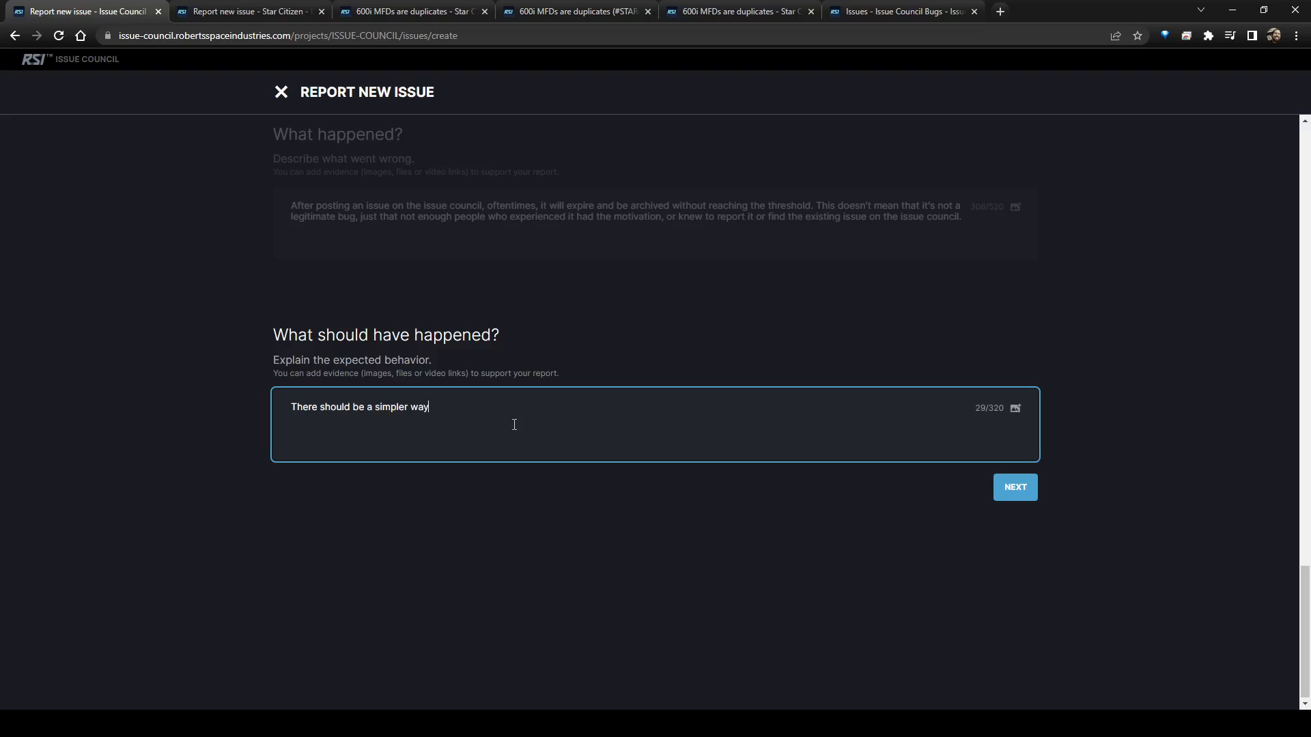
pyautogui.write('to repost')
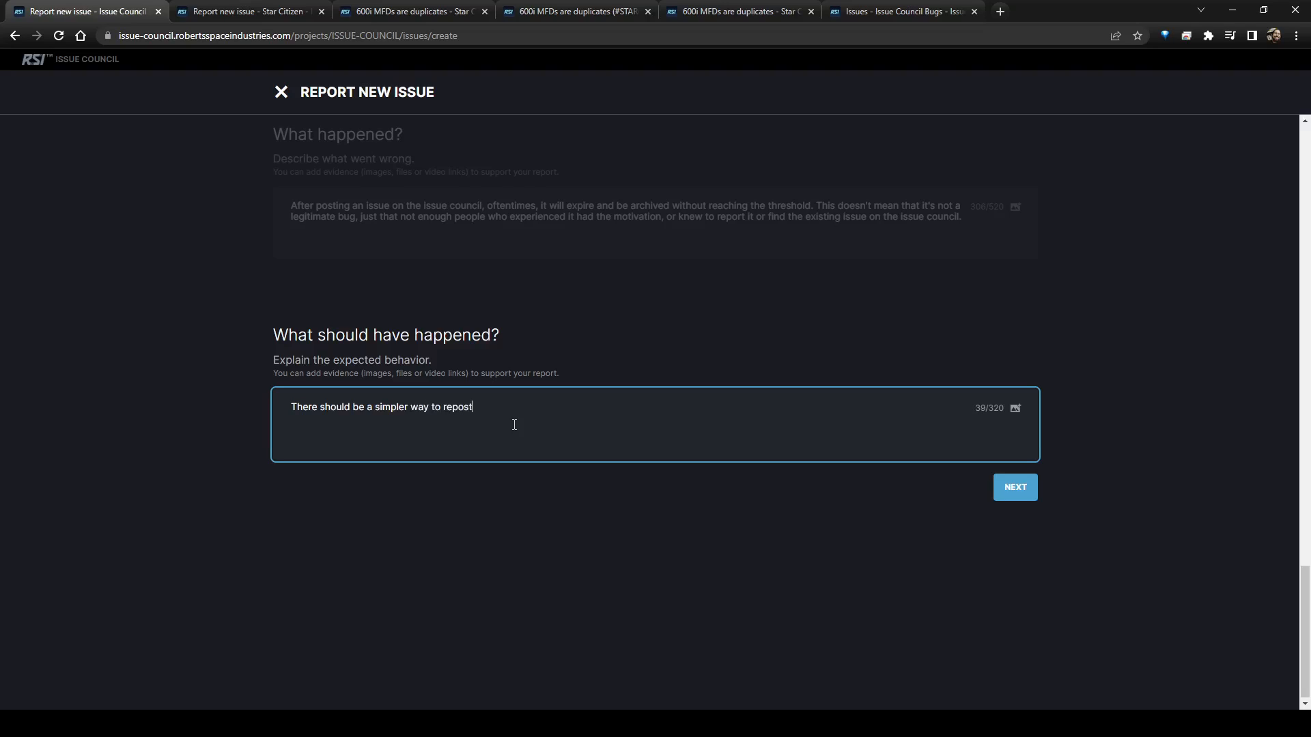
pyautogui.write('issues which')
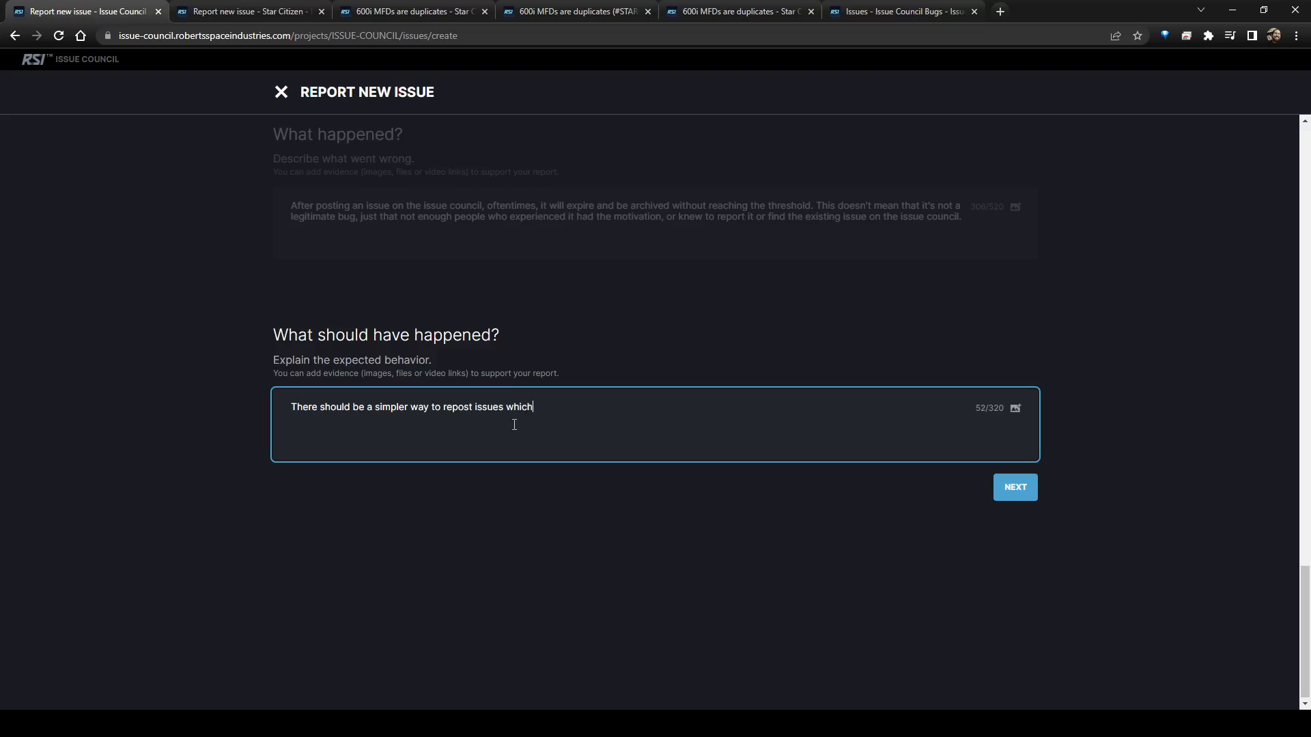
pyautogui.write('have ex')
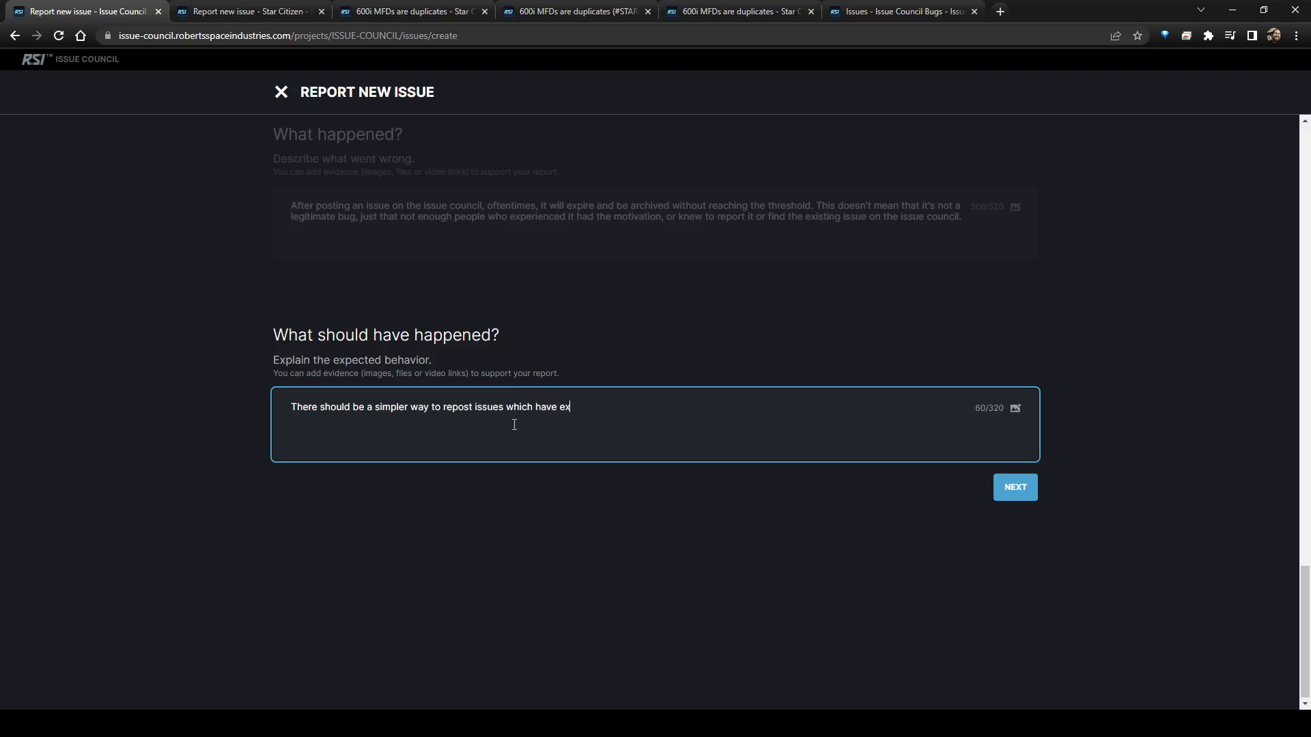
pyautogui.write('pired, potentioat')
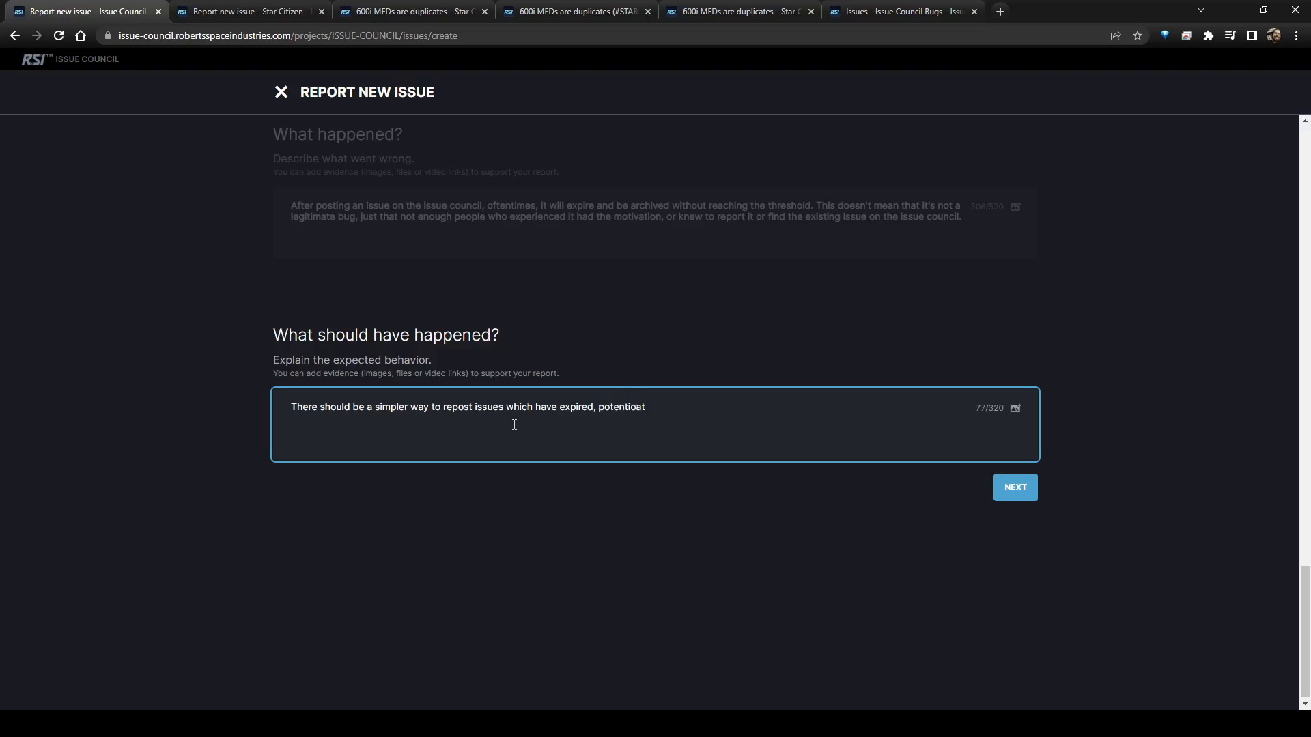
# - Add carrying over the original issue's confirmations and linking back to the old version
pyautogui.press('Backspace')
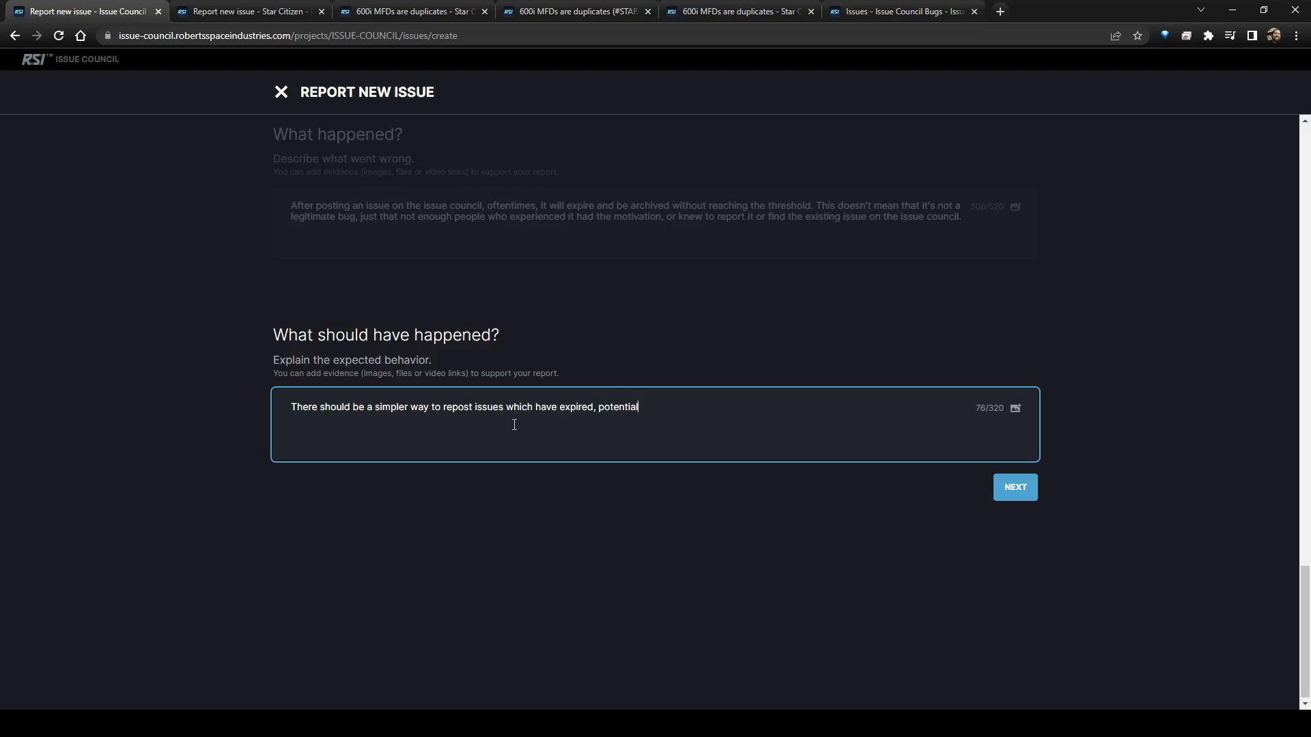
pyautogui.write('lly ca')
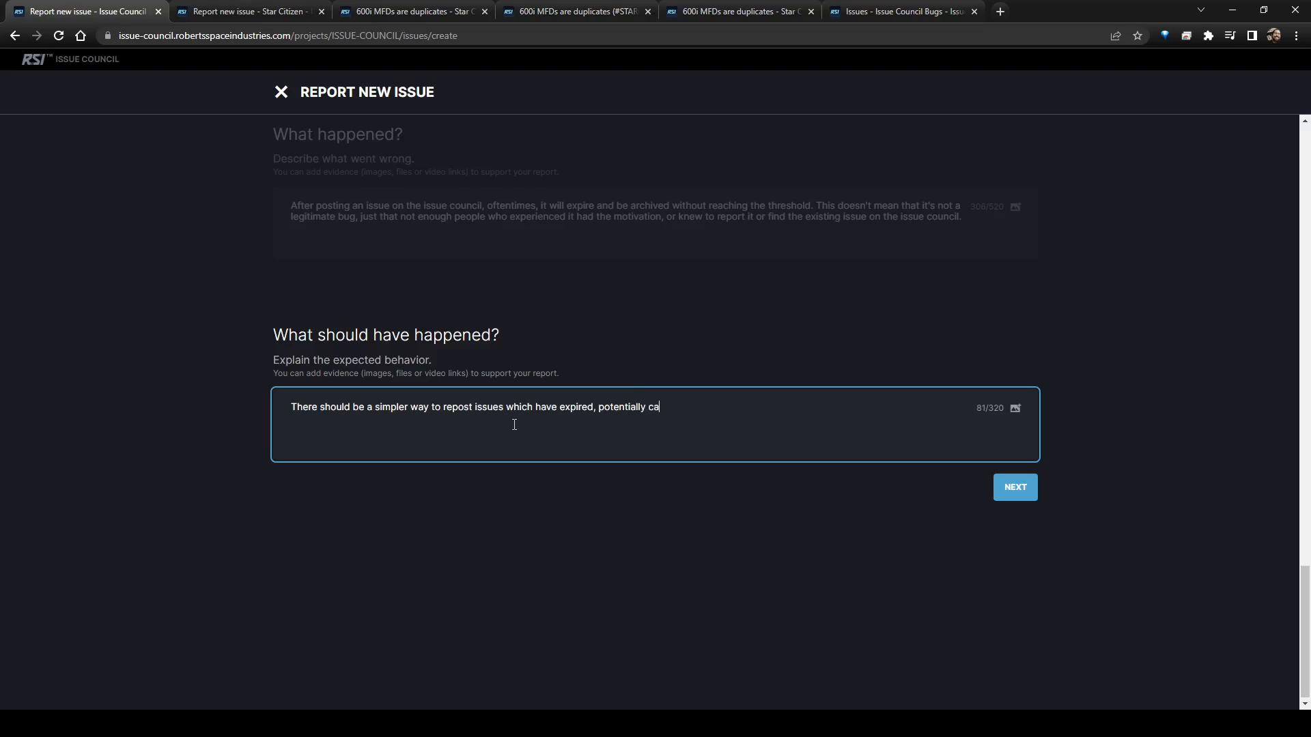
pyautogui.write('a')
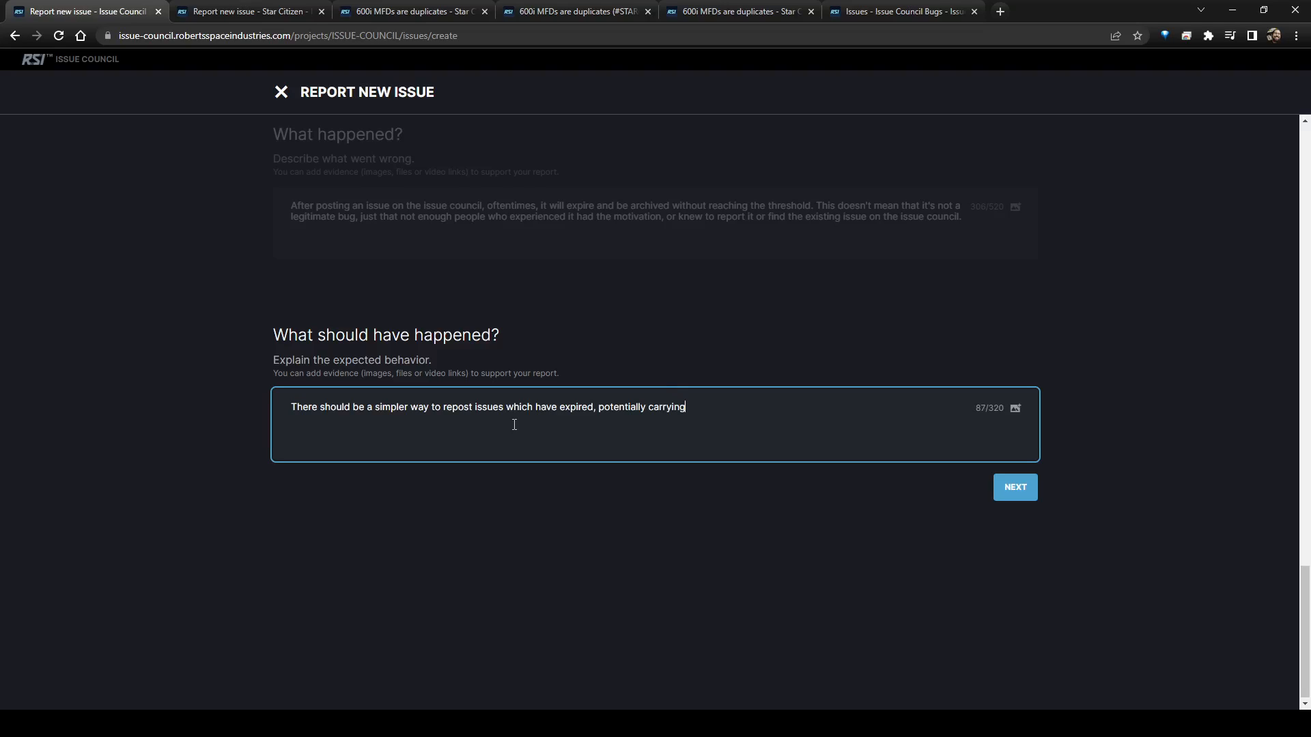
pyautogui.write('over the')
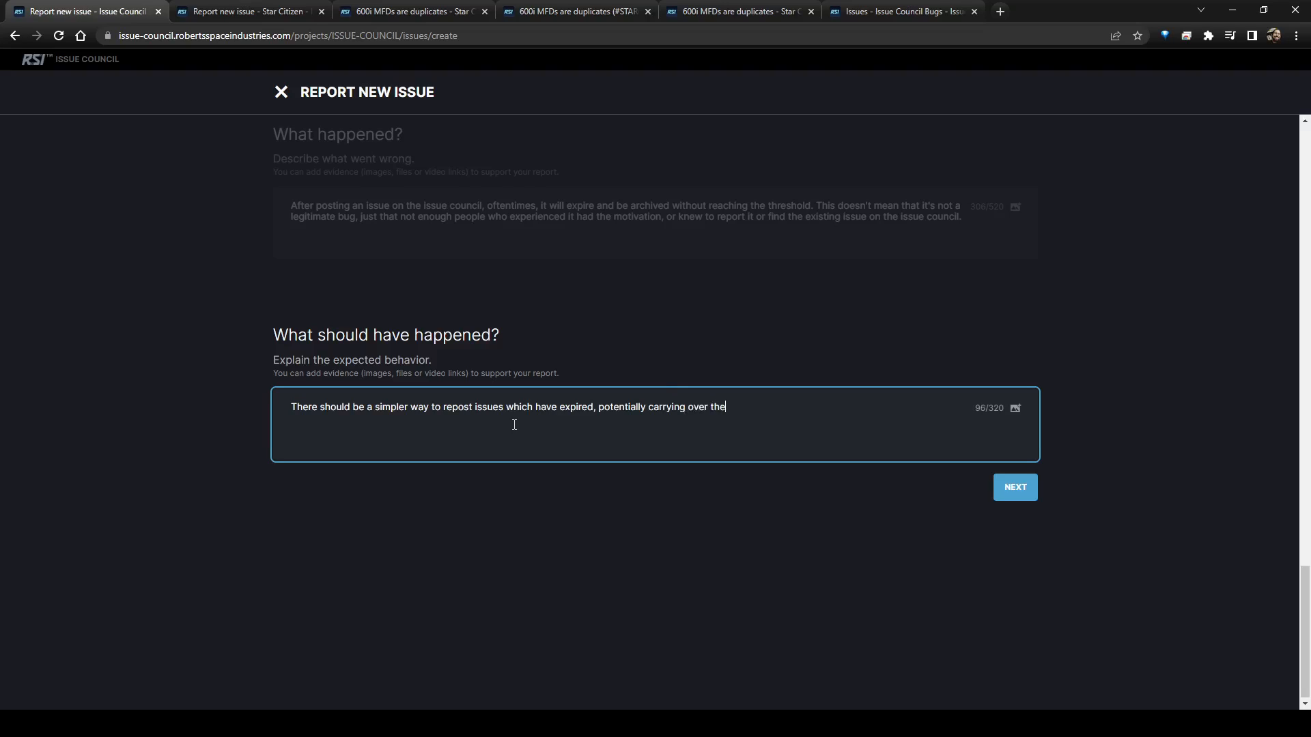
pyautogui.write('conf')
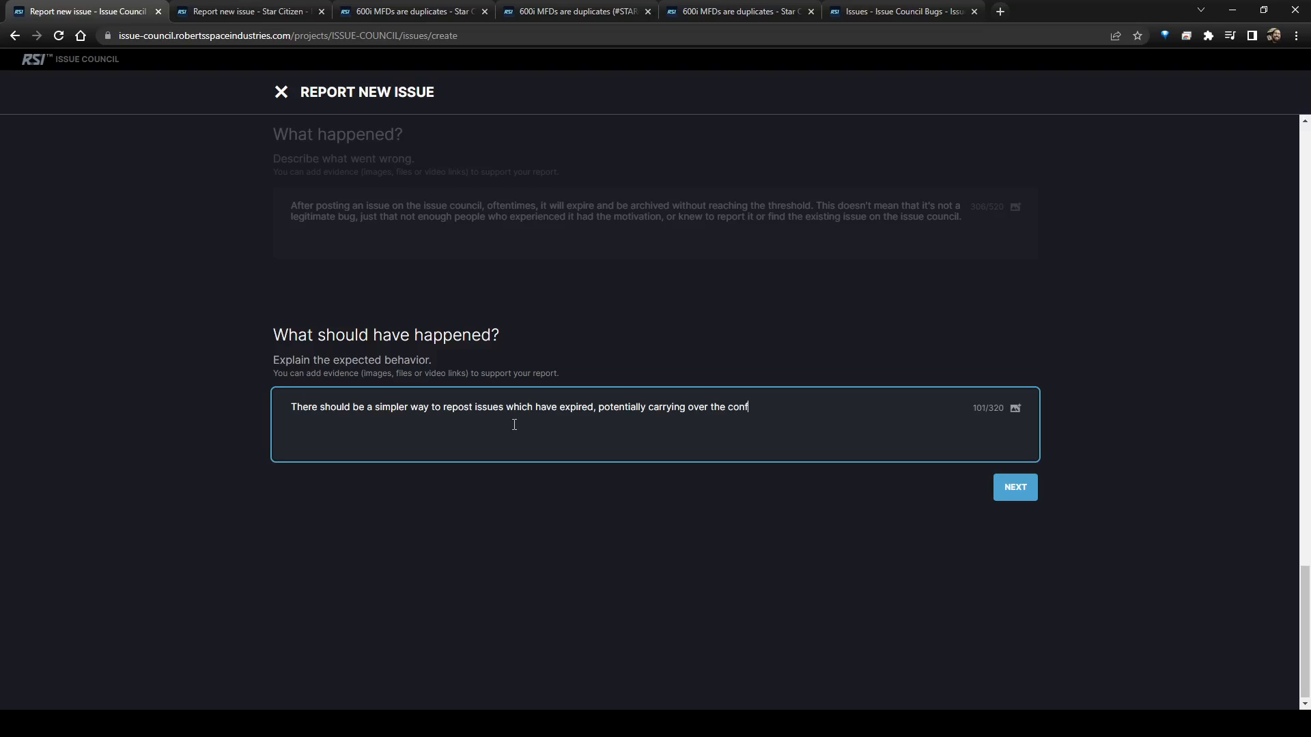
pyautogui.write('irmations frrom')
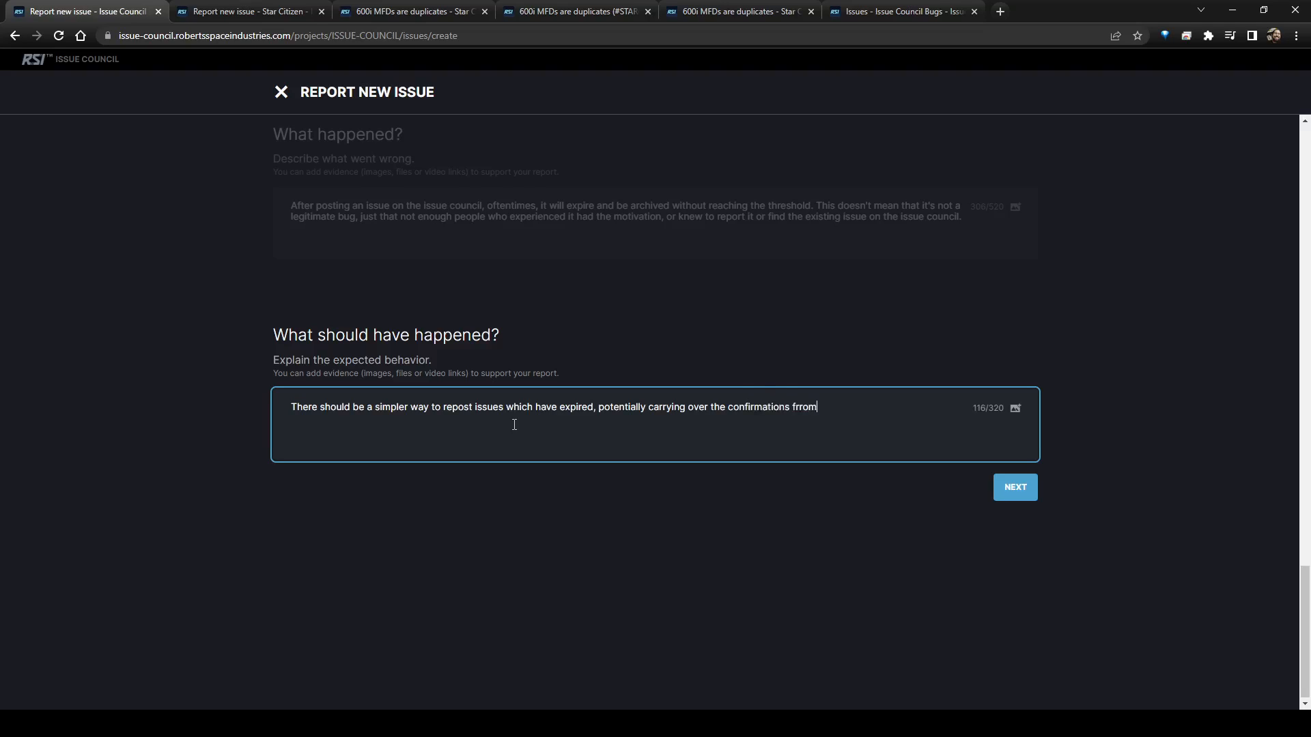
pyautogui.press('Backspace')
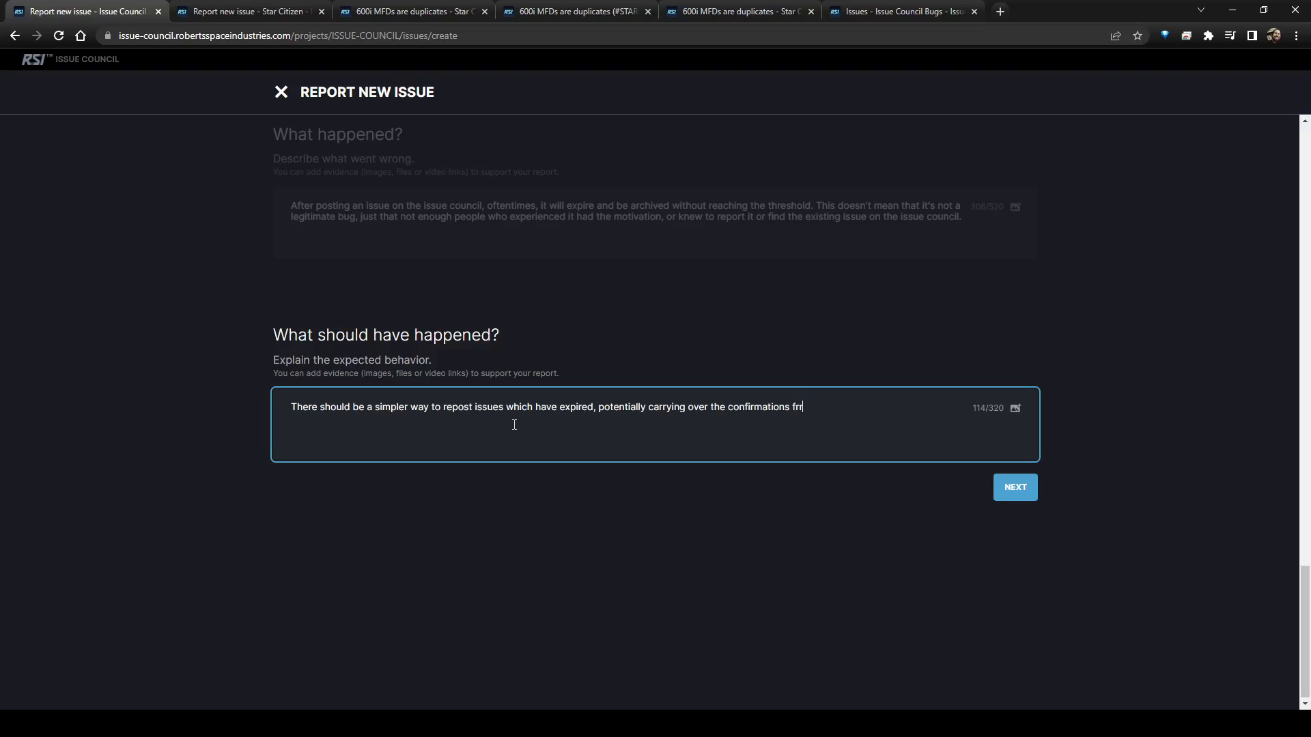
pyautogui.write('om the origi')
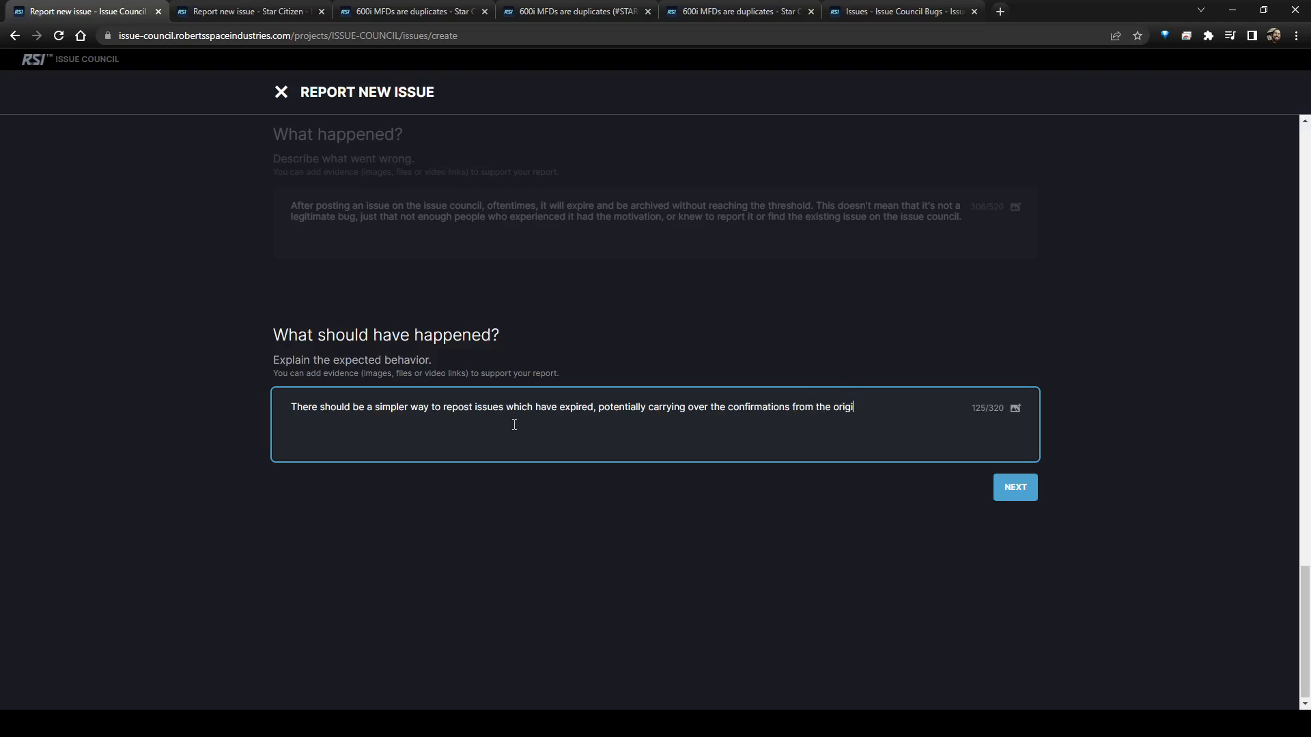
pyautogui.write('nal issue, but definitely linking')
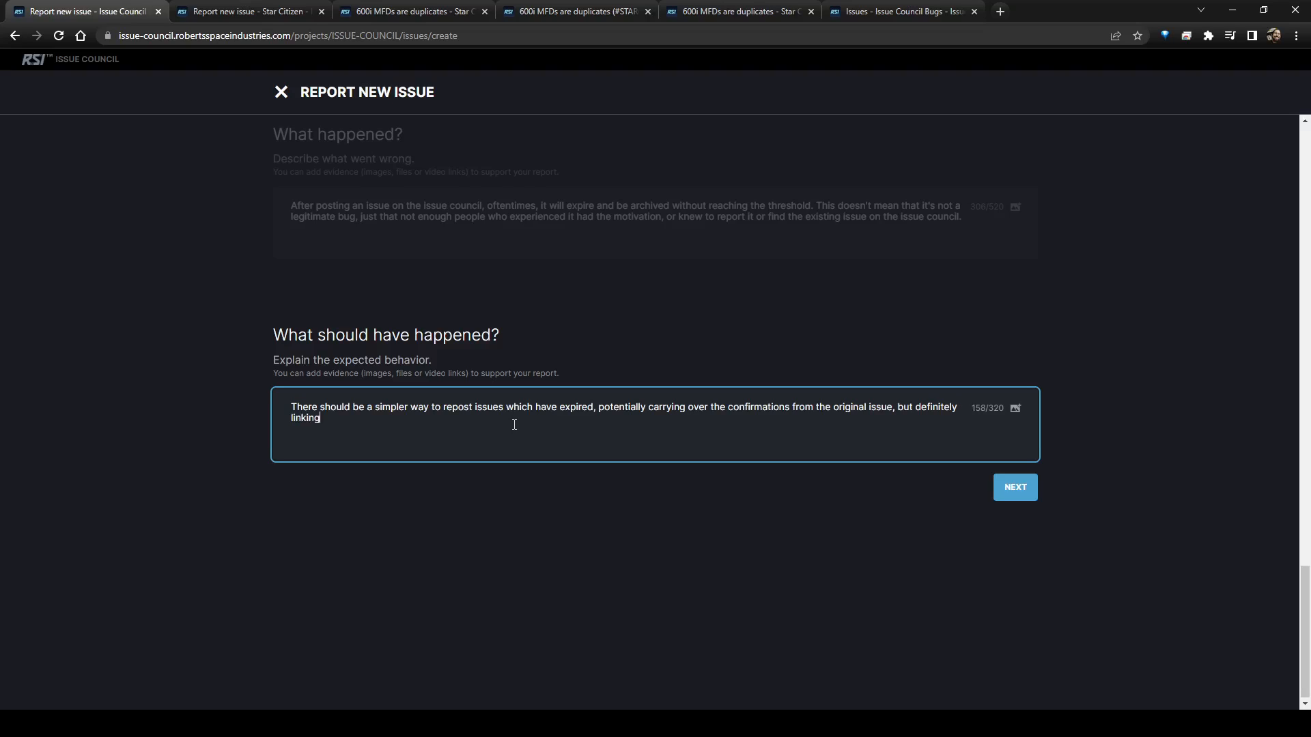
pyautogui.write('back to the o')
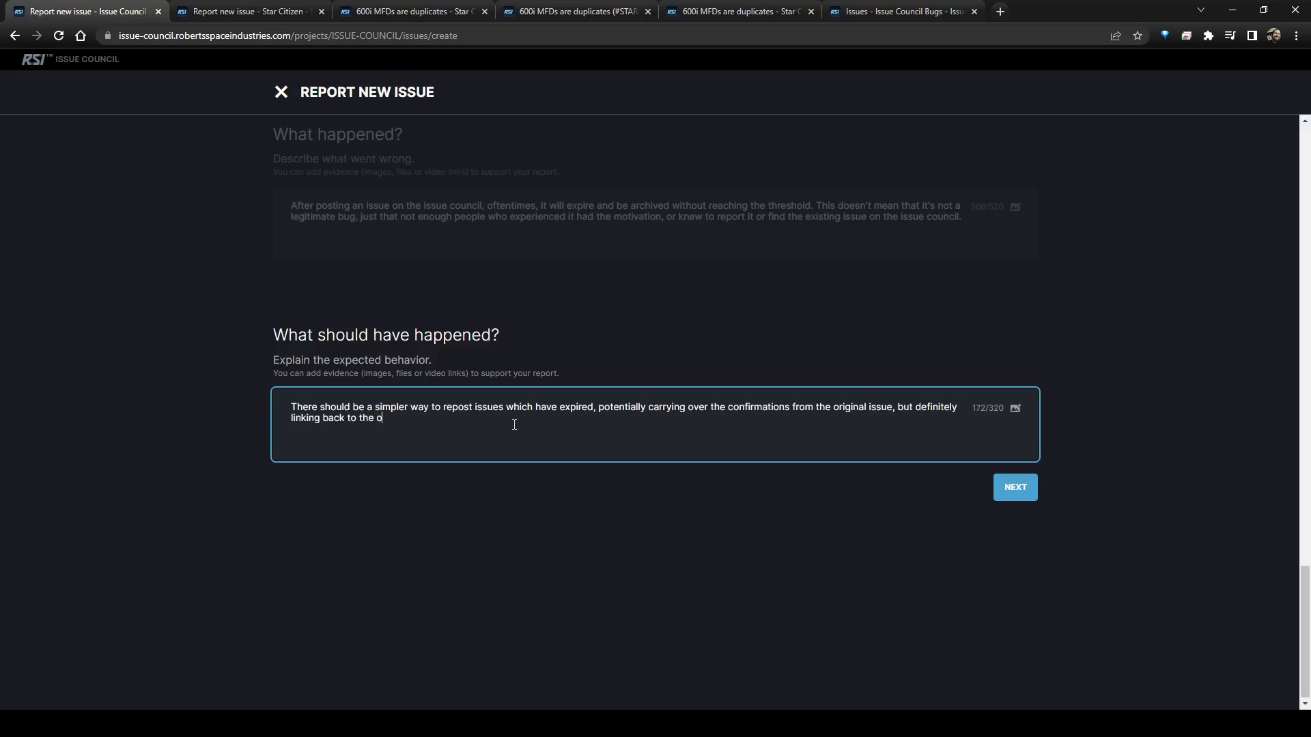
pyautogui.write('ld versio')
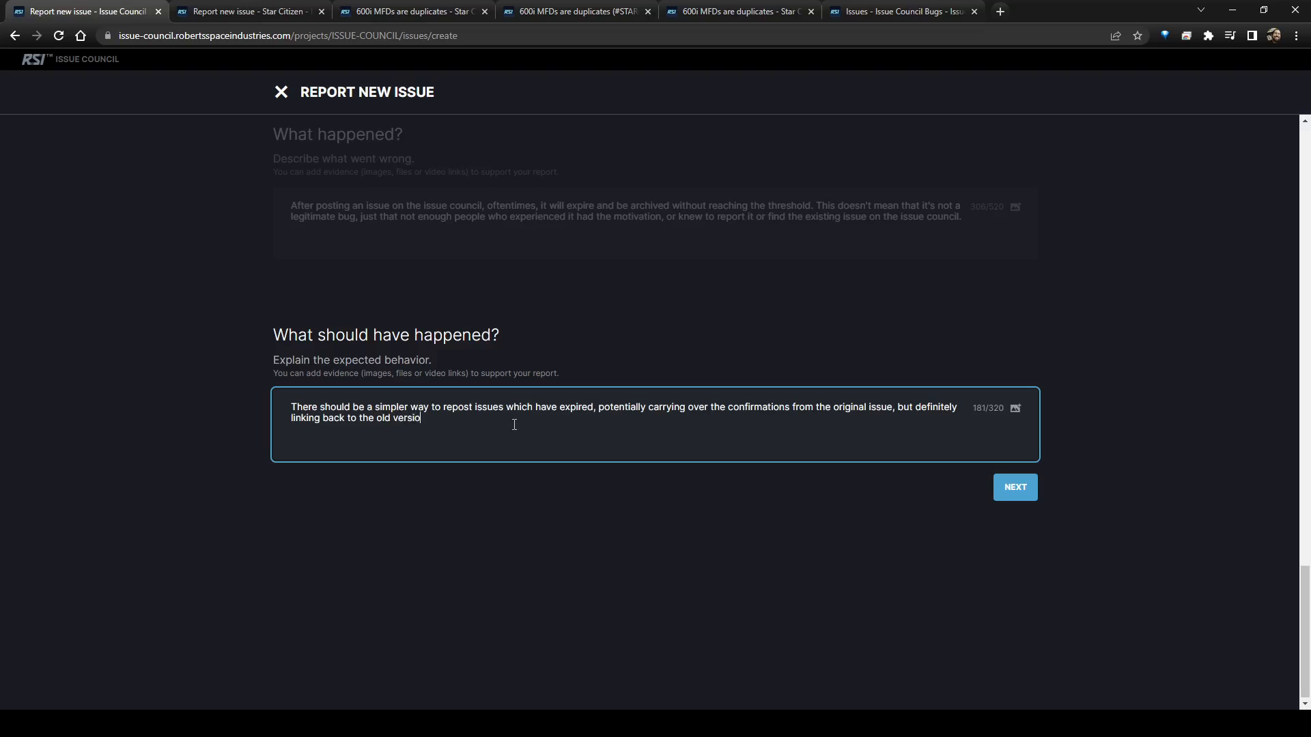
pyautogui.write('n.')
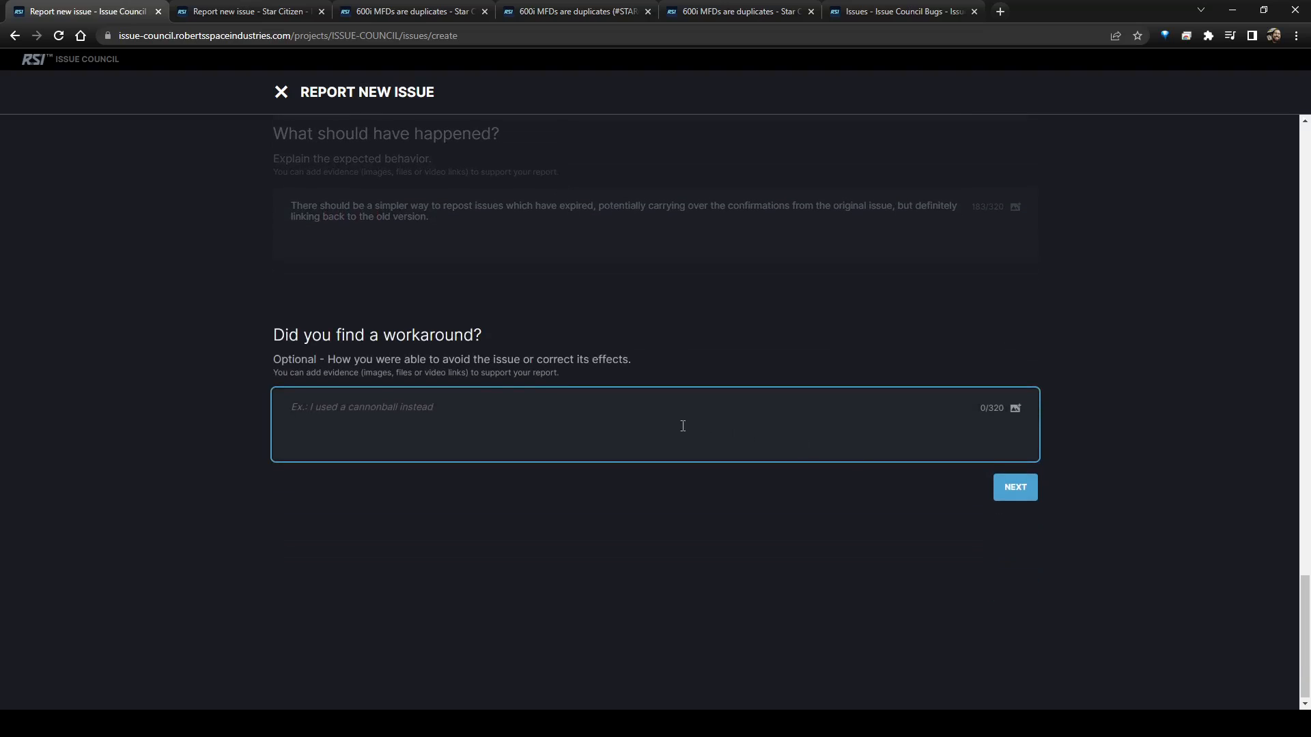
pyautogui.moveTo(648, 424)
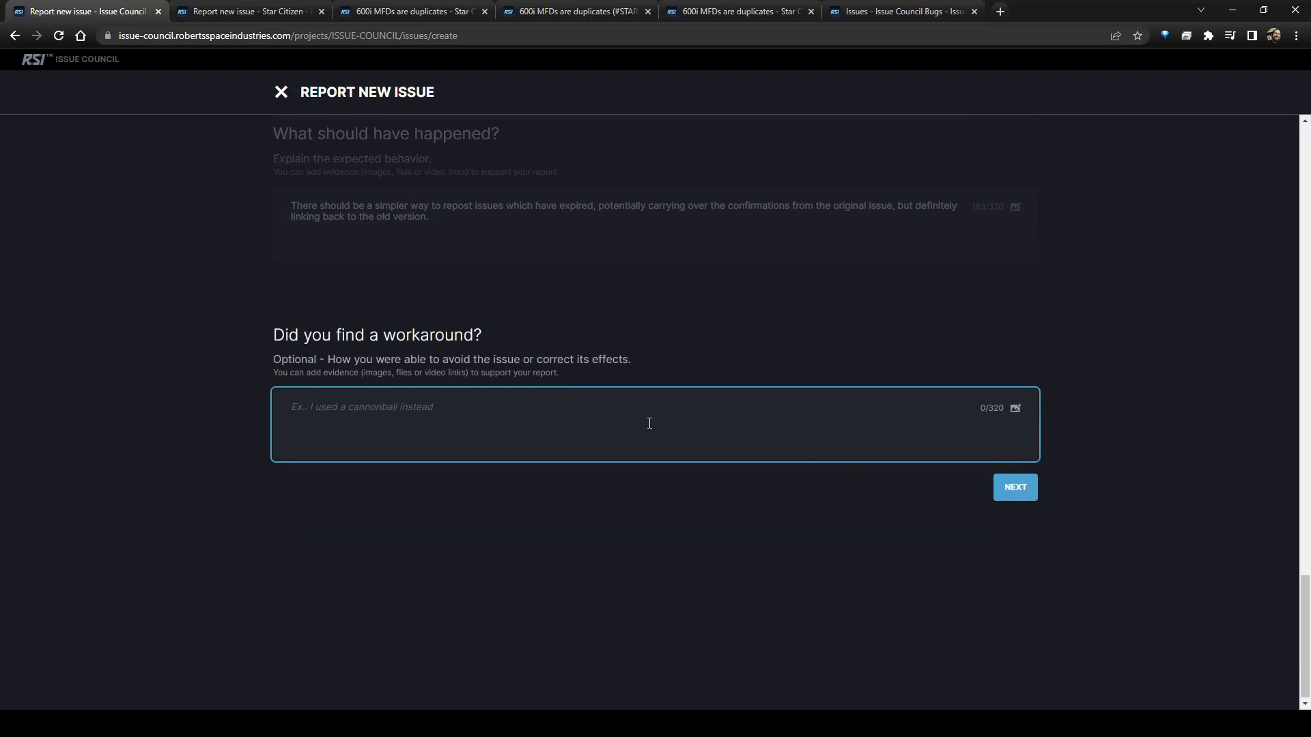
# - Enter 'Copy, paste, and use screenshots' as the workaround
pyautogui.write('Copy, paste, adn')
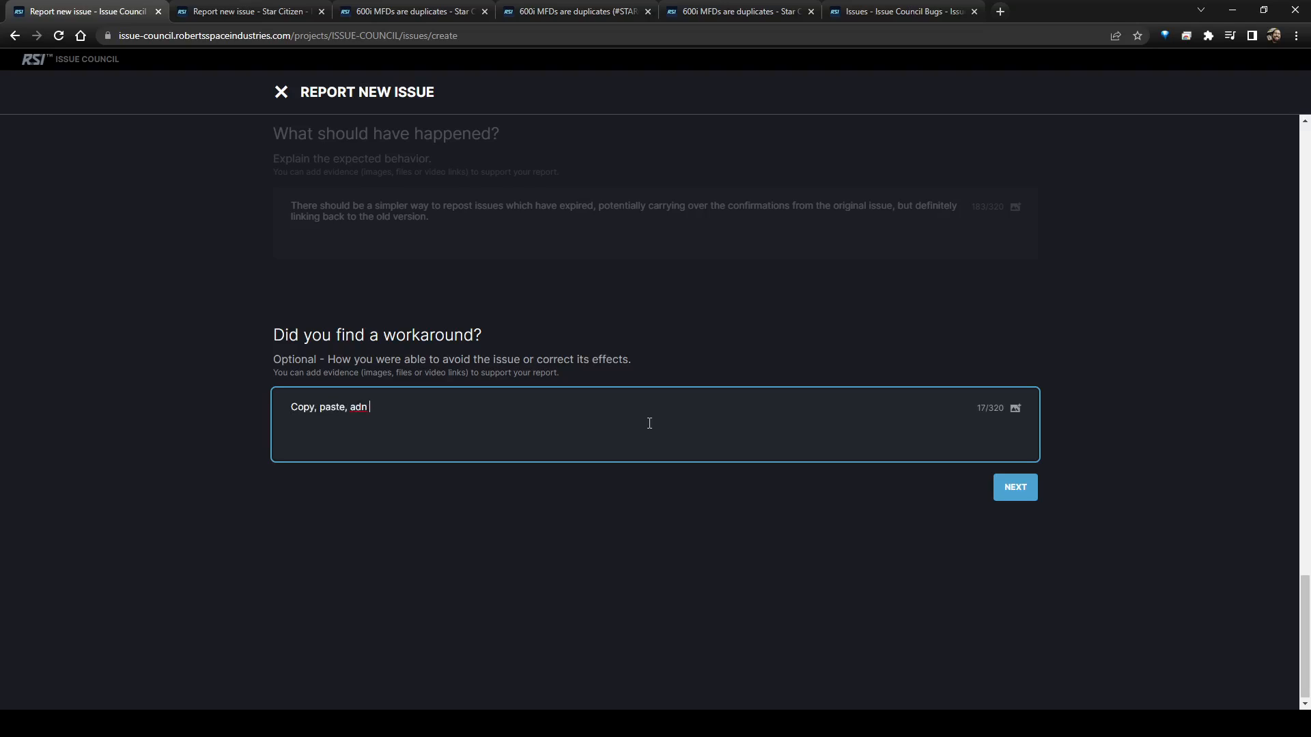
pyautogui.press('Backspace')
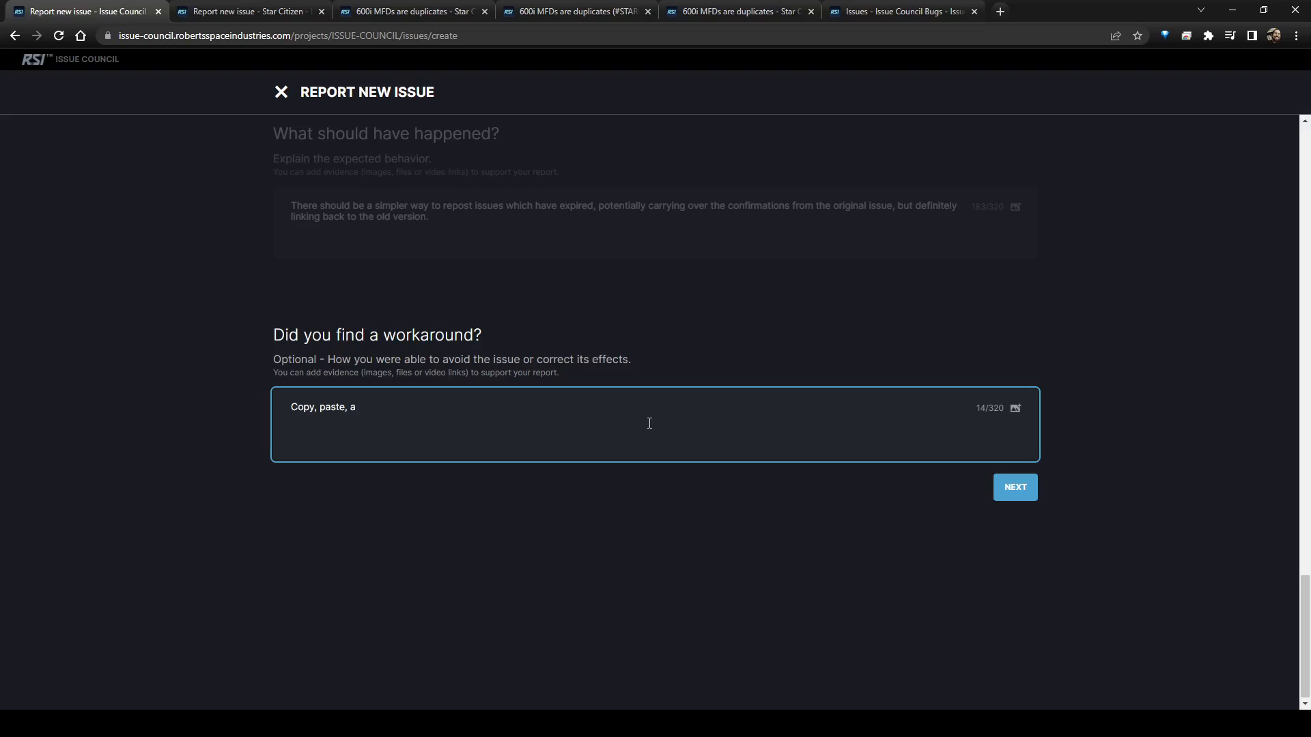
pyautogui.write('nd use s')
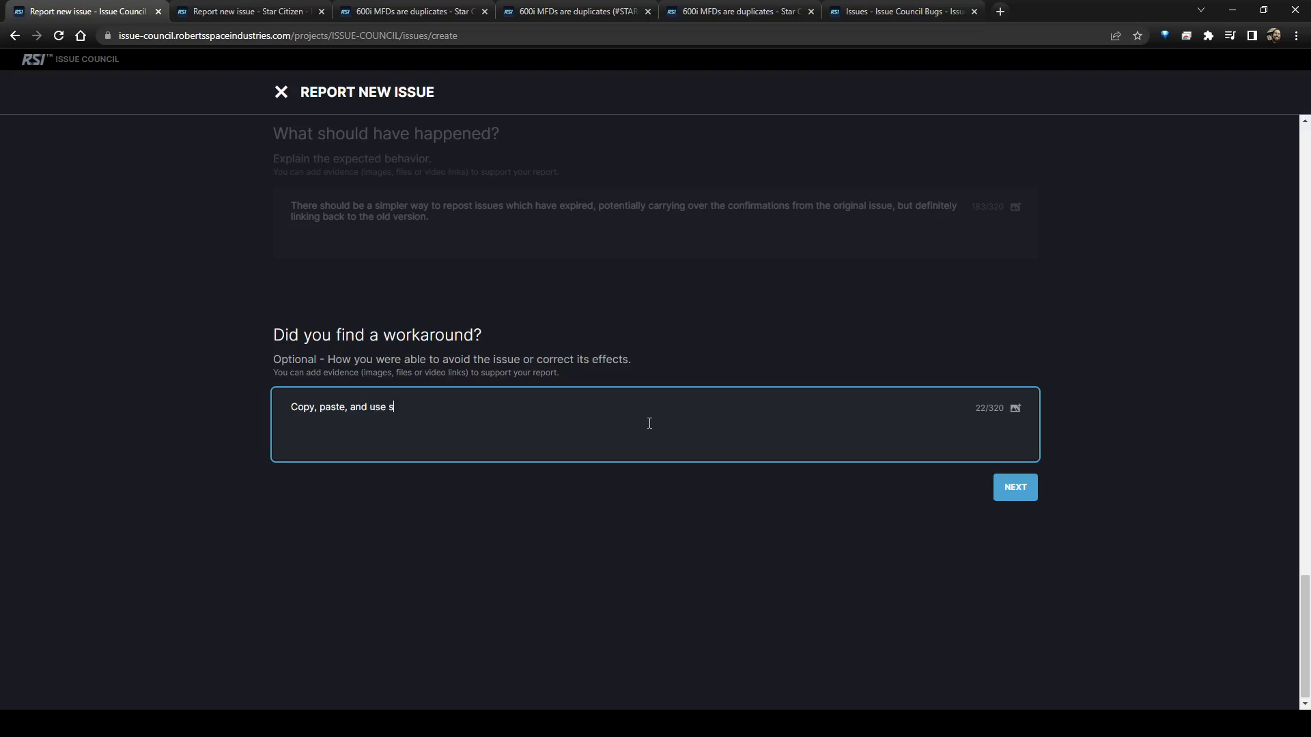
pyautogui.write('creenshots')
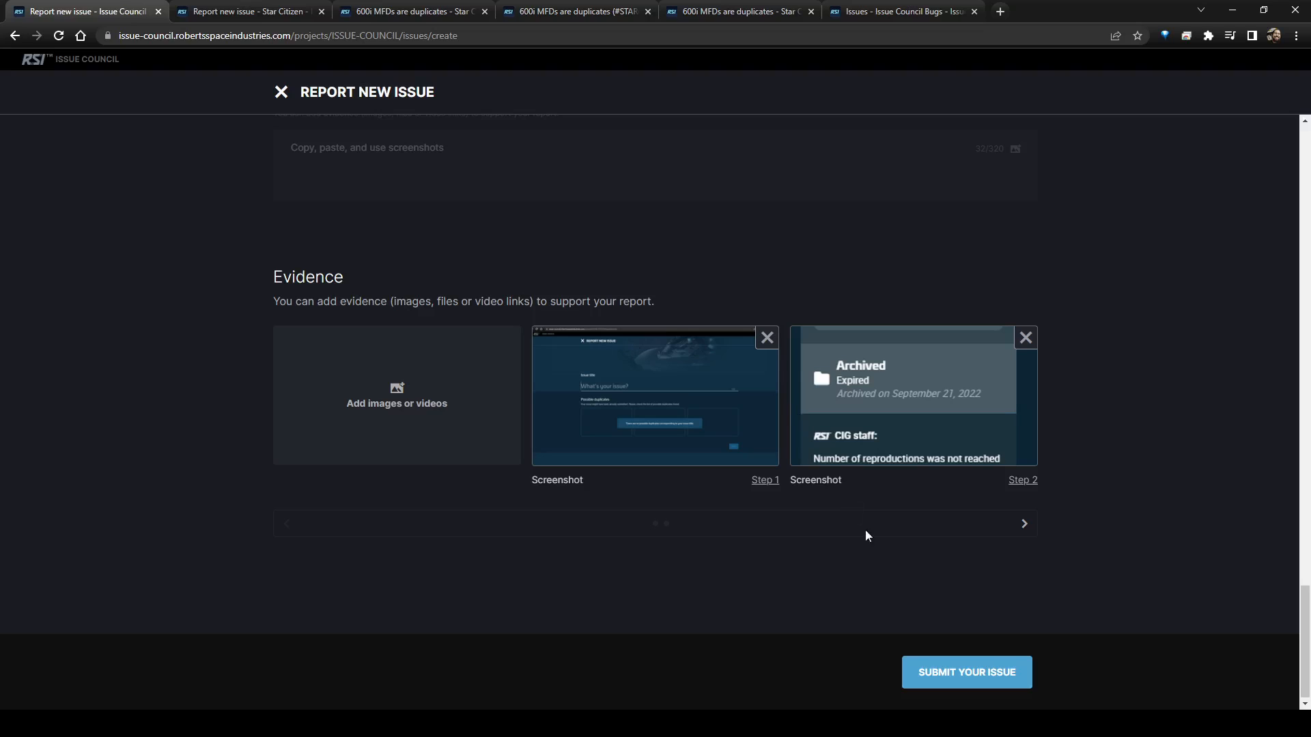
# - Preview and close the Step 1 screenshot, then submit the report as IC-5605
pyautogui.click(655, 395)
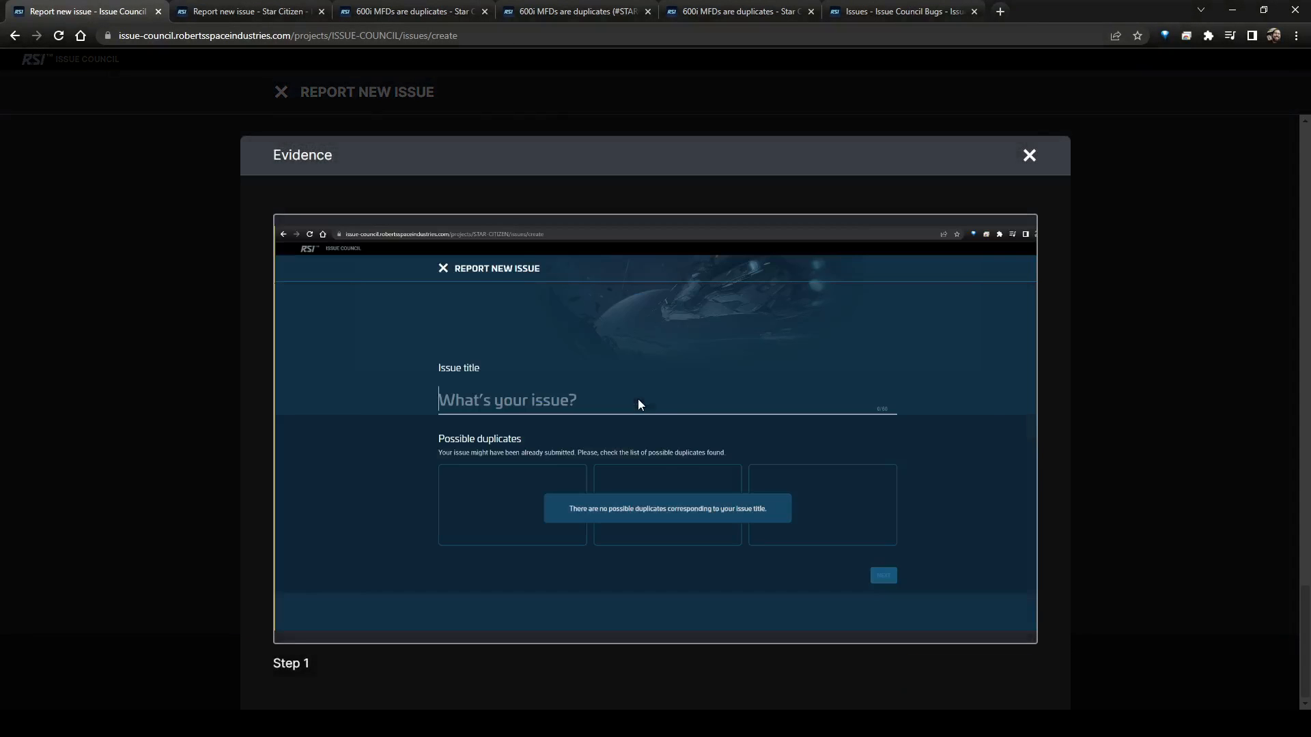
pyautogui.moveTo(794, 434)
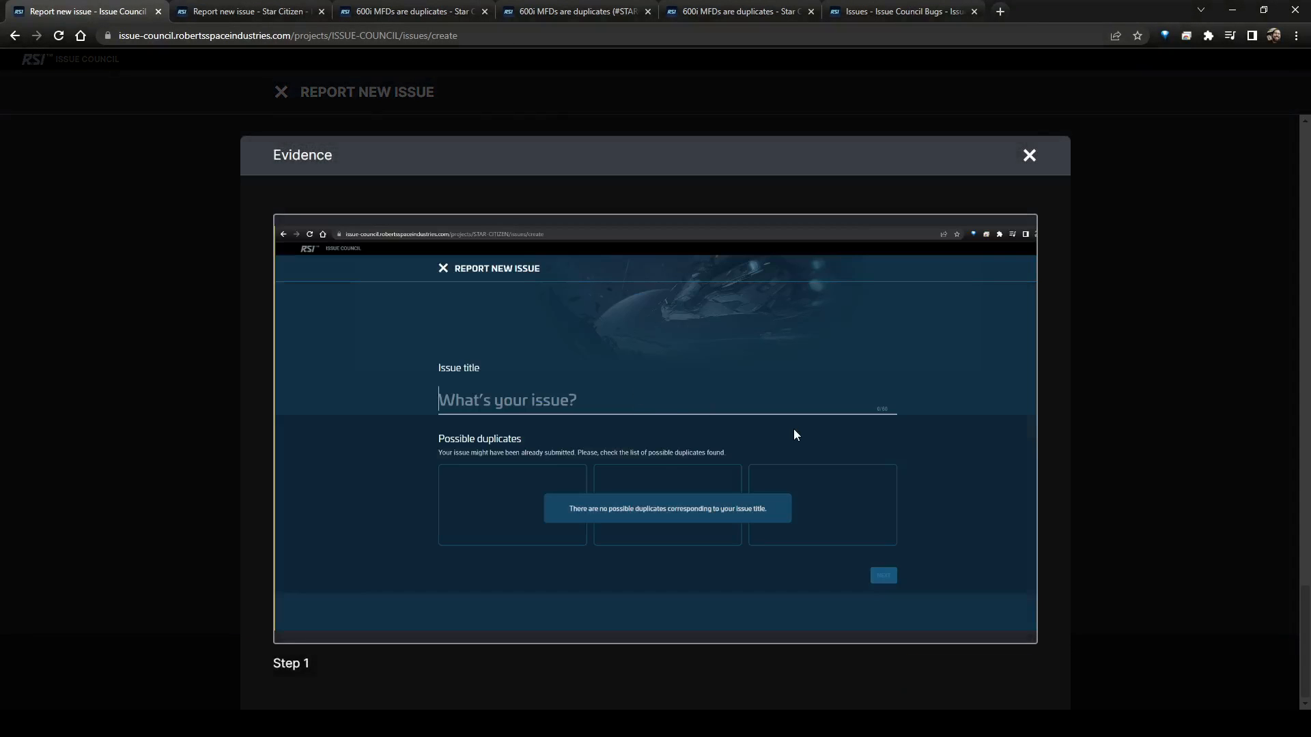
pyautogui.moveTo(913, 442)
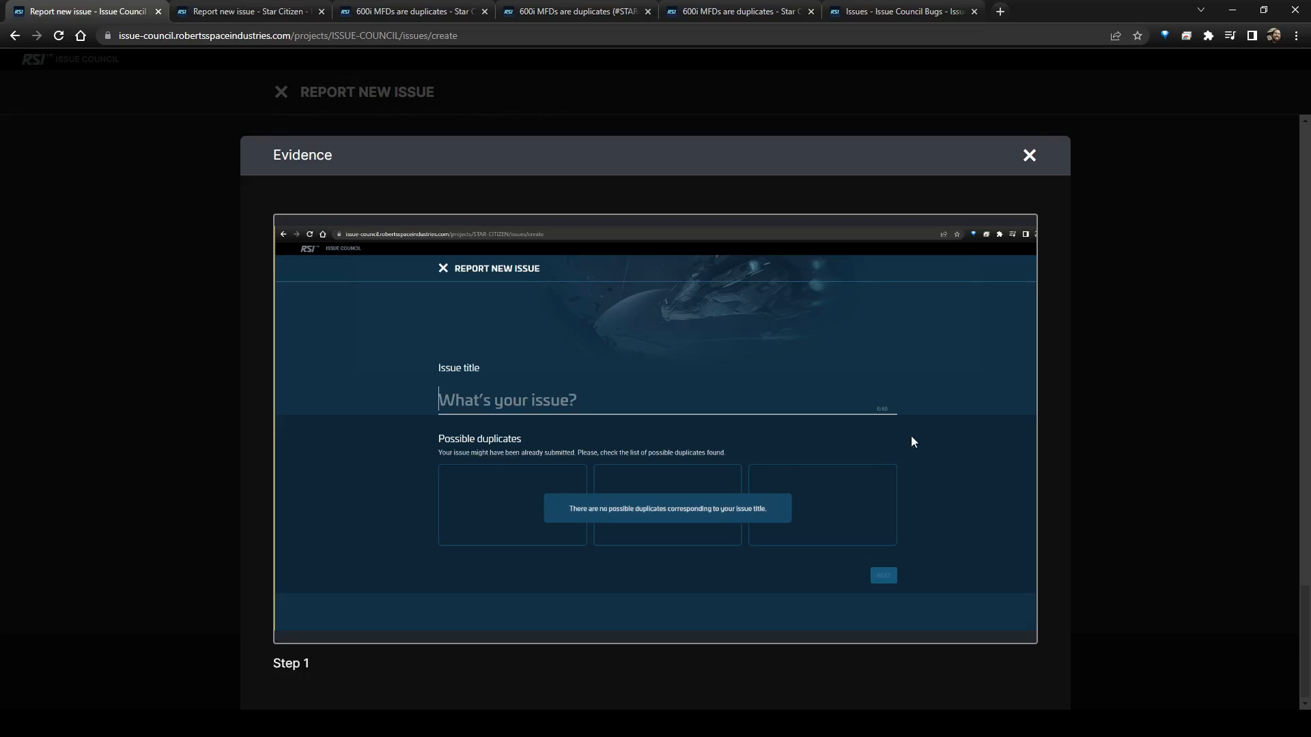
pyautogui.click(882, 575)
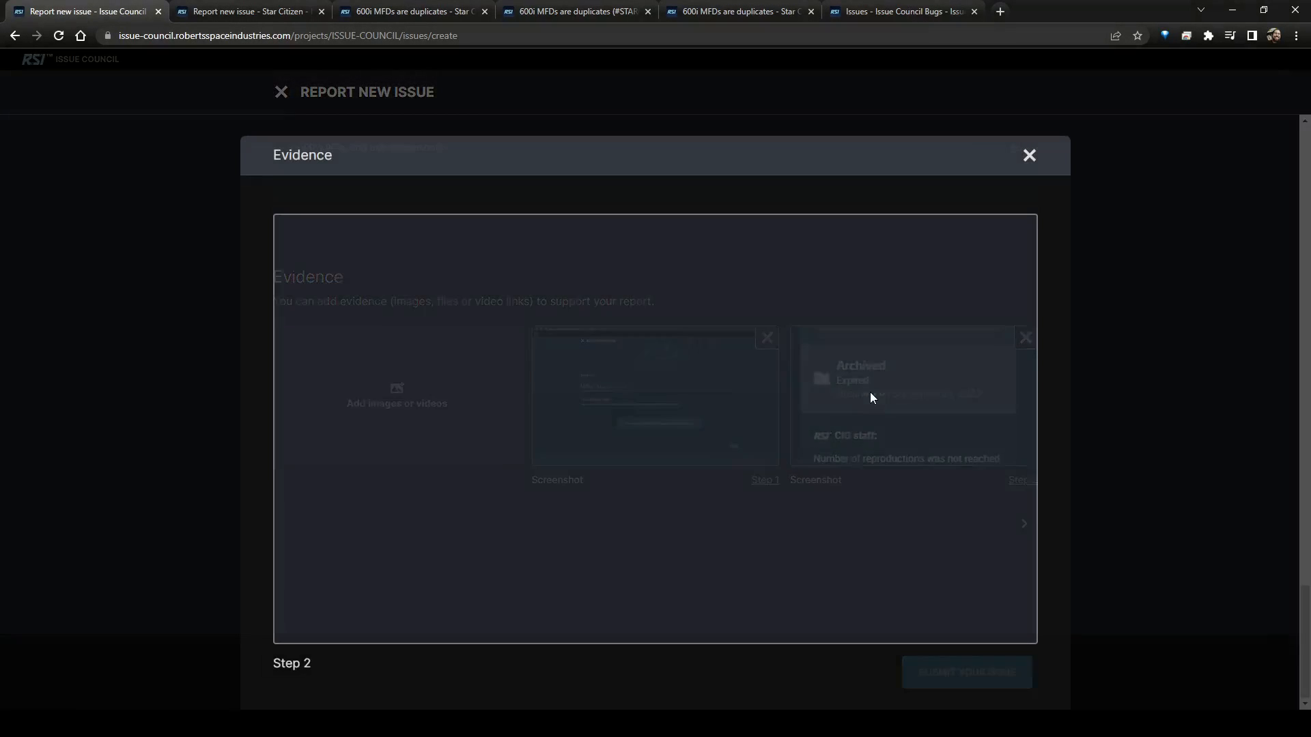
pyautogui.click(1029, 156)
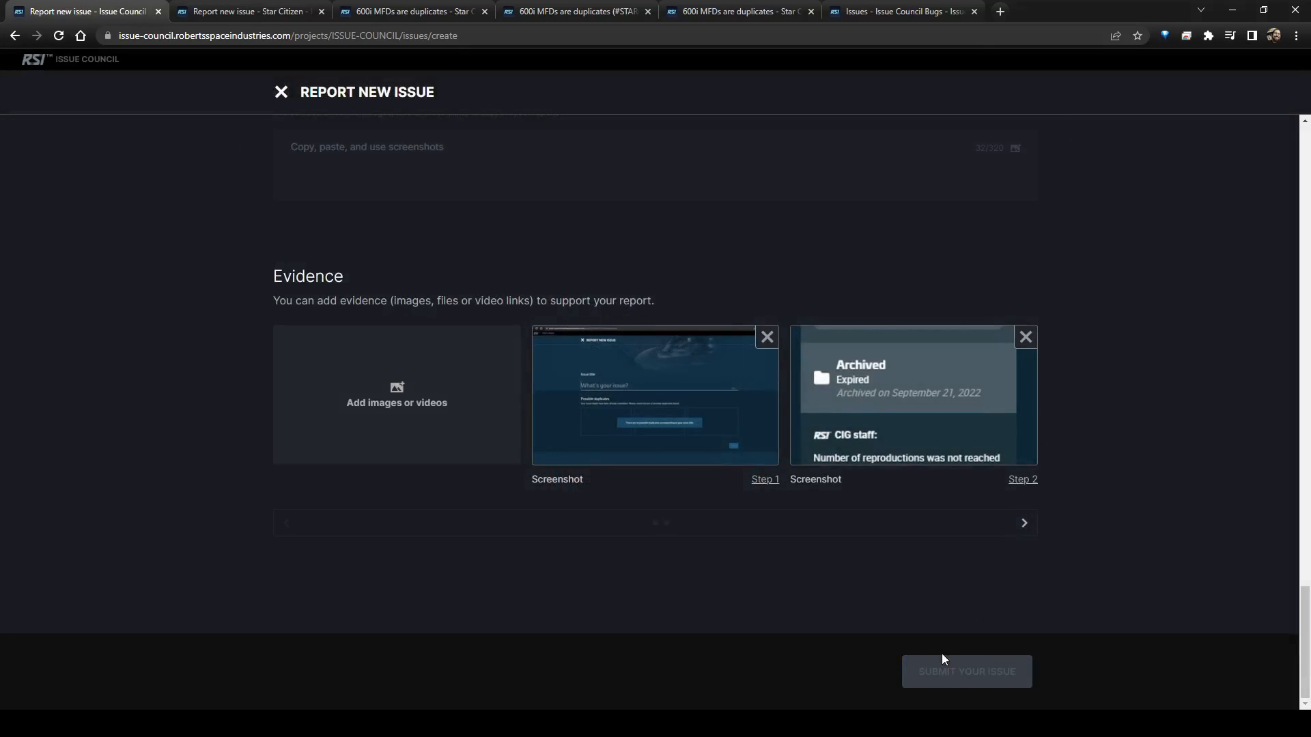
pyautogui.click(965, 671)
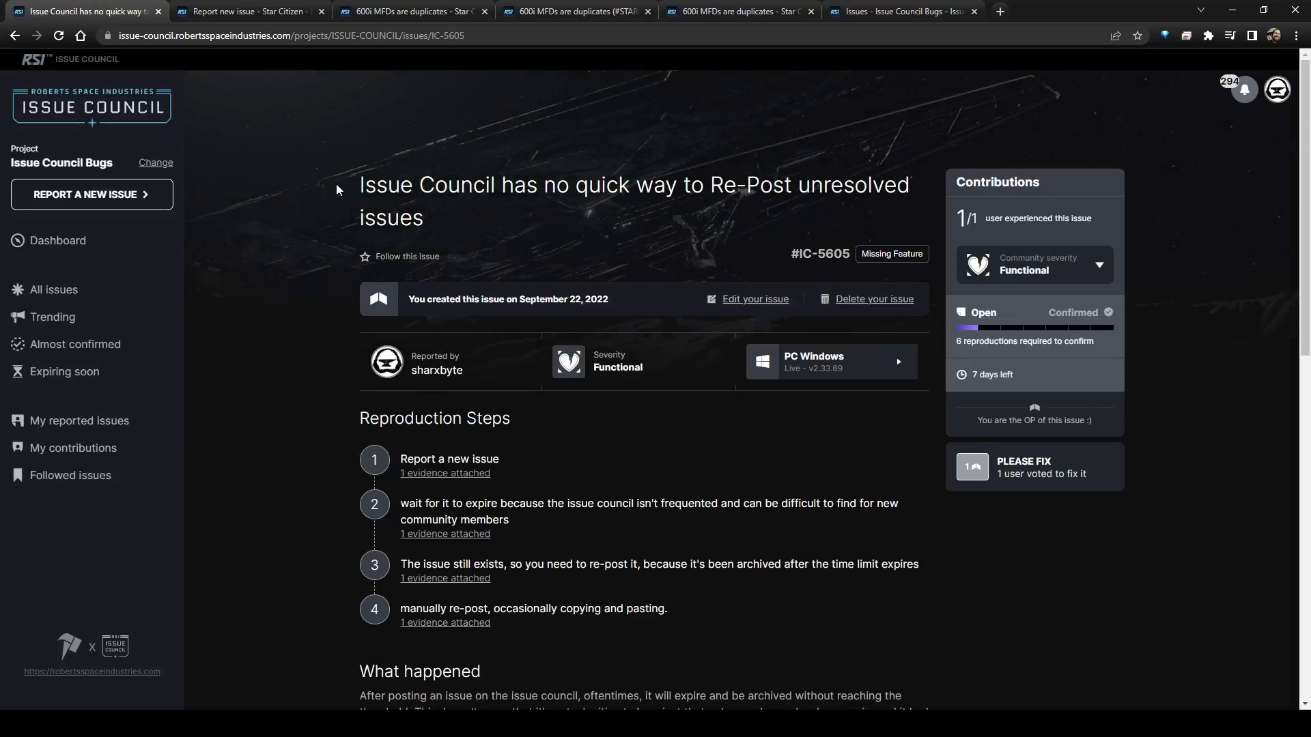
pyautogui.moveTo(212, 152)
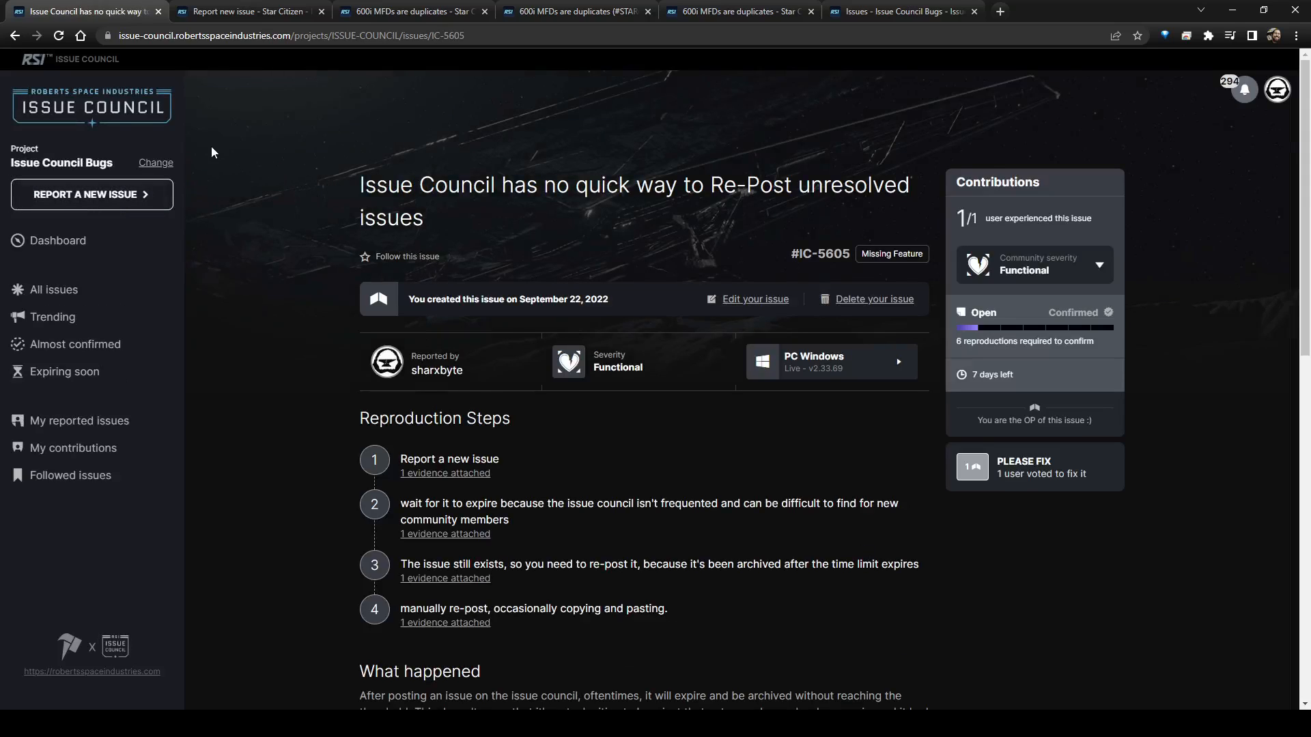
pyautogui.scroll(-3)
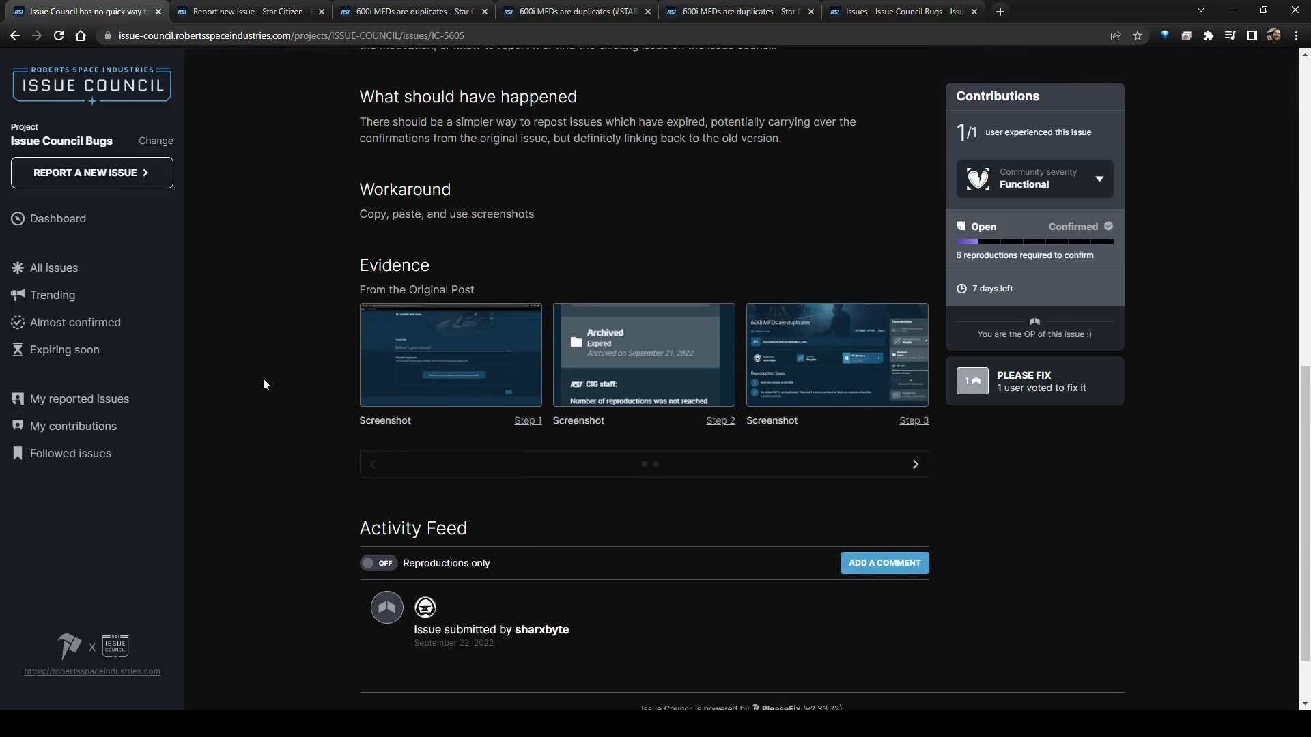
pyautogui.scroll(3)
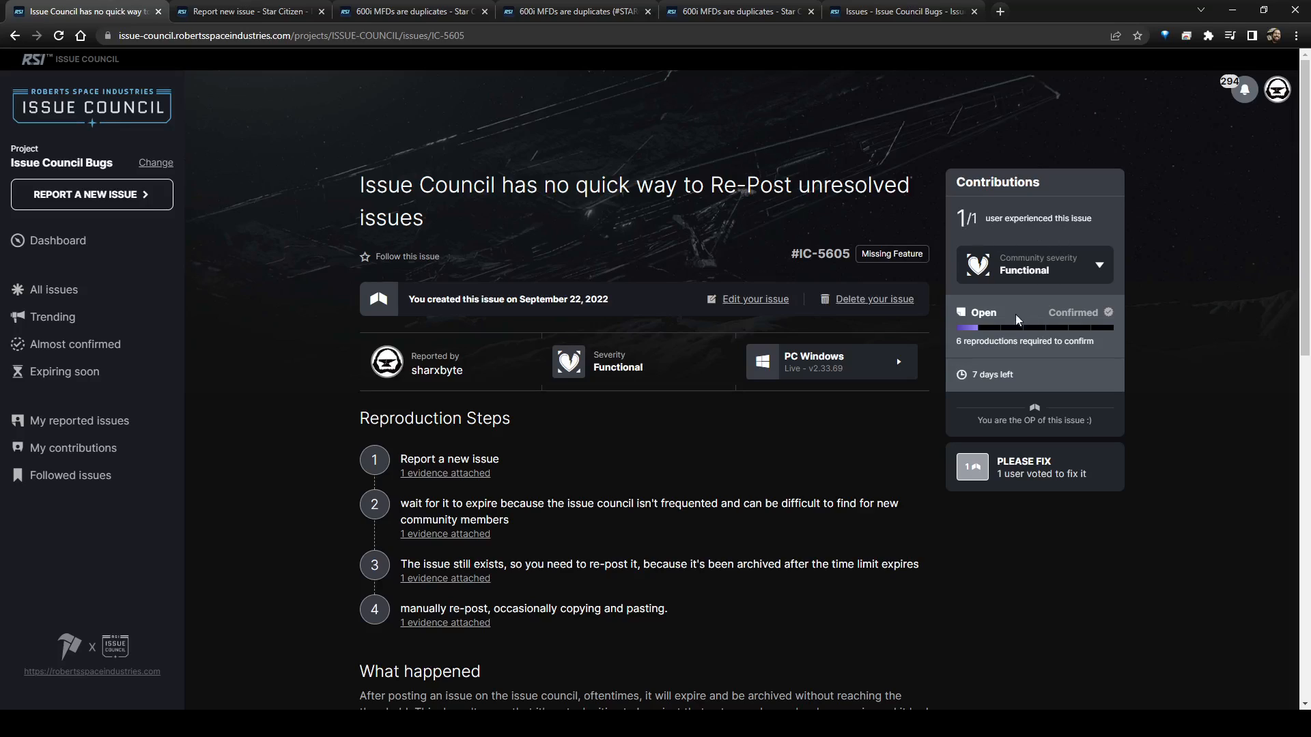
pyautogui.moveTo(1005, 339)
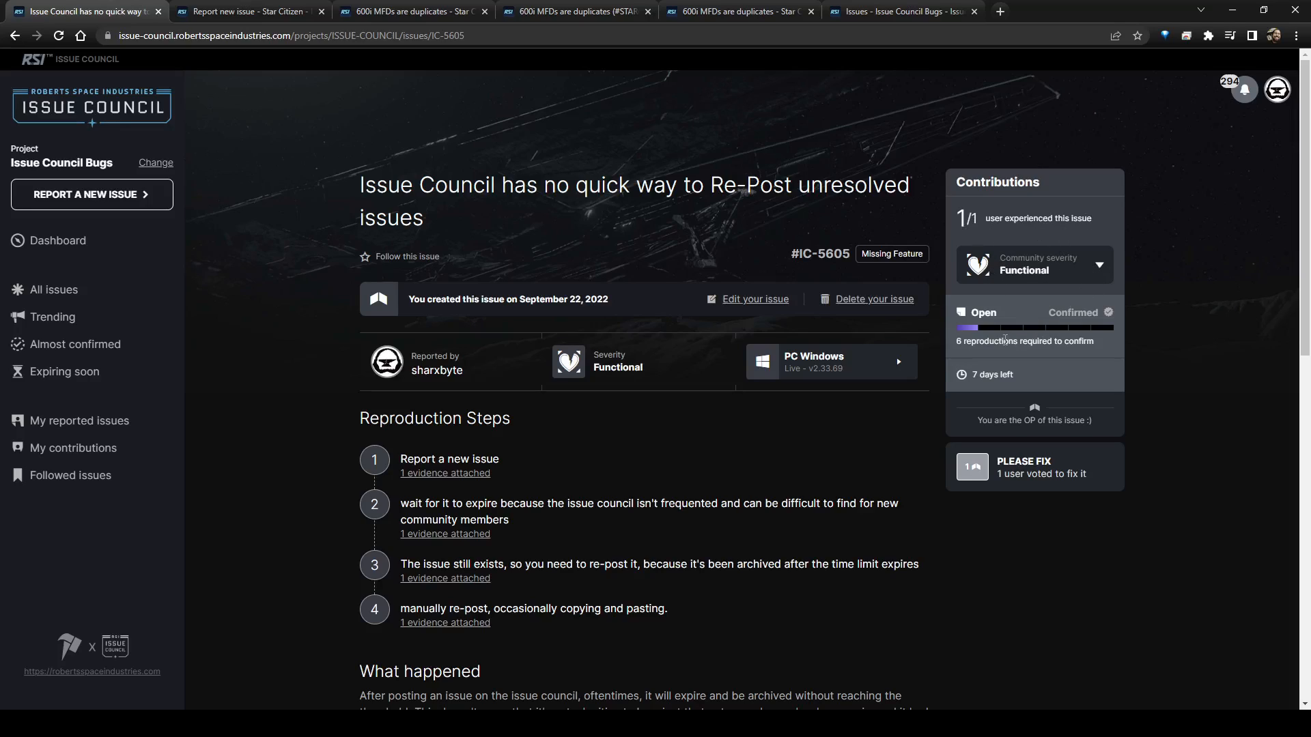
pyautogui.scroll(-3)
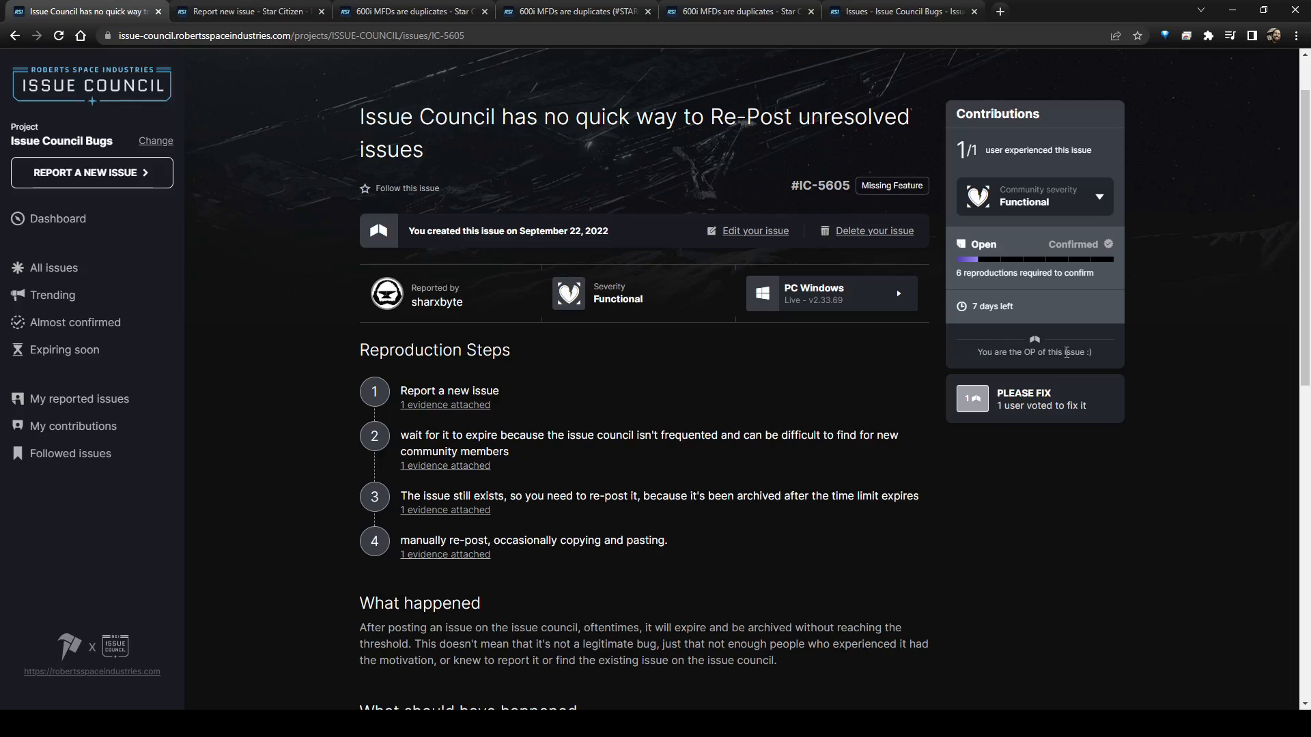
pyautogui.moveTo(1105, 382)
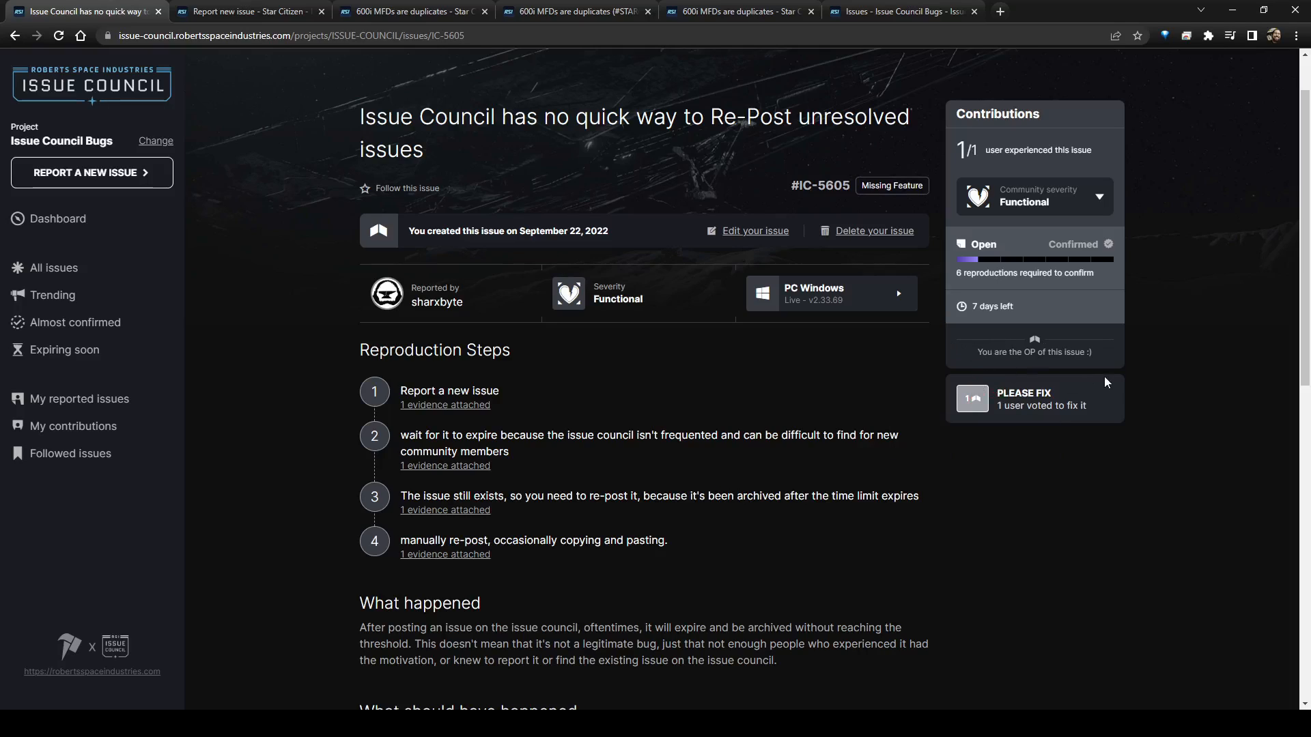
pyautogui.moveTo(585, 283)
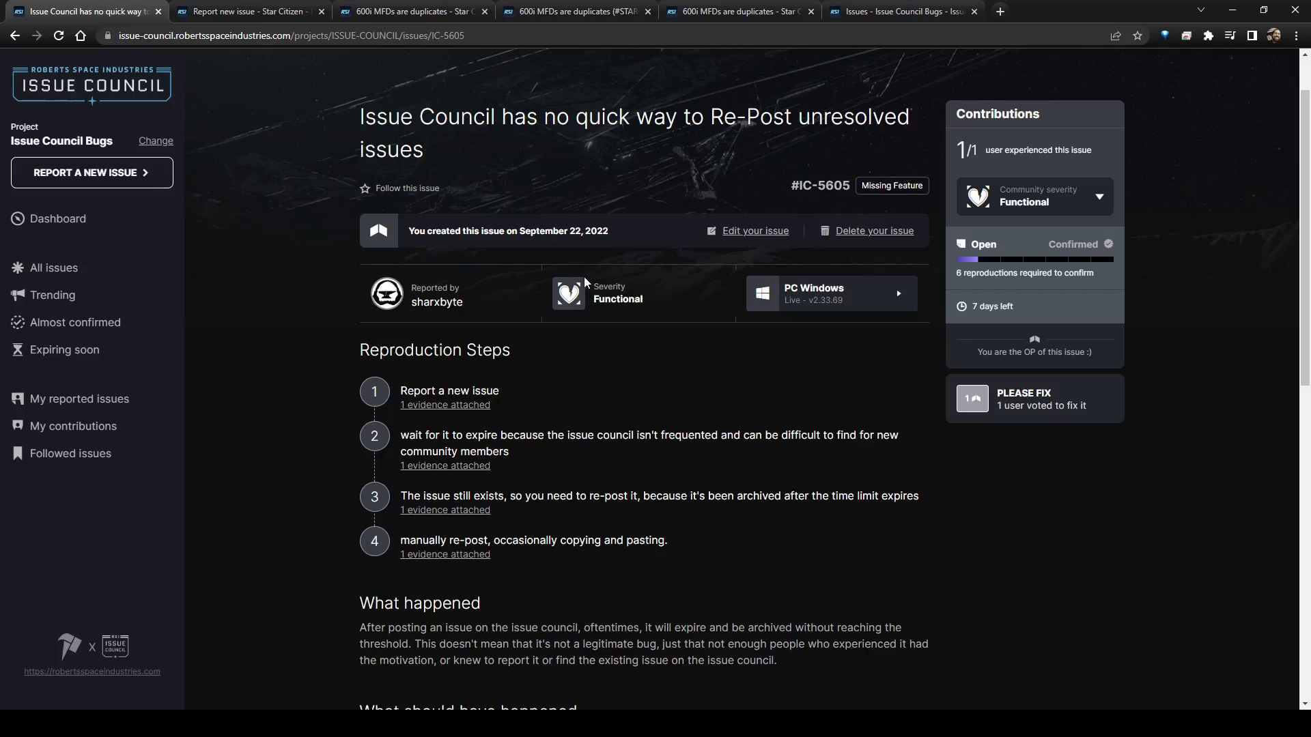
pyautogui.scroll(-3)
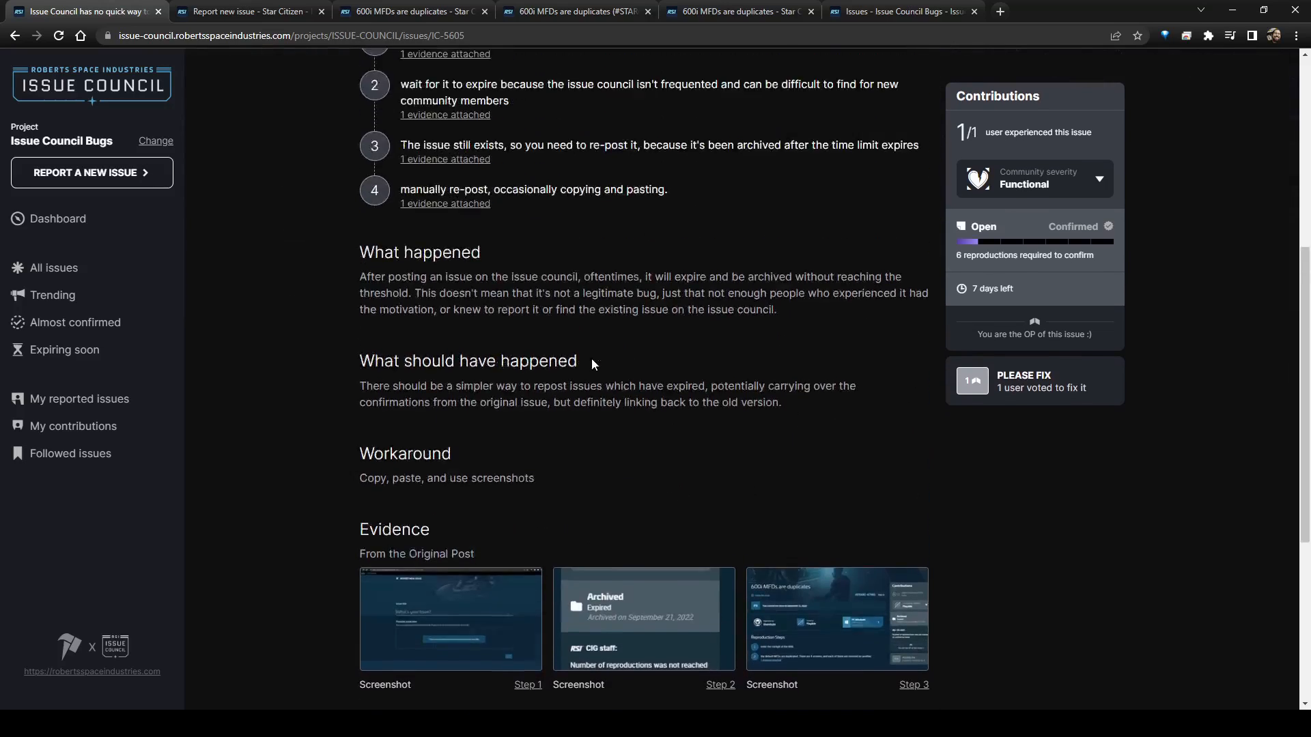
pyautogui.scroll(3)
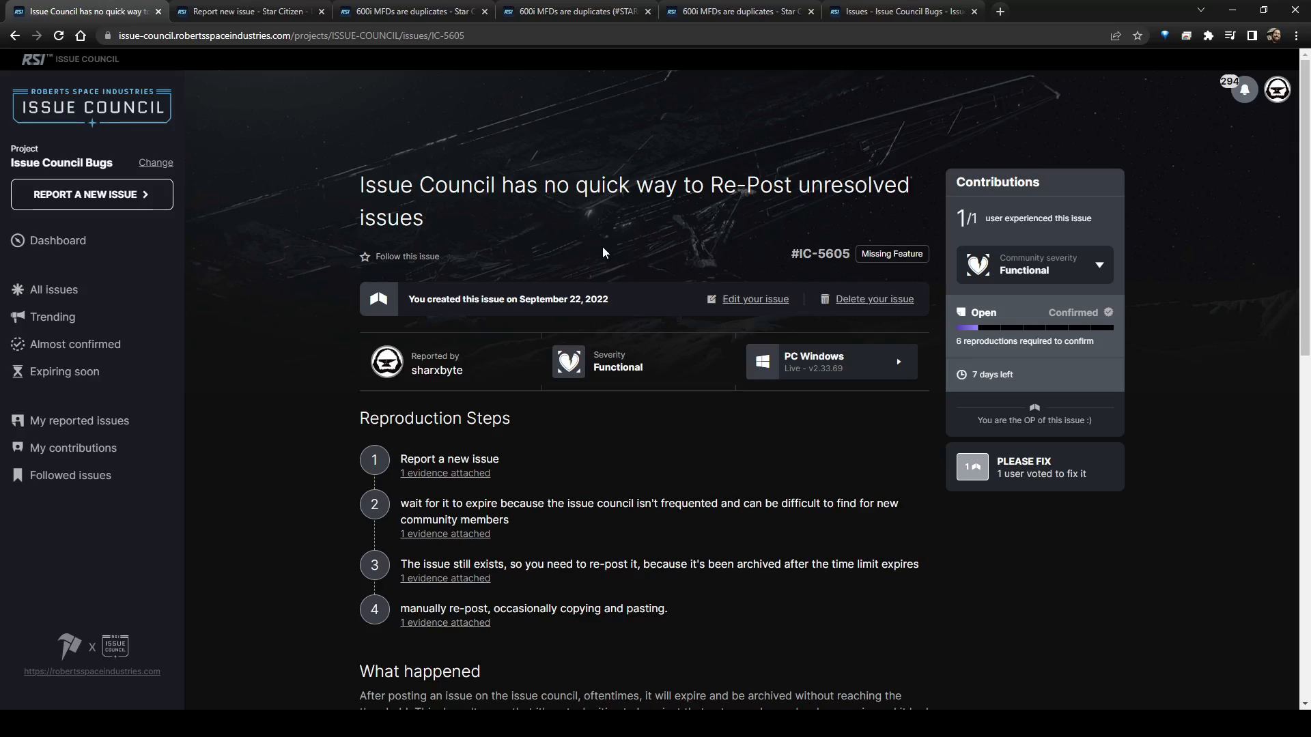
pyautogui.moveTo(597, 253)
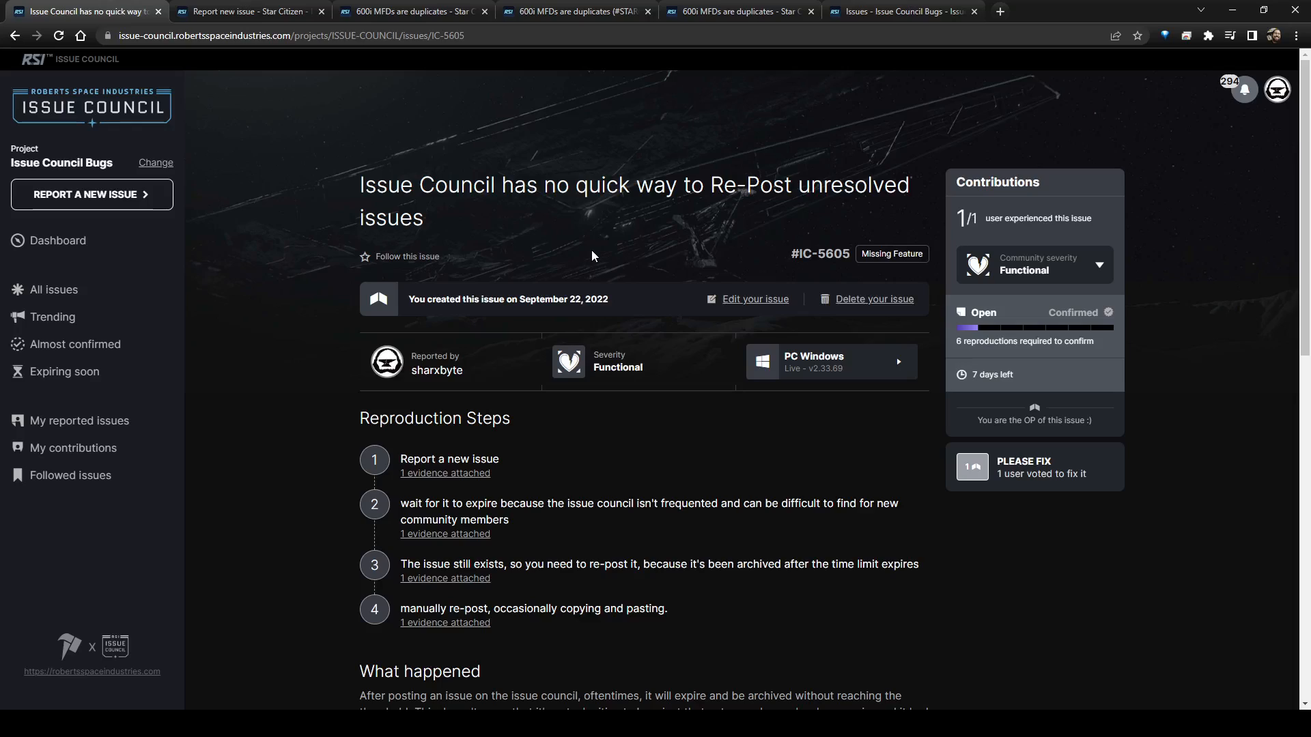
pyautogui.moveTo(583, 262)
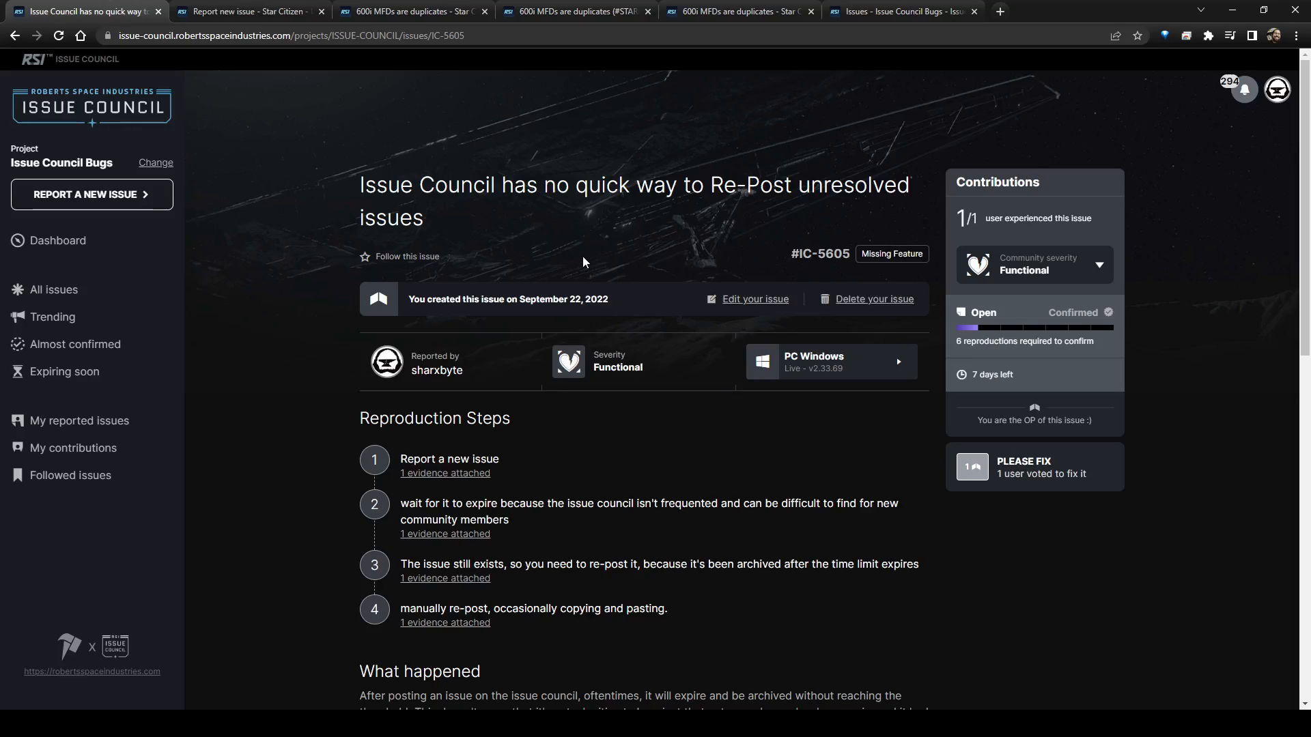
pyautogui.moveTo(239, 395)
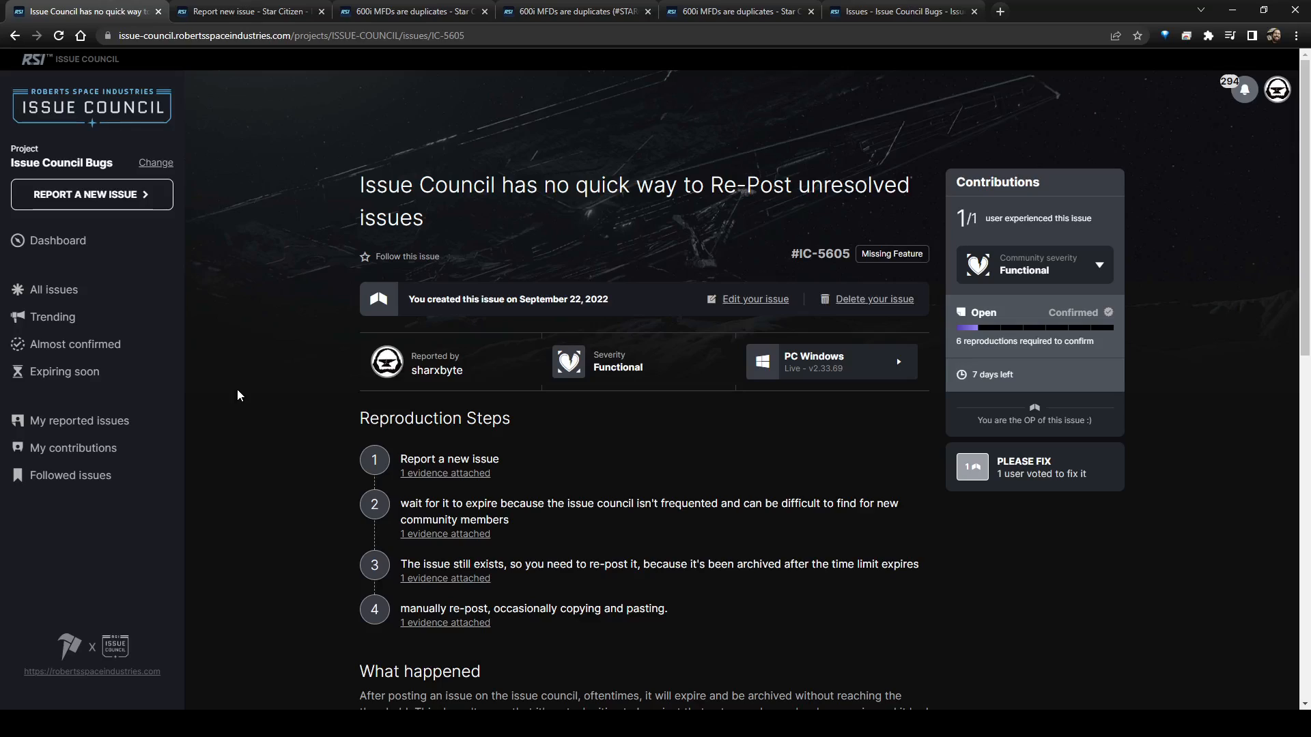
pyautogui.moveTo(422, 415)
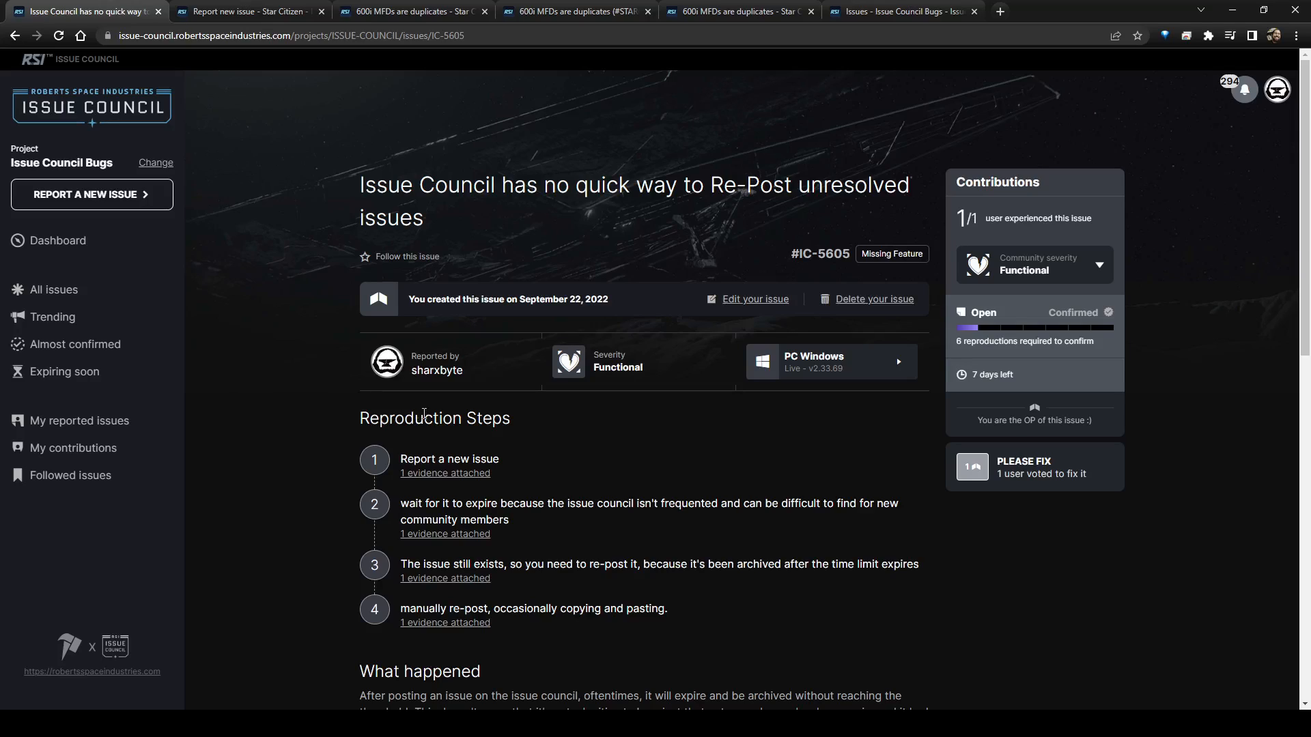
pyautogui.moveTo(757, 487)
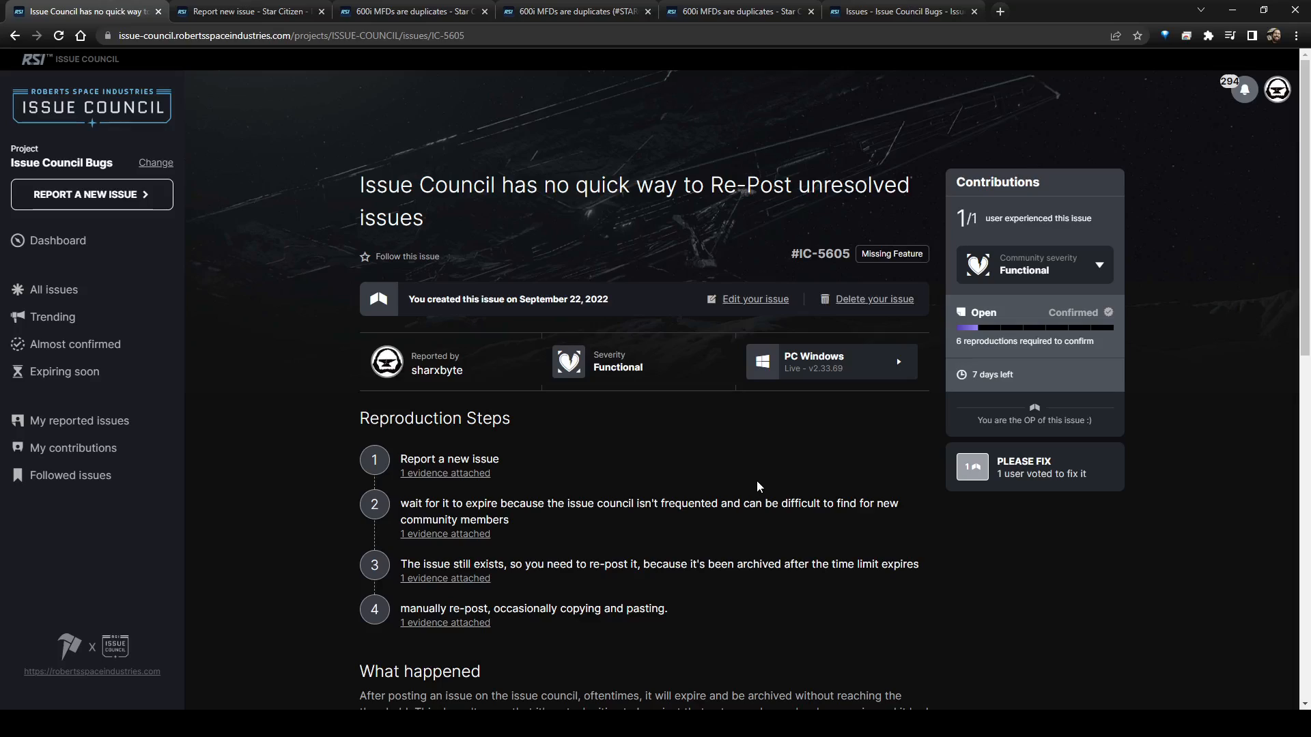
pyautogui.moveTo(749, 482)
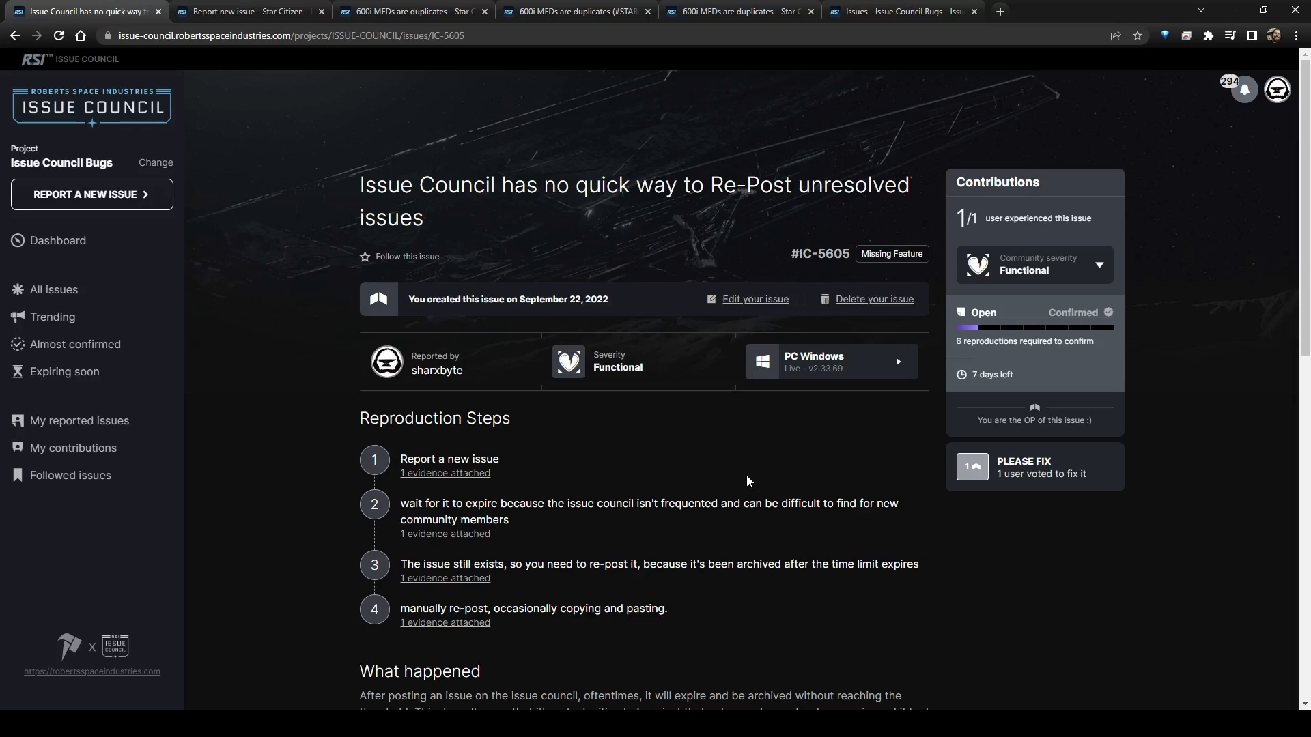
pyautogui.moveTo(737, 483)
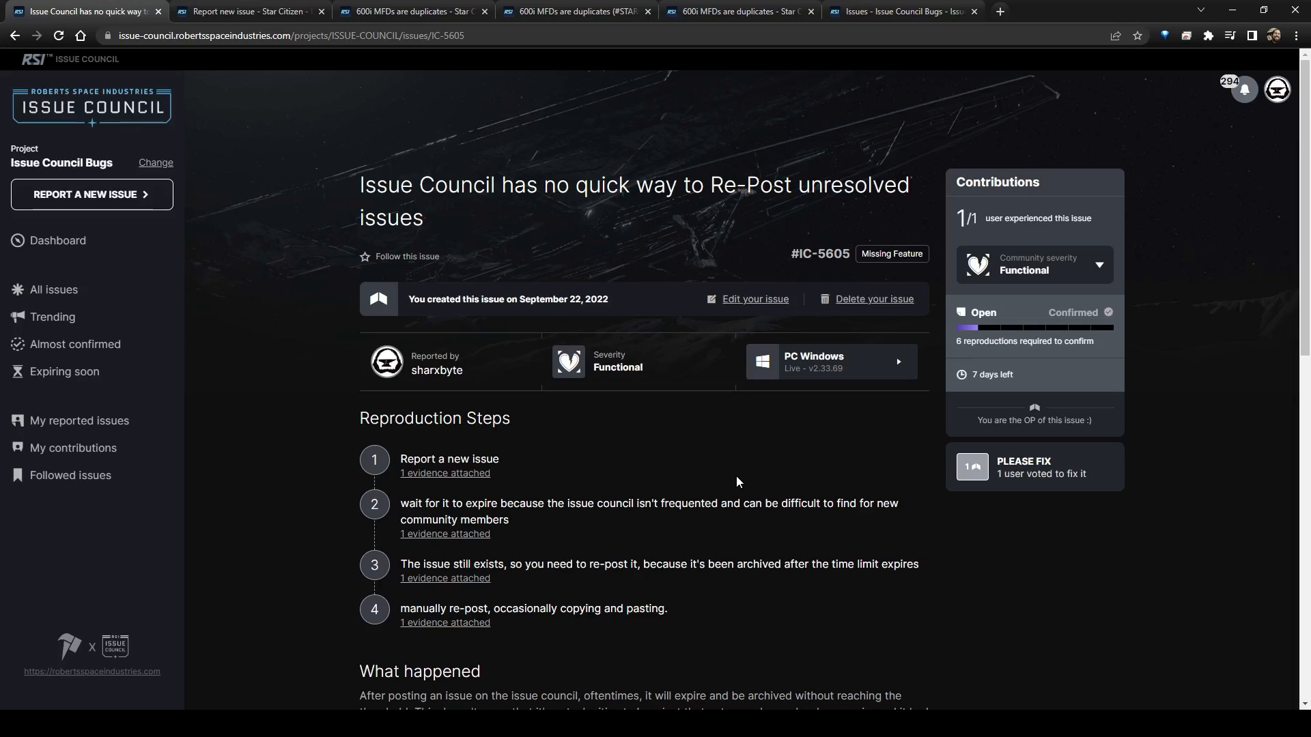
pyautogui.moveTo(727, 462)
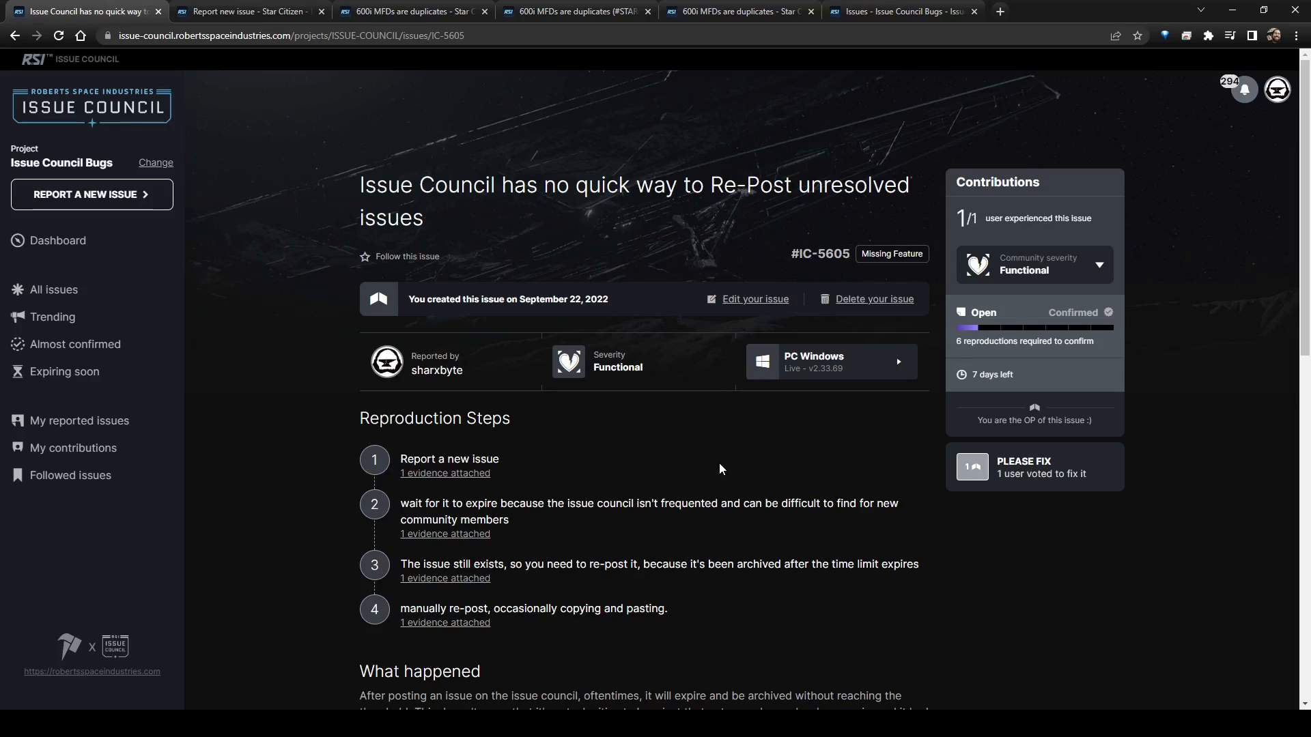
pyautogui.moveTo(778, 468)
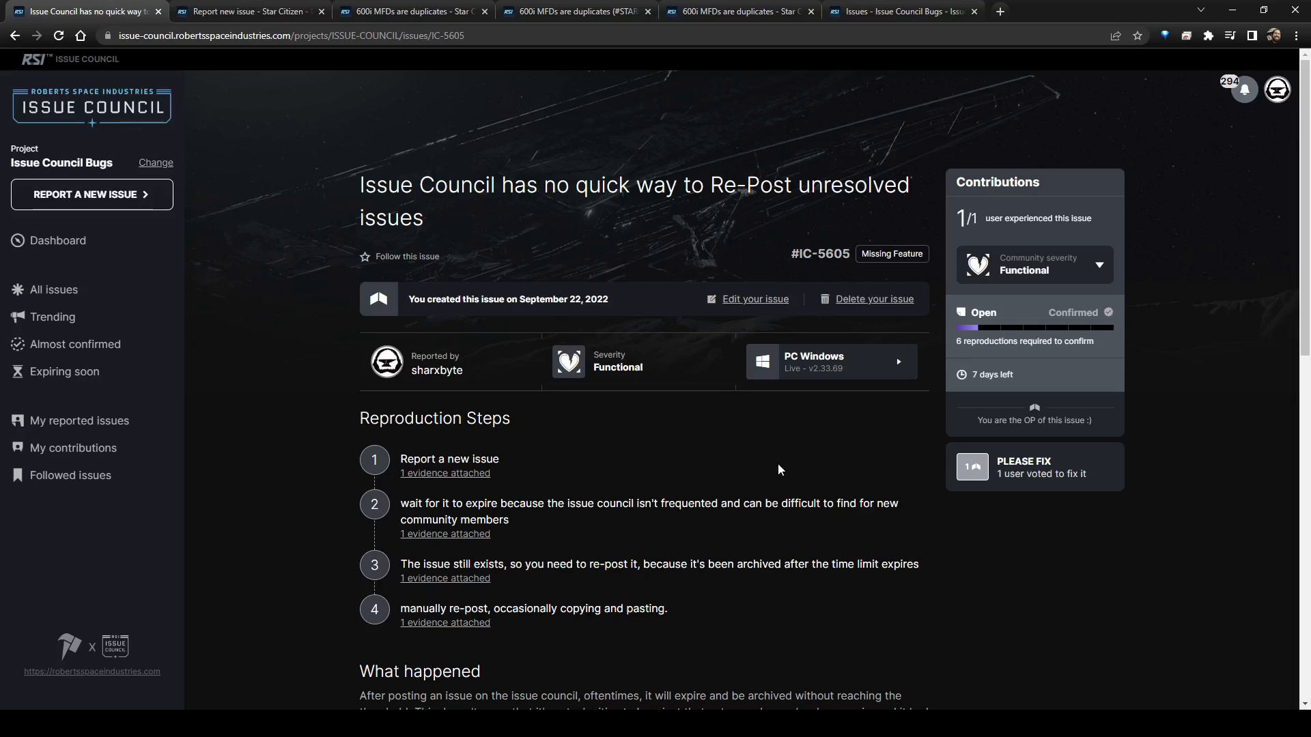
pyautogui.moveTo(805, 478)
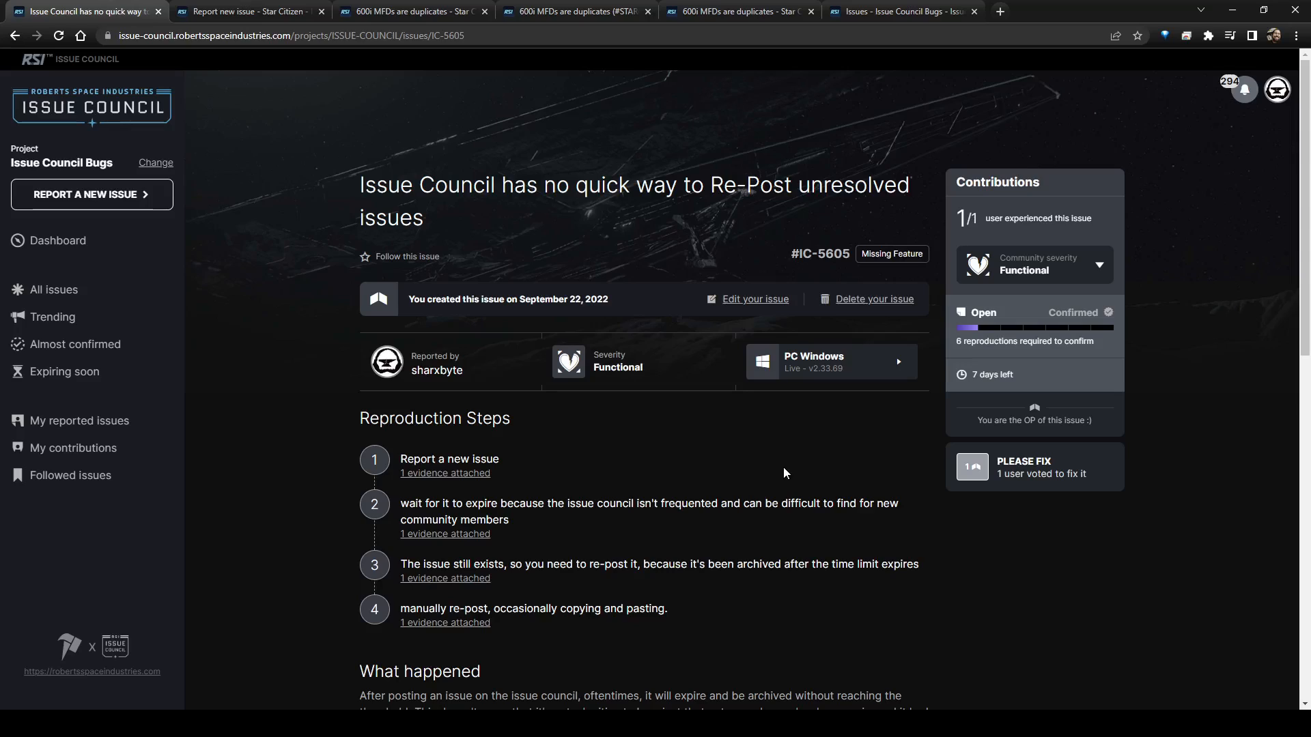
pyautogui.moveTo(1111, 548)
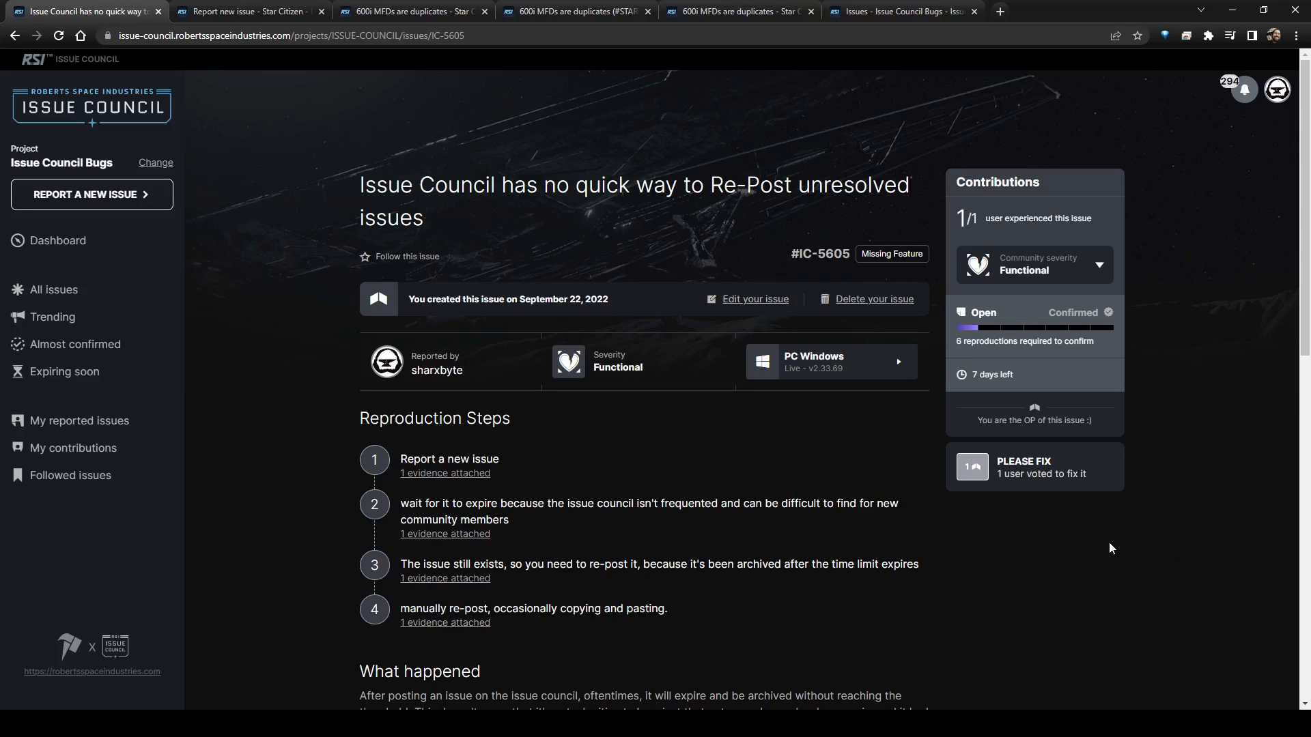